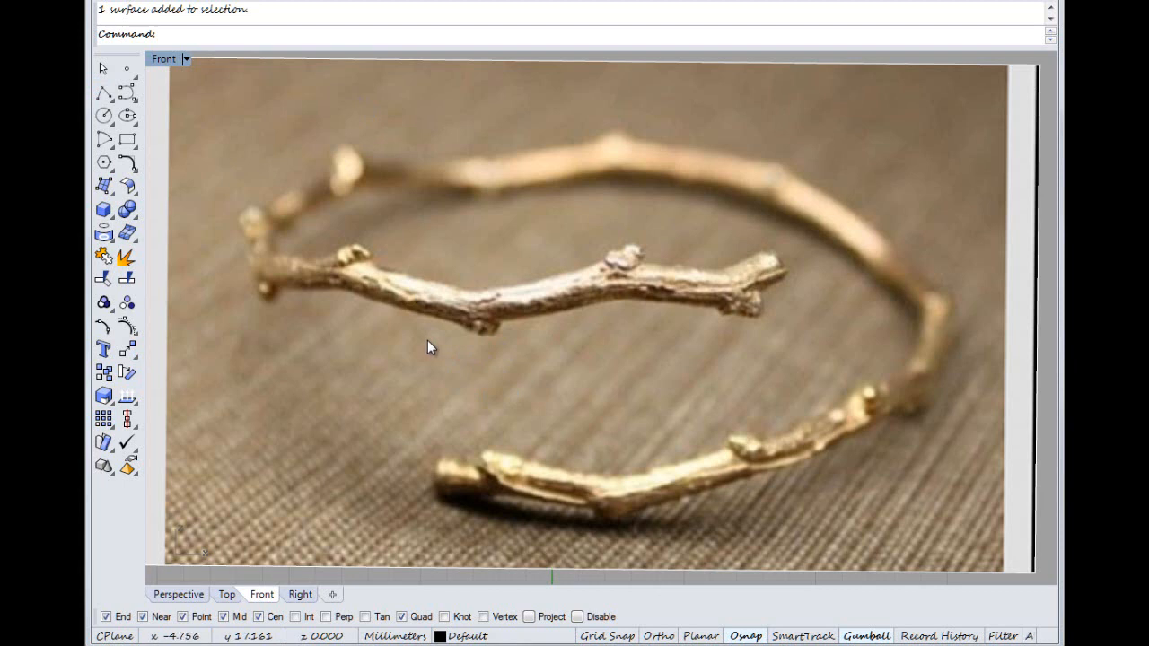
pyautogui.moveTo(427, 341)
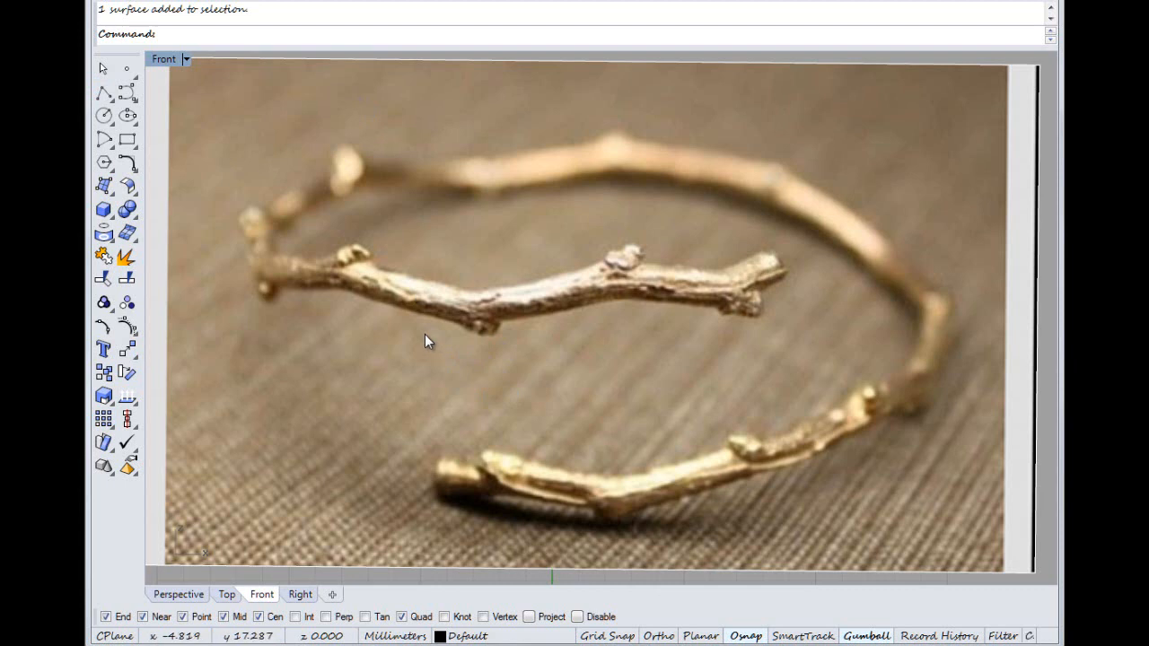
pyautogui.moveTo(654, 377)
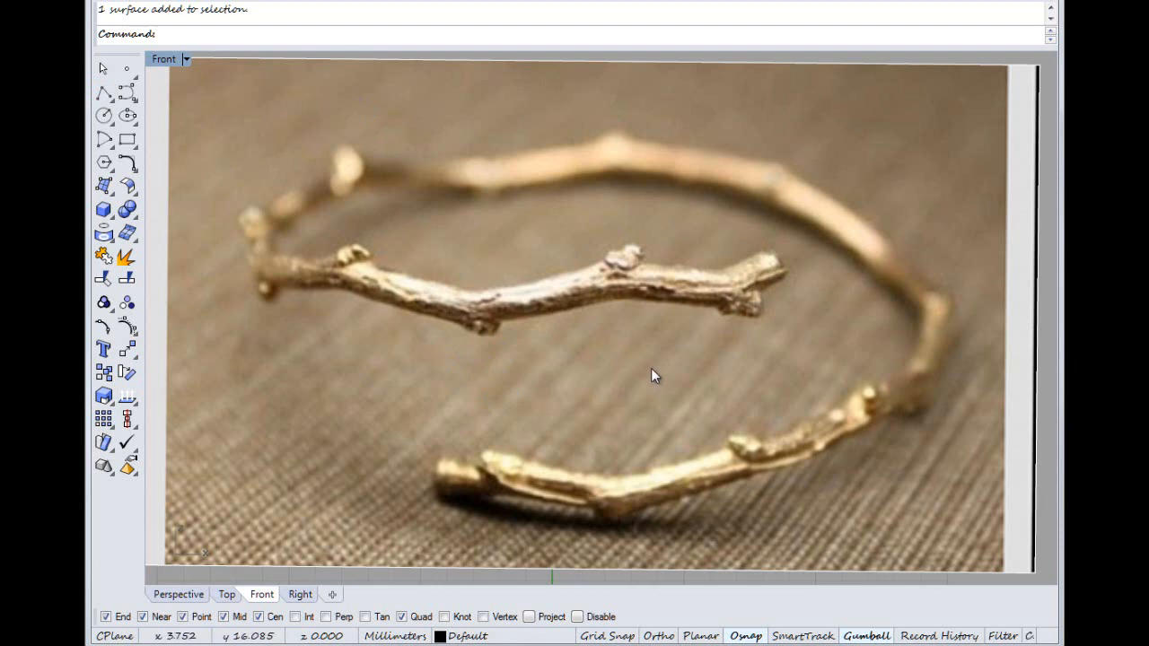
pyautogui.moveTo(366, 294)
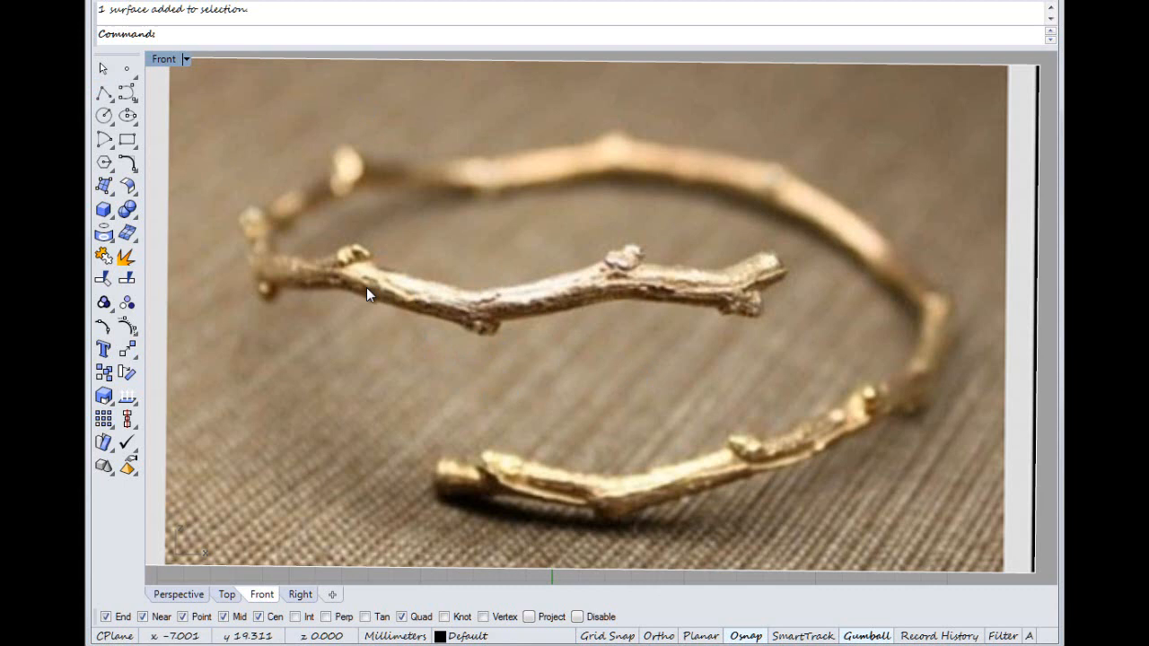
pyautogui.moveTo(691, 442)
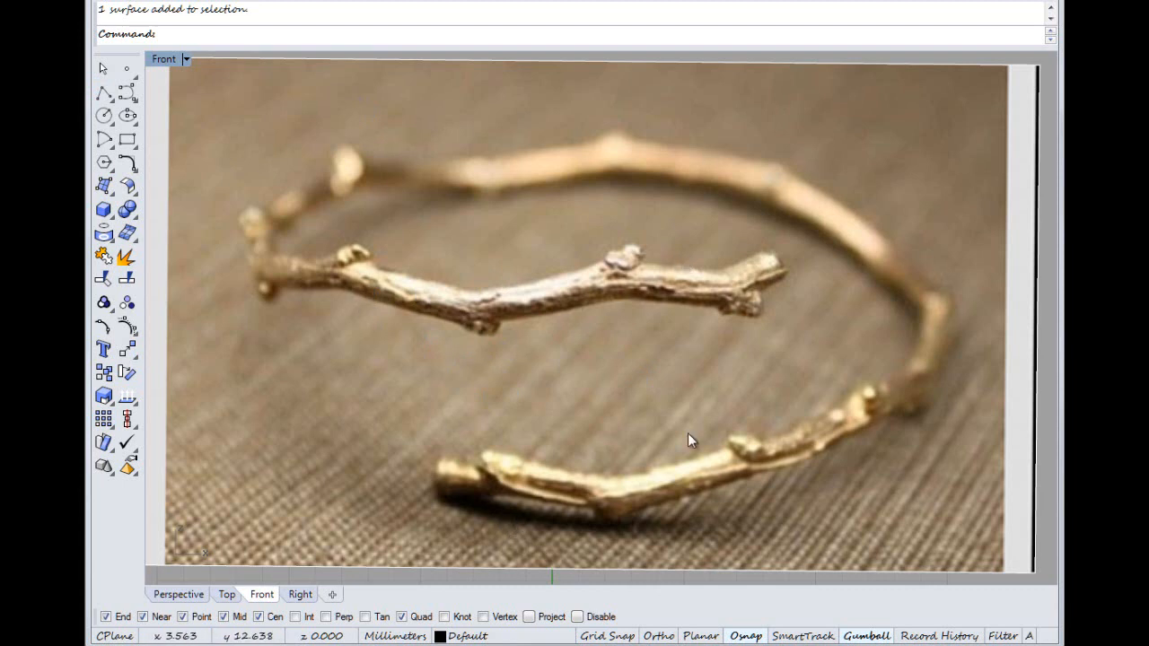
pyautogui.moveTo(474, 510)
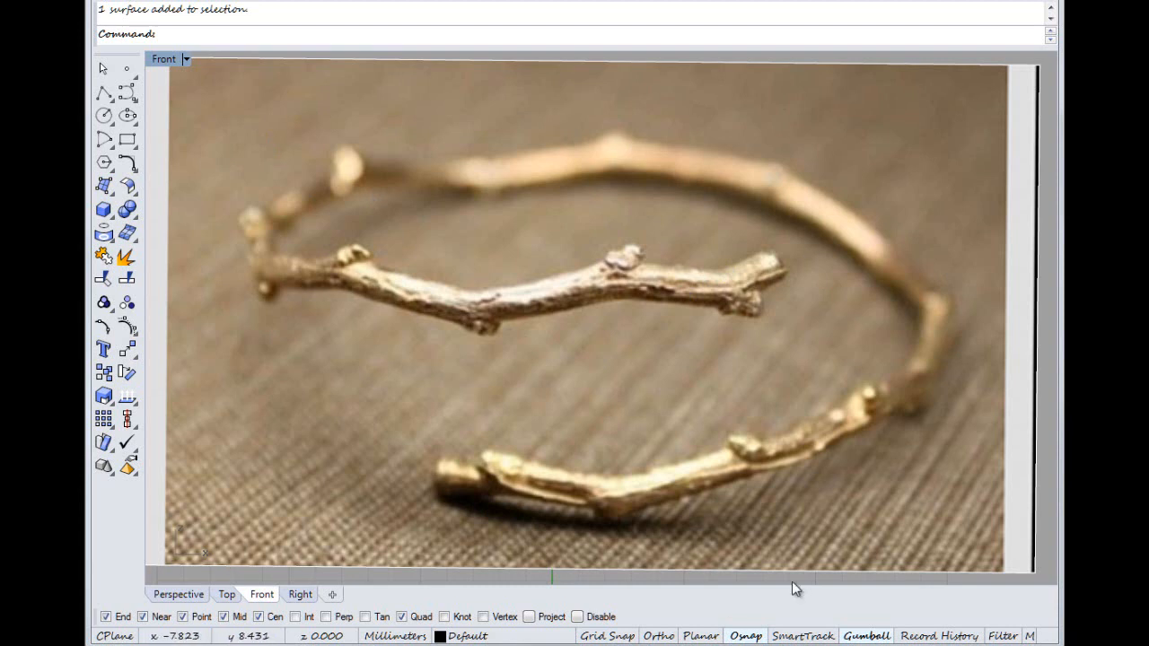
pyautogui.moveTo(679, 300)
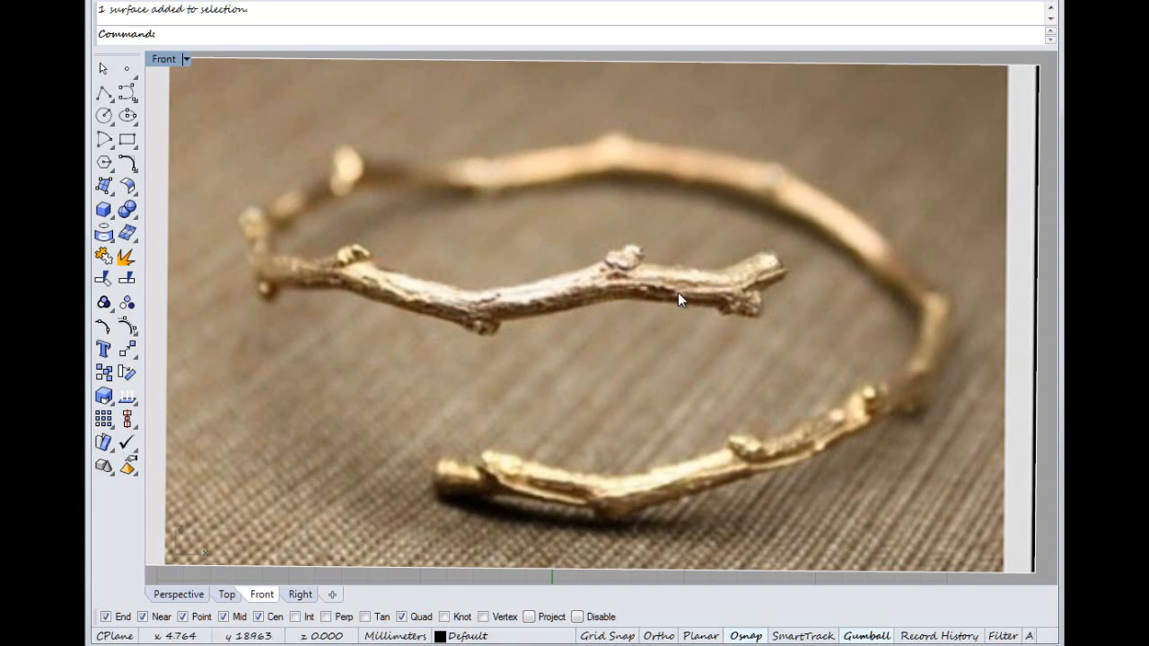
pyautogui.moveTo(476, 467)
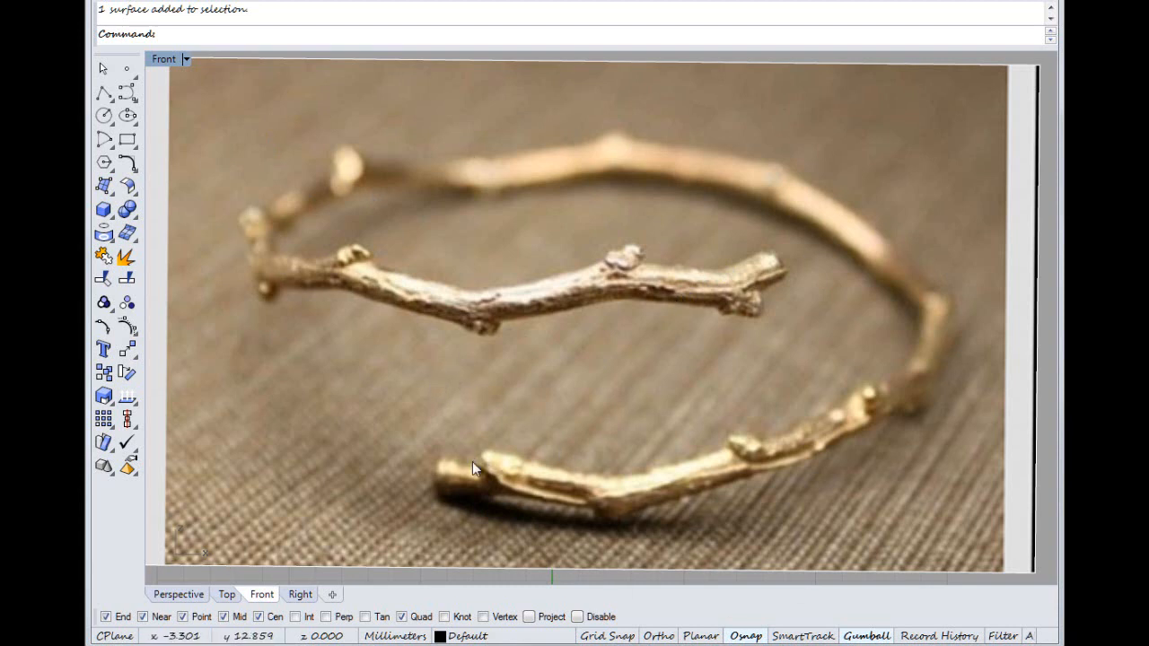
pyautogui.moveTo(743, 283)
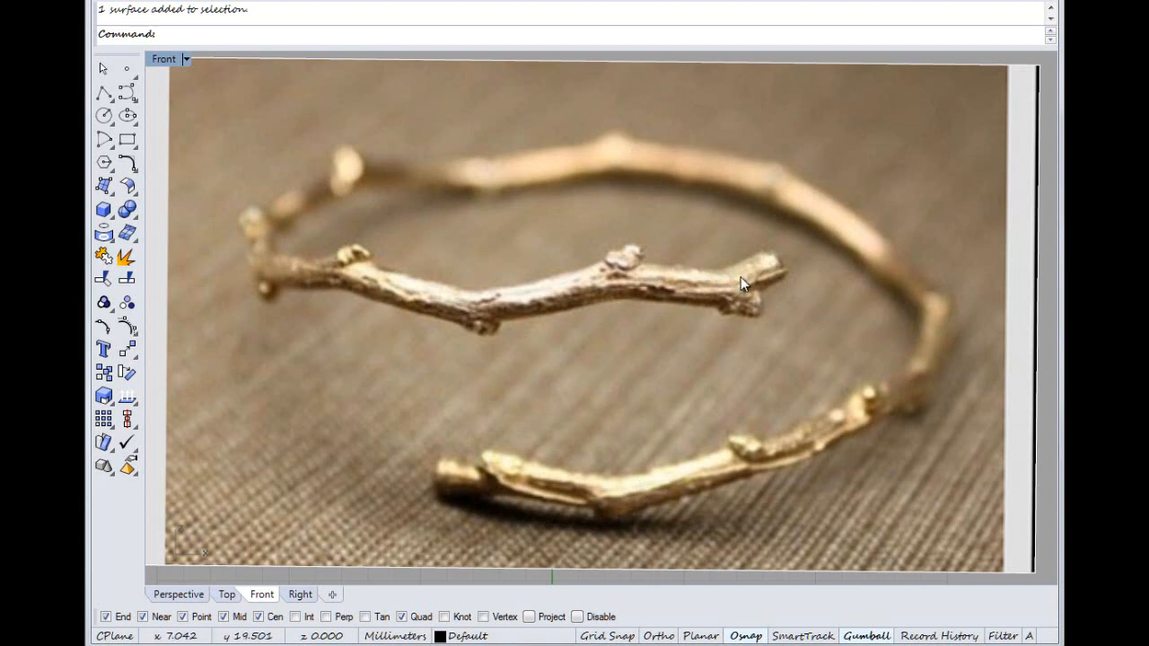
pyautogui.moveTo(474, 485)
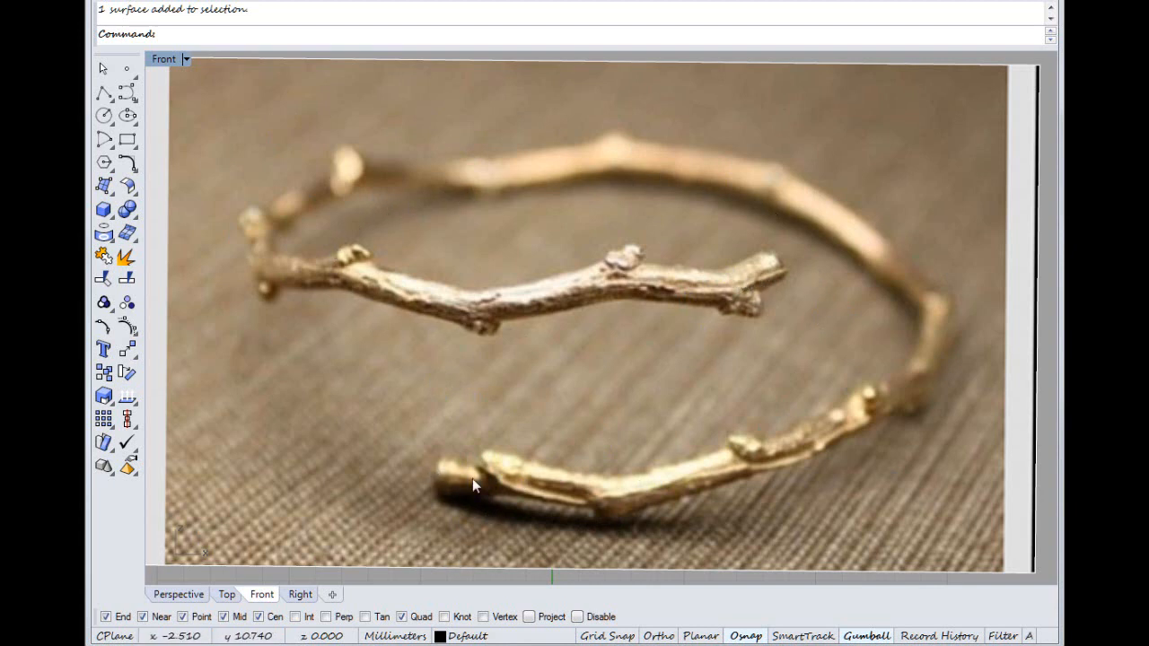
pyautogui.moveTo(488, 492)
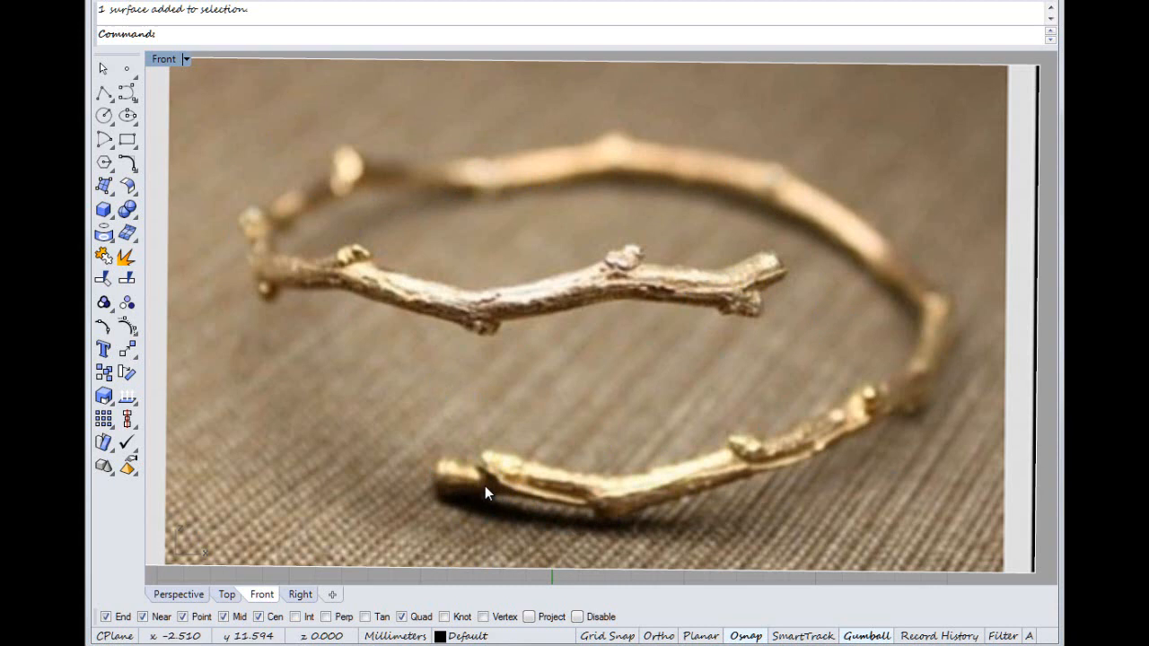
pyautogui.moveTo(488, 485)
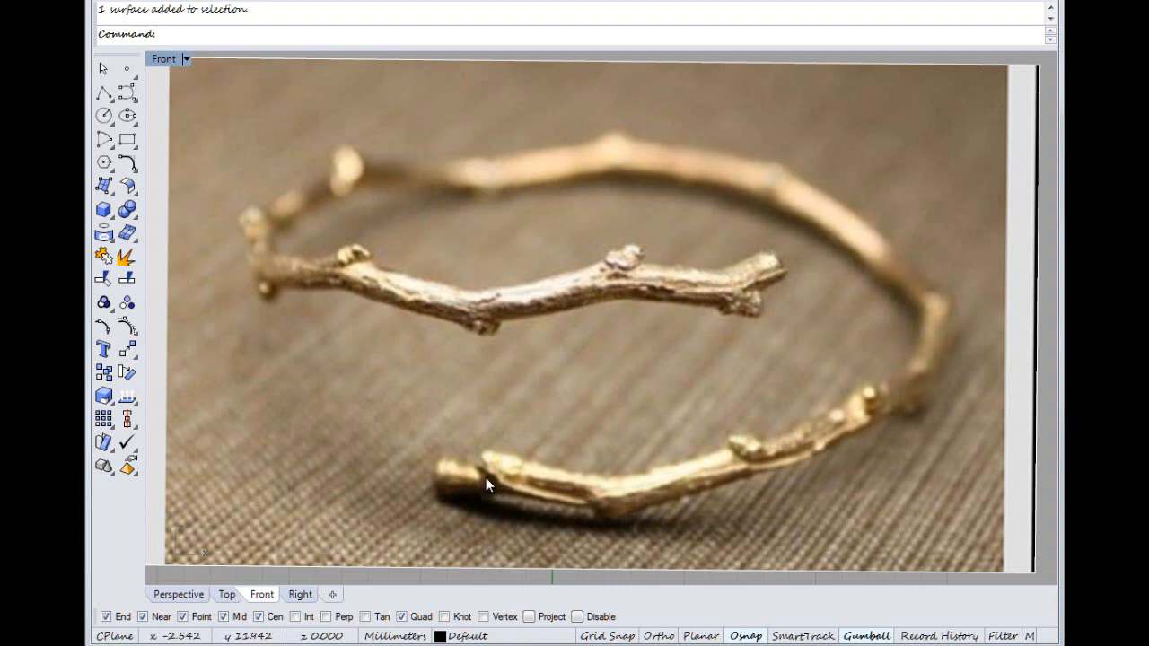
pyautogui.moveTo(743, 345)
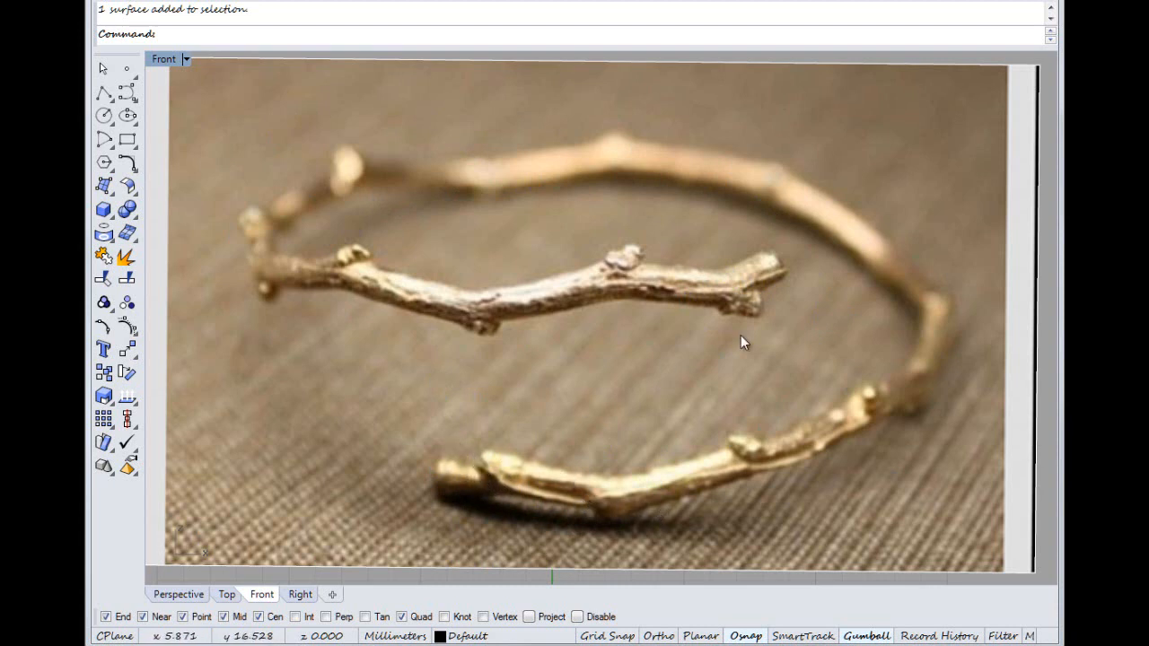
pyautogui.moveTo(381, 555)
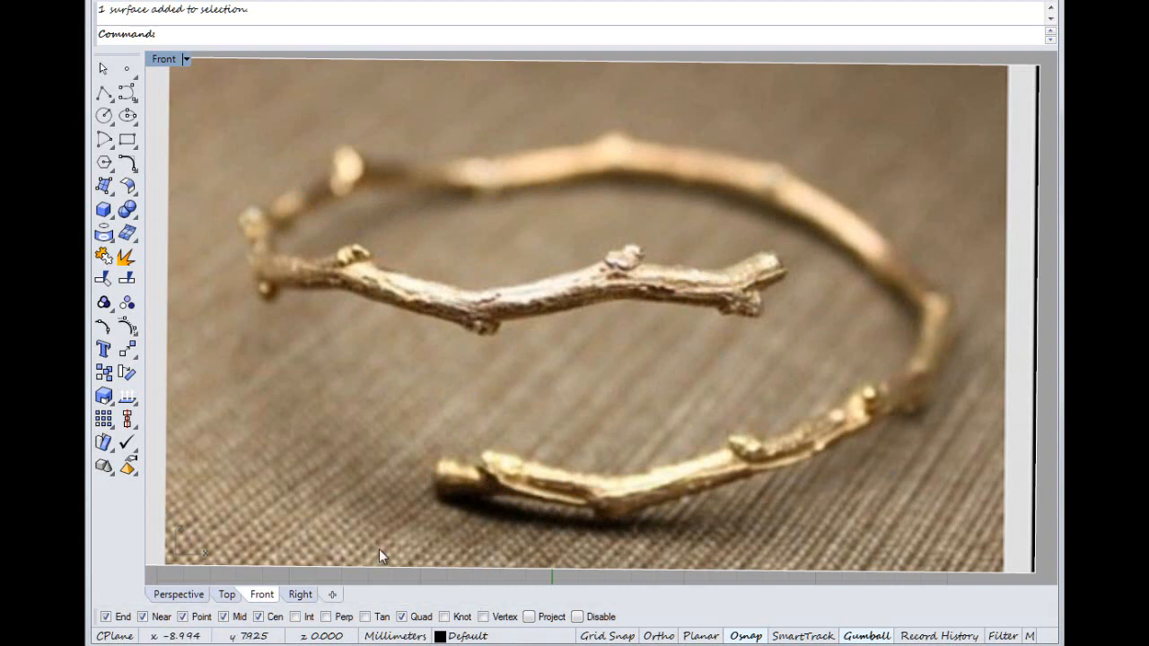
pyautogui.moveTo(707, 411)
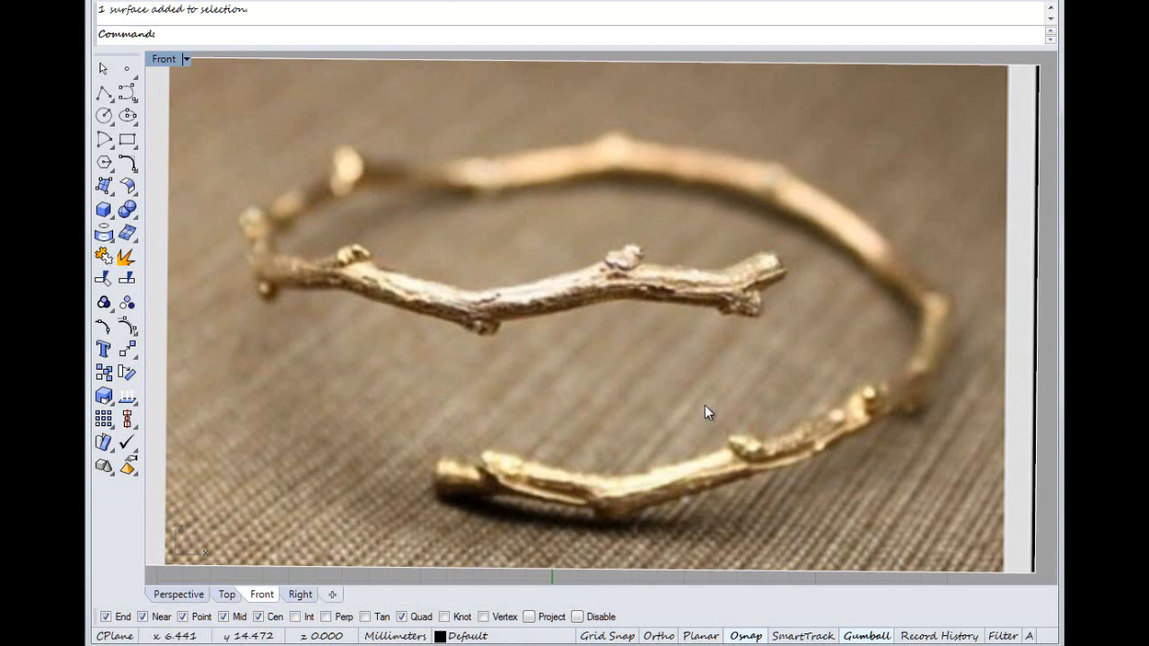
pyautogui.moveTo(404, 361)
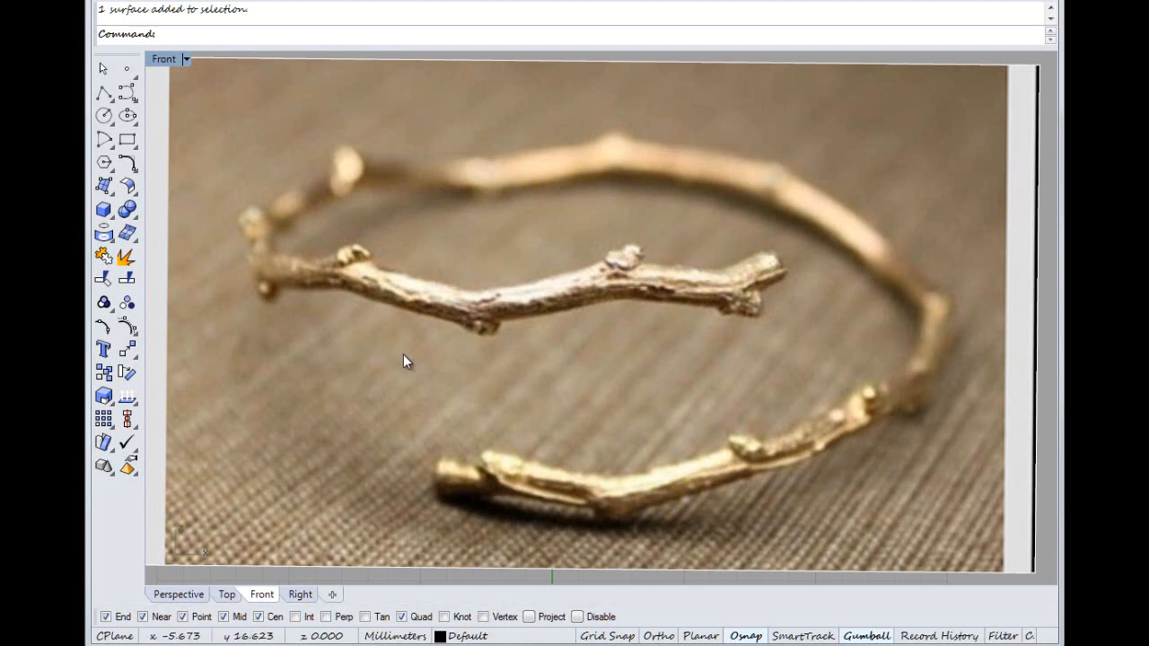
pyautogui.moveTo(510, 492)
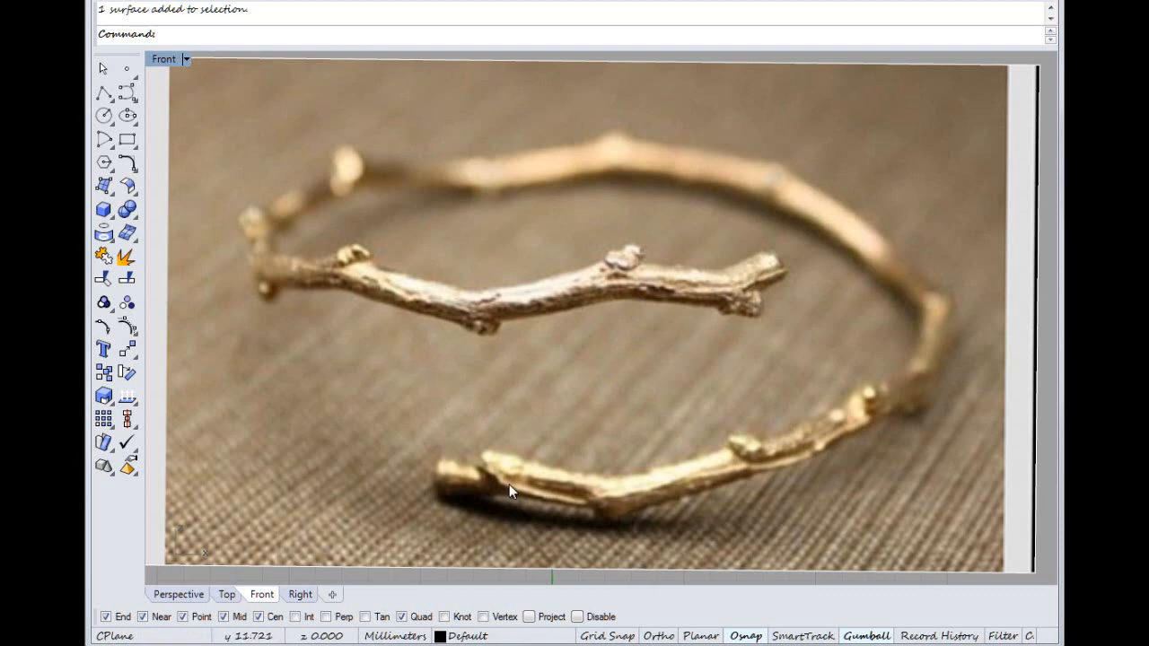
pyautogui.moveTo(269, 395)
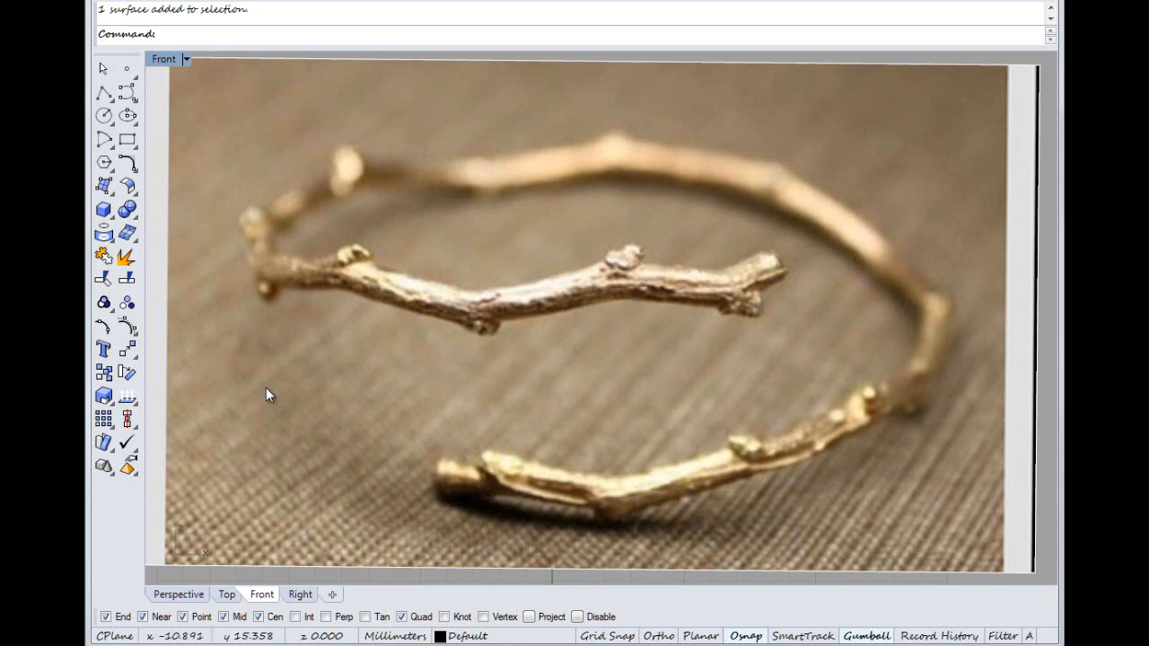
pyautogui.moveTo(564, 360)
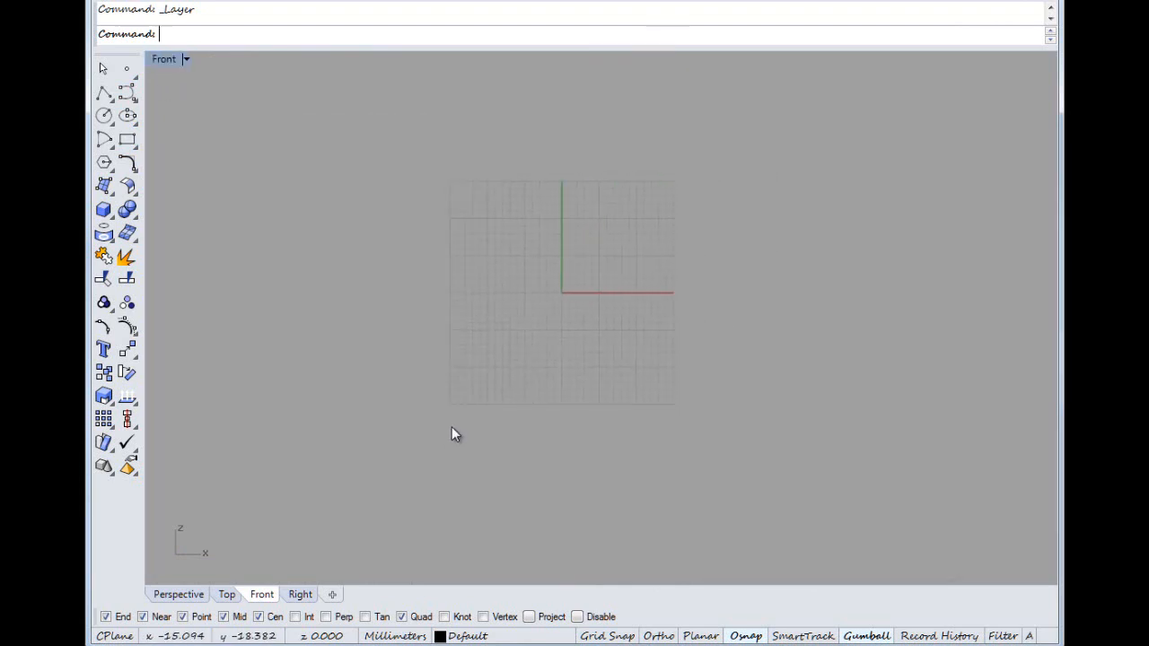
# Hide the picture layer and draw an 18 mm diameter circle centred at the origin.
pyautogui.moveTo(453, 434); pyautogui.dragTo(635, 495)
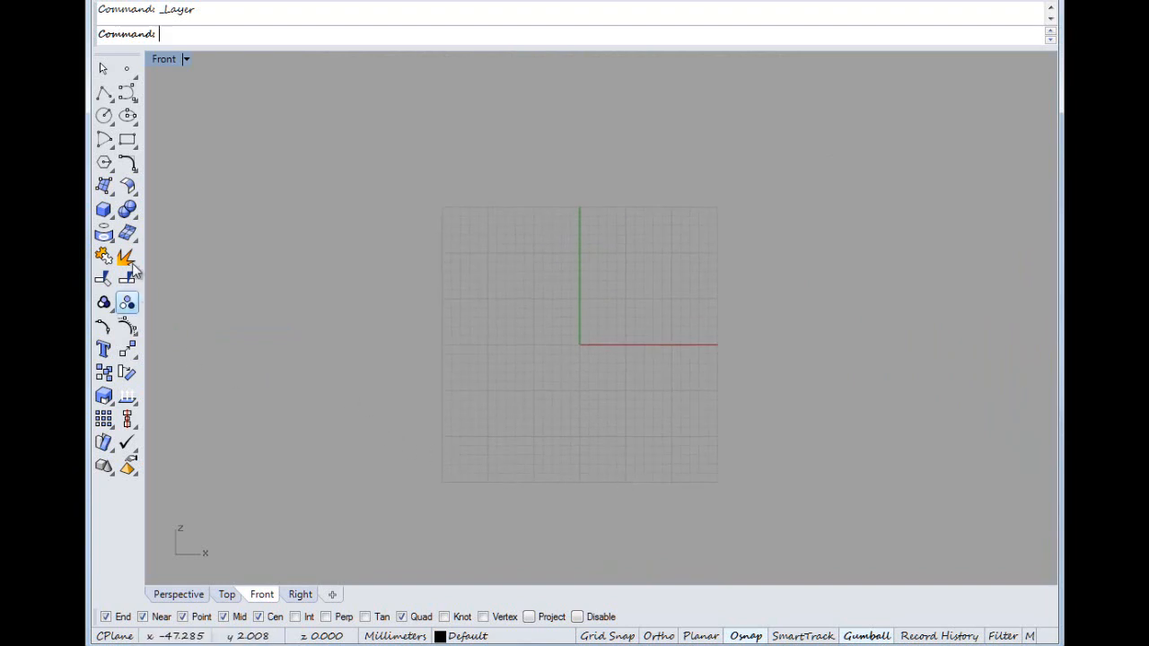
pyautogui.click(104, 115)
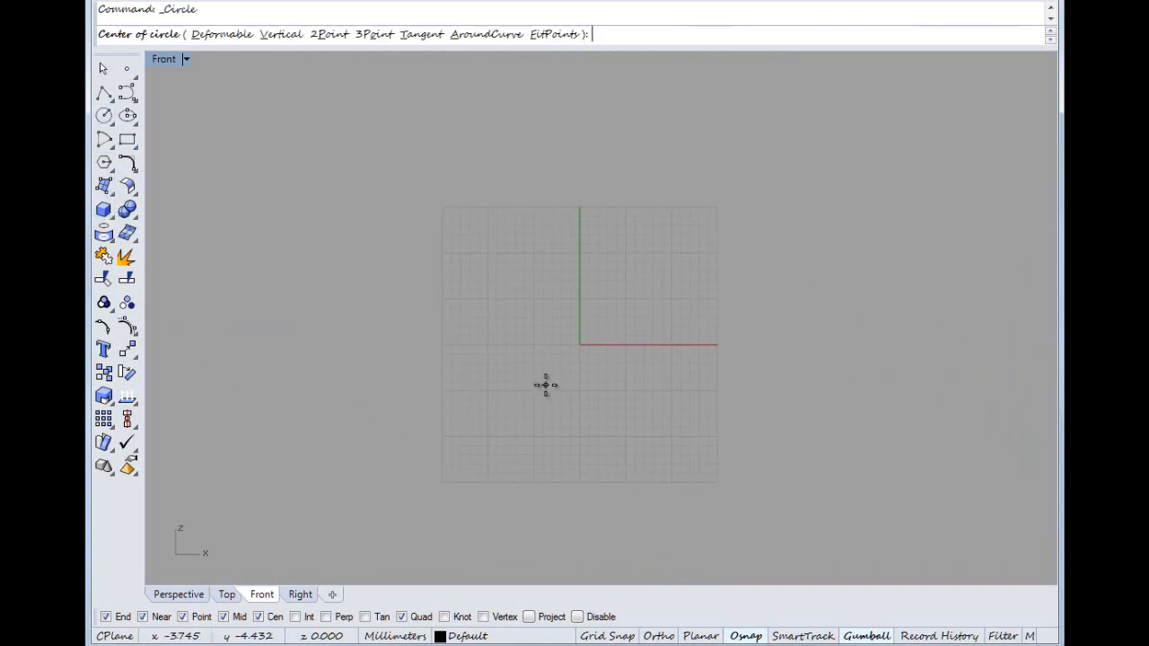
pyautogui.write('18')
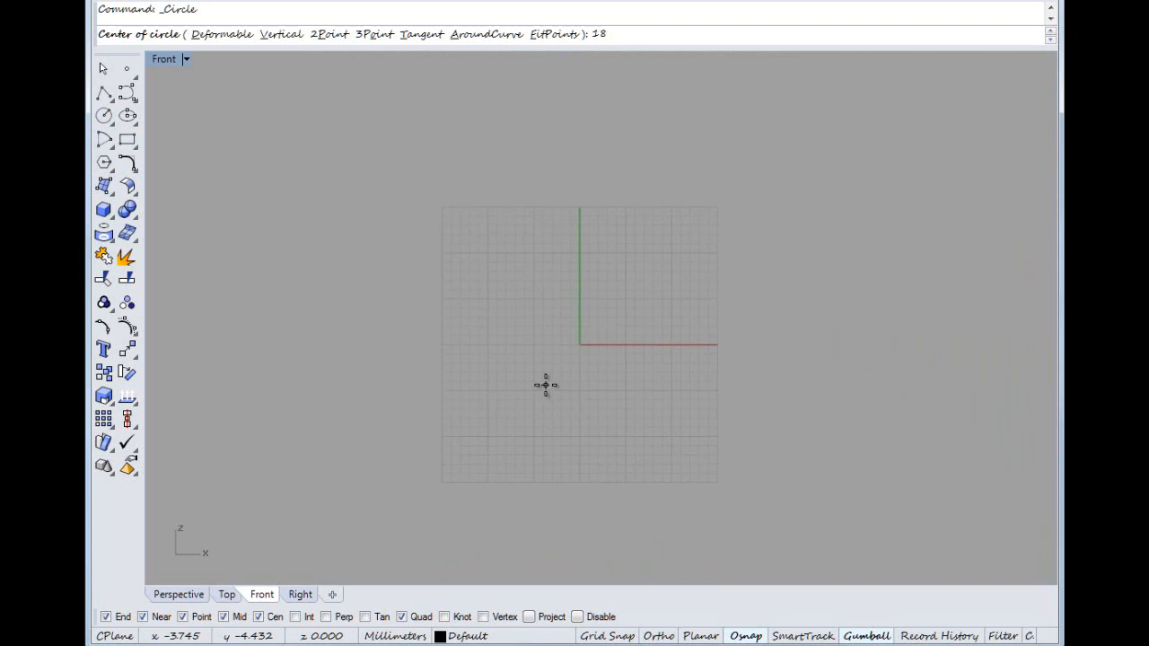
pyautogui.click(580, 345)
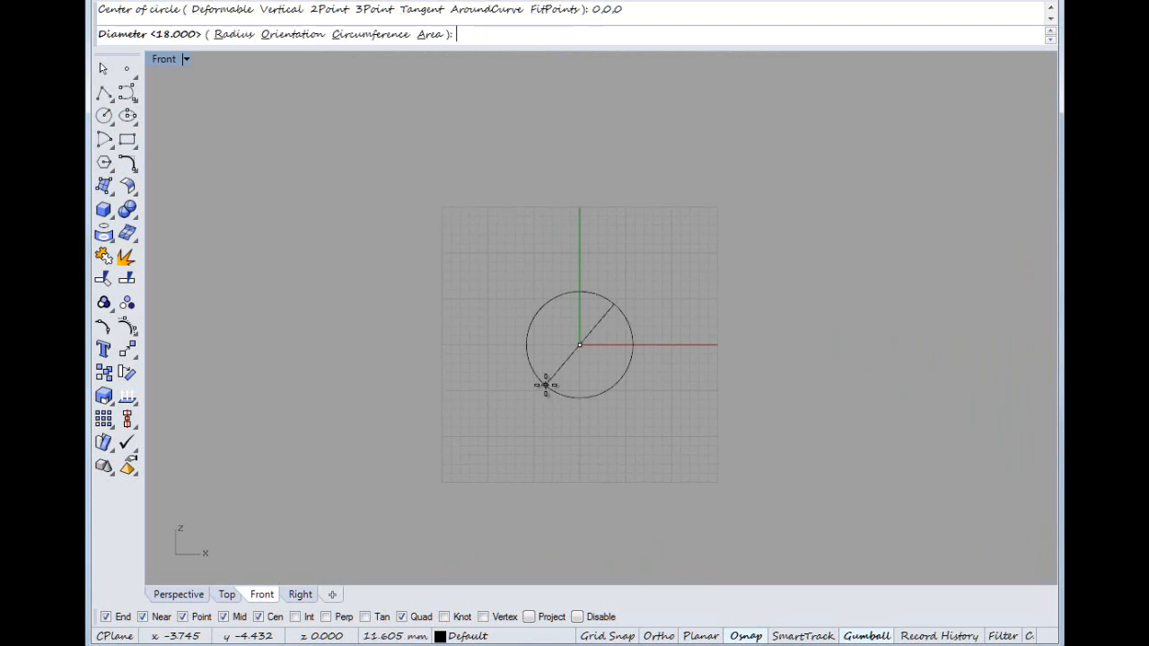
pyautogui.write('18')
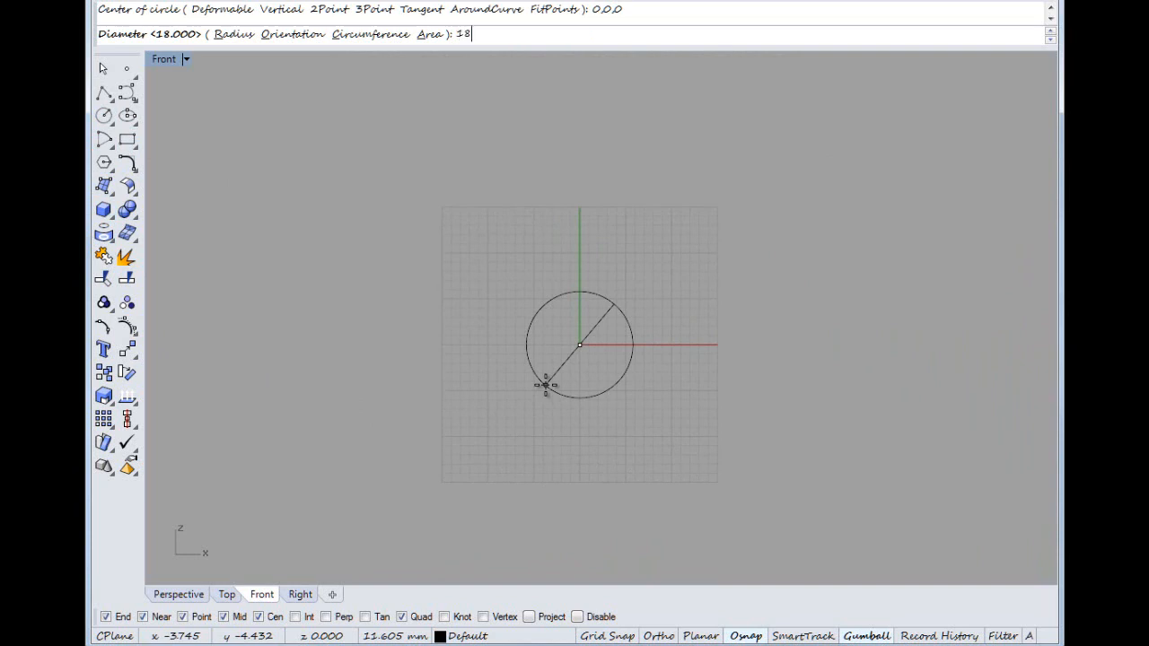
pyautogui.moveTo(578, 452)
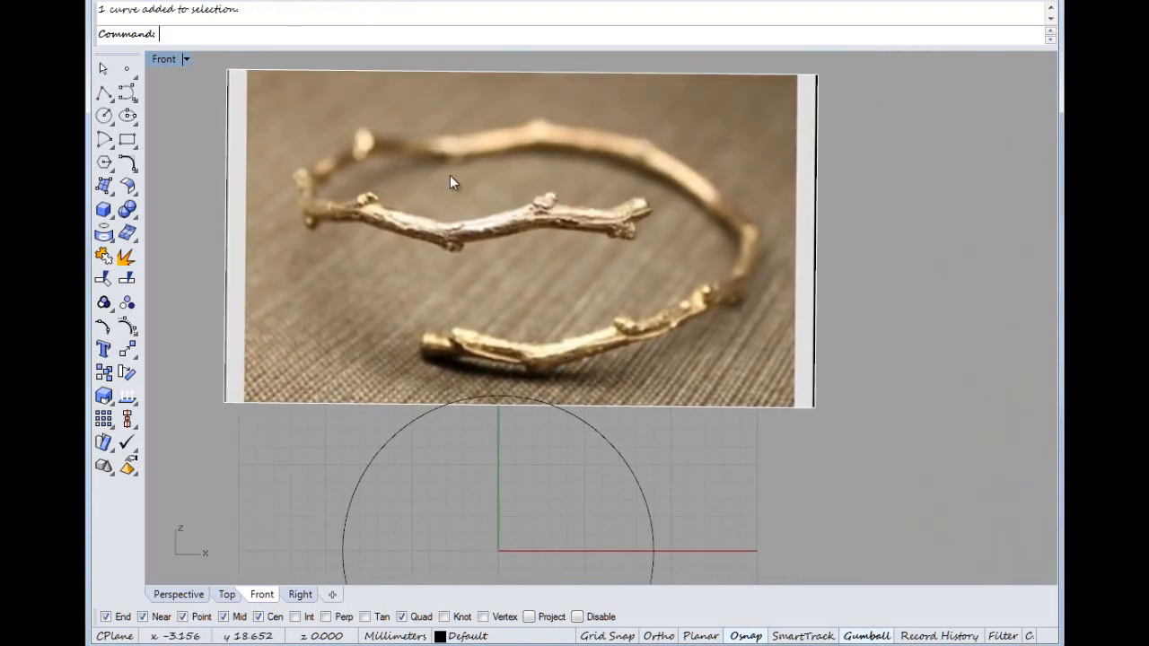
pyautogui.moveTo(528, 391)
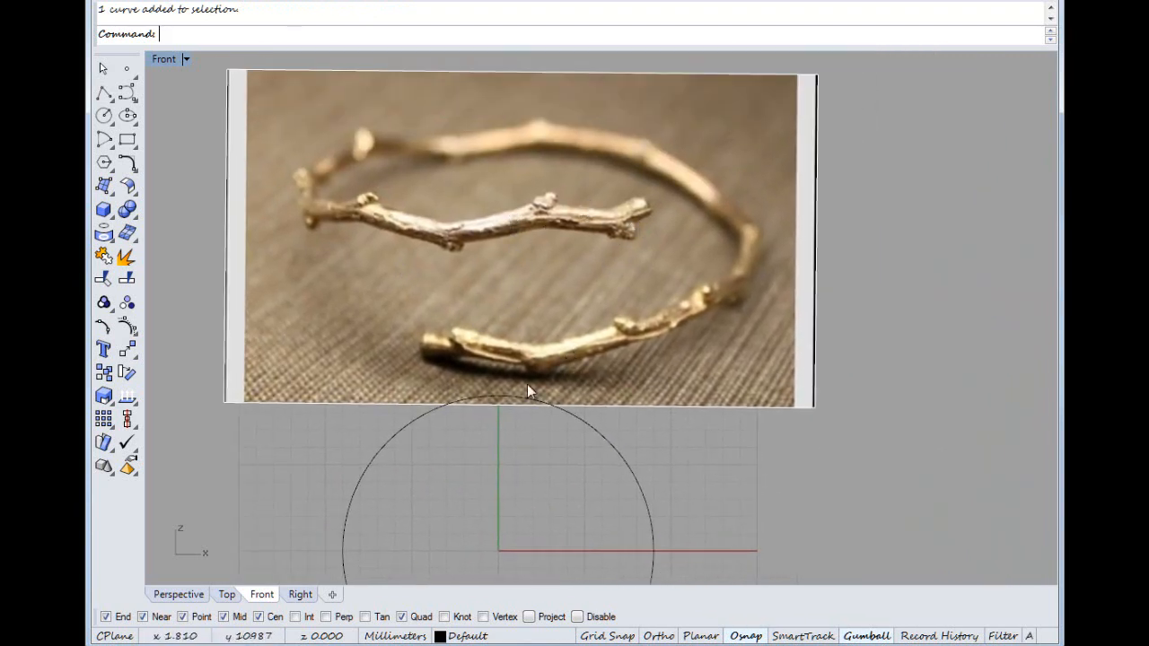
pyautogui.moveTo(542, 323)
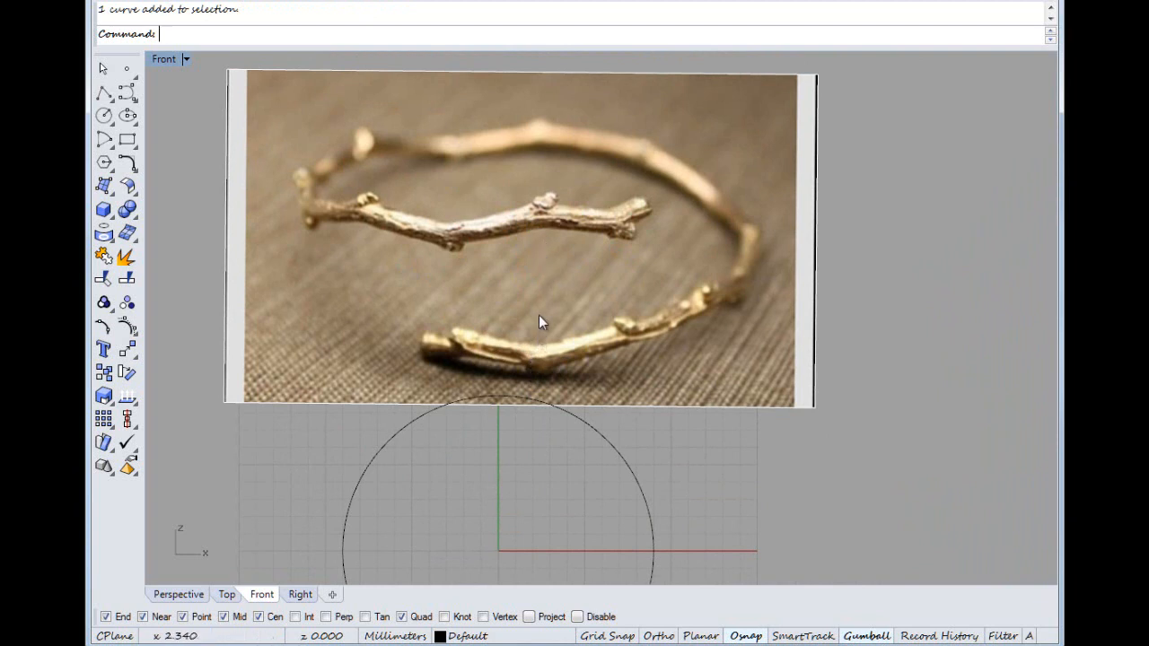
pyautogui.moveTo(559, 266)
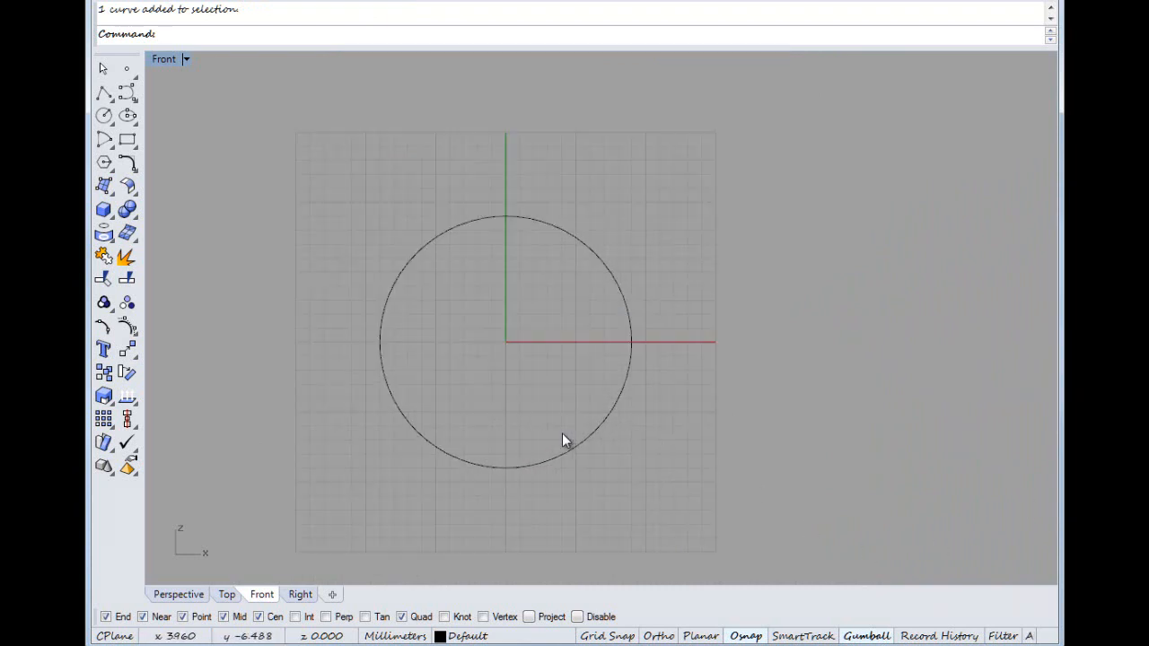
pyautogui.scroll(3)
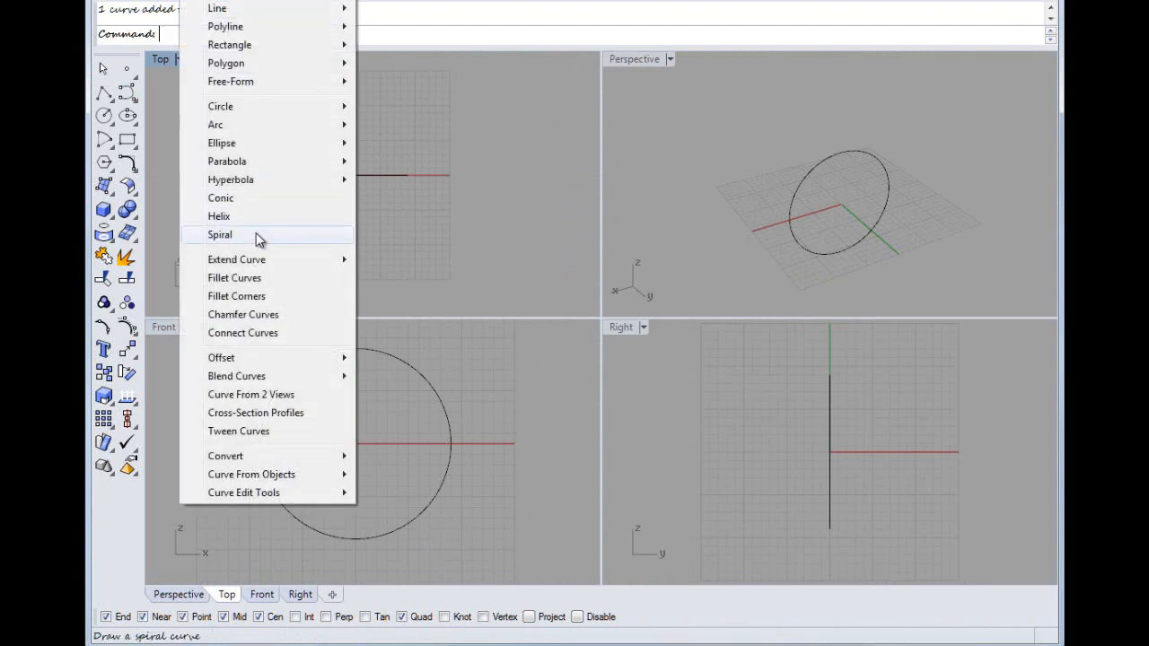
# Draw a helix with 1.2 turns coiling around the ring circle.
pyautogui.click(219, 215)
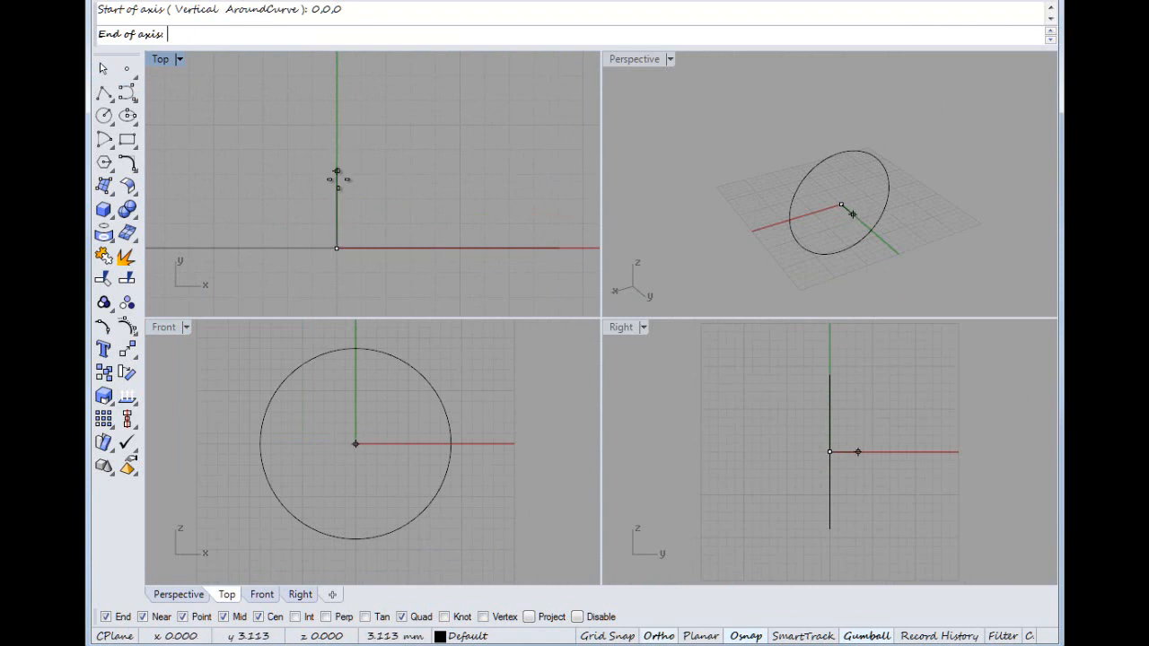
pyautogui.moveTo(337, 160)
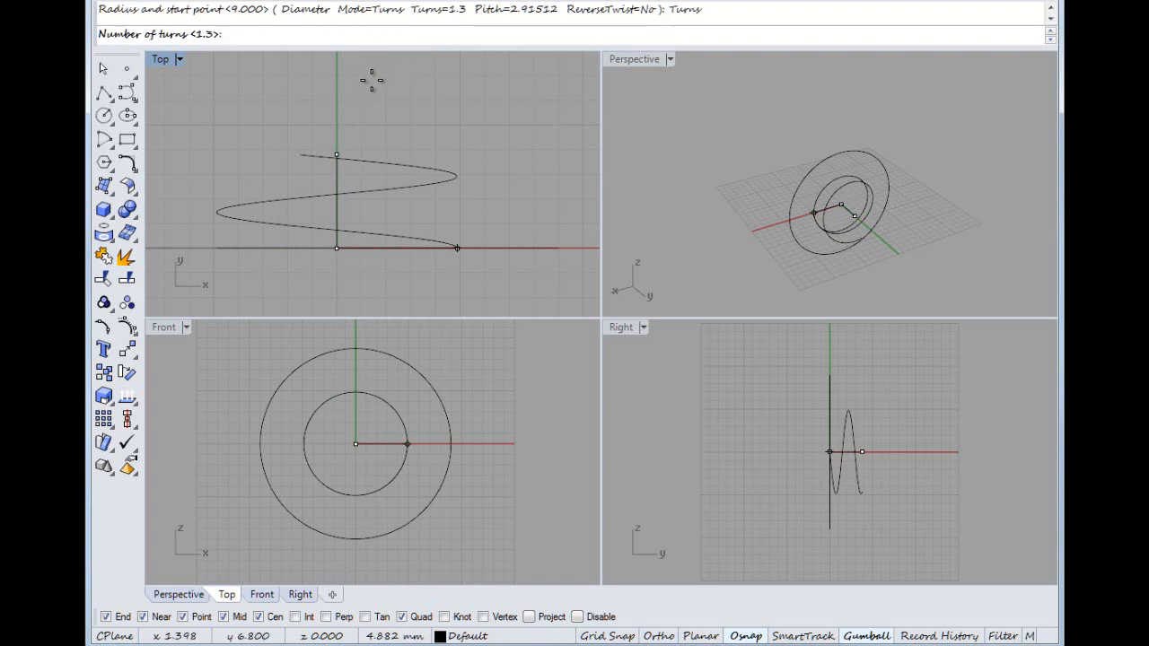
pyautogui.write('1.2')
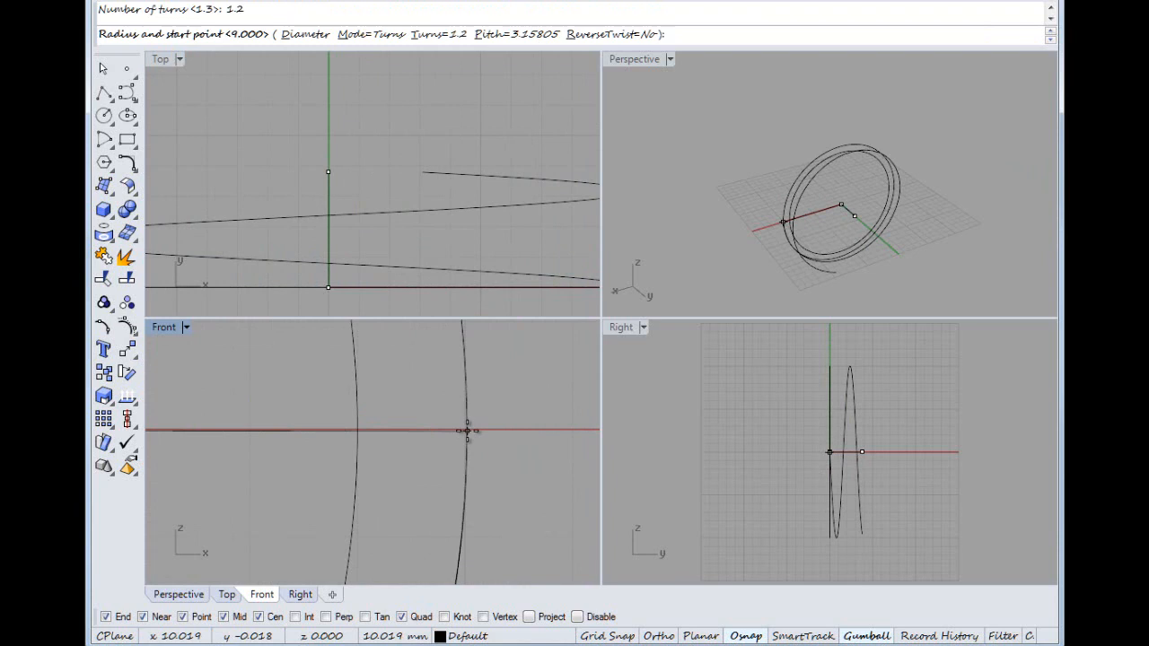
pyautogui.moveTo(445, 431)
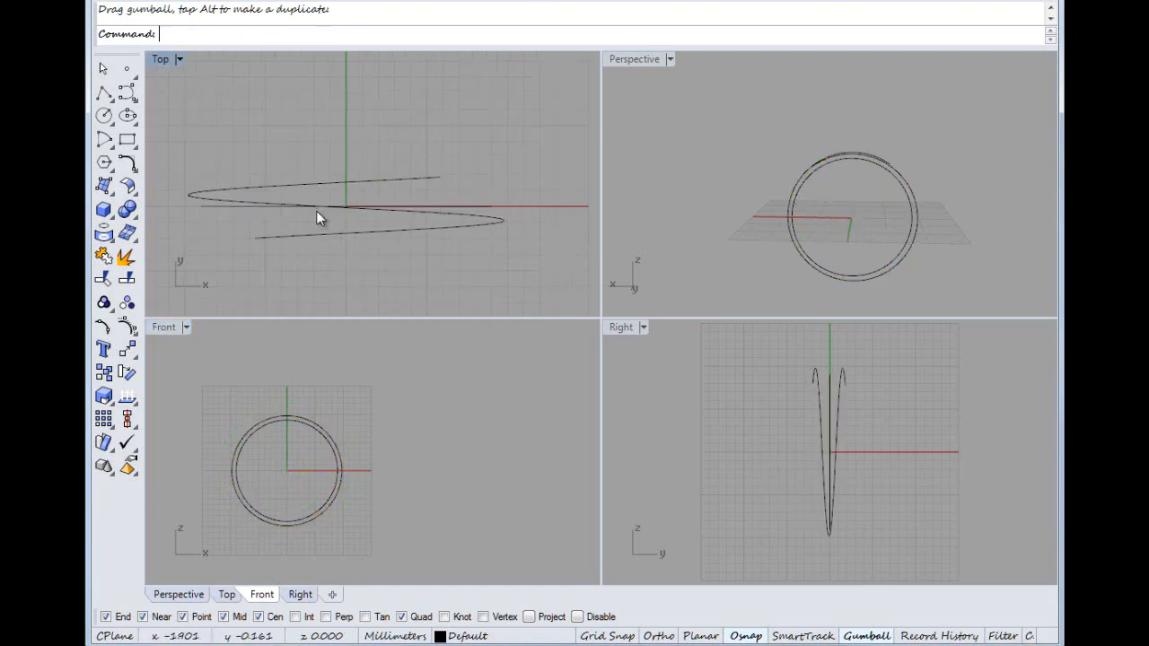
# Measure the helix length (73.827 mm) and copy the value from the command history.
pyautogui.click(320, 215)
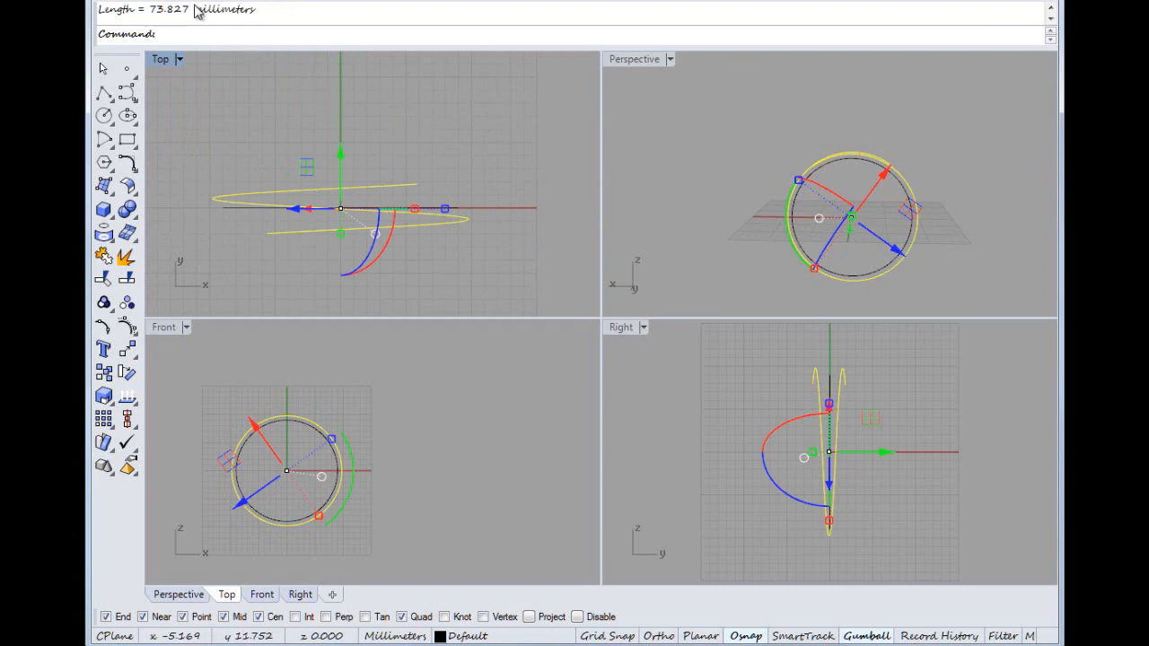
pyautogui.doubleClick(169, 11)
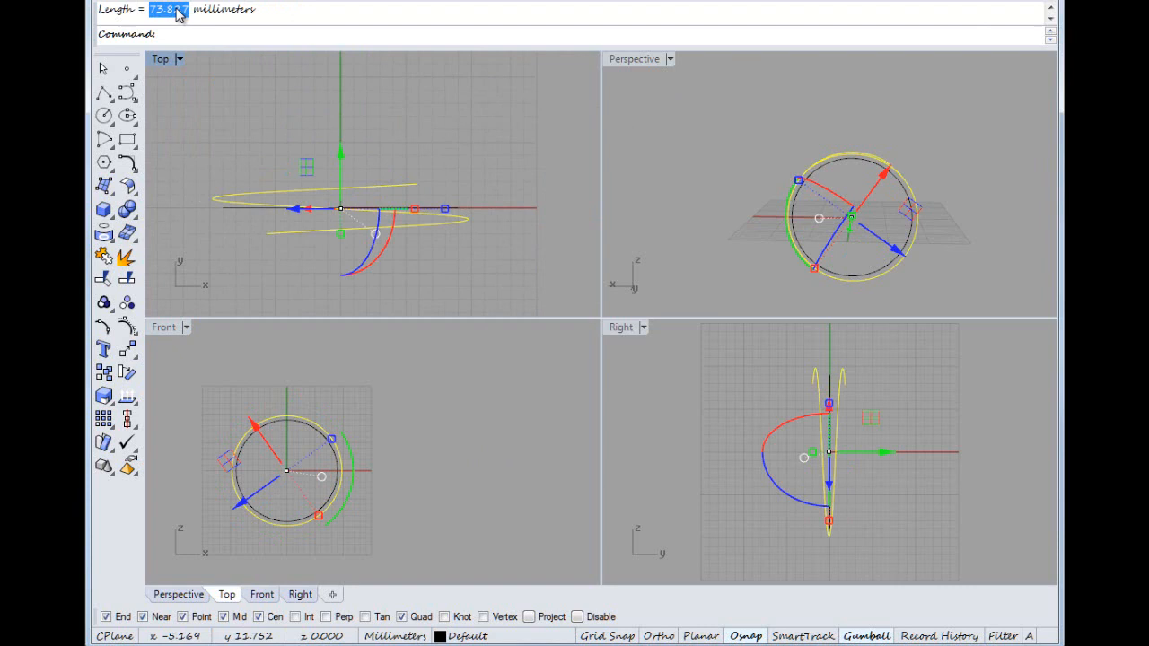
pyautogui.rightClick(179, 9)
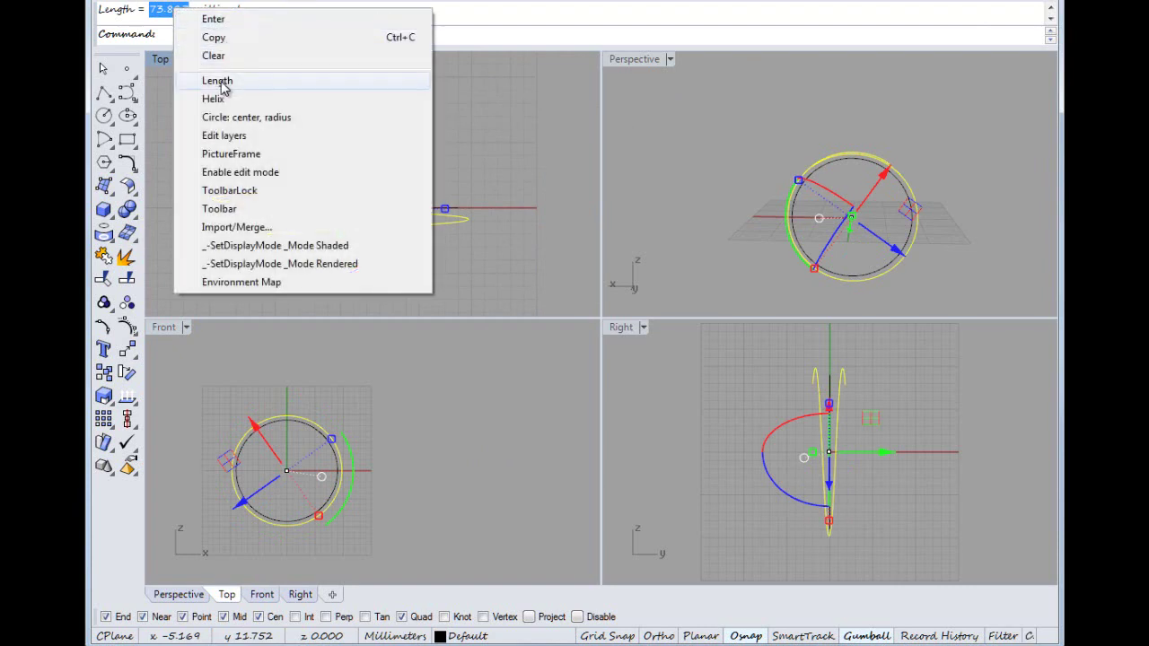
pyautogui.click(217, 81)
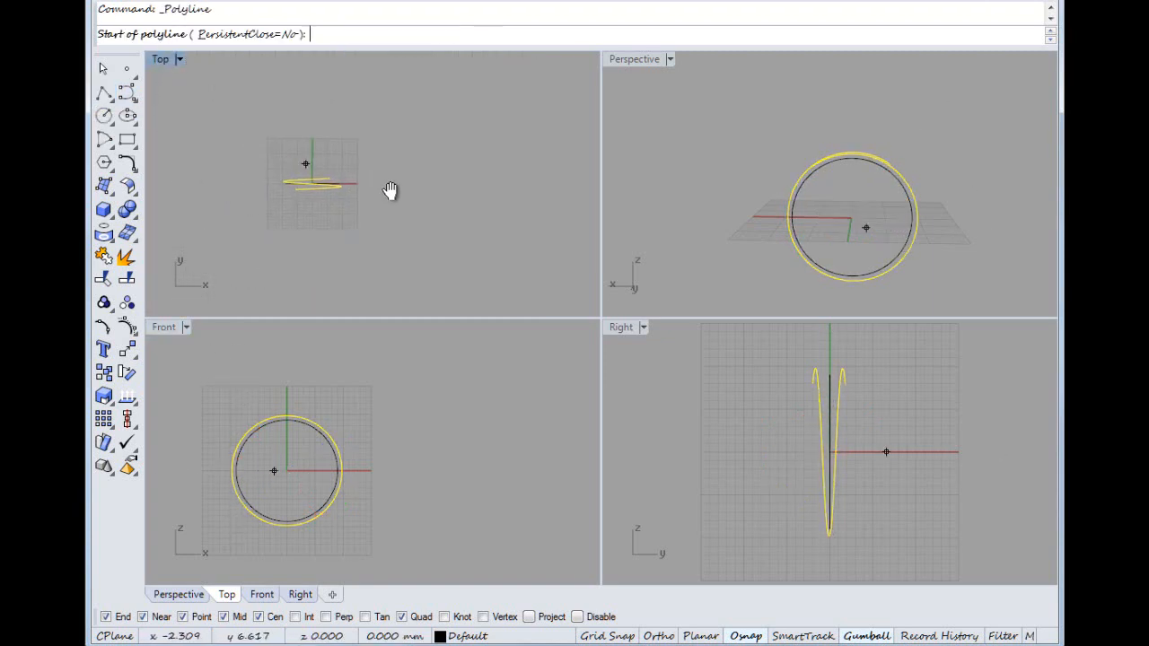
# Draw a straight line of the copied length and move it onto Layer 01.
pyautogui.click(208, 168)
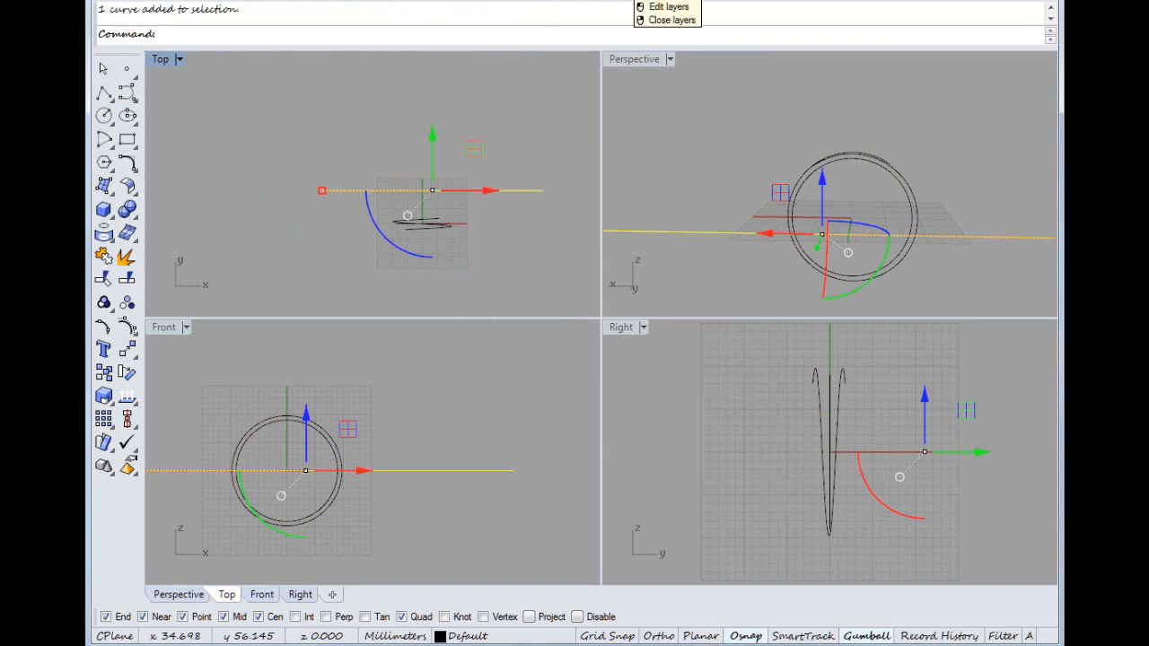
pyautogui.click(668, 7)
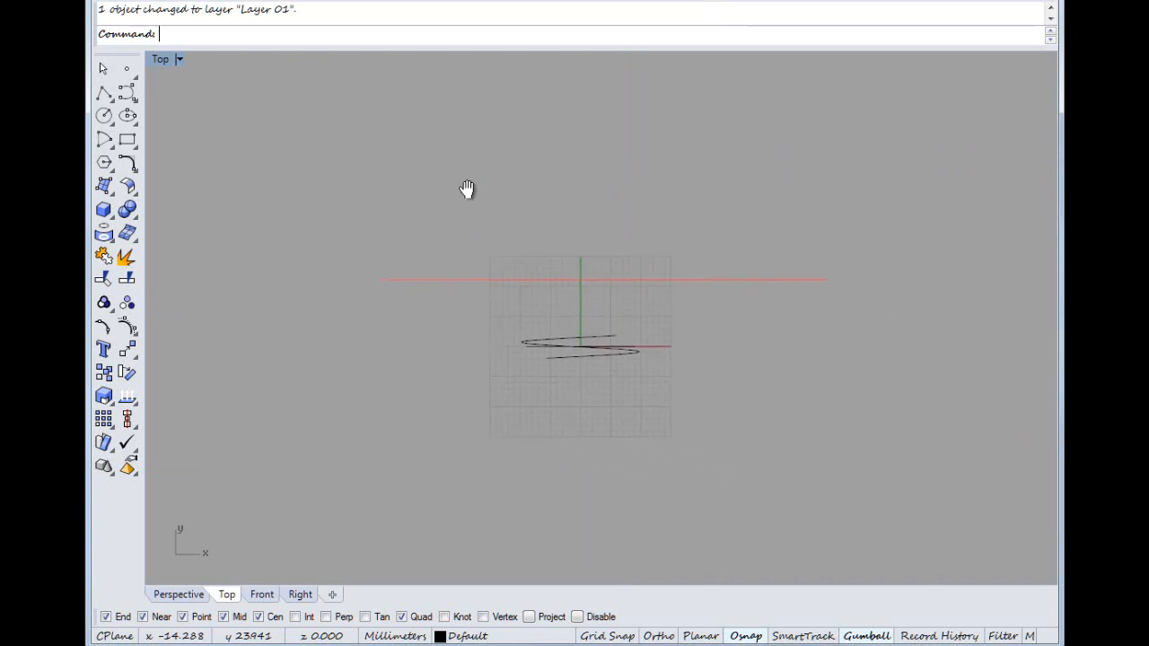
pyautogui.moveTo(582, 344); pyautogui.dragTo(512, 309)
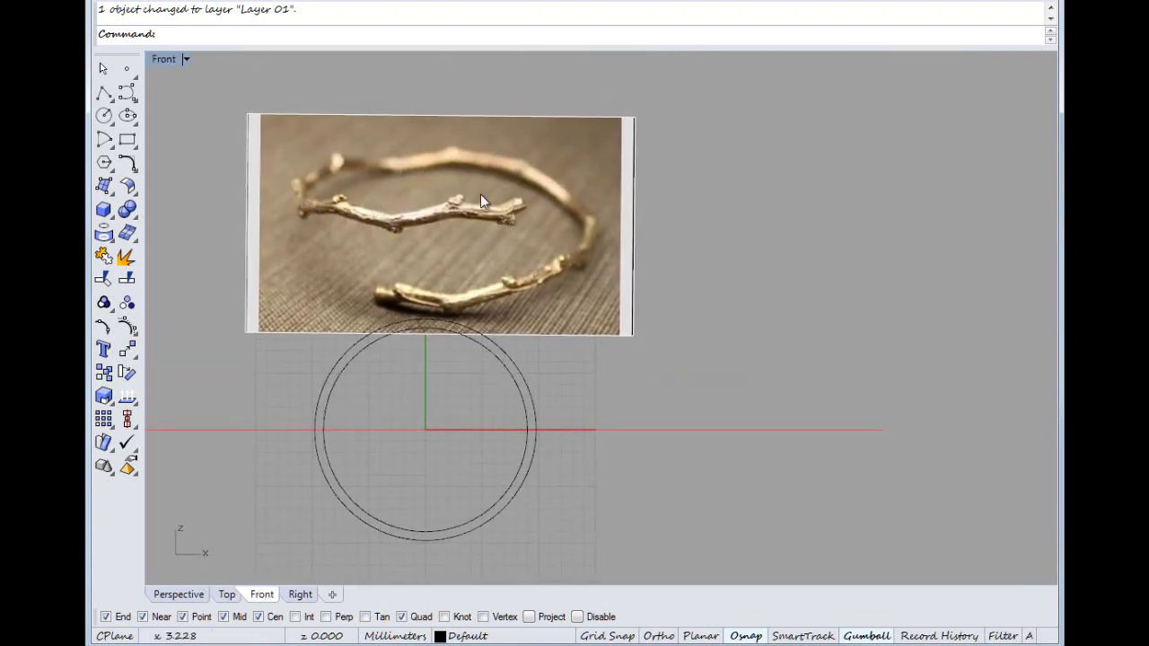
pyautogui.moveTo(550, 255)
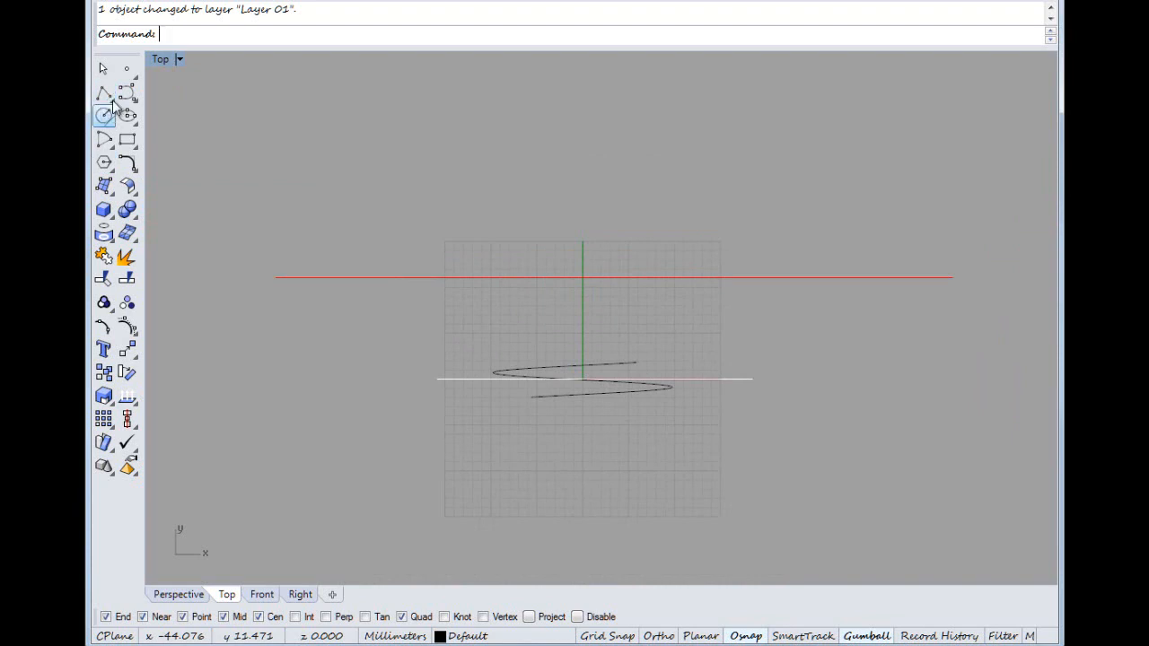
# Sketch the first twig curves and branches from the line's left end toward the centre.
pyautogui.click(127, 94)
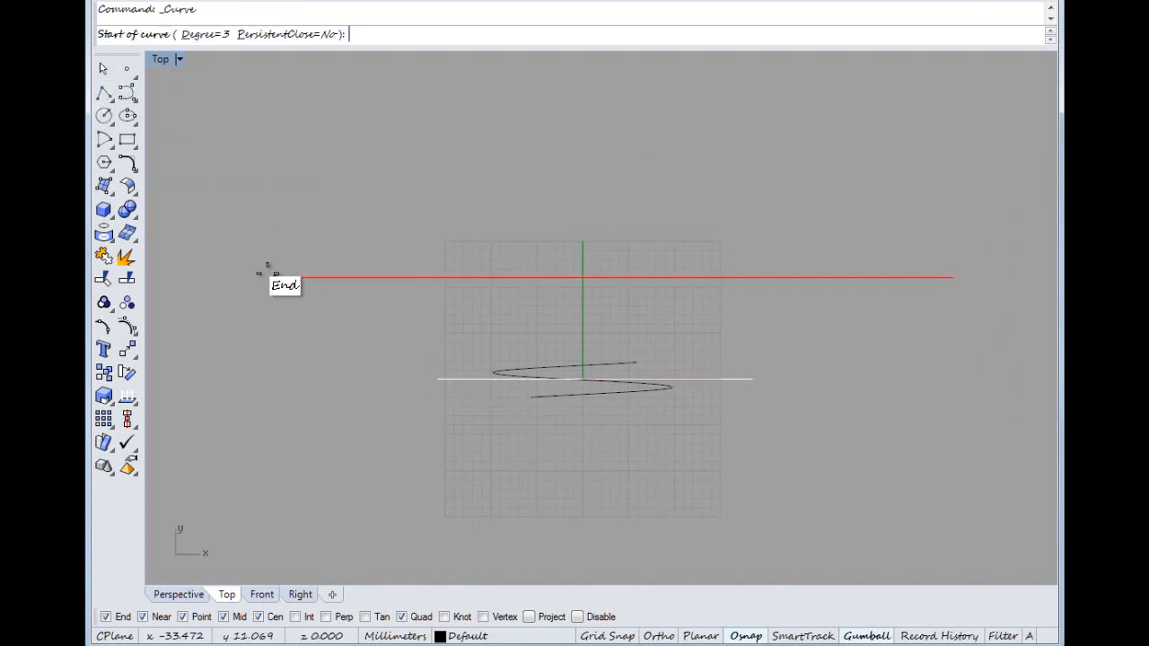
pyautogui.click(276, 276)
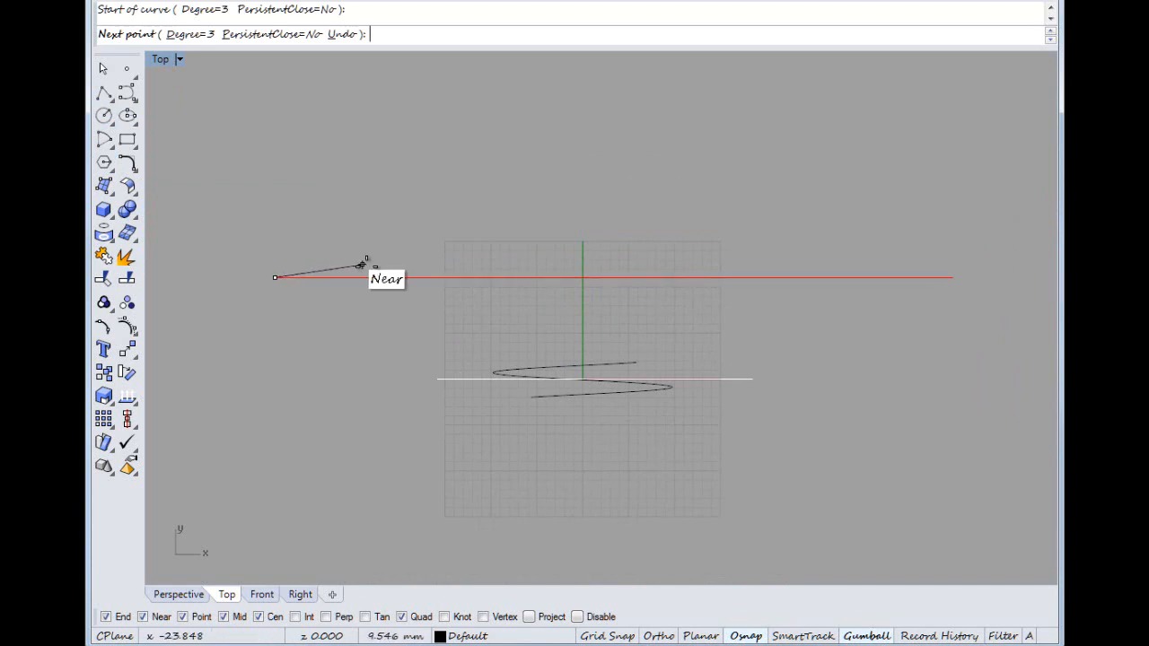
pyautogui.moveTo(368, 273)
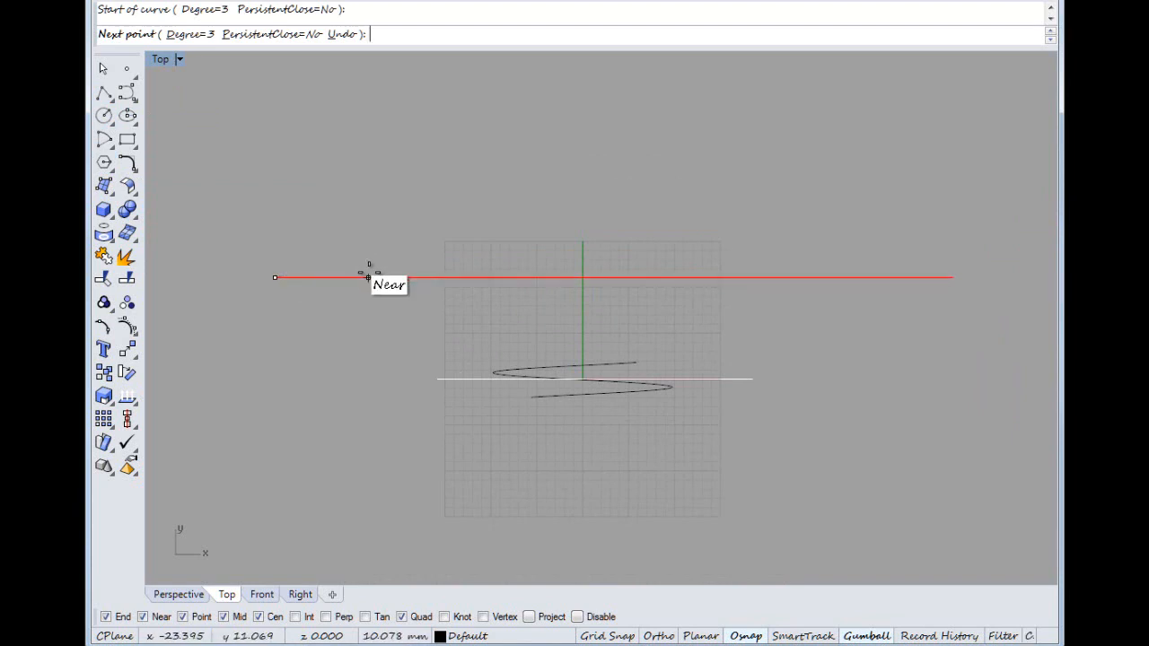
pyautogui.moveTo(363, 269)
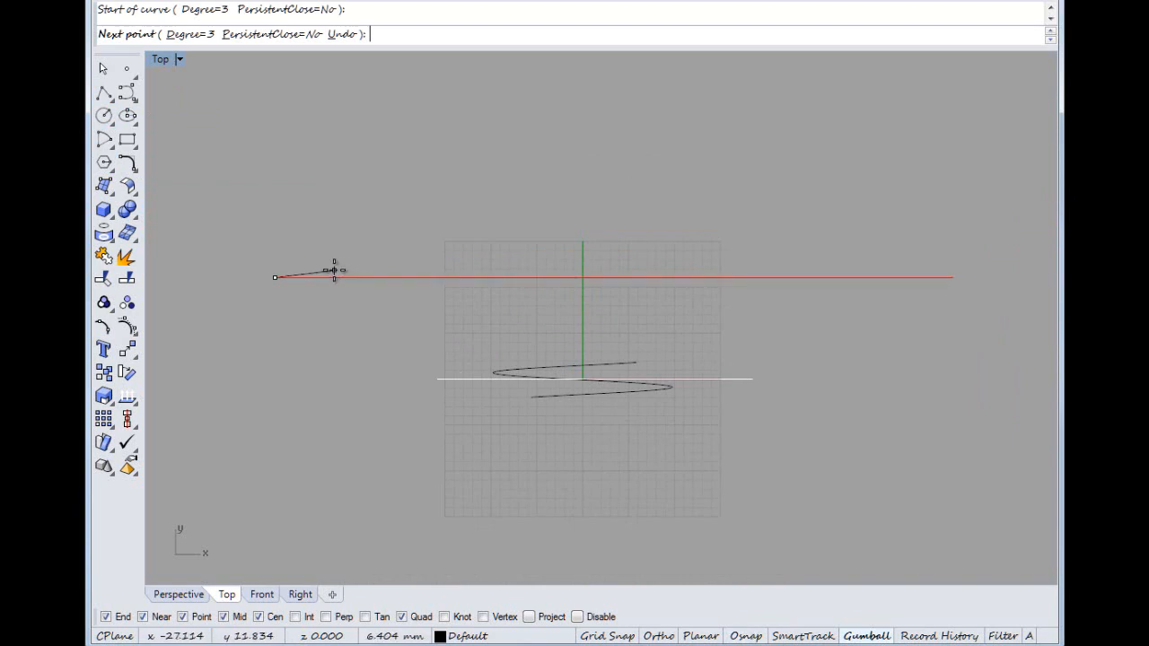
pyautogui.click(368, 259)
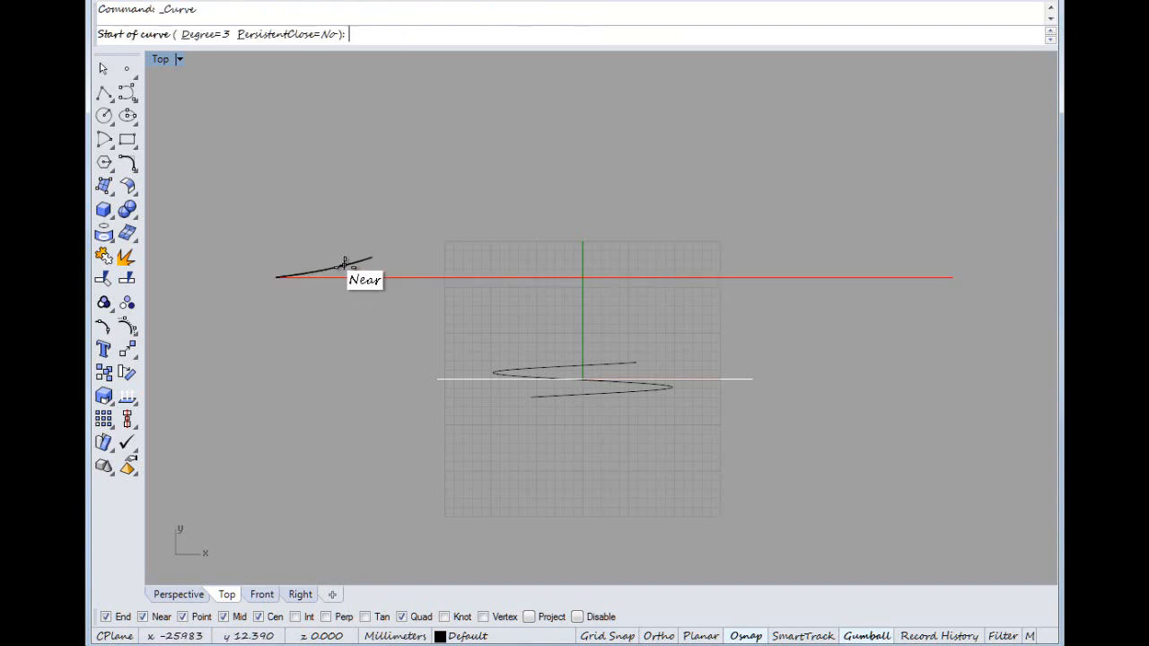
pyautogui.click(344, 266)
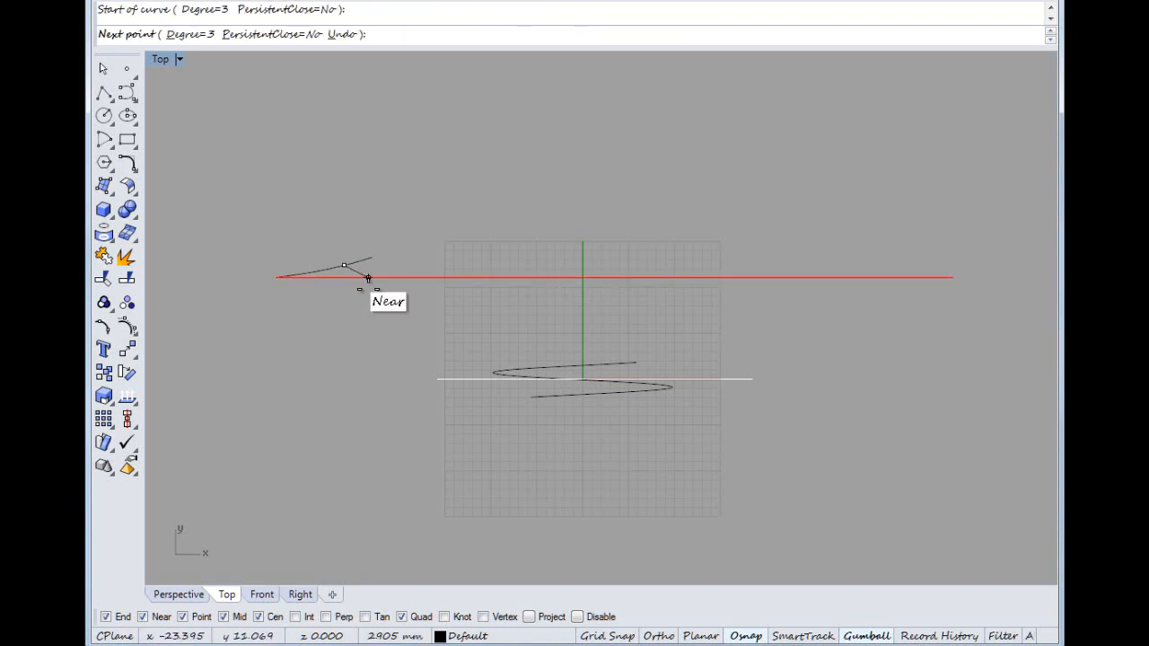
pyautogui.moveTo(377, 283)
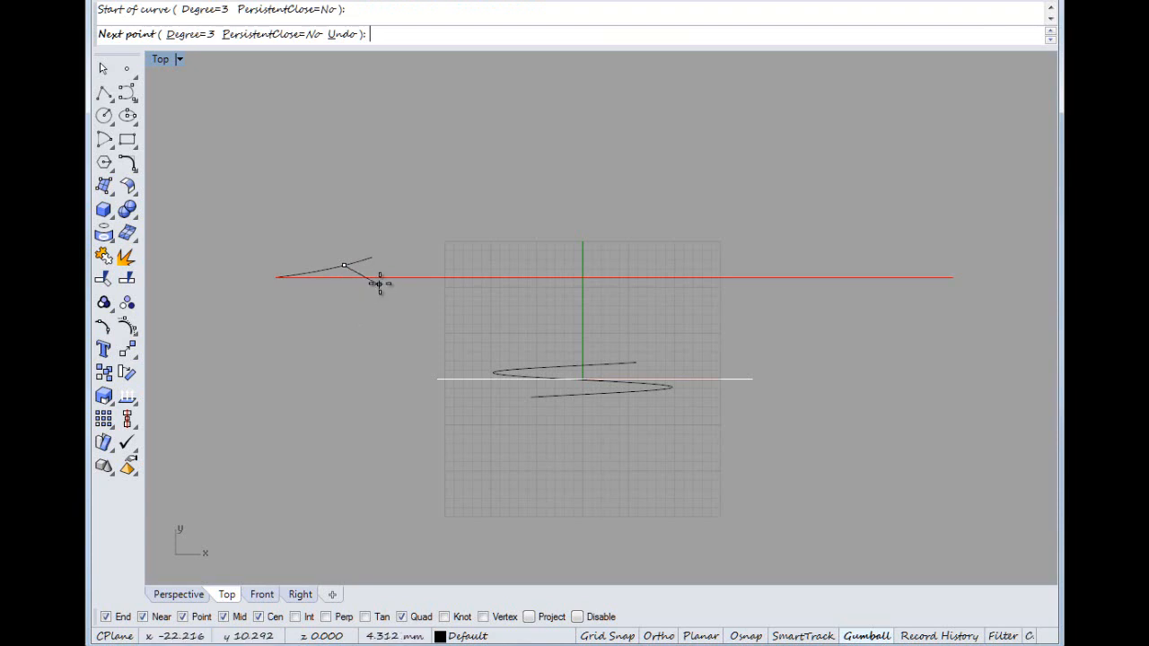
pyautogui.click(379, 284)
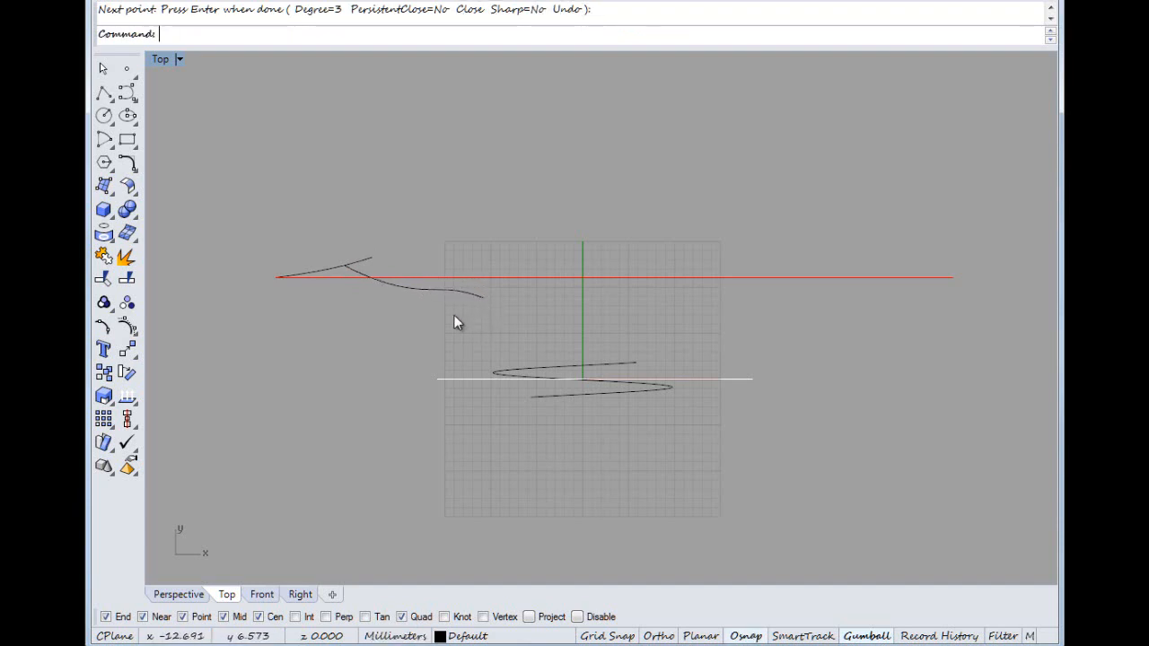
pyautogui.click(451, 291)
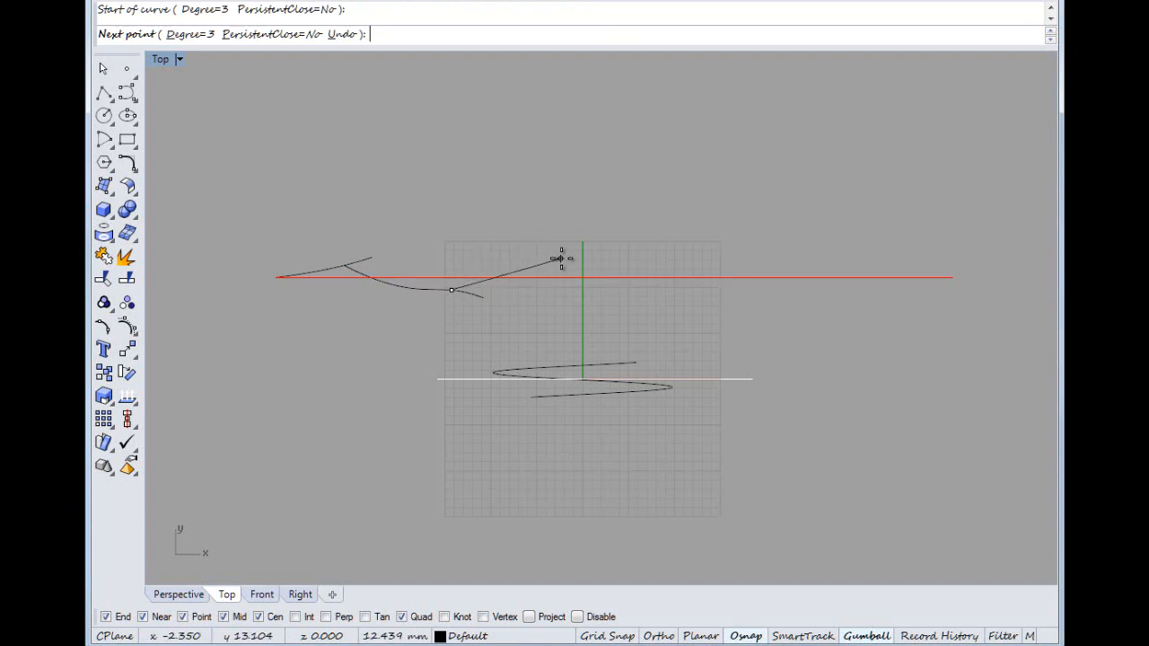
pyautogui.moveTo(476, 266)
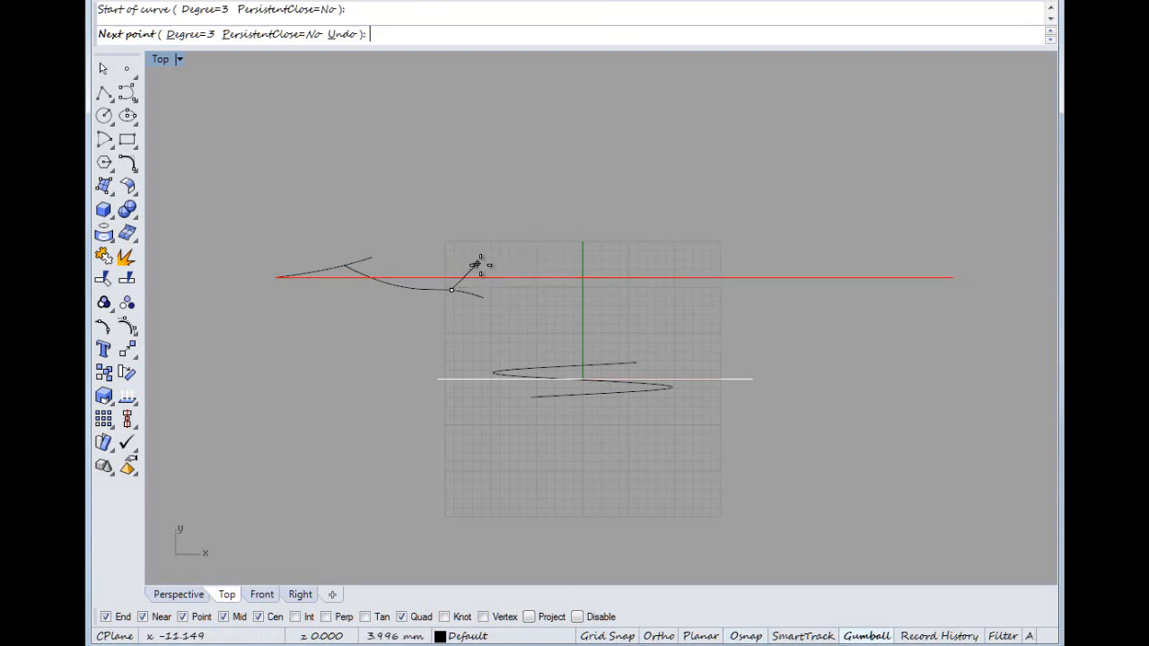
pyautogui.click(589, 255)
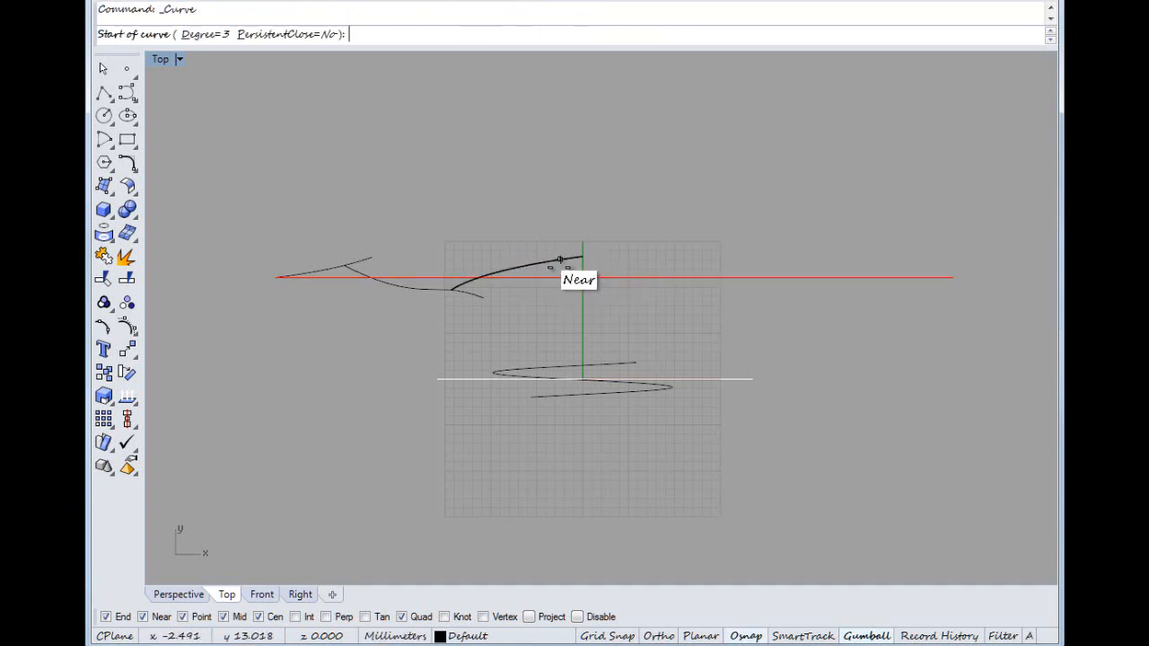
# Continue sketching overlapping twig curves from the centre out to the line's right end.
pyautogui.click(560, 260)
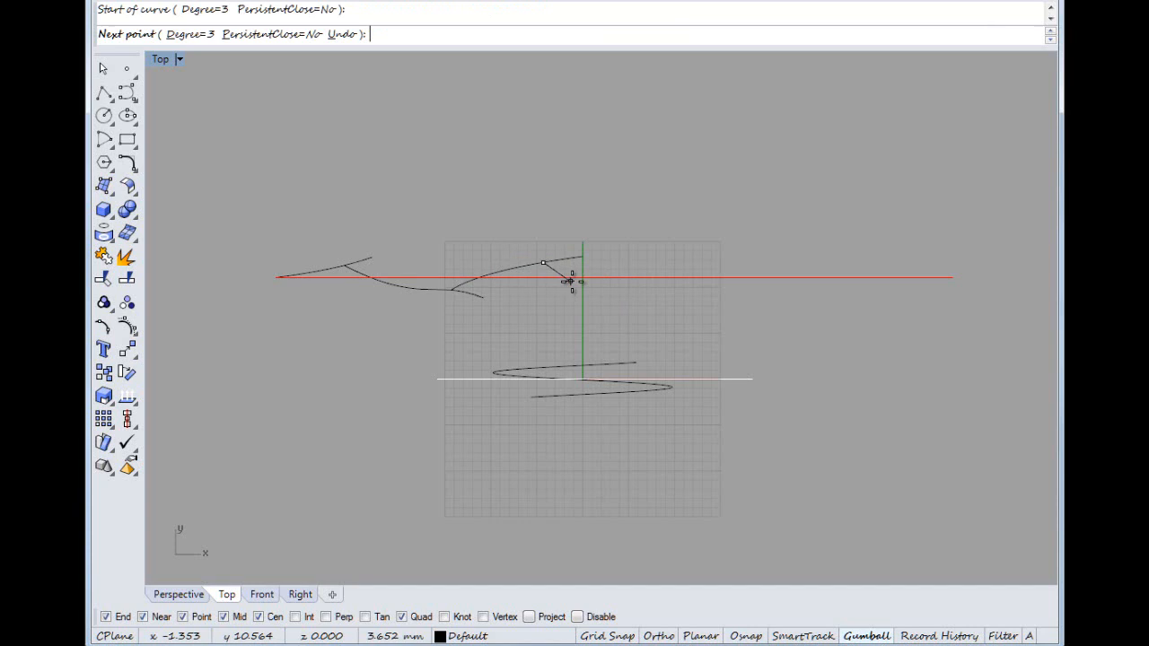
pyautogui.click(580, 282)
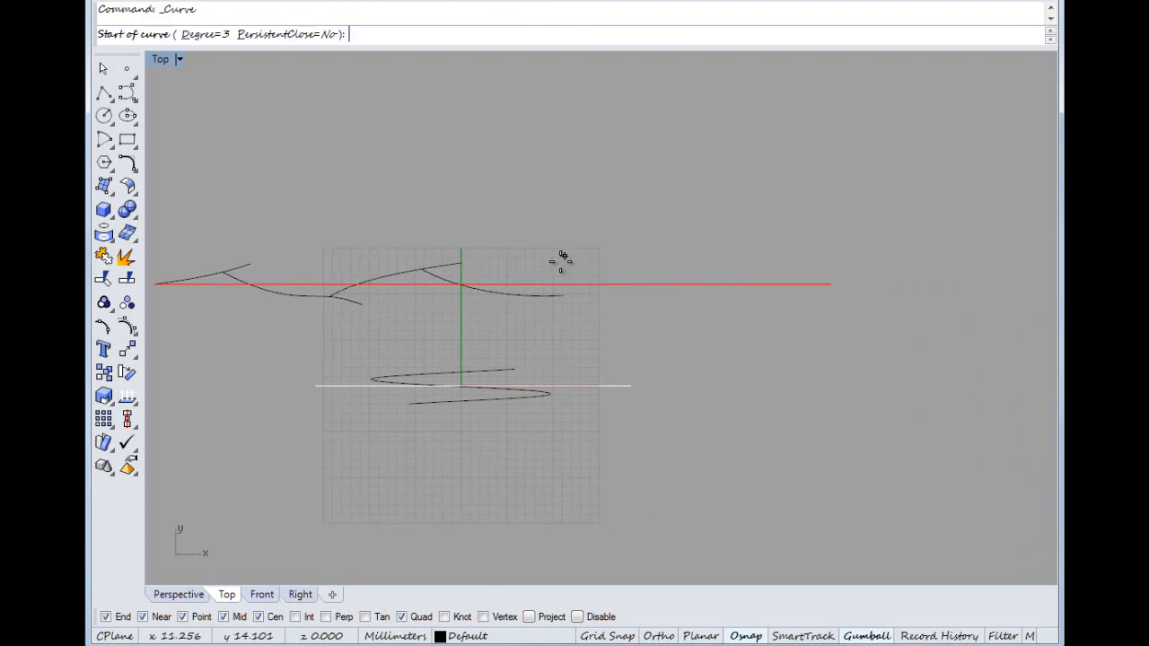
pyautogui.click(521, 296)
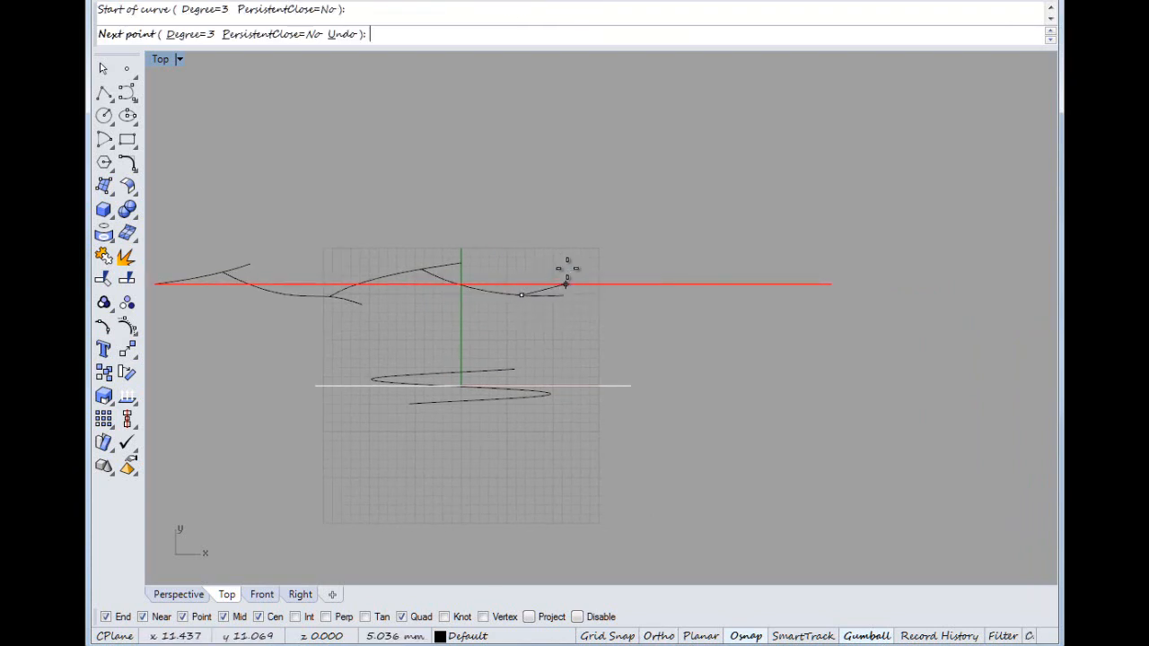
pyautogui.moveTo(557, 269)
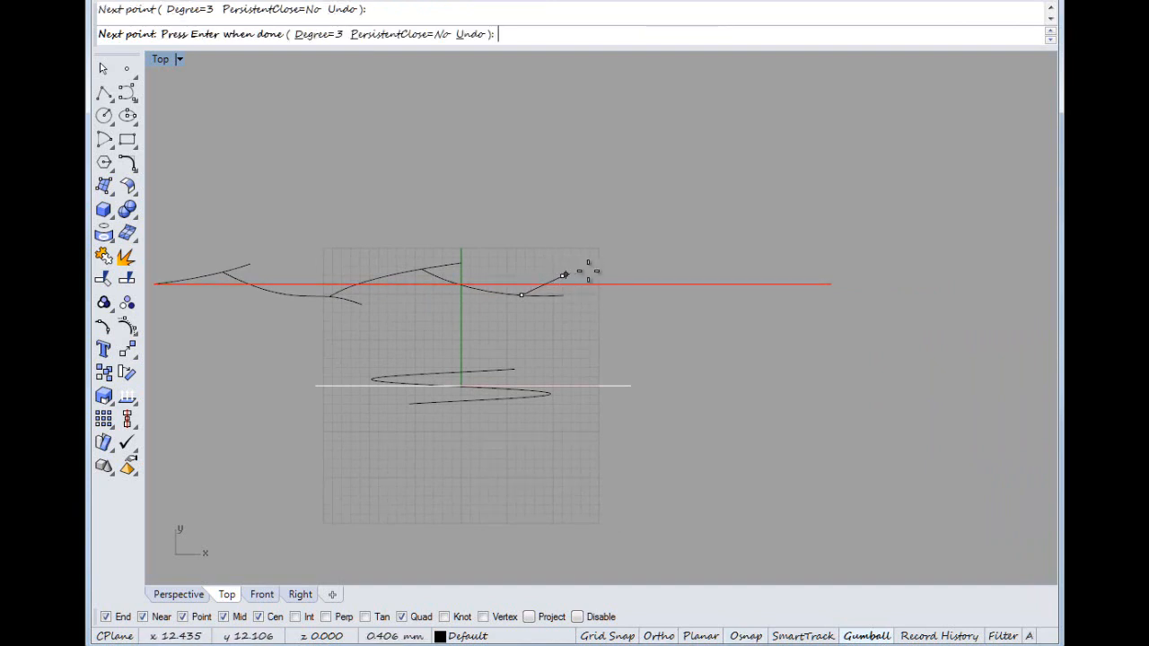
pyautogui.click(564, 274)
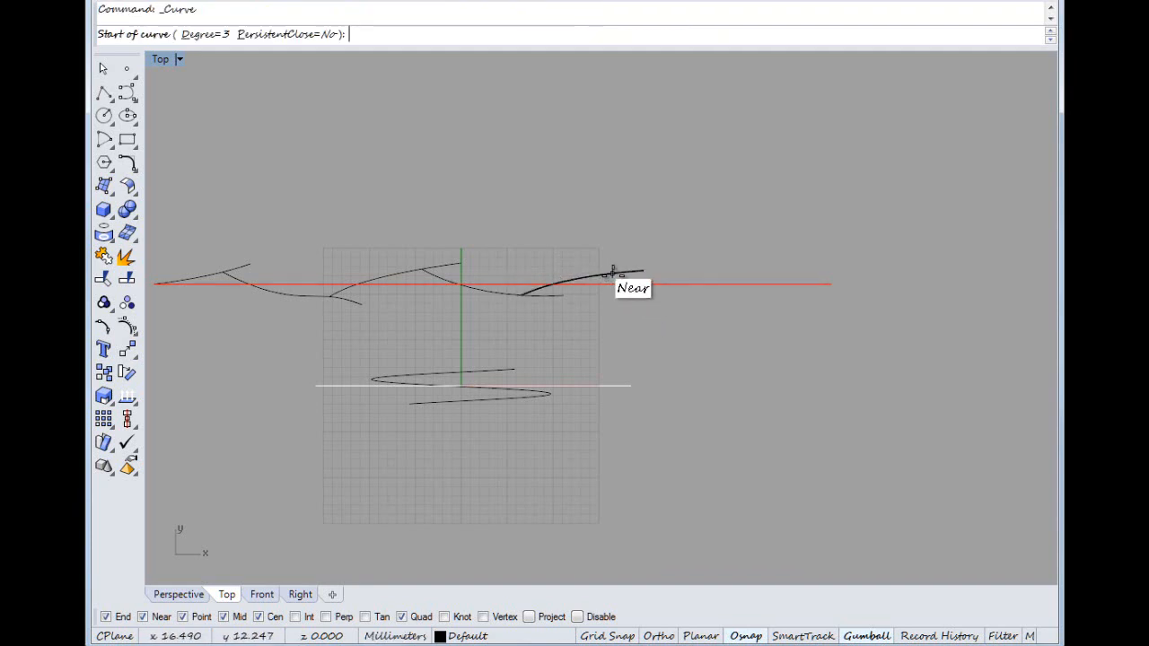
pyautogui.click(614, 273)
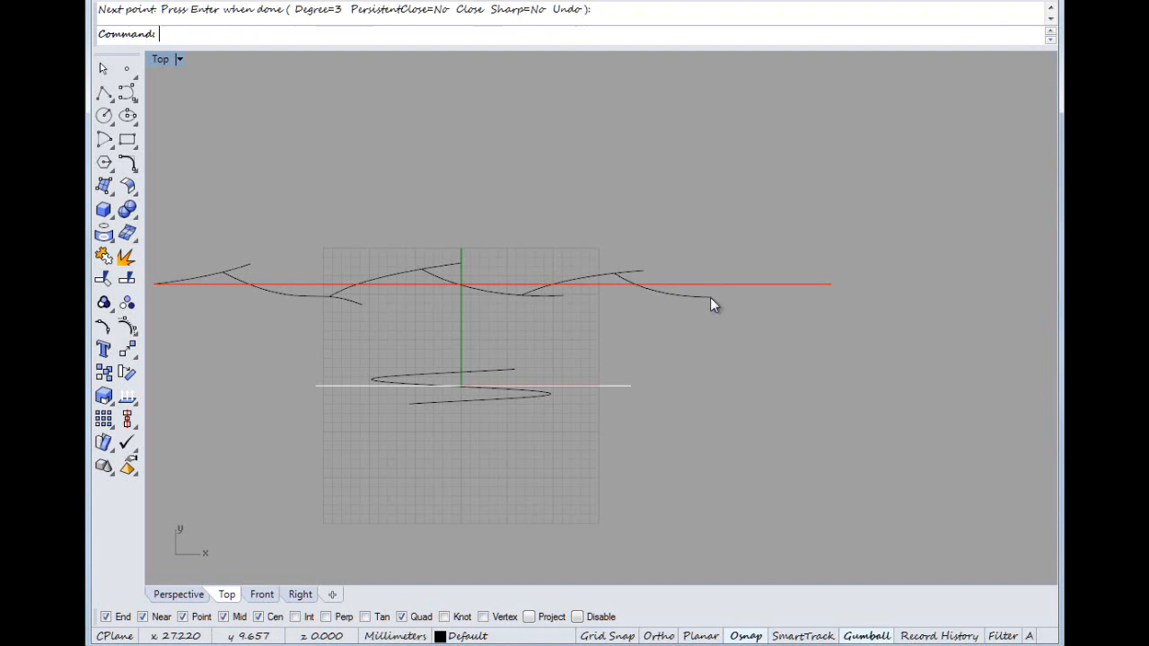
pyautogui.click(679, 296)
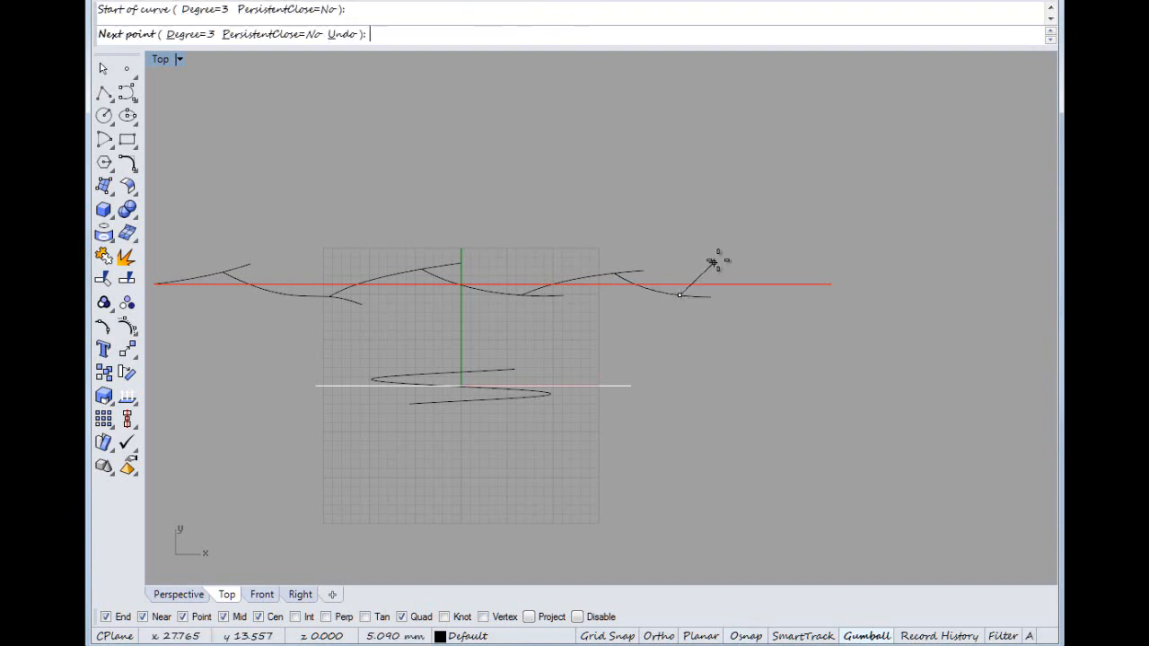
pyautogui.click(779, 266)
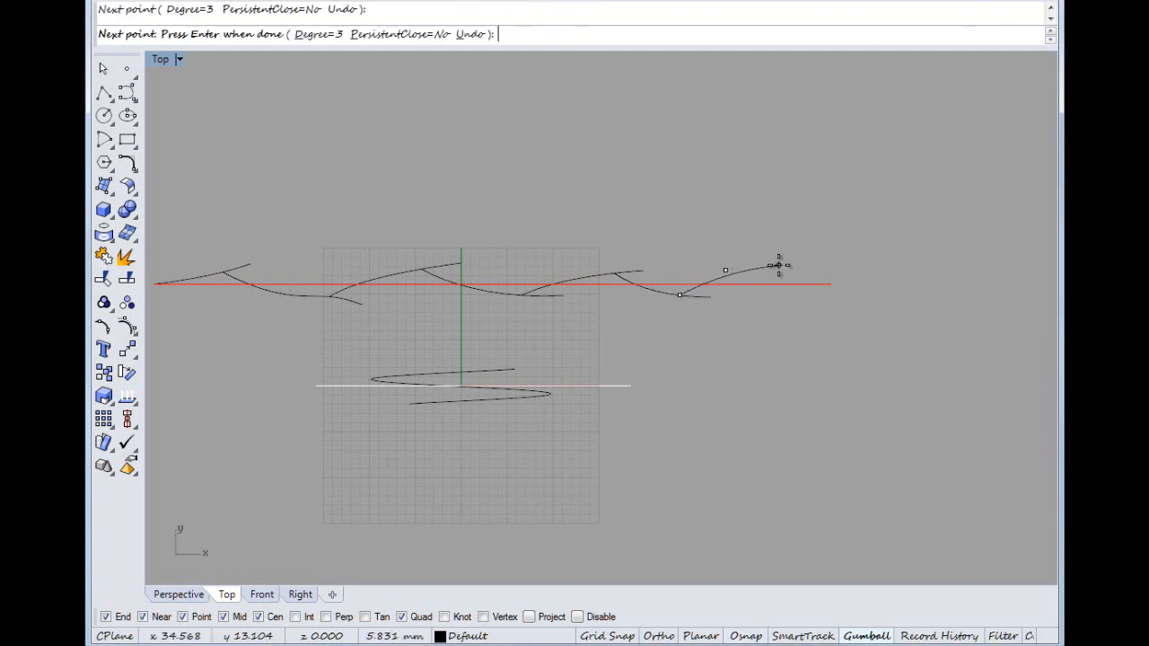
pyautogui.click(808, 283)
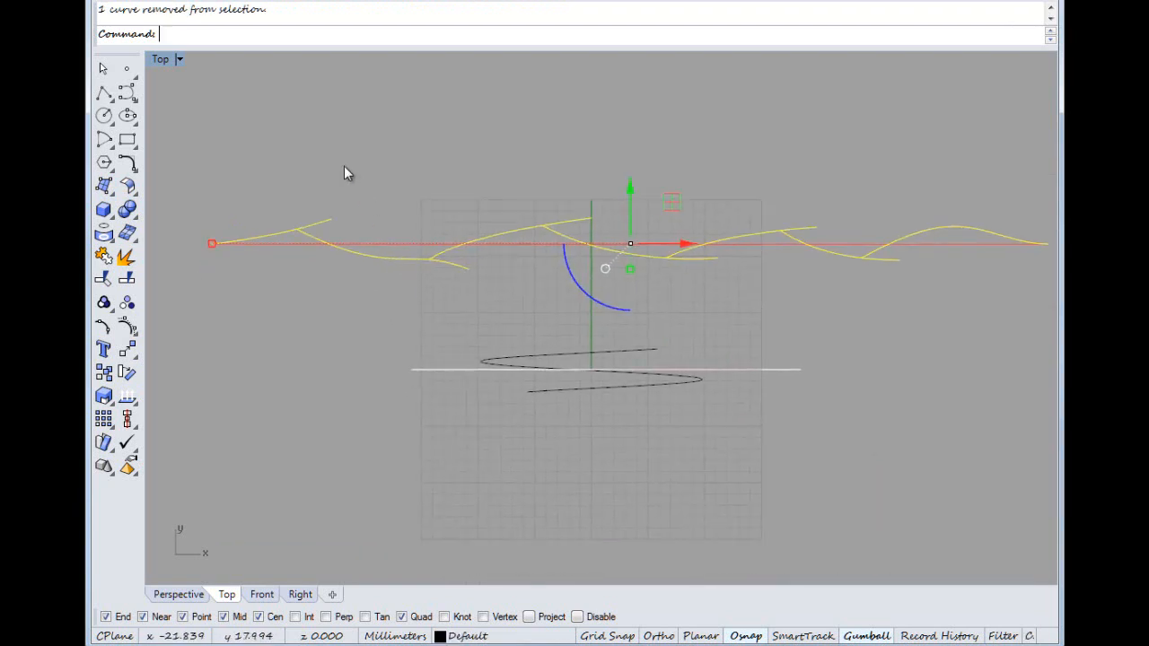
pyautogui.write('tsPlanesplit')
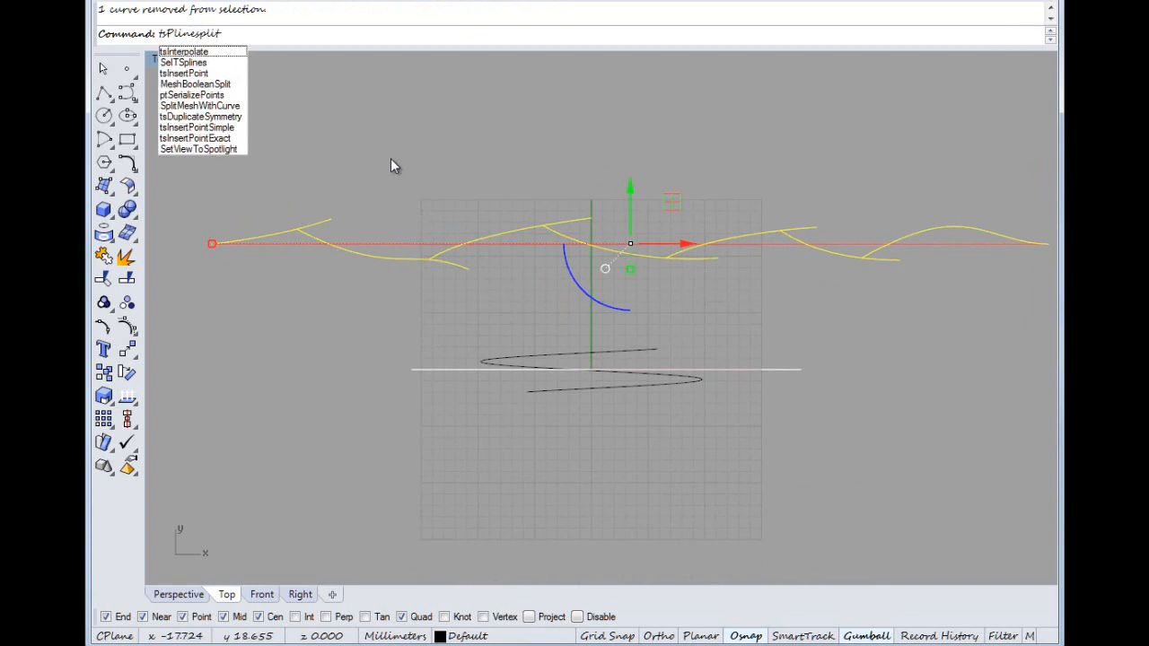
pyautogui.moveTo(321, 122)
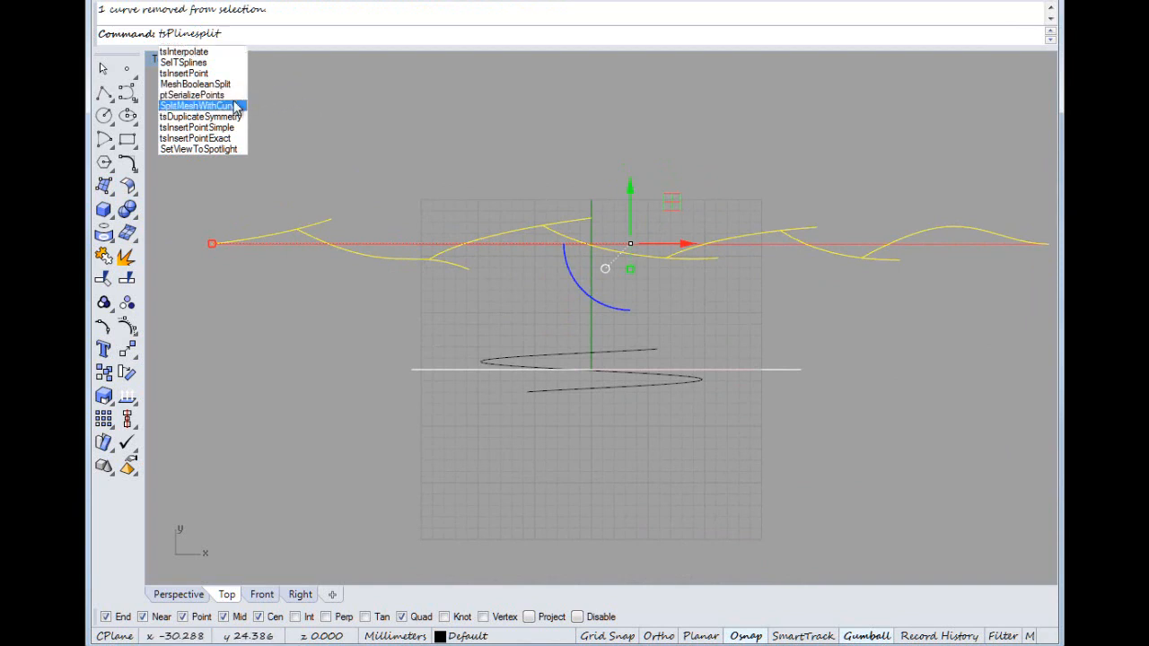
pyautogui.moveTo(199, 149)
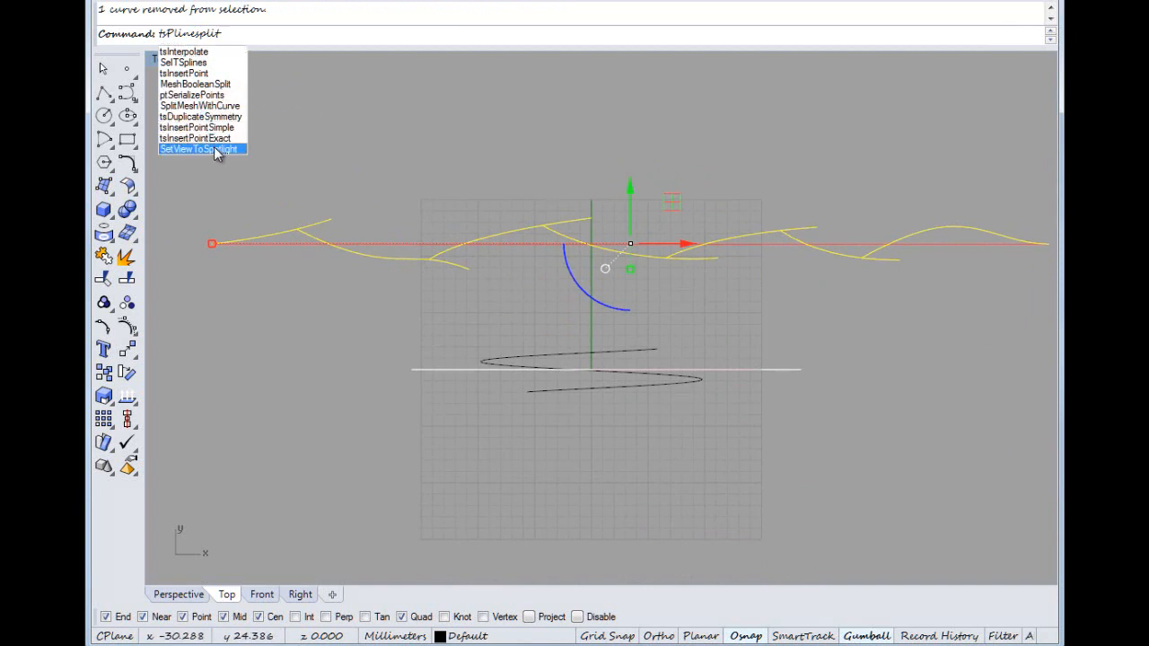
pyautogui.moveTo(196, 139)
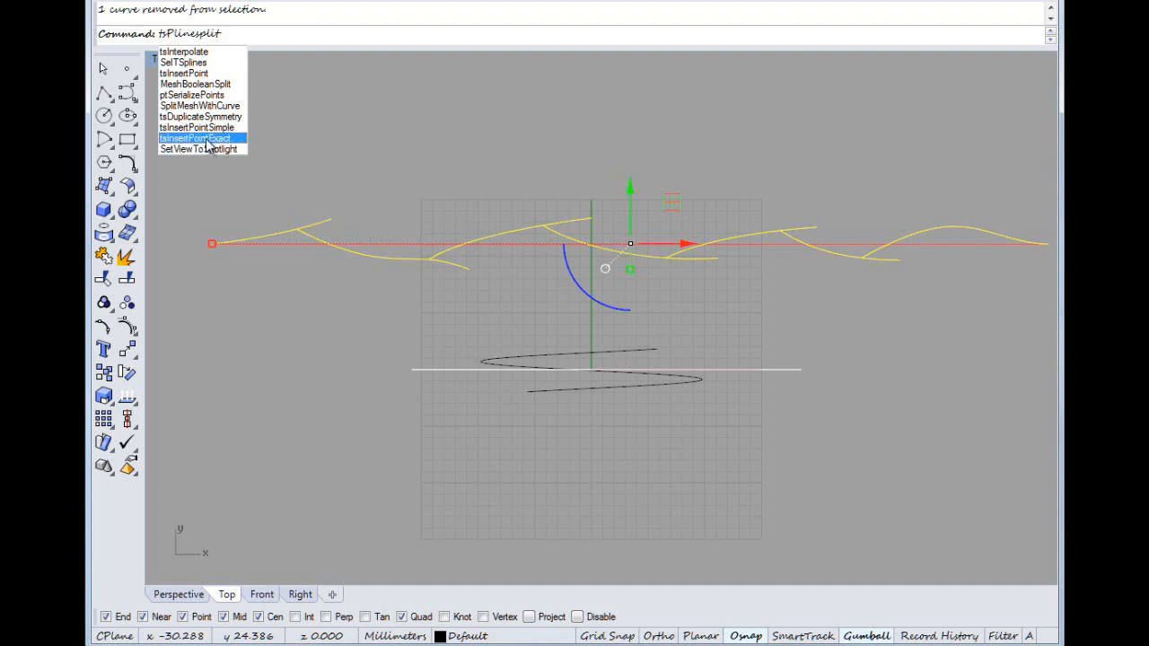
pyautogui.moveTo(194, 126)
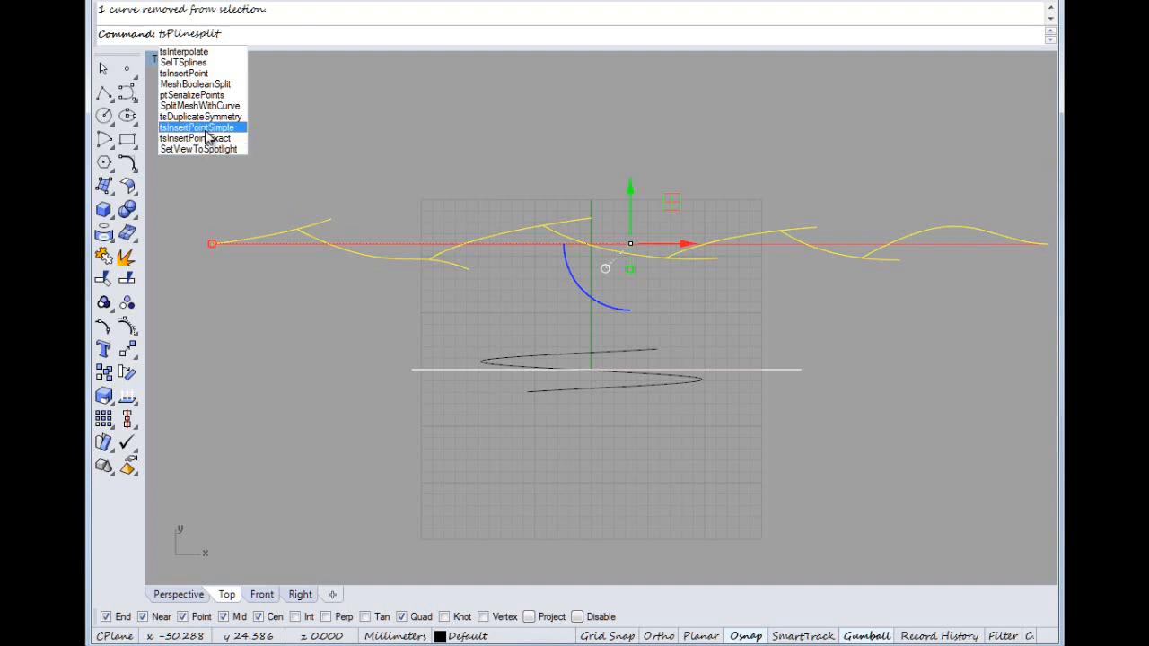
pyautogui.moveTo(209, 133)
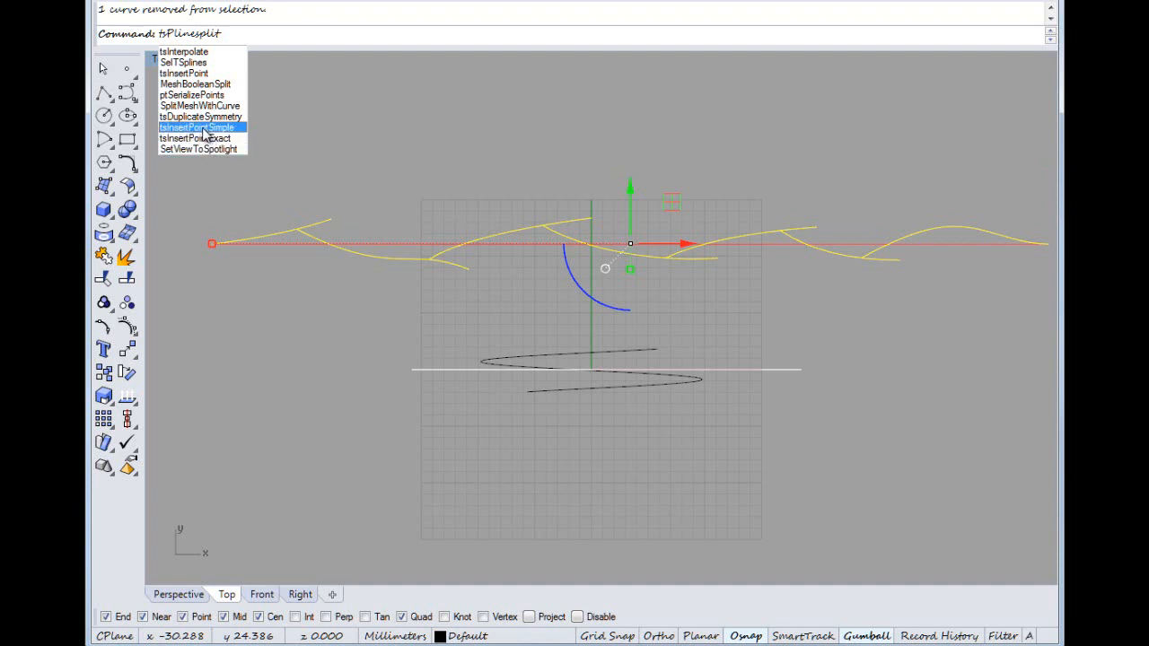
pyautogui.moveTo(196, 138)
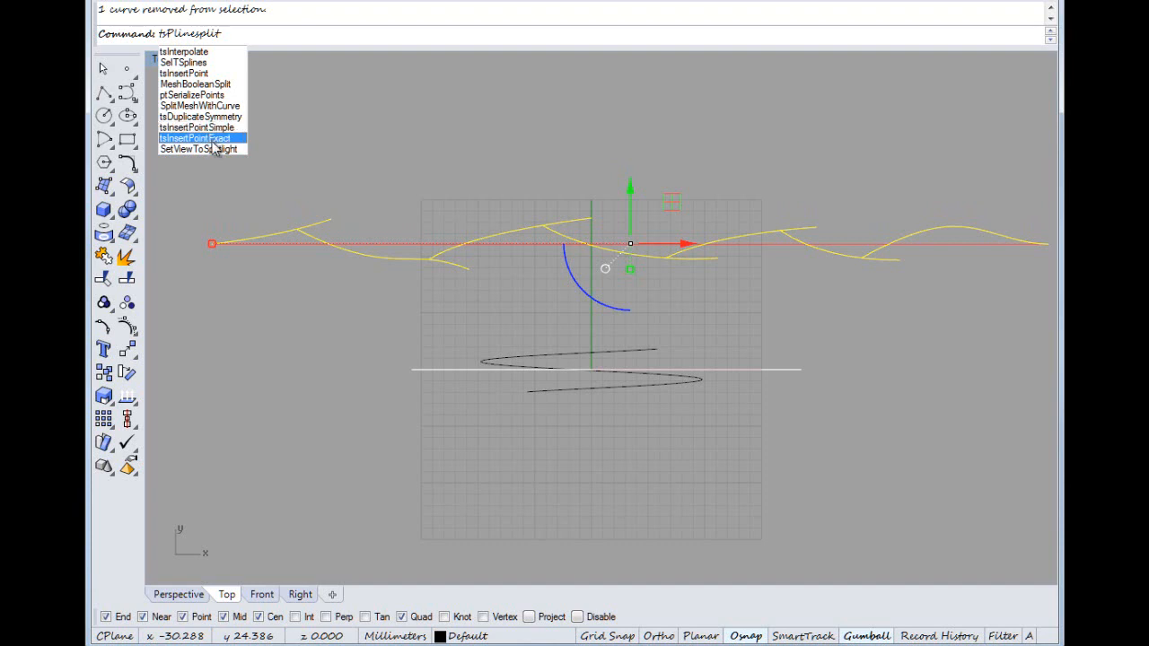
pyautogui.moveTo(197, 125)
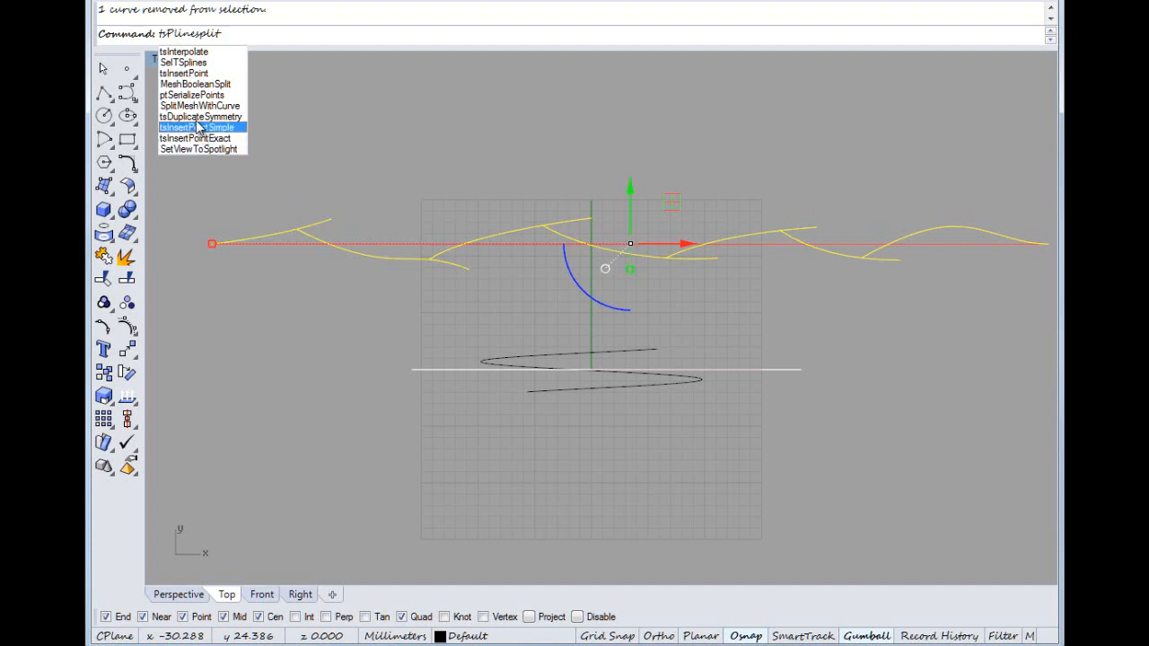
pyautogui.moveTo(196, 95)
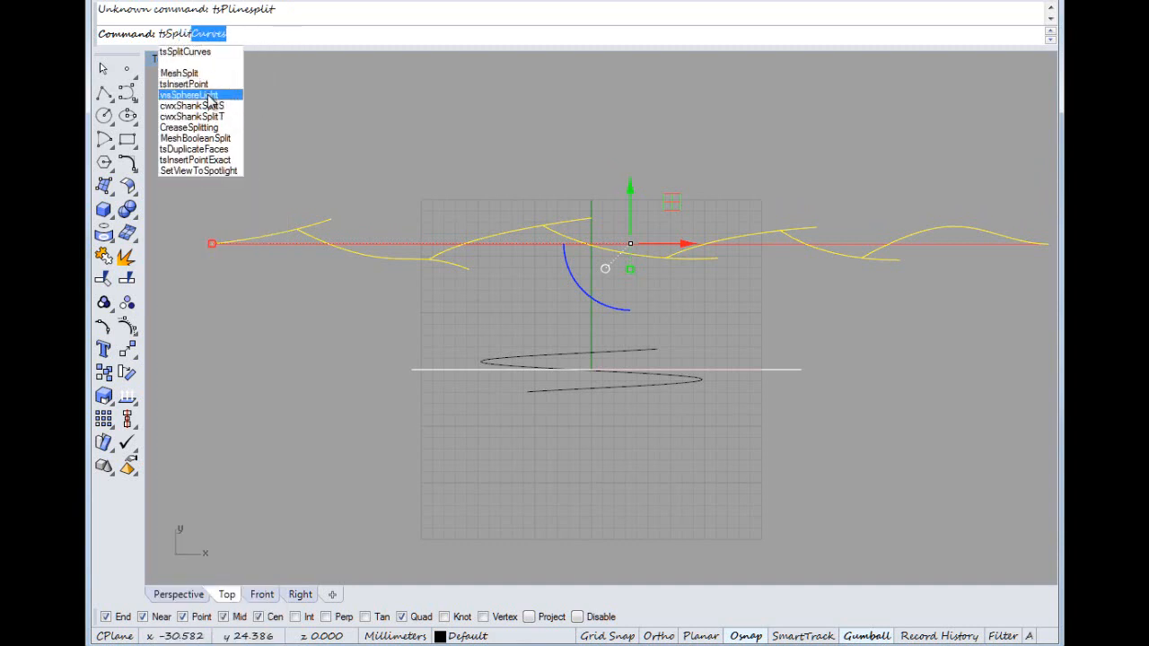
pyautogui.moveTo(199, 171)
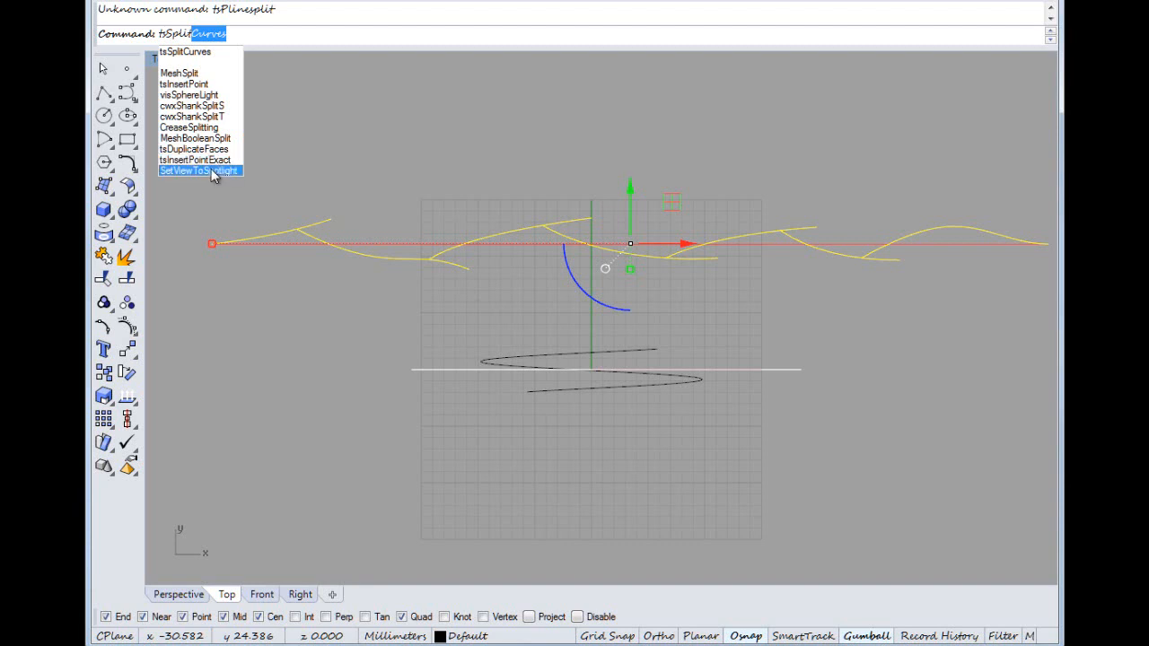
pyautogui.moveTo(205, 181)
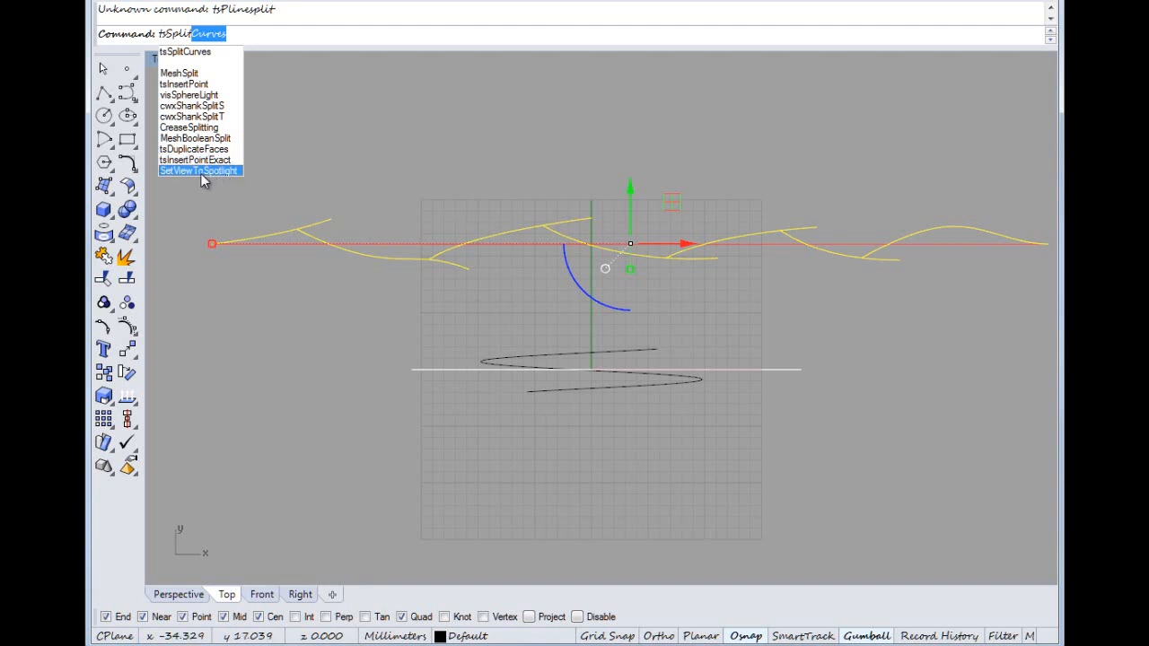
pyautogui.moveTo(188, 125)
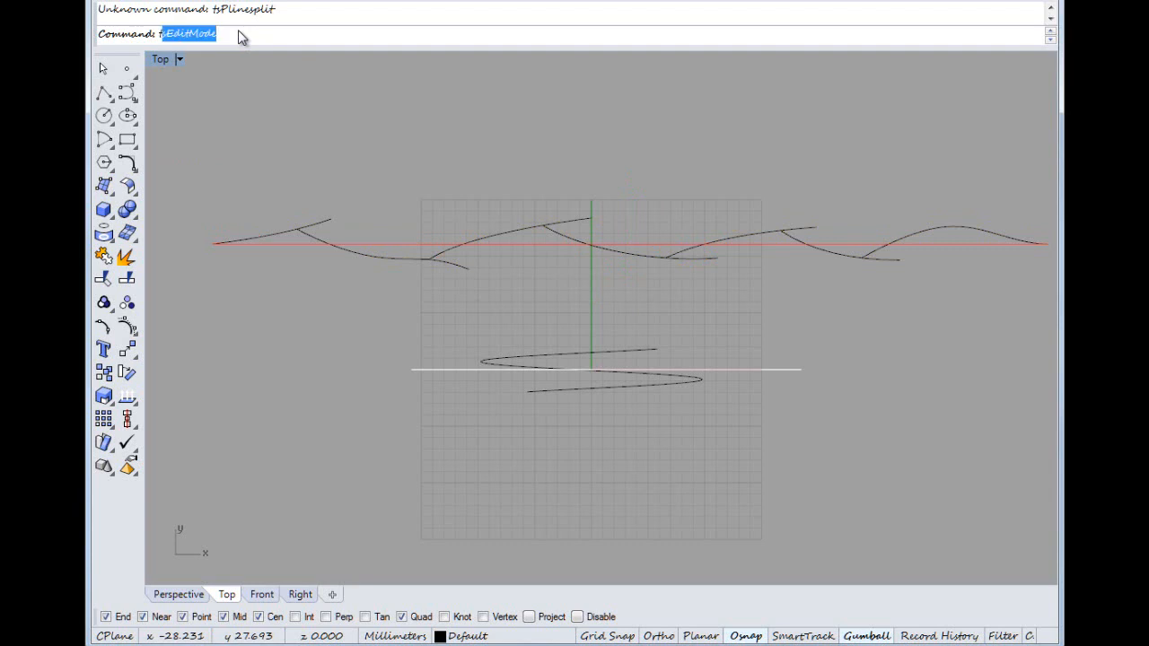
pyautogui.write('tsCurv')
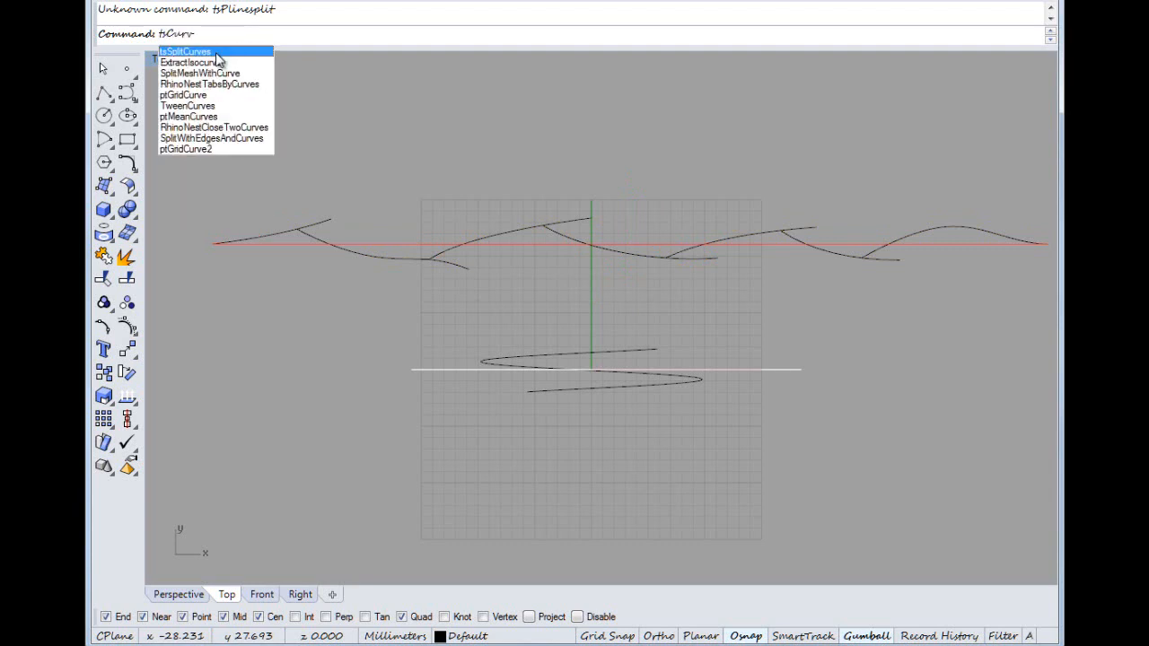
# Split all the twig curves at their intersections with tsSplitCurves using file tolerance.
pyautogui.click(184, 50)
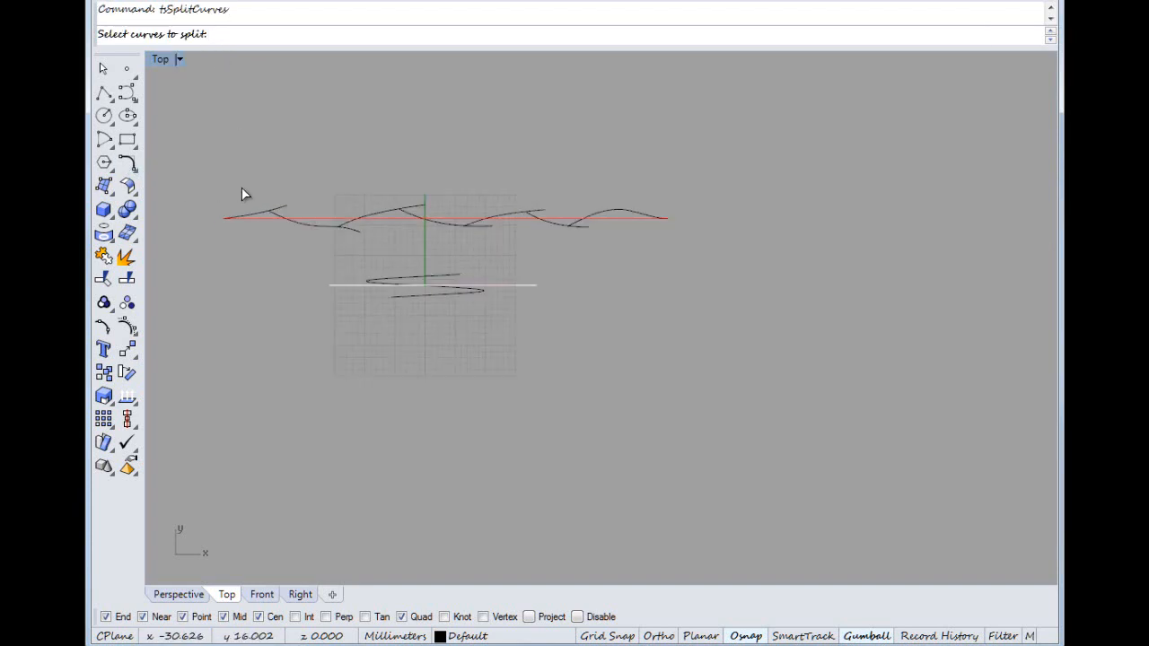
pyautogui.click(373, 219)
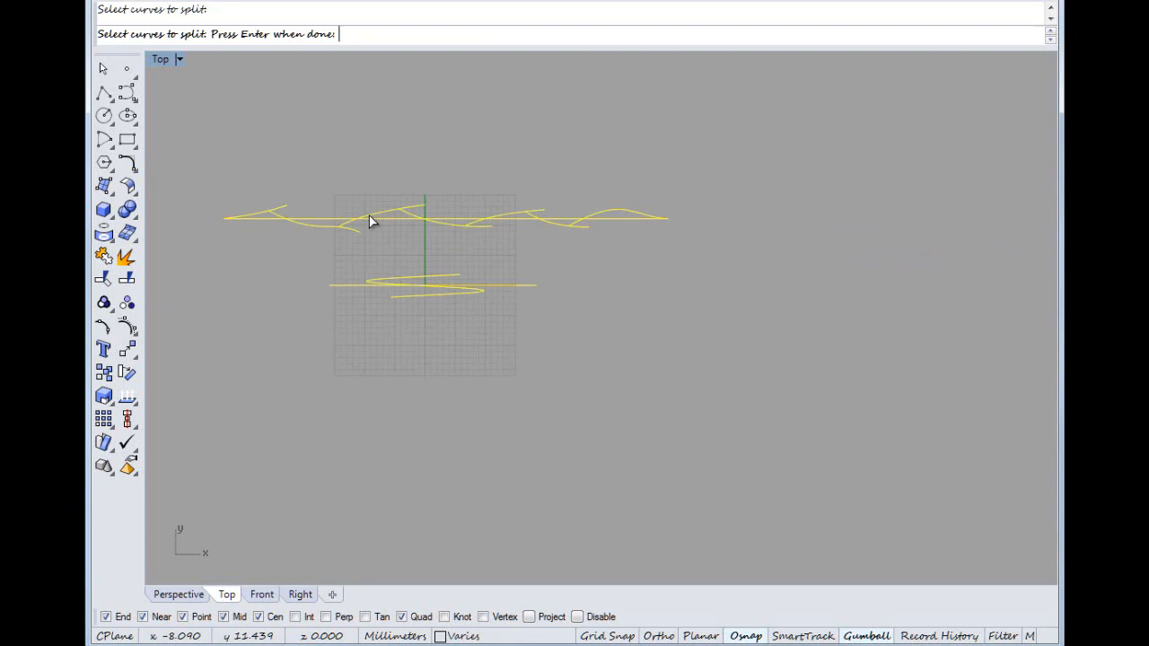
pyautogui.press('Return')
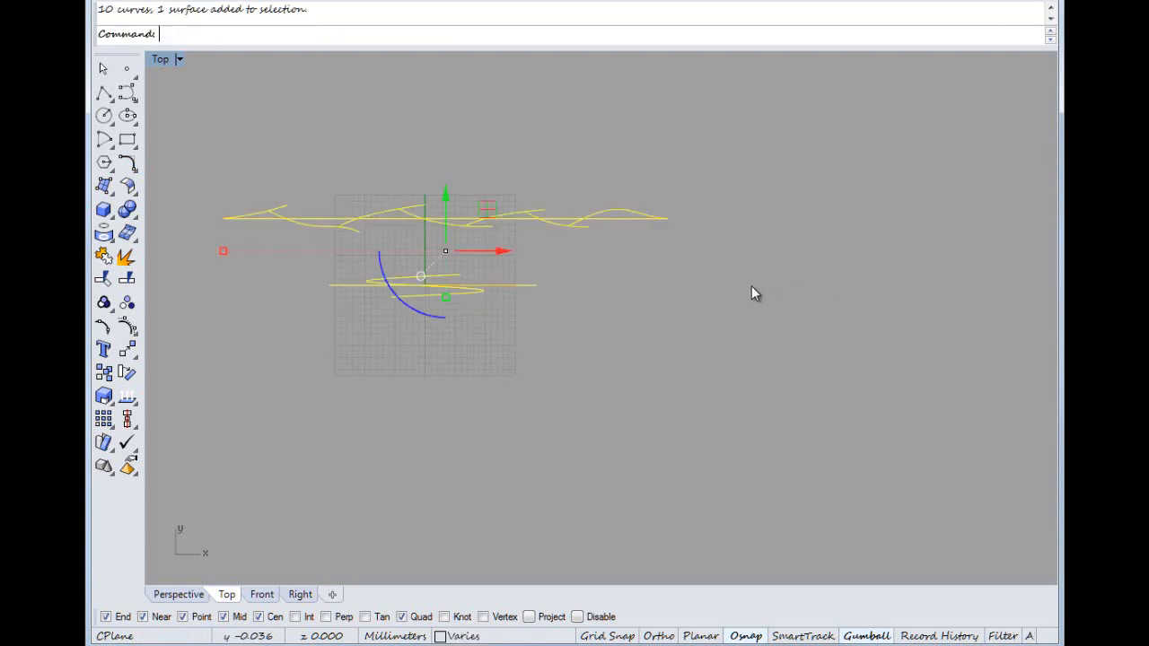
pyautogui.write('tsSplitCurves')
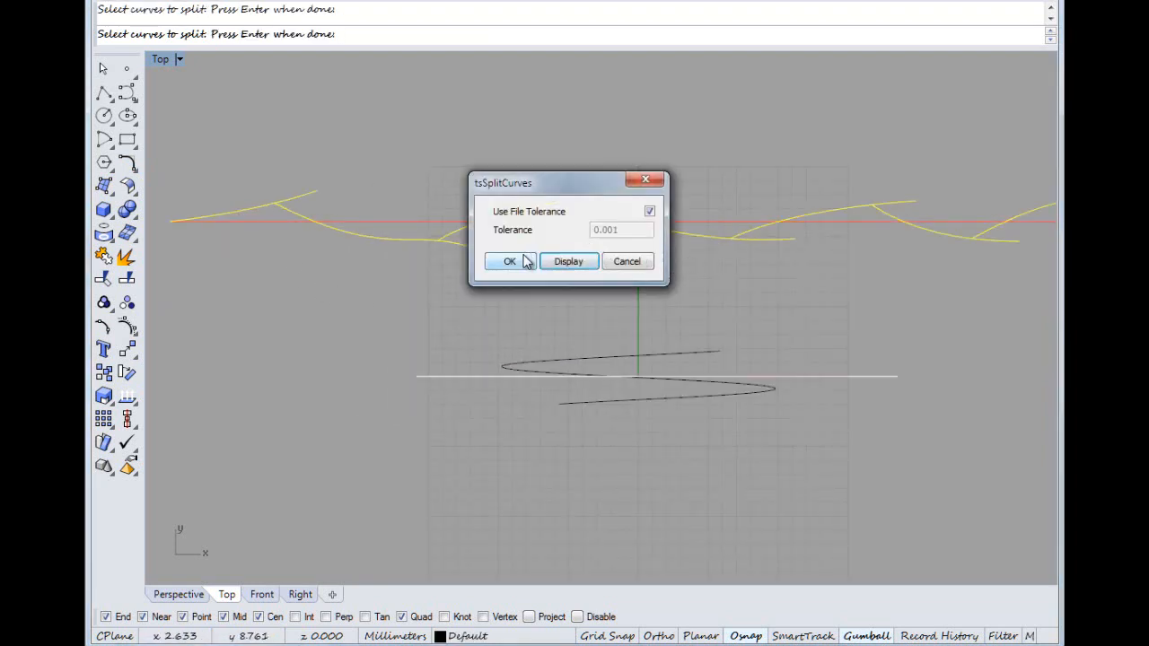
pyautogui.click(509, 263)
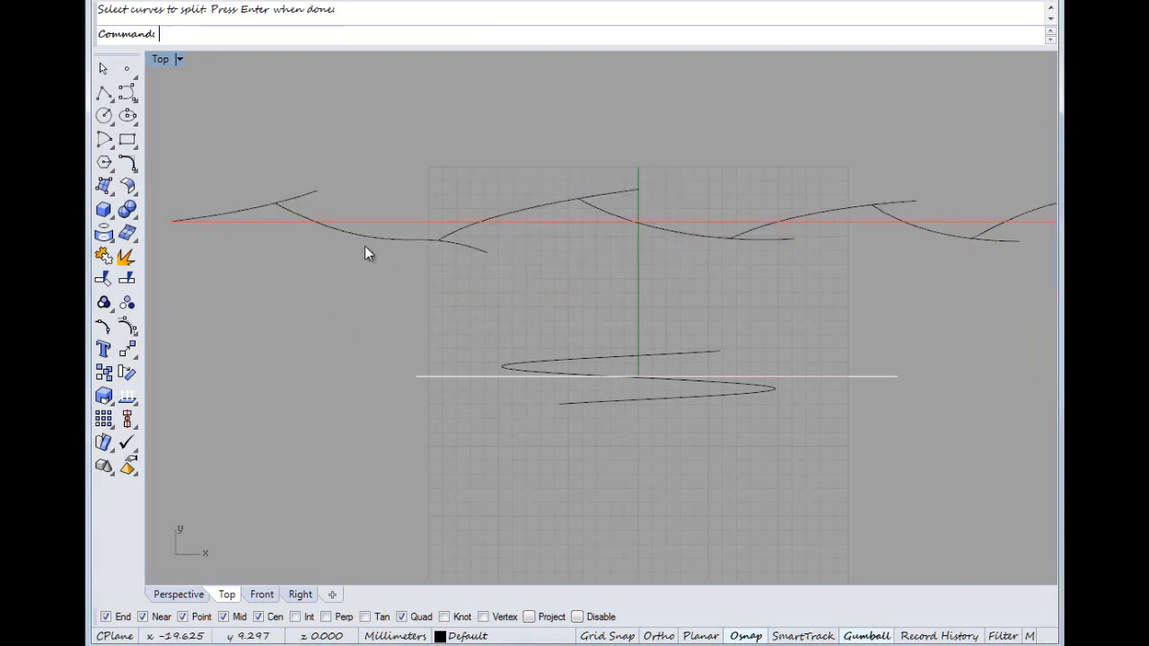
pyautogui.click(440, 248)
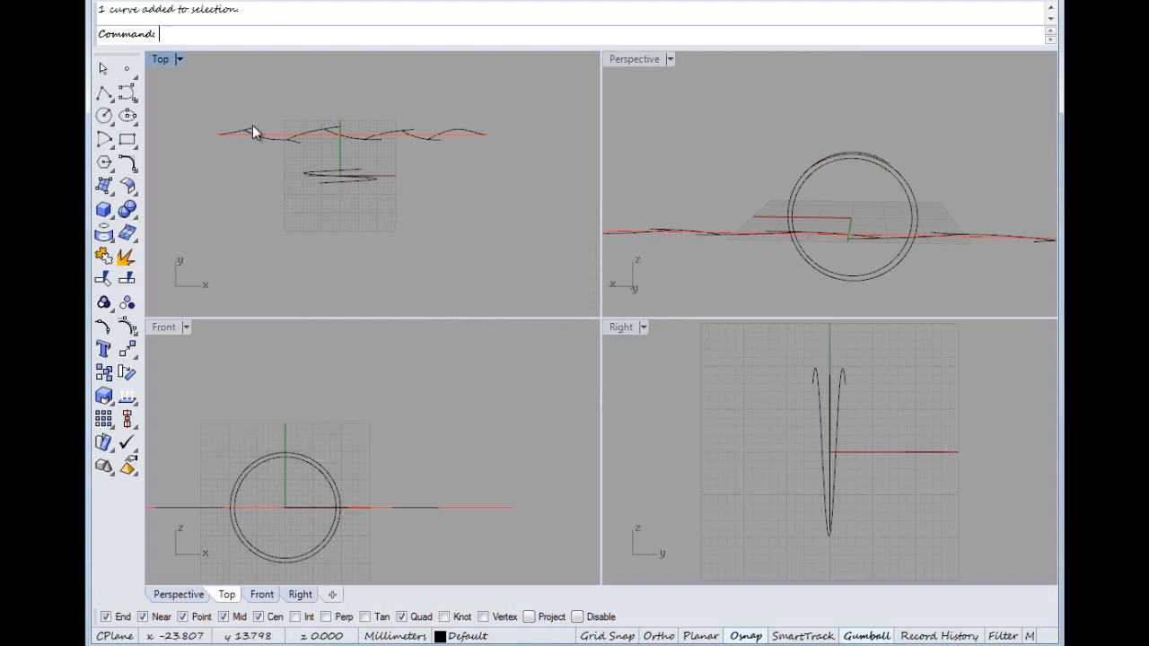
pyautogui.moveTo(160, 70)
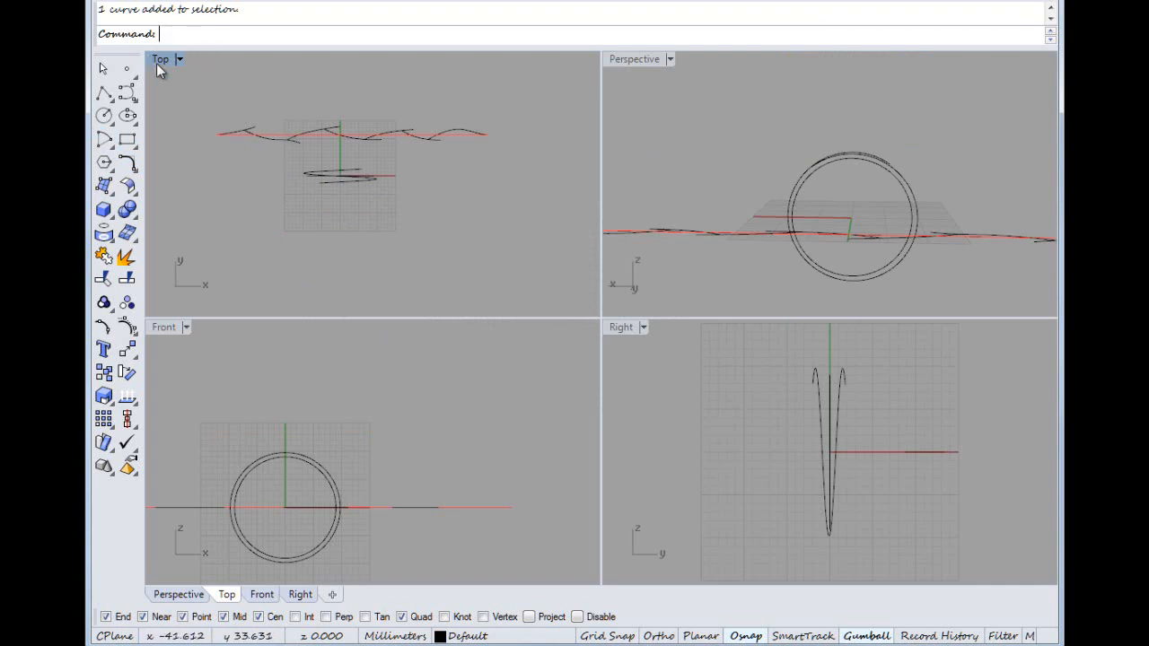
# Maximise the Top view and flow the twig curves from the base line onto the circle.
pyautogui.doubleClick(159, 57)
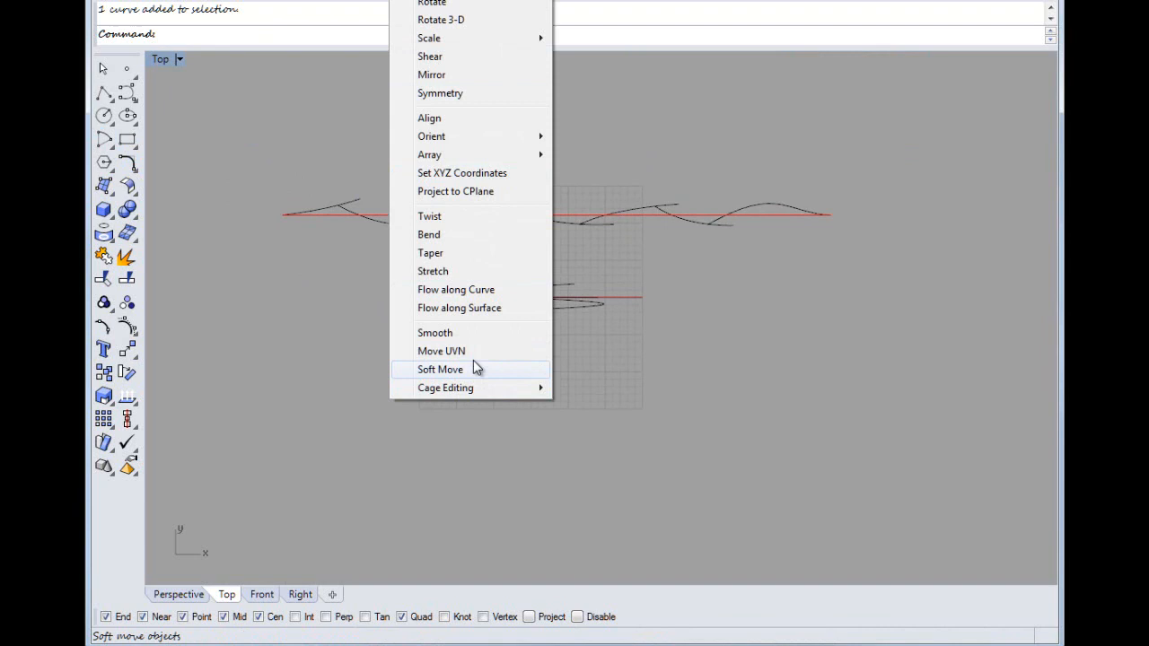
pyautogui.click(456, 289)
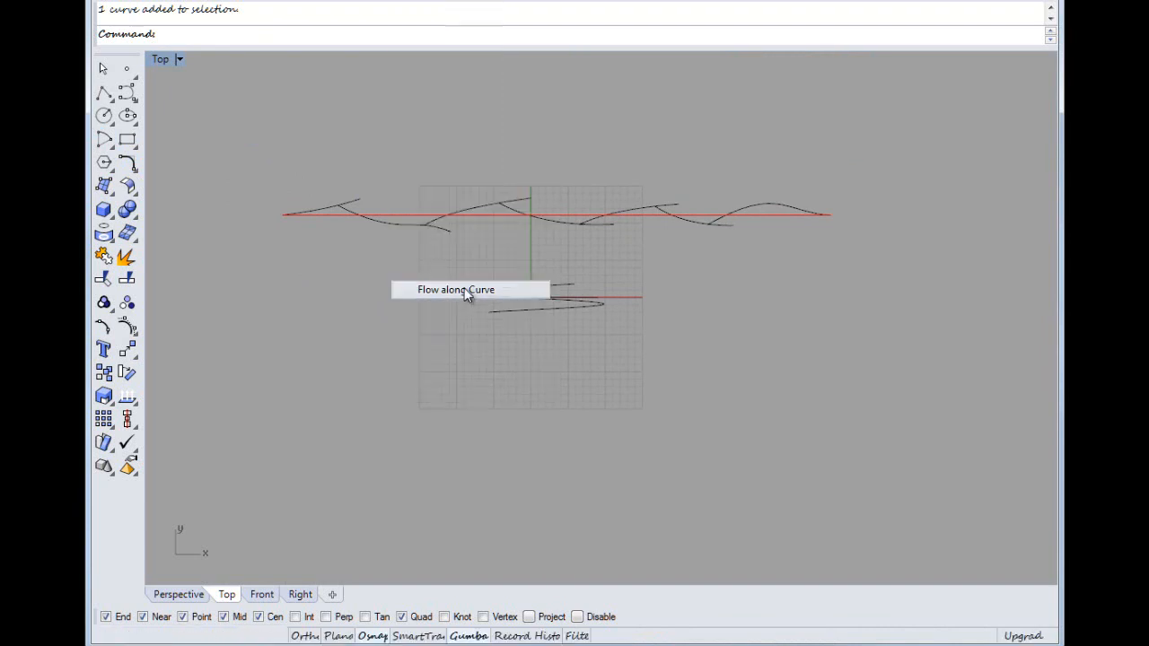
pyautogui.click(456, 289)
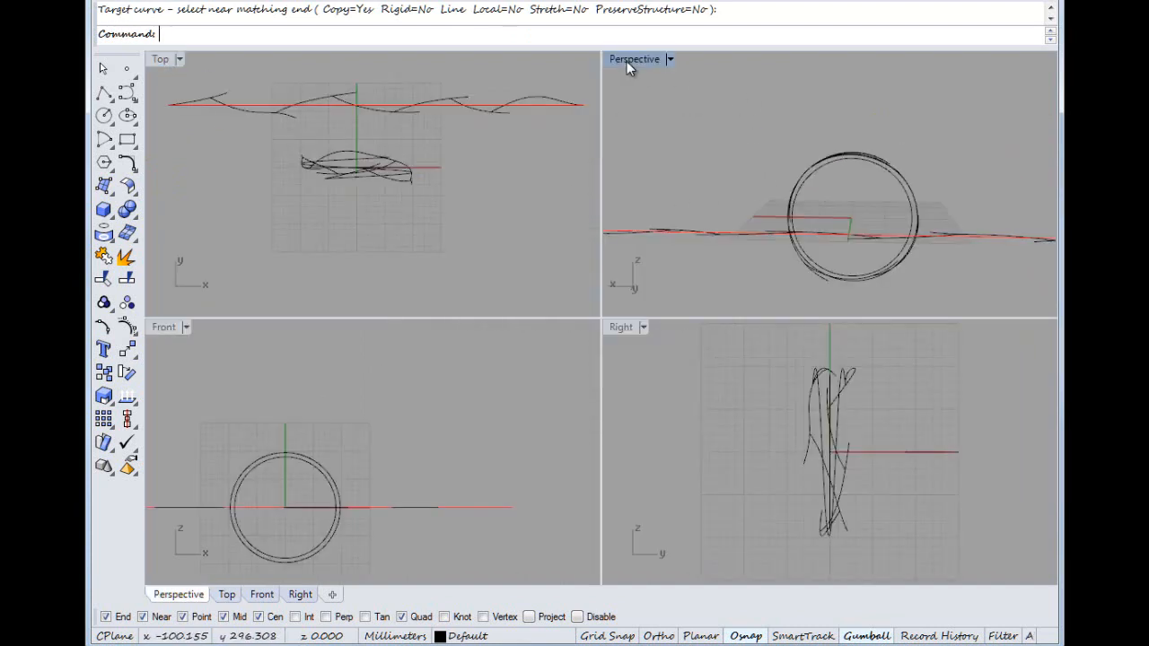
# Maximise the Perspective view and move two ring curves onto Layer 01.
pyautogui.doubleClick(636, 57)
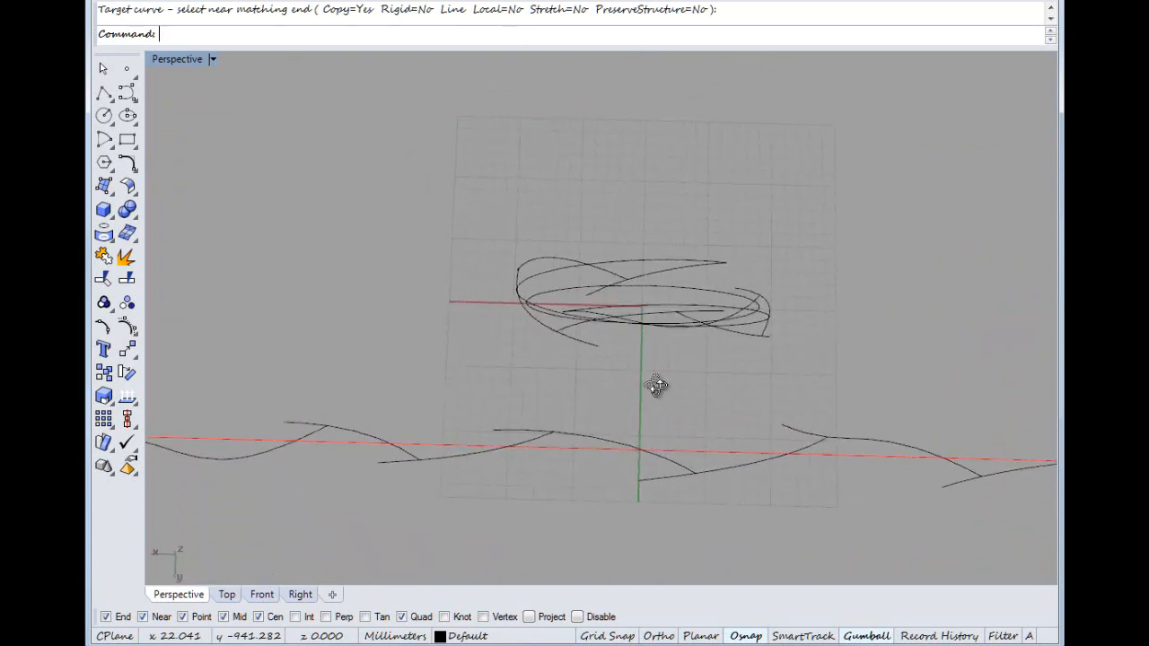
pyautogui.moveTo(655, 386); pyautogui.dragTo(700, 350)
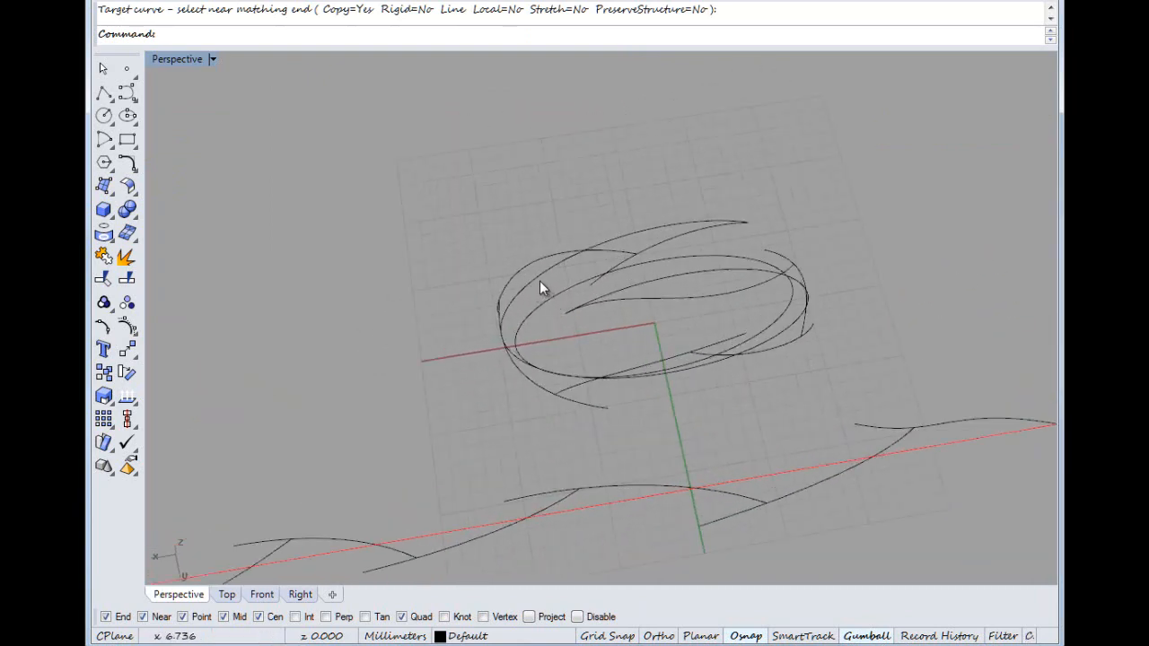
pyautogui.click(538, 287)
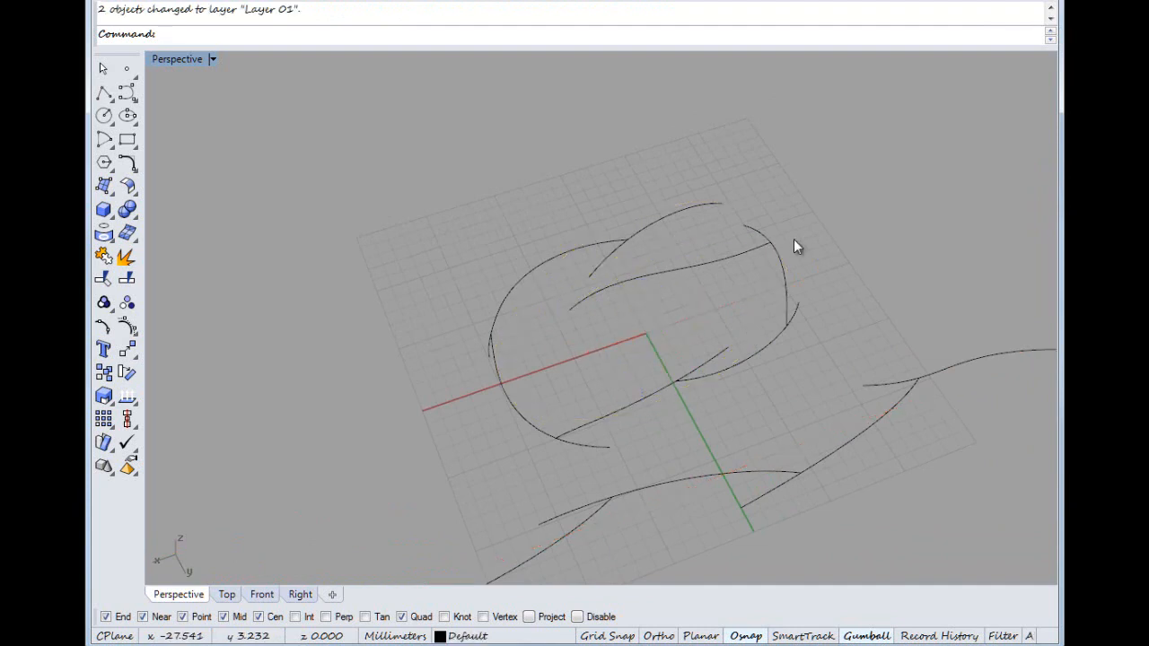
# Orbit the view to inspect the twig ring from above and edge-on.
pyautogui.moveTo(794, 248); pyautogui.dragTo(638, 229)
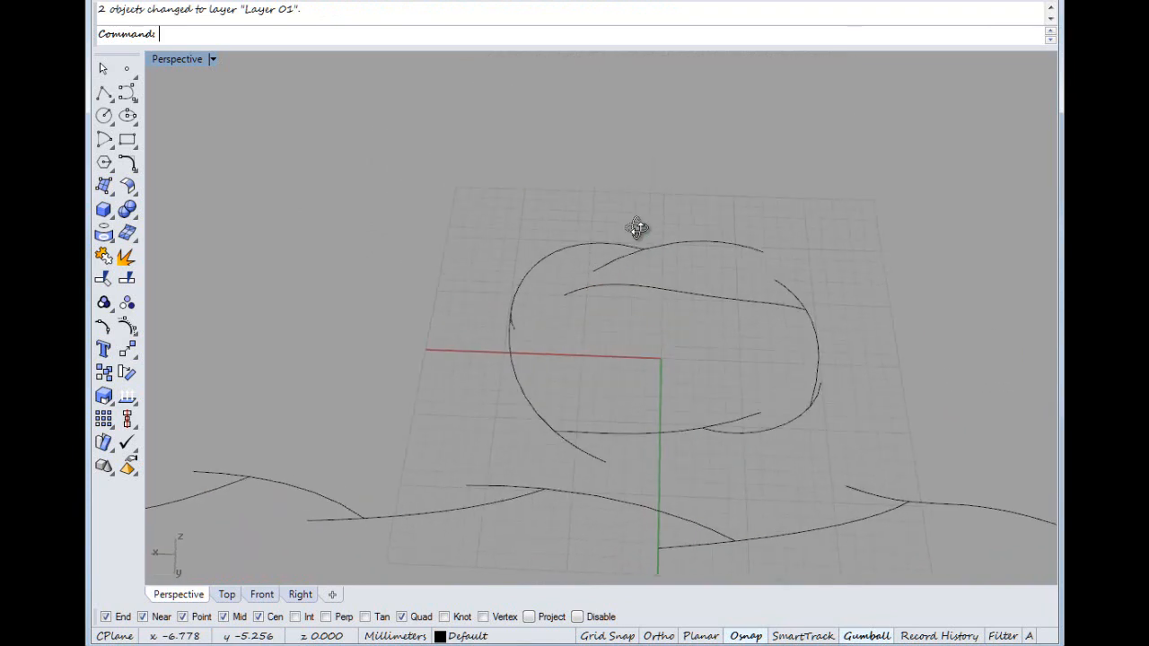
pyautogui.moveTo(637, 226); pyautogui.dragTo(808, 155)
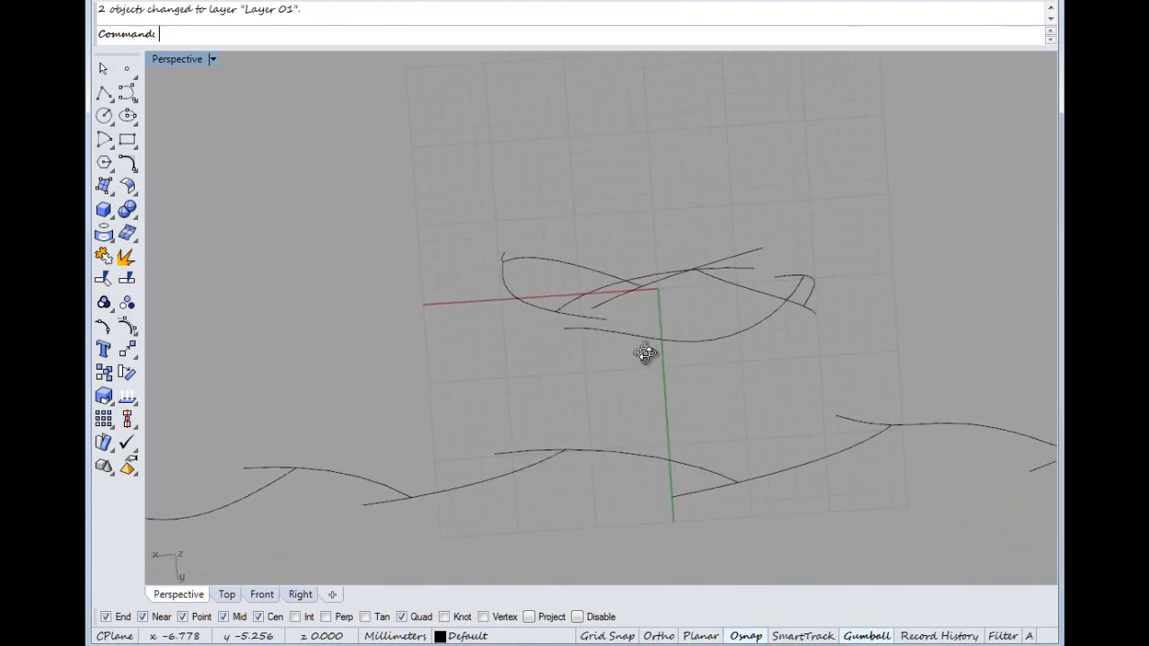
pyautogui.moveTo(644, 352); pyautogui.dragTo(781, 350)
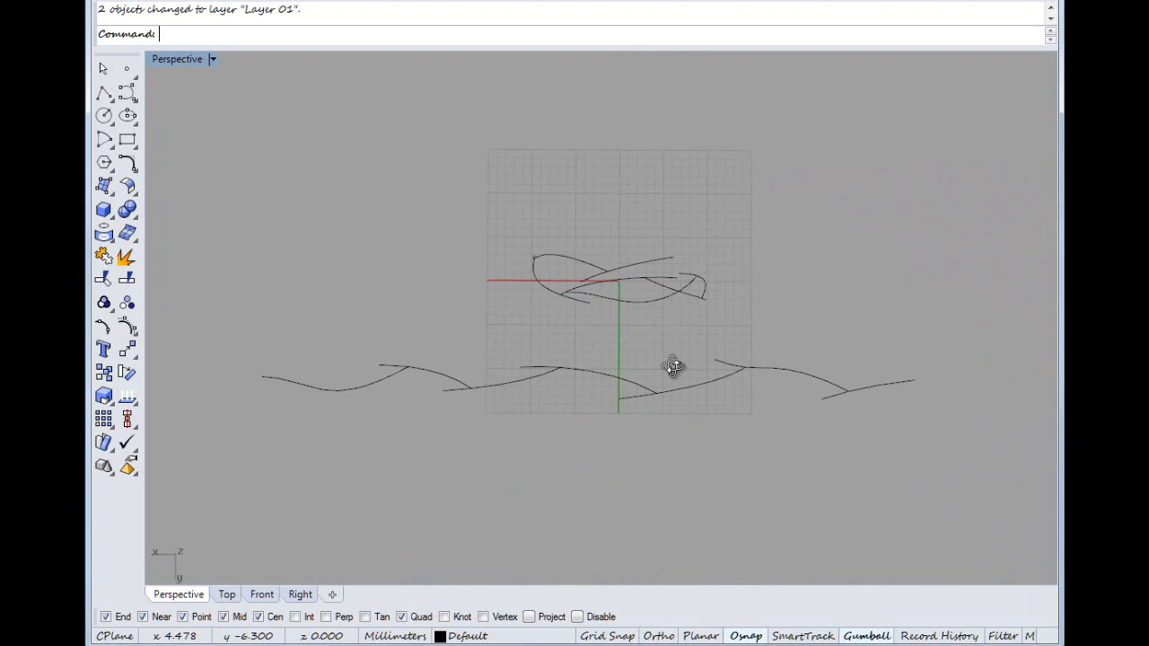
pyautogui.scroll(3)
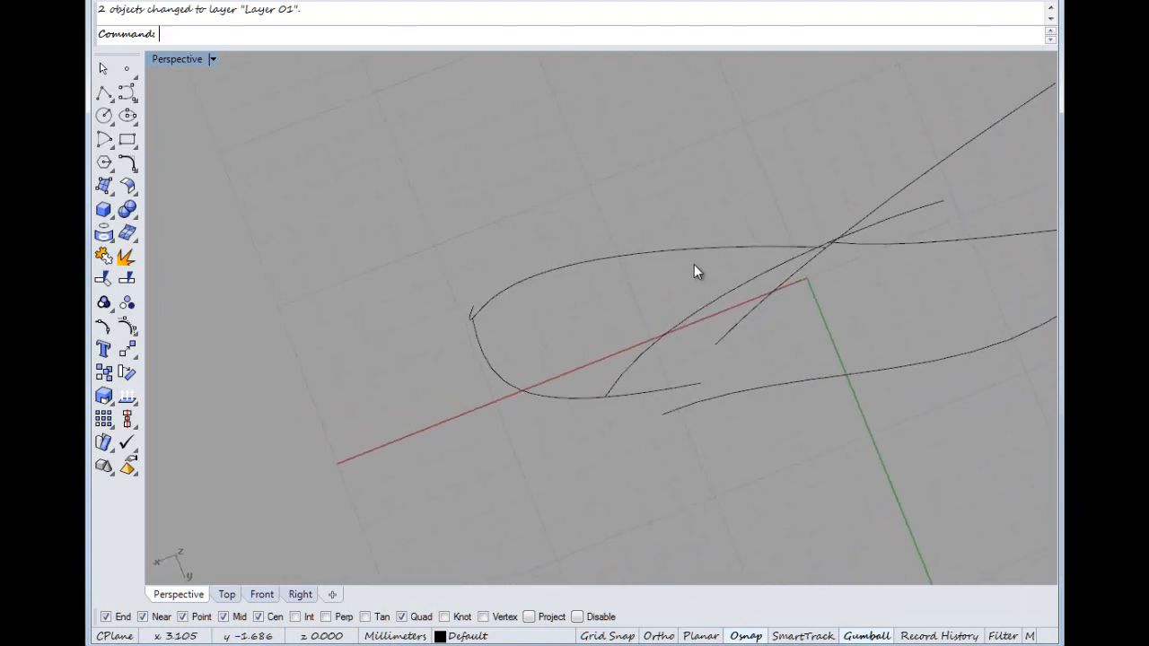
pyautogui.moveTo(700, 273); pyautogui.dragTo(836, 187)
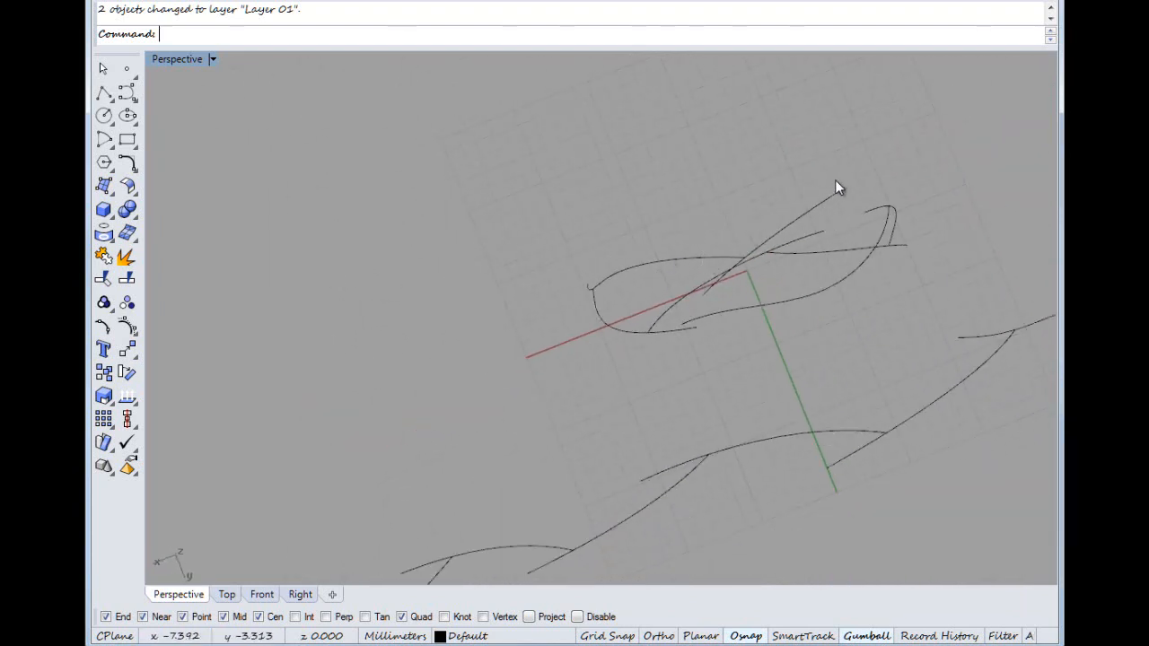
pyautogui.moveTo(835, 189); pyautogui.dragTo(722, 234)
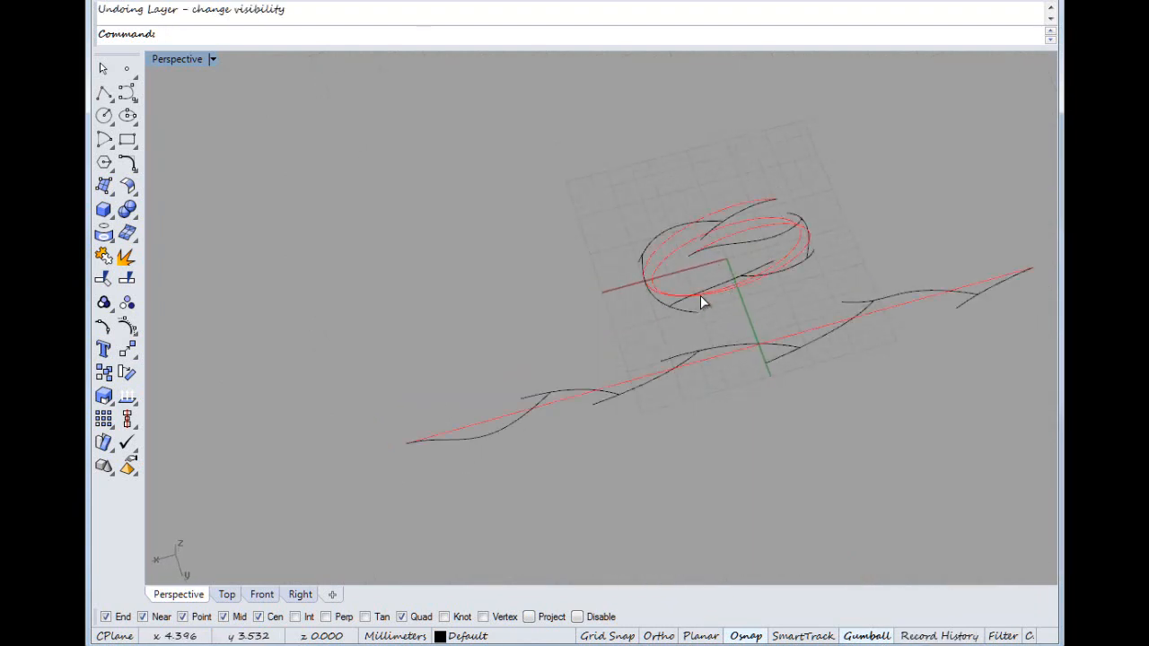
# Undo the flow, then select and delete one stray twig curve.
pyautogui.press('ctrl+z')
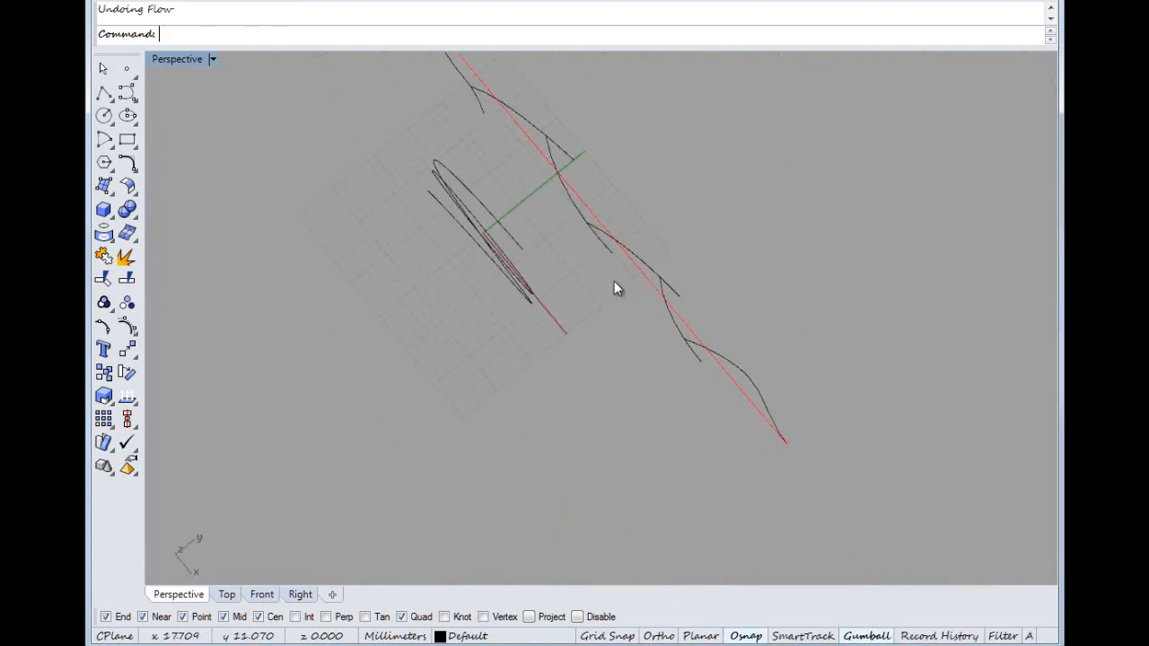
pyautogui.moveTo(617, 287); pyautogui.dragTo(560, 287)
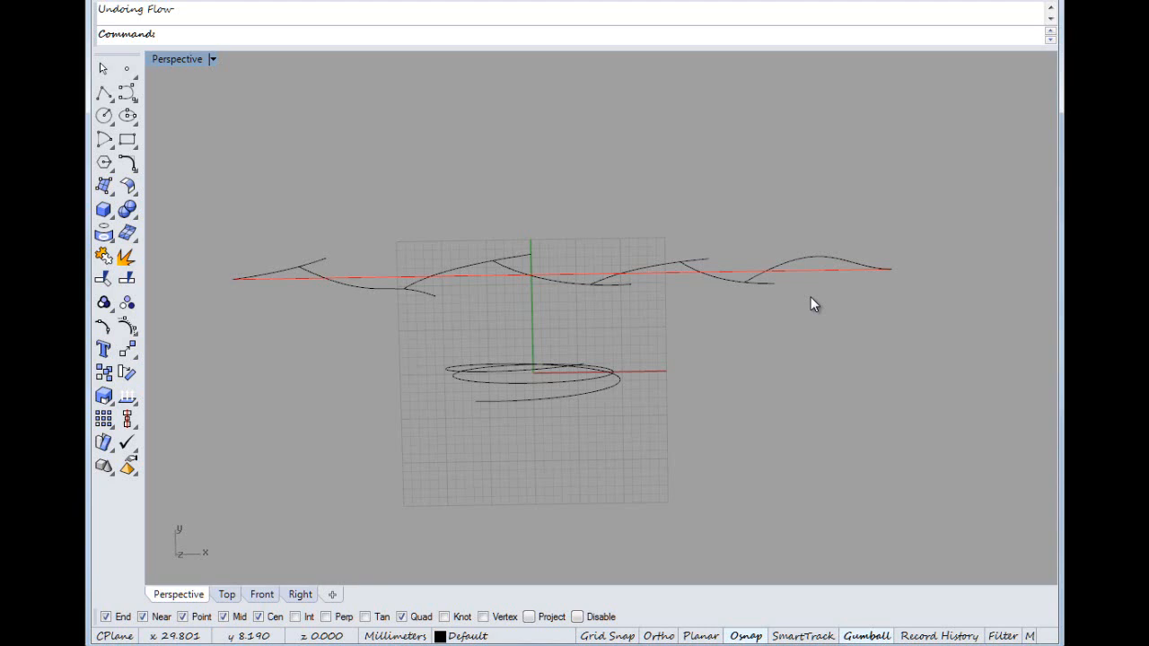
pyautogui.moveTo(424, 321)
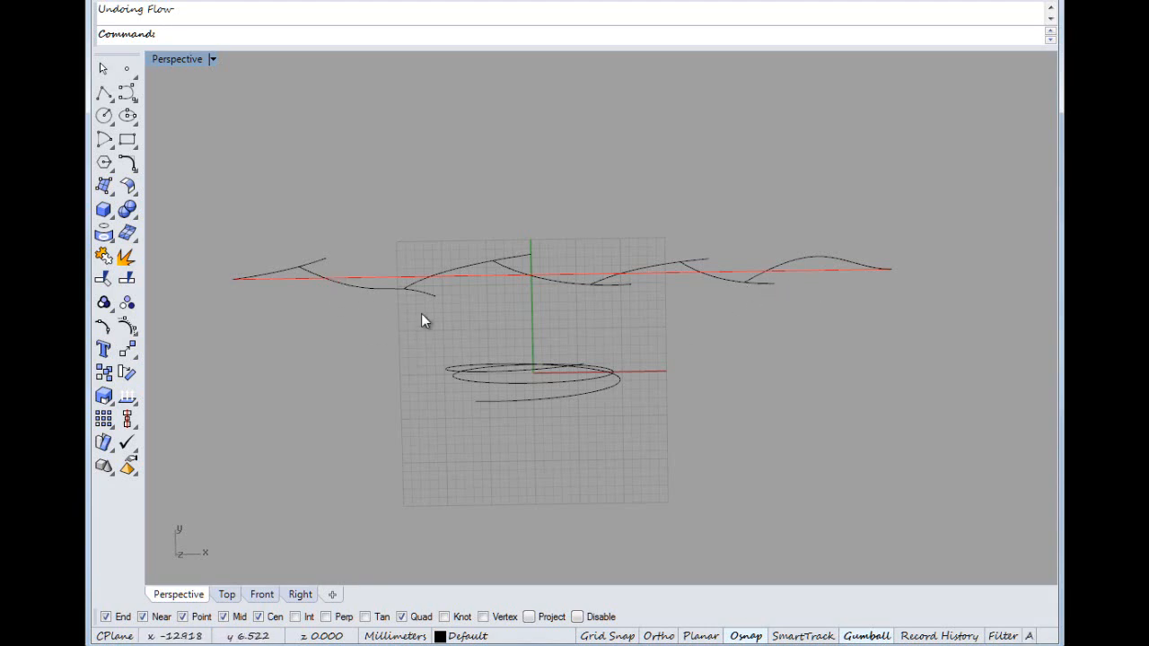
pyautogui.moveTo(601, 285)
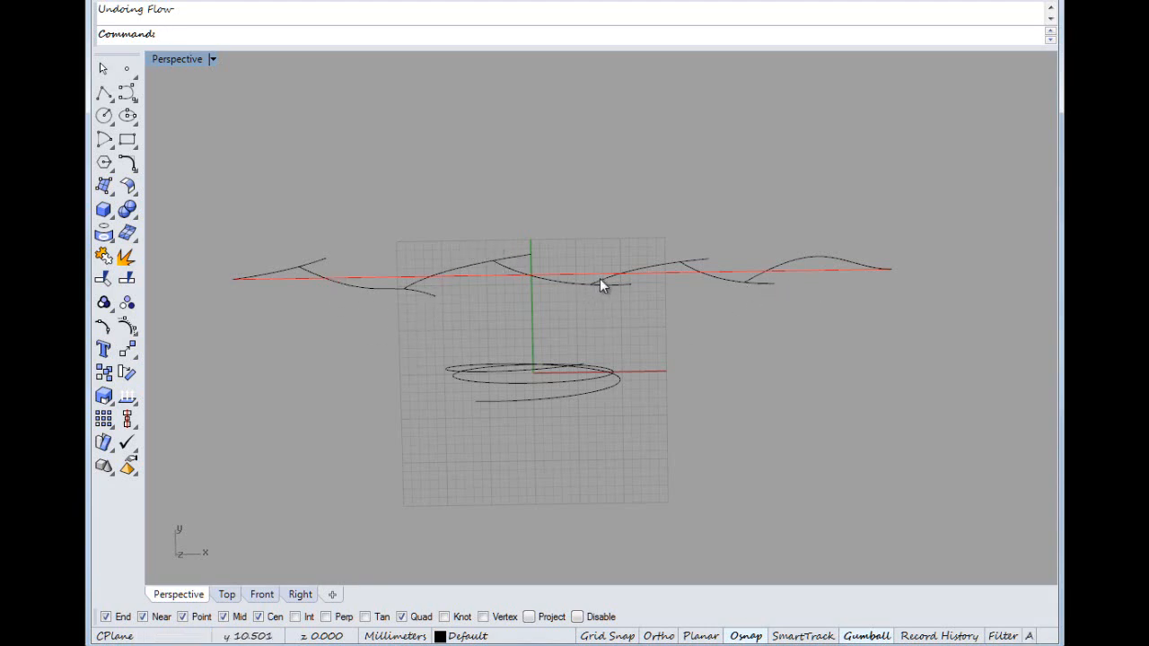
pyautogui.click(692, 271)
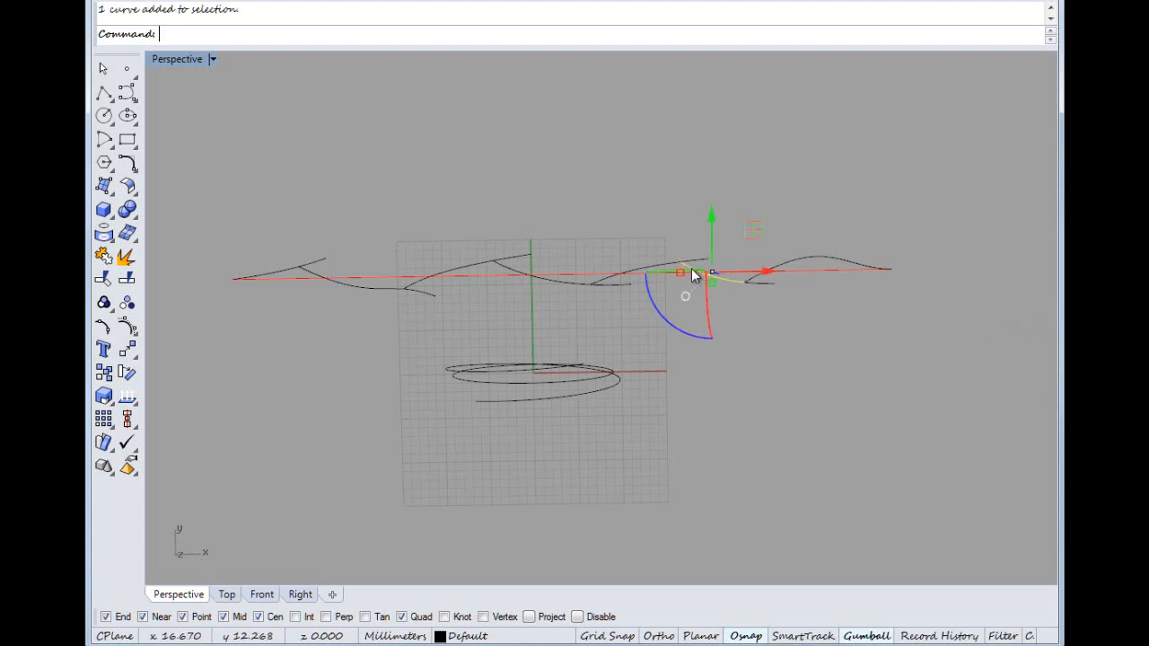
pyautogui.press('Delete')
pyautogui.write('tsSp')
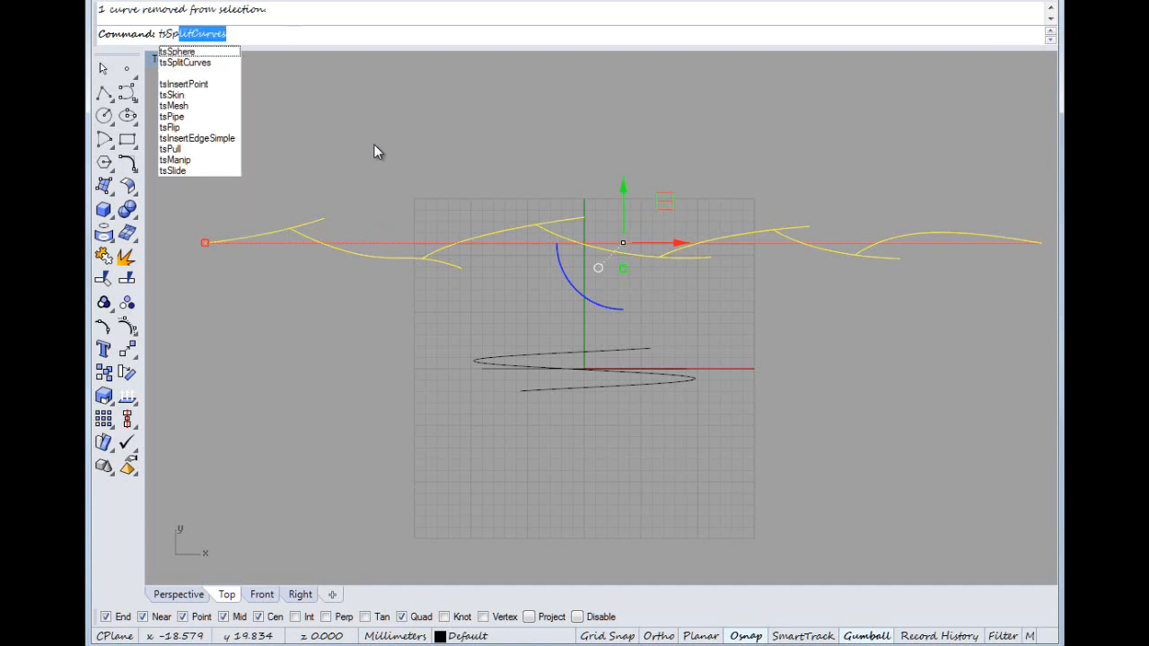
# Split the twig curves again and pipe them with tsPipe at radius 0.7.
pyautogui.click(186, 63)
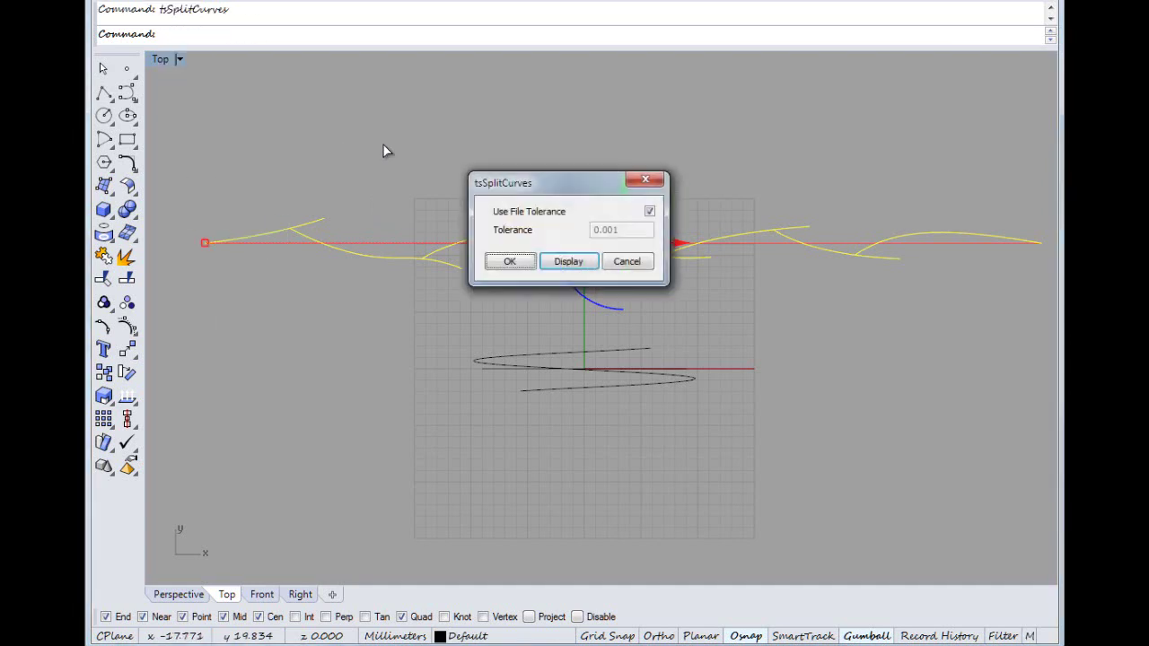
pyautogui.click(510, 263)
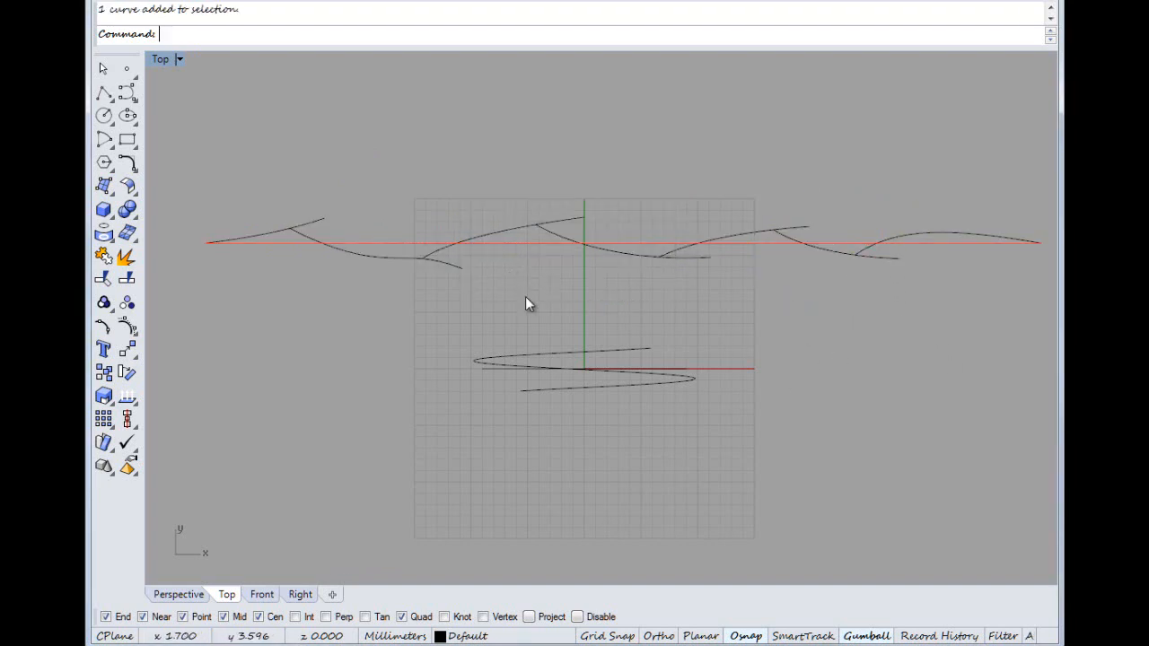
pyautogui.moveTo(285, 122)
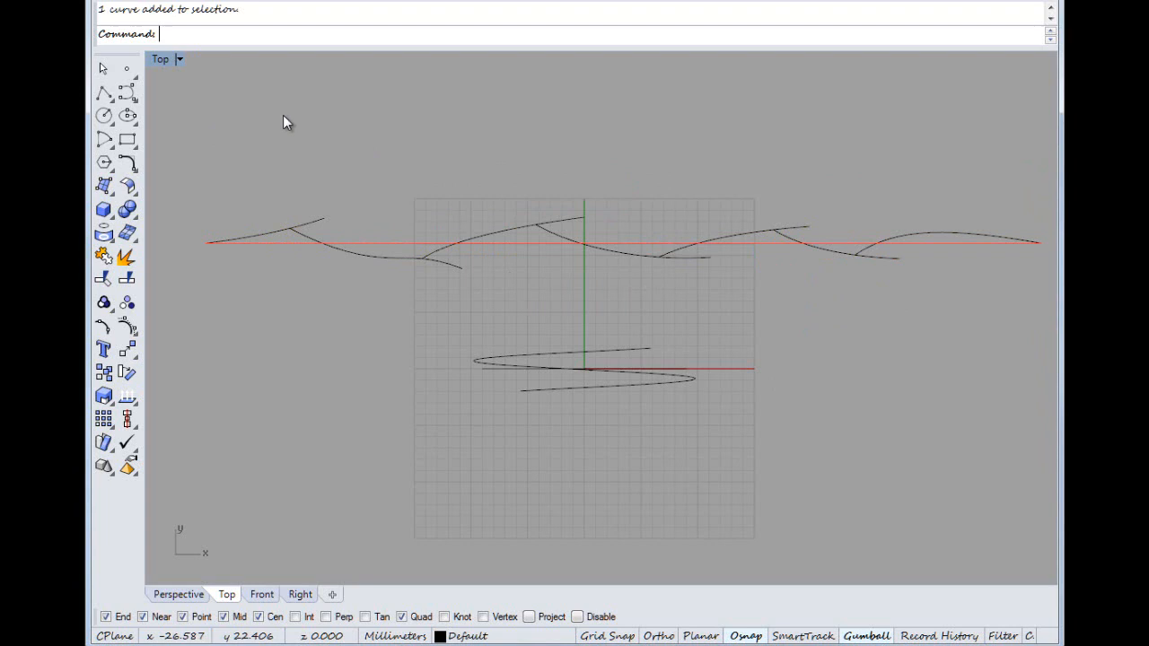
pyautogui.write('tsPipe')
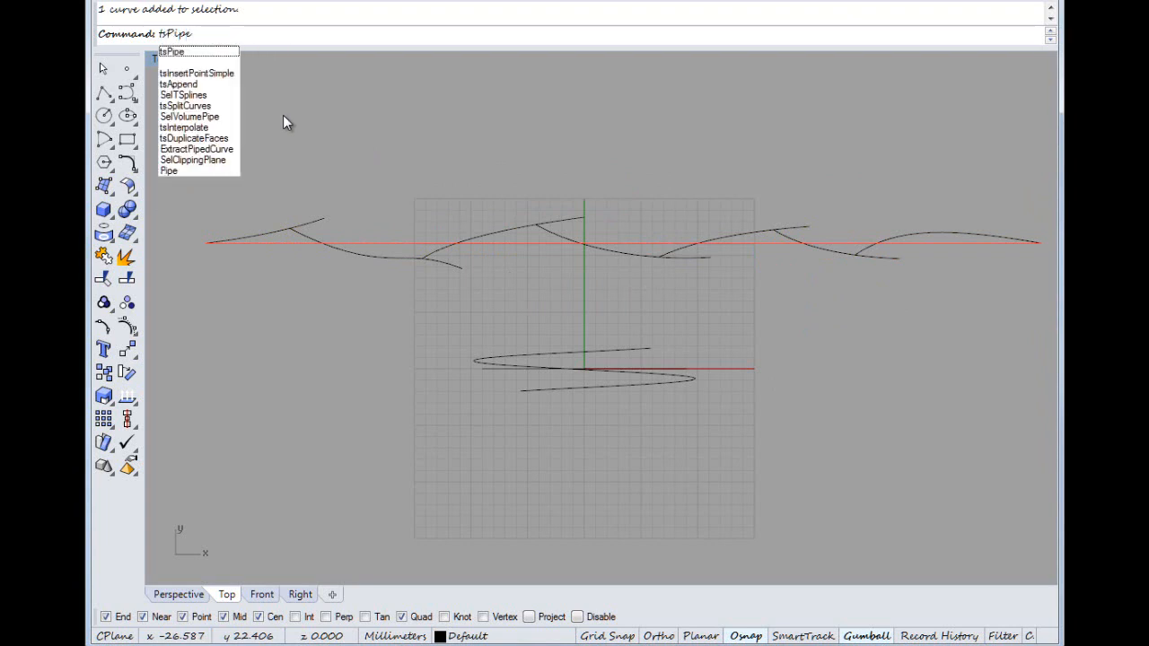
pyautogui.click(171, 51)
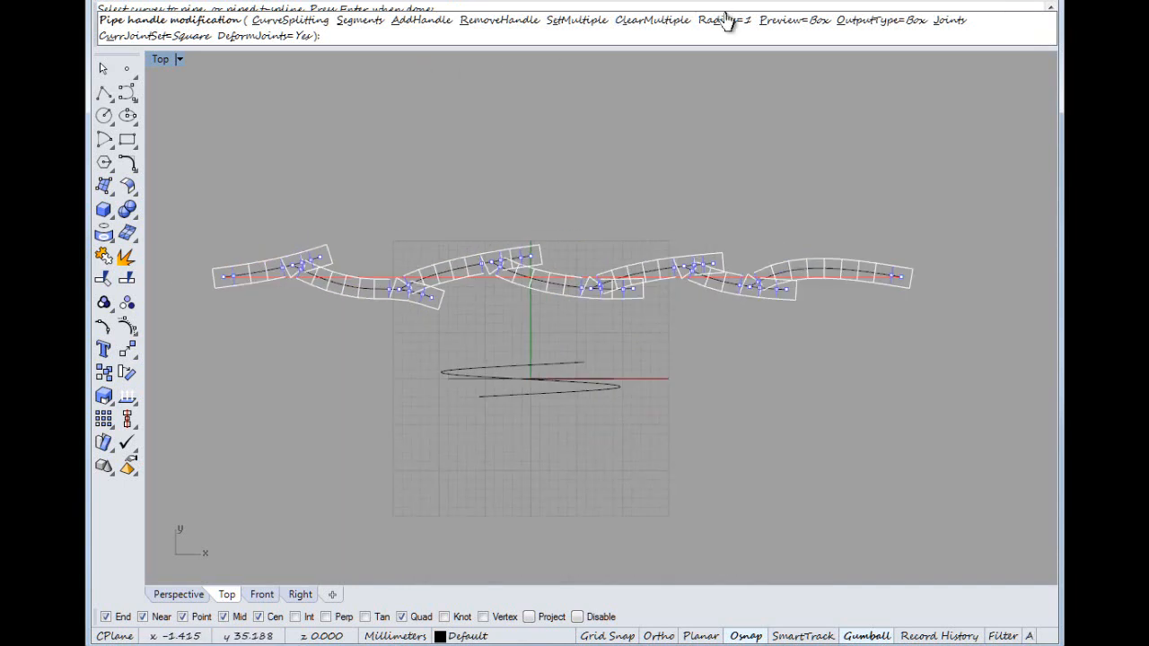
pyautogui.click(722, 20)
pyautogui.write('.7')
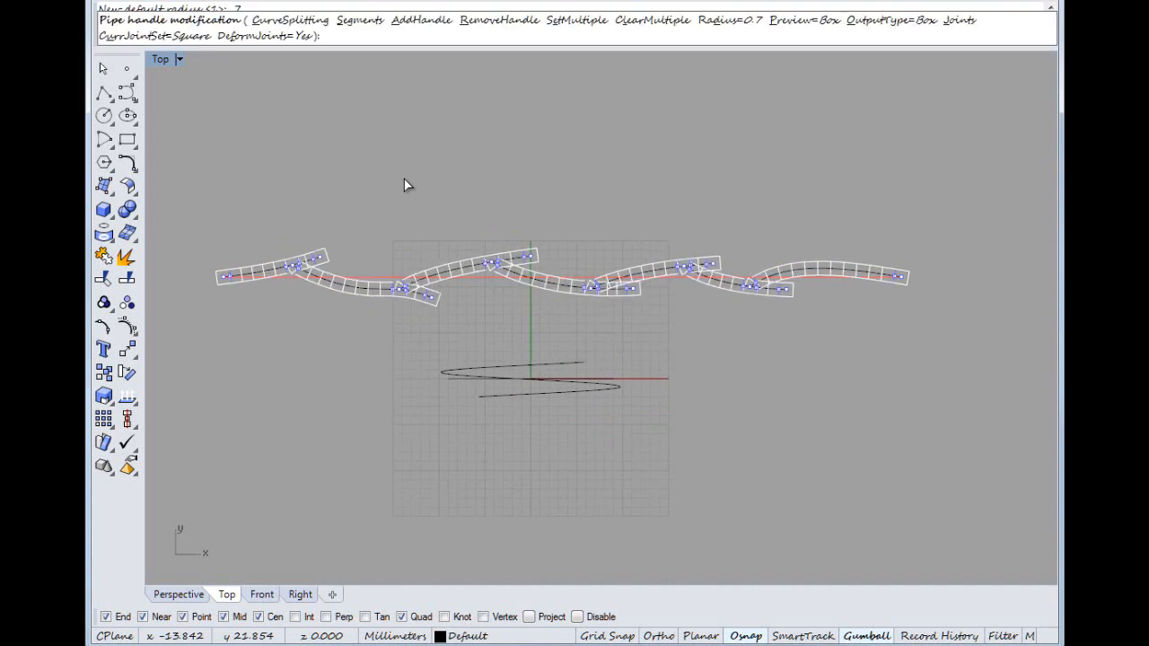
pyautogui.moveTo(514, 295)
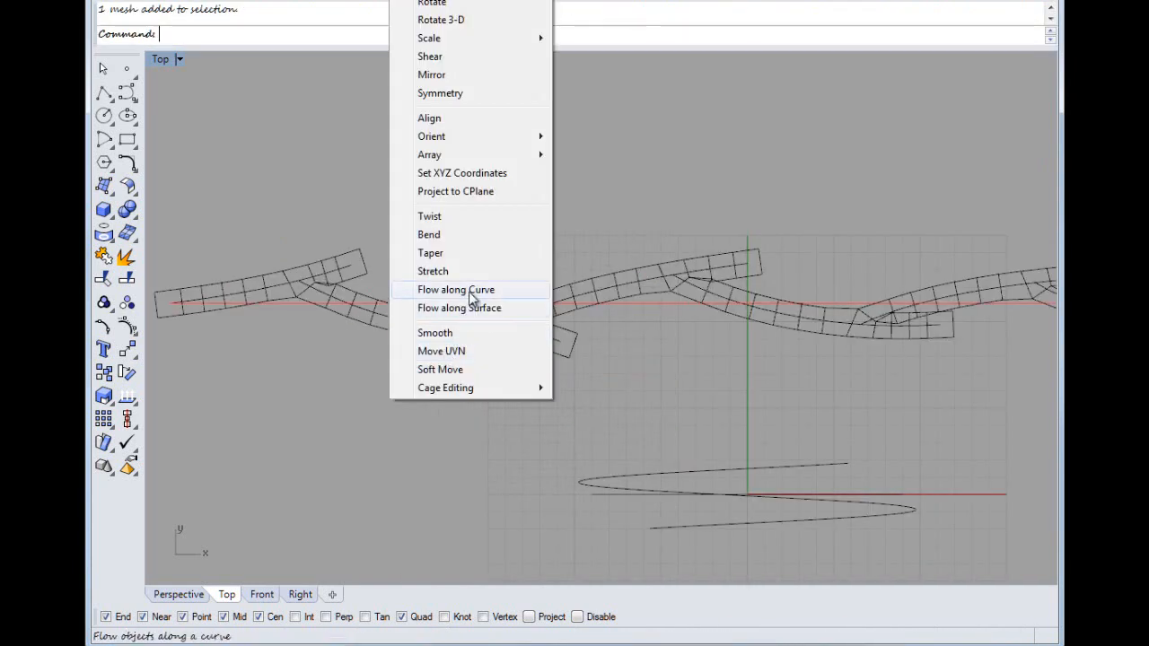
# Flow the pipe cages from the straight base curve onto the spiral, forming the twig ring.
pyautogui.click(456, 289)
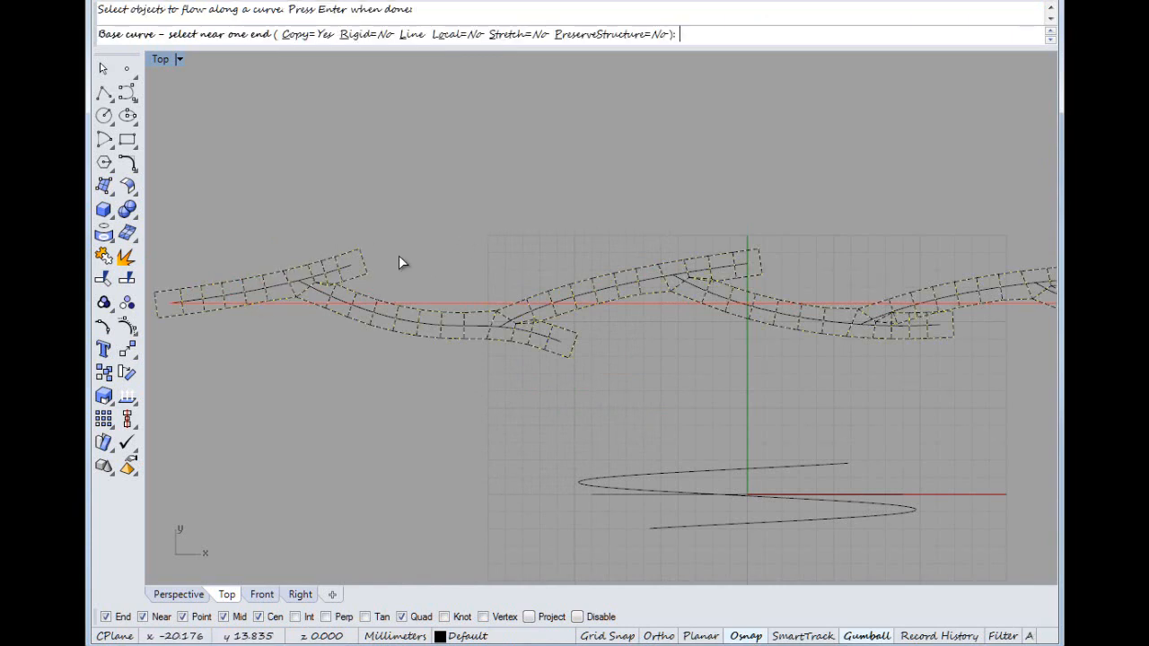
pyautogui.click(269, 302)
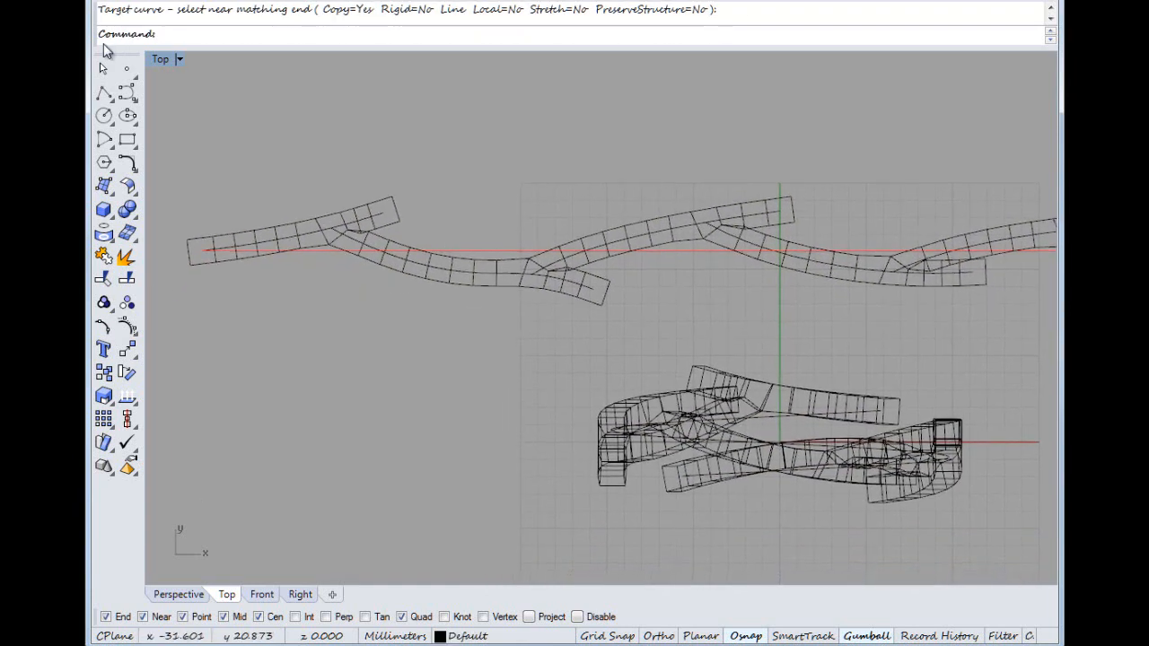
pyautogui.click(178, 595)
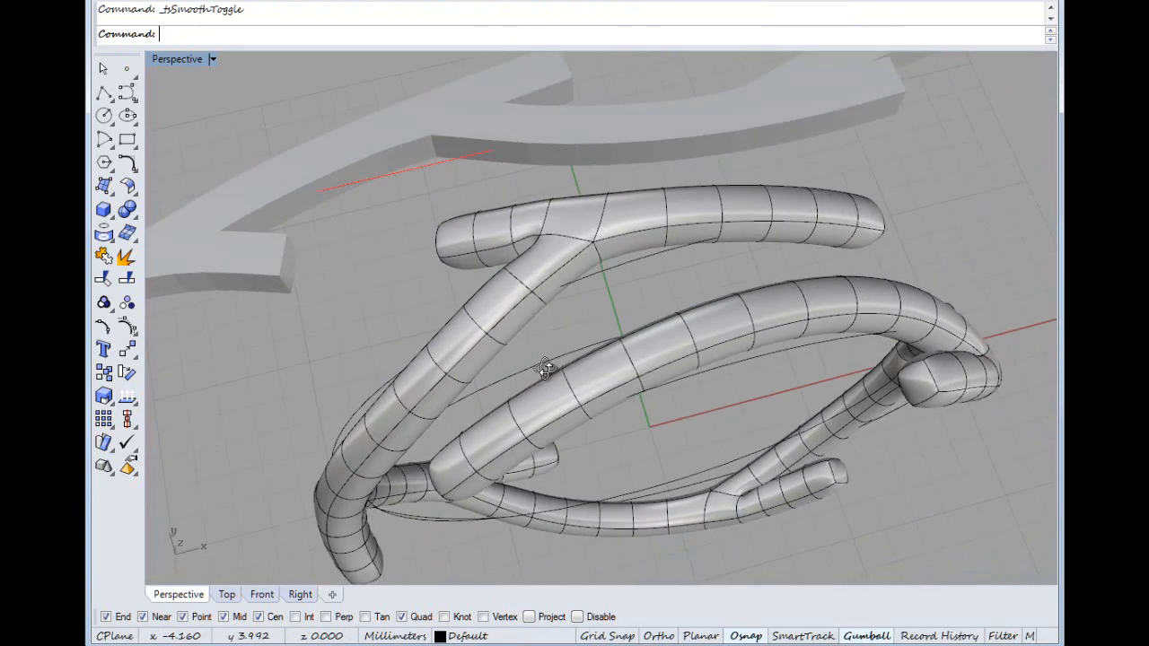
# Orbit and zoom around the branching ring to inspect it before hiding the flat twig.
pyautogui.moveTo(548, 368); pyautogui.dragTo(703, 173)
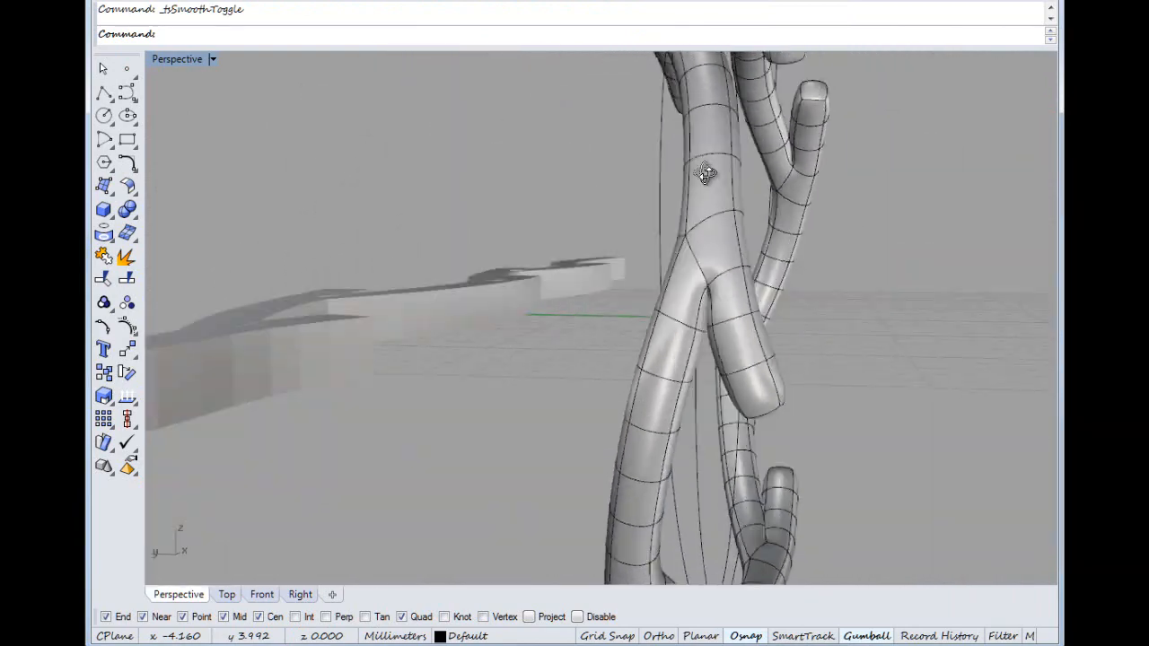
pyautogui.moveTo(704, 176); pyautogui.dragTo(614, 429)
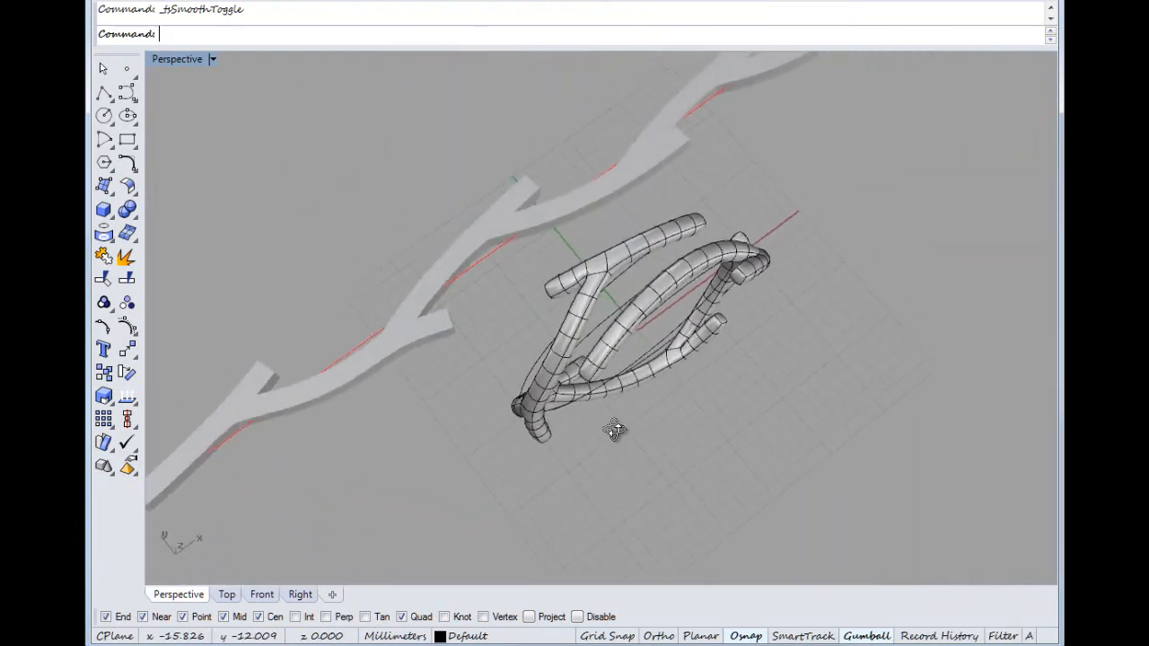
pyautogui.moveTo(614, 429); pyautogui.dragTo(404, 287)
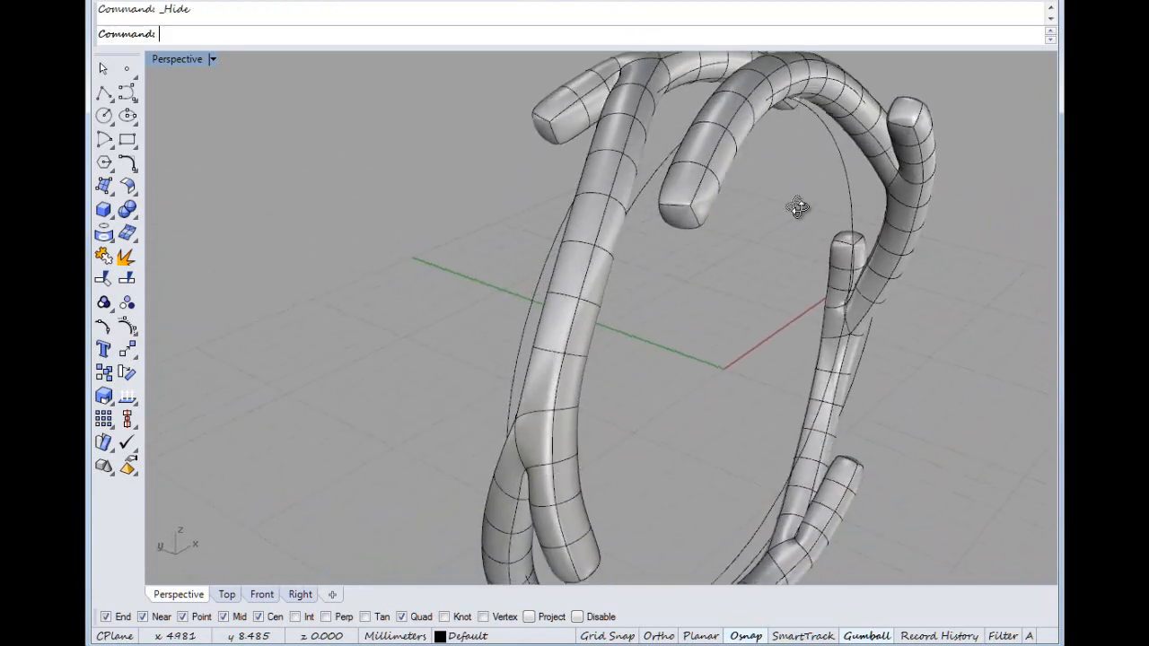
pyautogui.moveTo(797, 206); pyautogui.dragTo(589, 363)
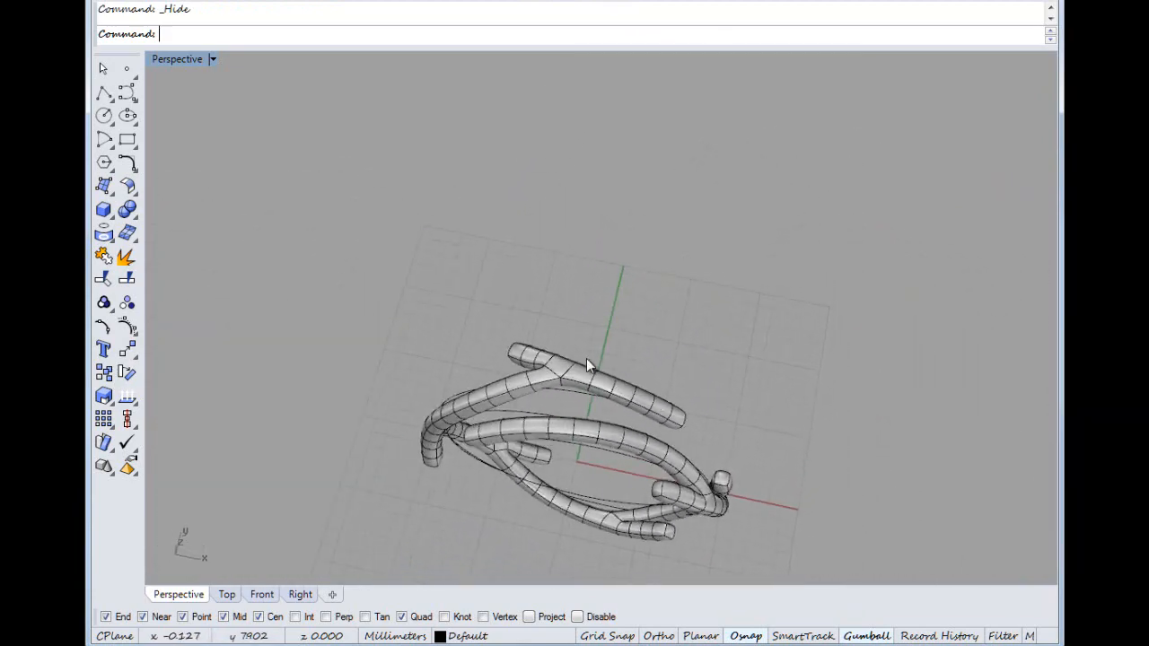
pyautogui.moveTo(589, 366); pyautogui.dragTo(610, 376)
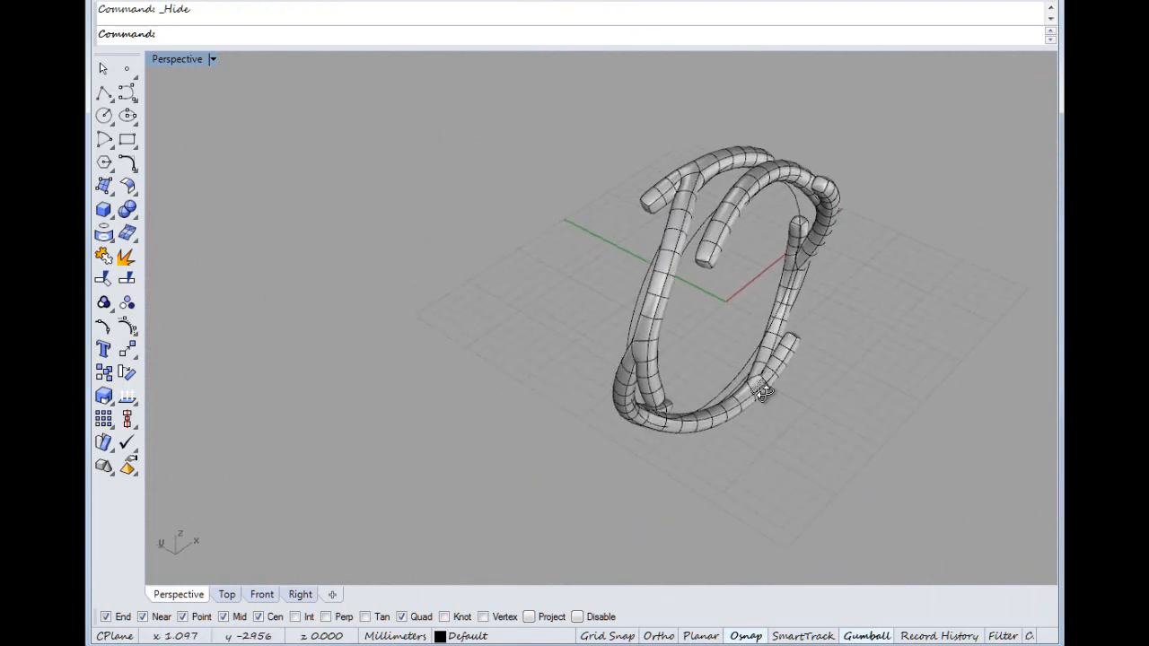
pyautogui.moveTo(763, 395); pyautogui.dragTo(584, 367)
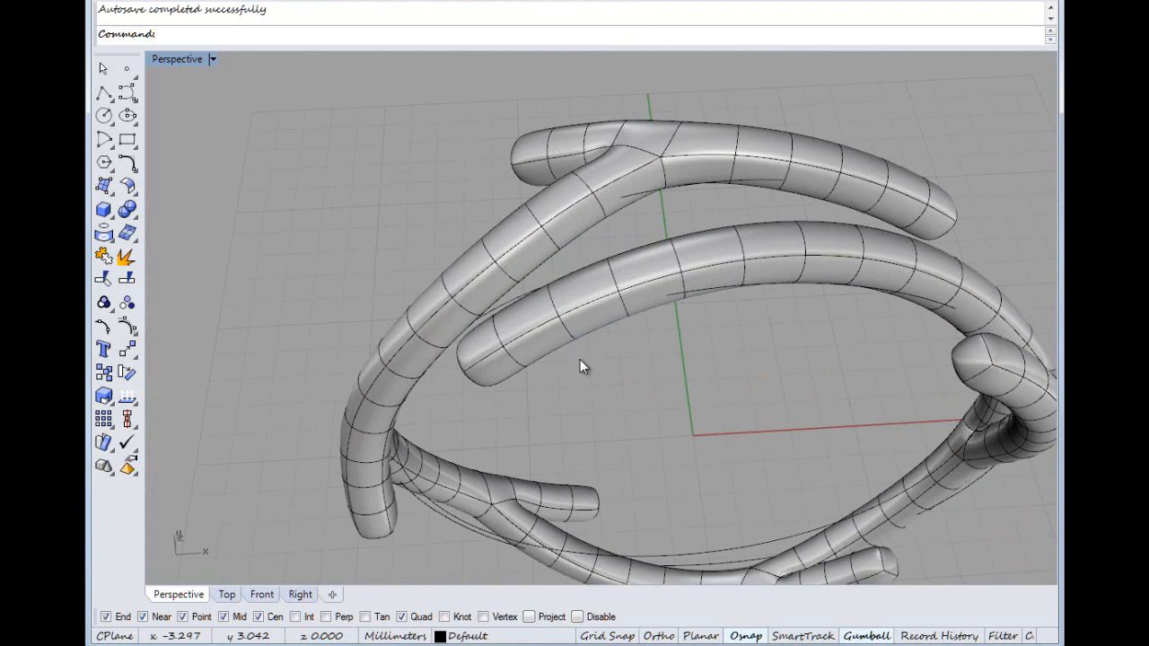
pyautogui.moveTo(586, 325)
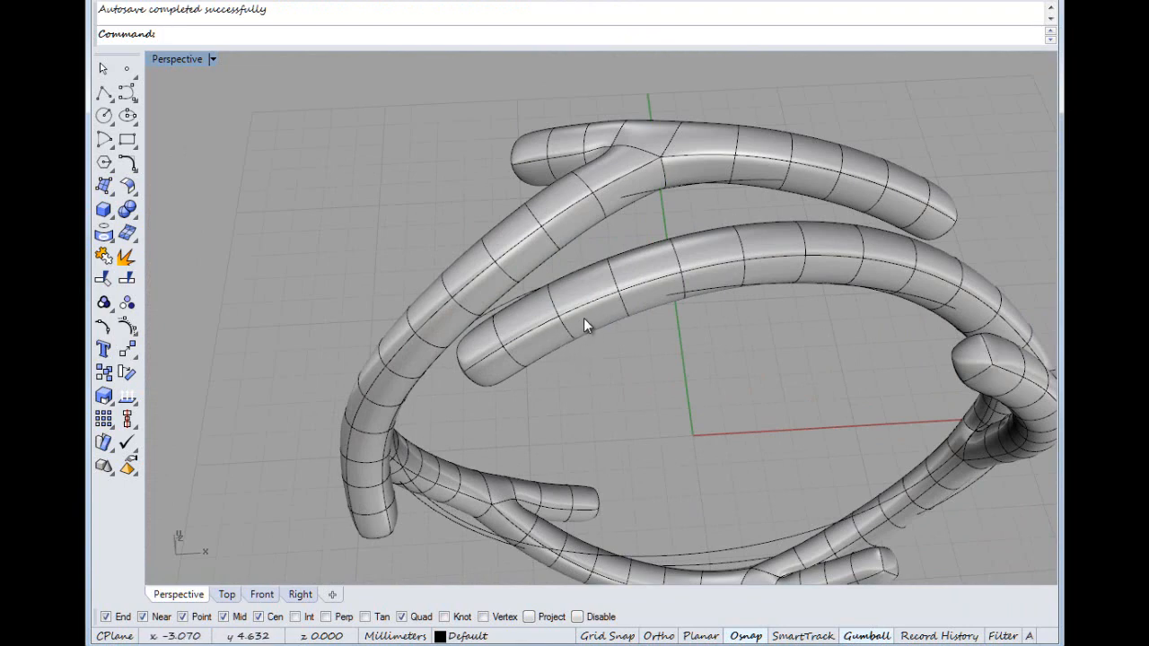
pyautogui.moveTo(583, 325); pyautogui.dragTo(356, 237)
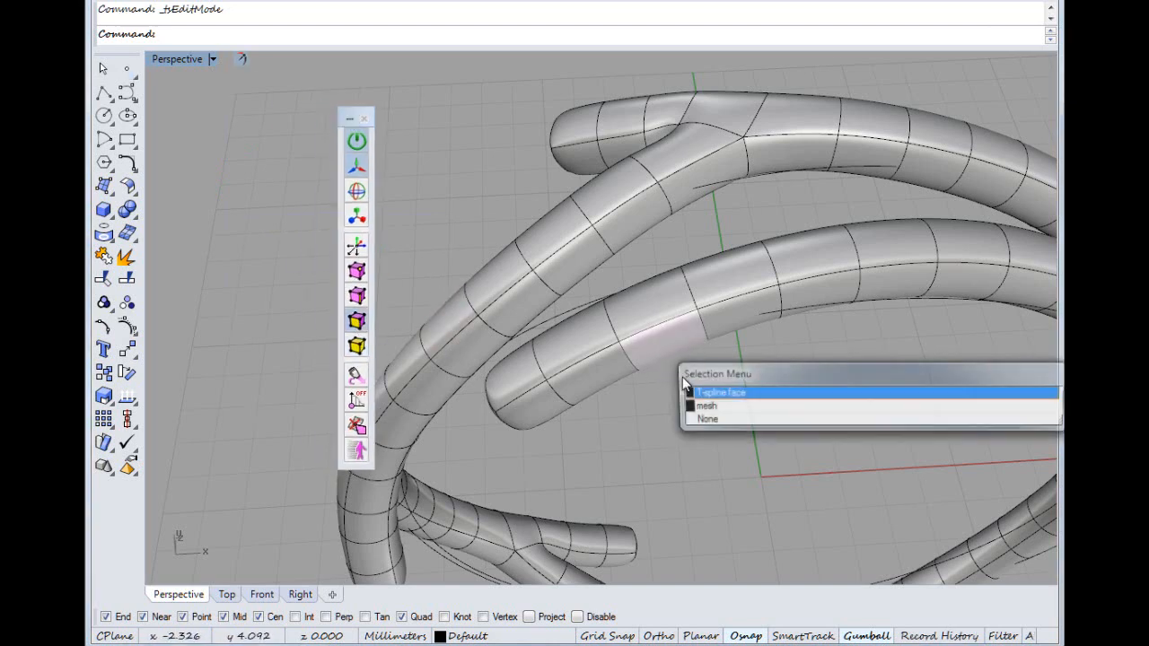
# Select an inner-branch face and orbit the T-spline ring from the side, below and above.
pyautogui.click(721, 391)
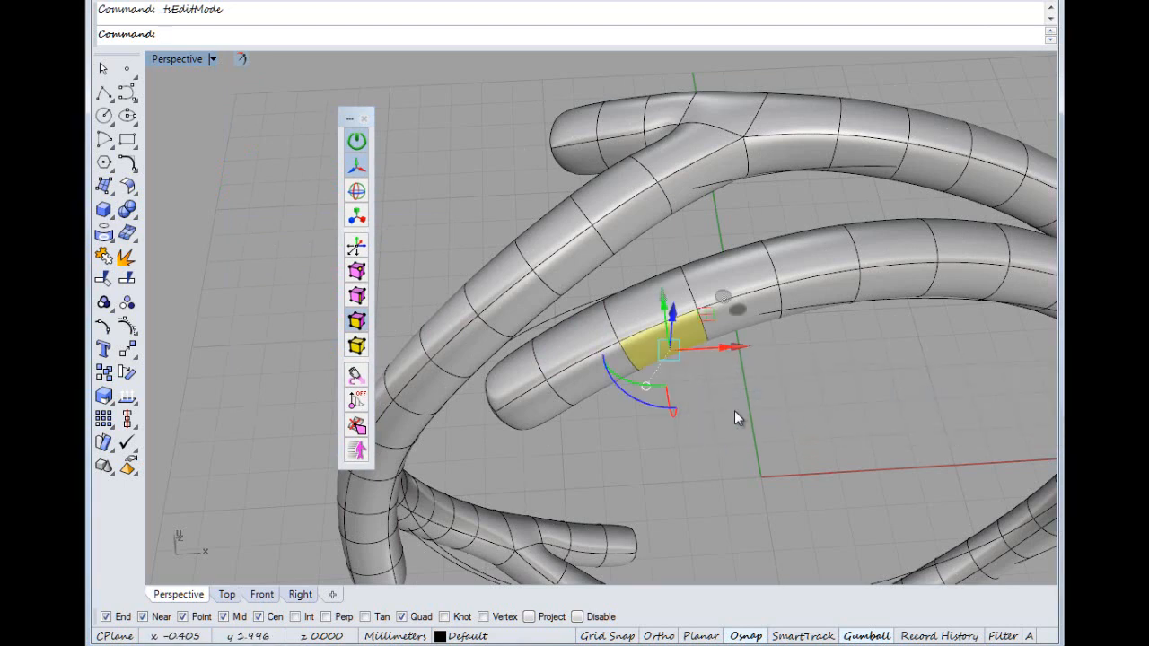
pyautogui.moveTo(637, 305)
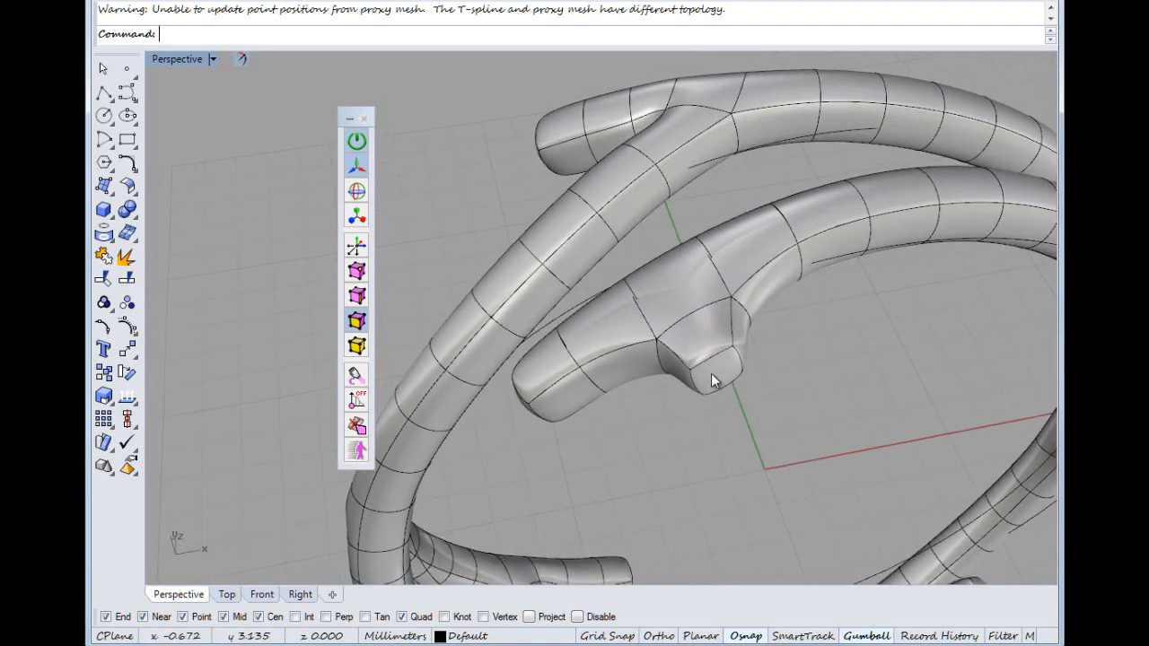
pyautogui.click(700, 386)
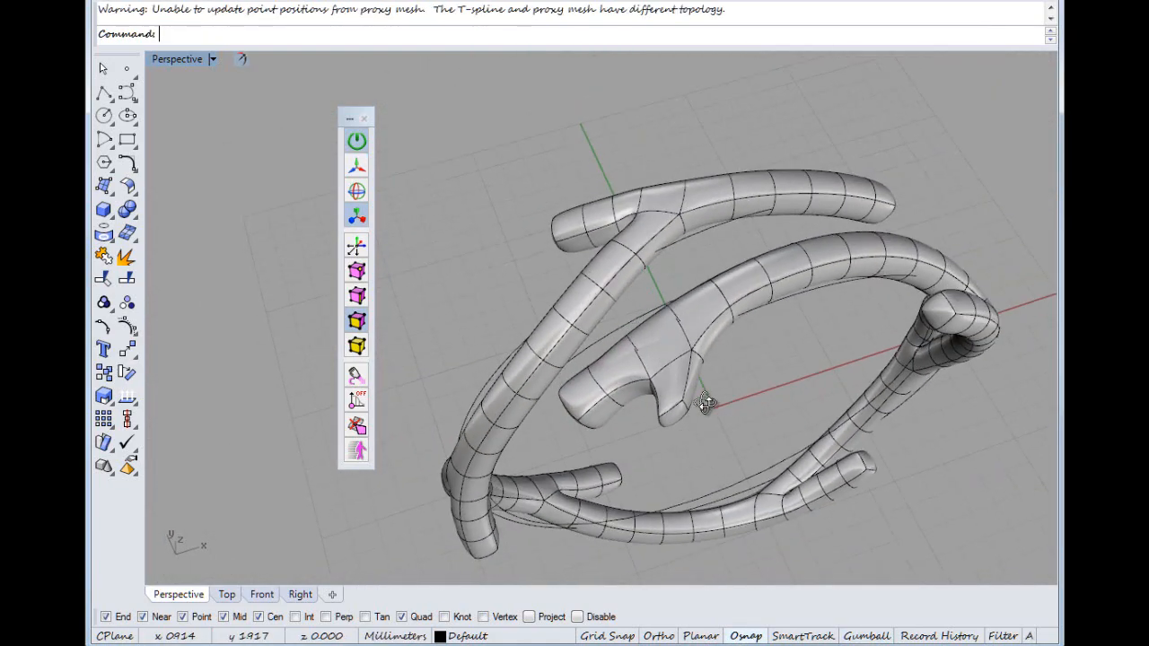
pyautogui.moveTo(704, 404); pyautogui.dragTo(655, 431)
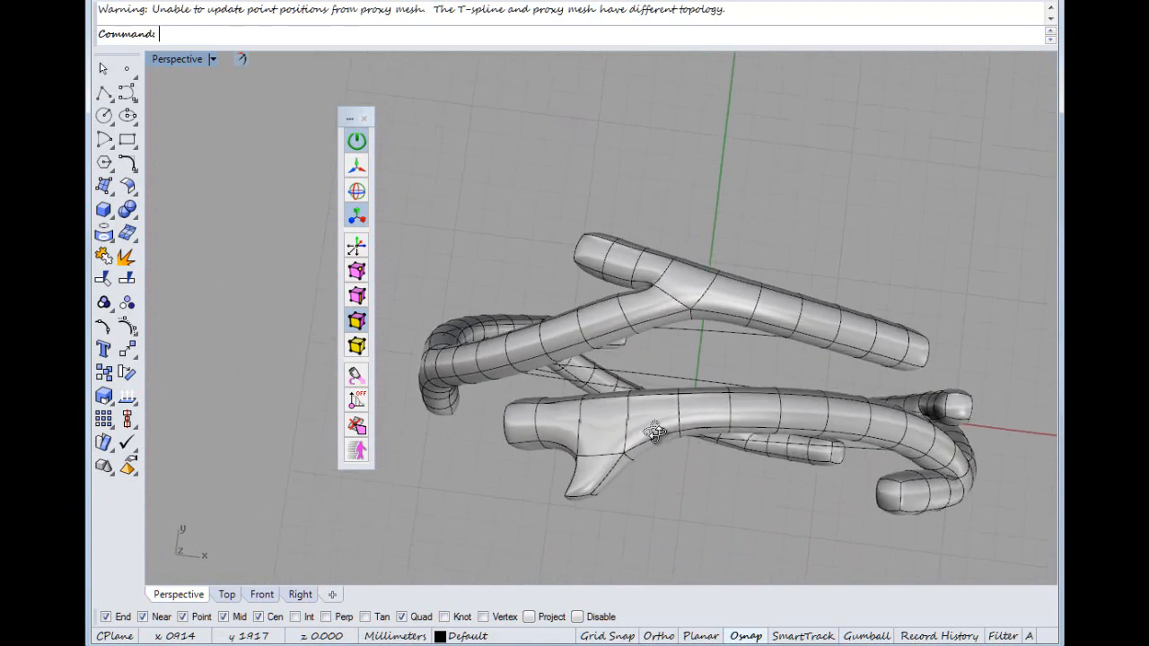
pyautogui.moveTo(656, 431); pyautogui.dragTo(620, 327)
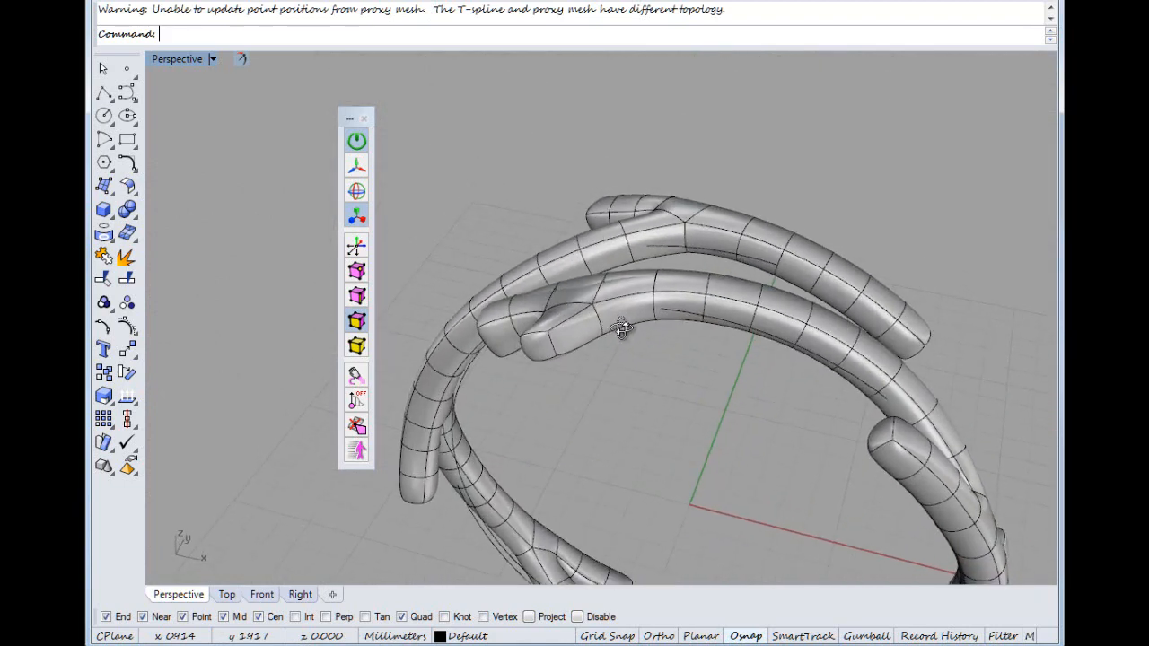
pyautogui.moveTo(619, 327); pyautogui.dragTo(668, 366)
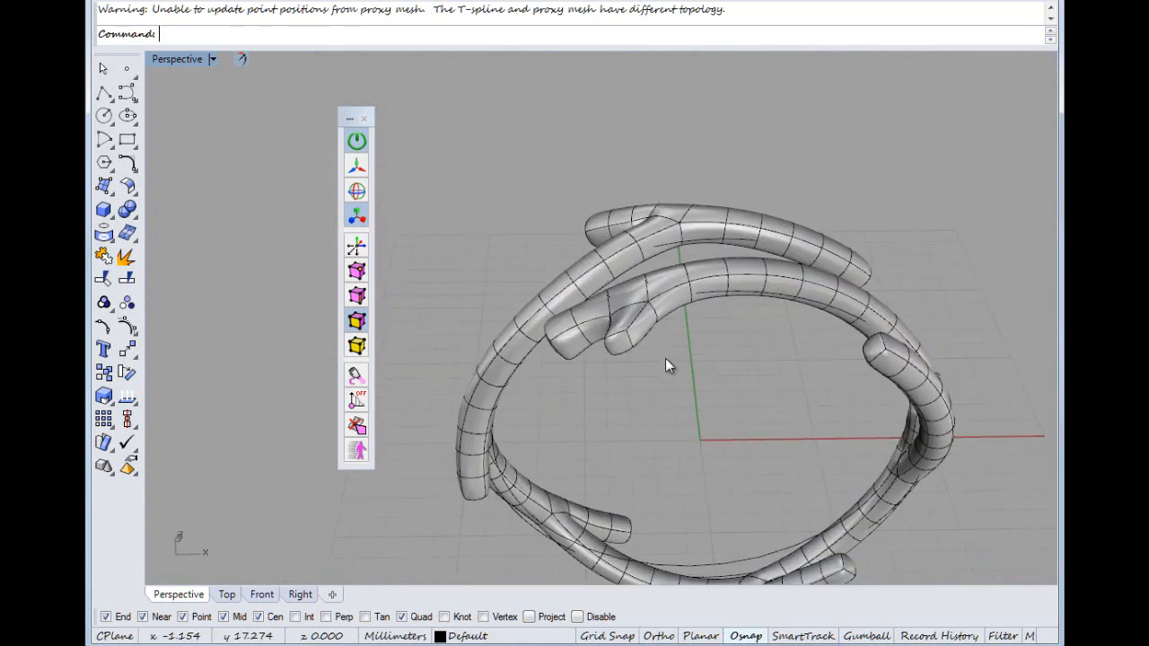
pyautogui.moveTo(668, 366); pyautogui.dragTo(685, 509)
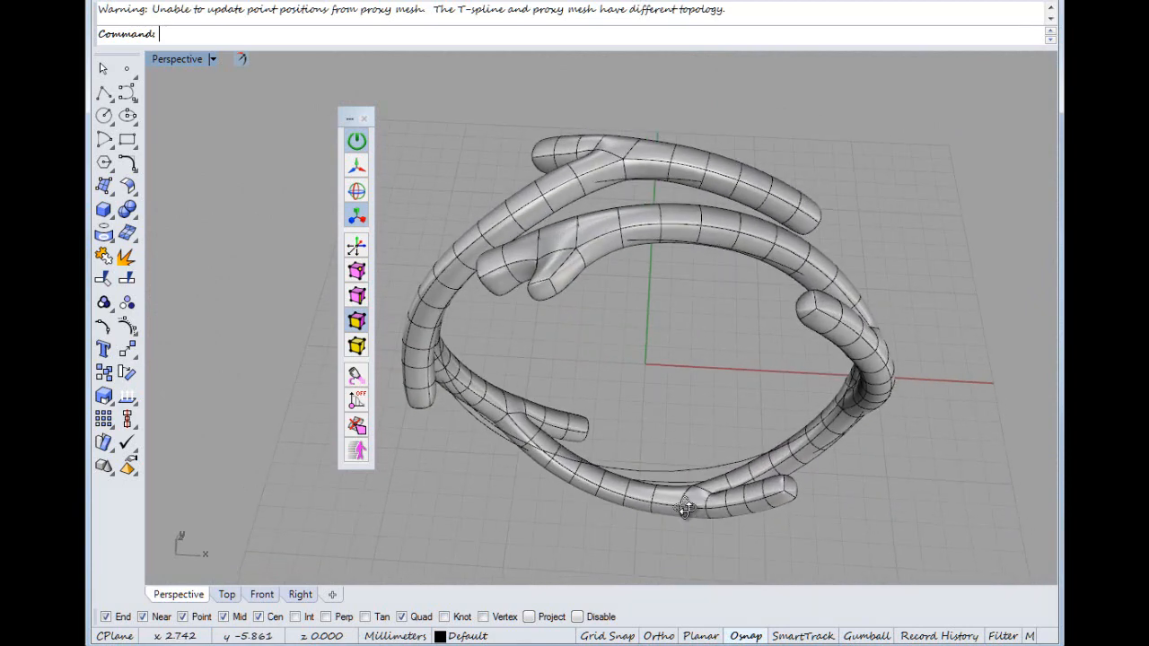
pyautogui.moveTo(686, 510); pyautogui.dragTo(575, 351)
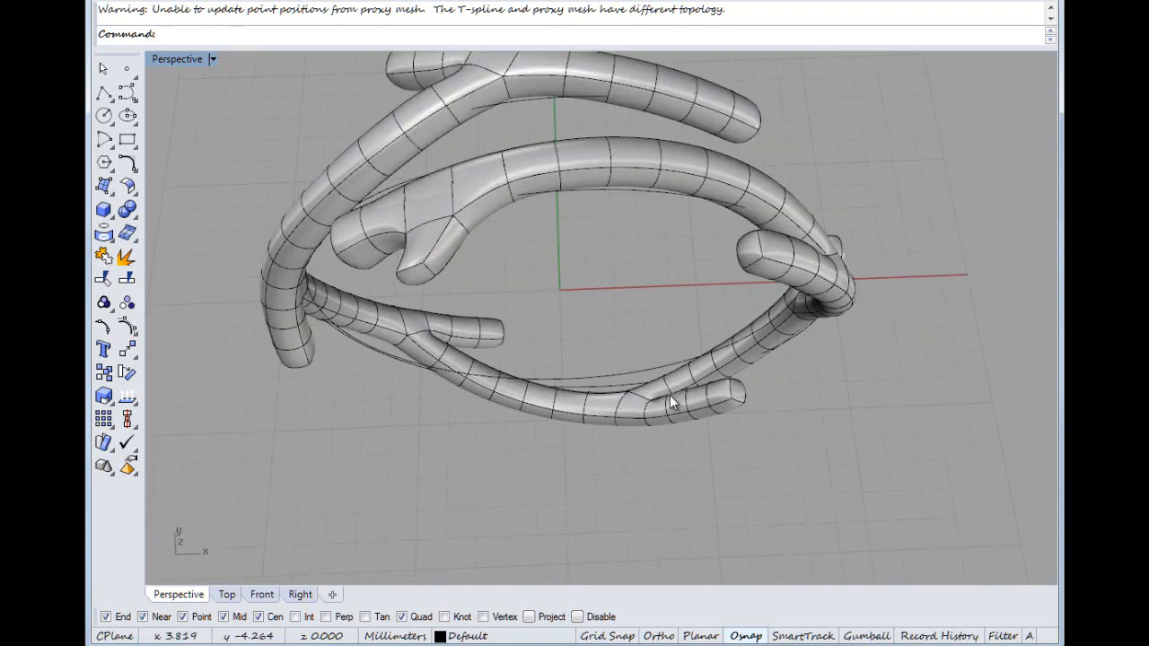
pyautogui.moveTo(673, 404); pyautogui.dragTo(727, 359)
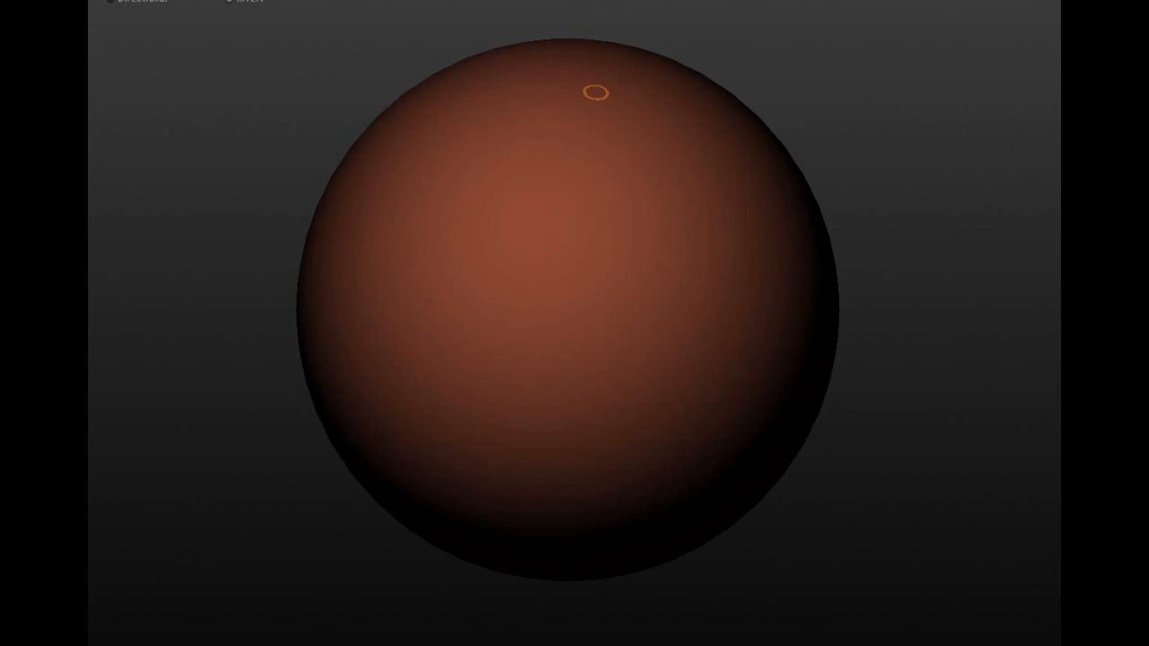
pyautogui.moveTo(248, 64)
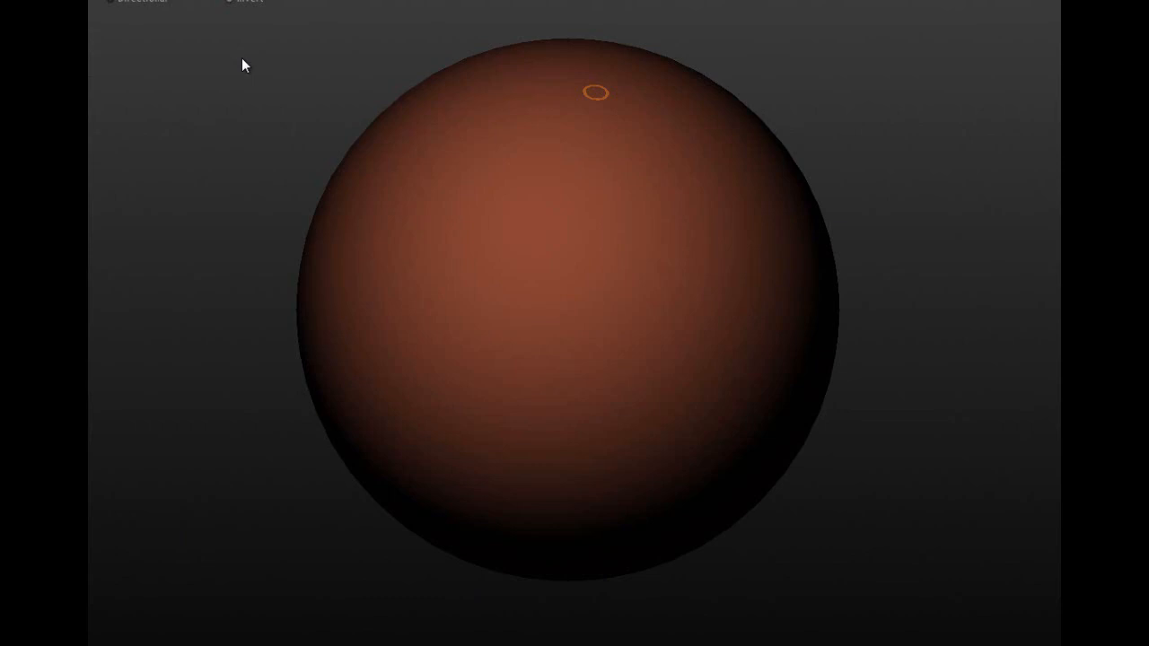
pyautogui.moveTo(358, 63)
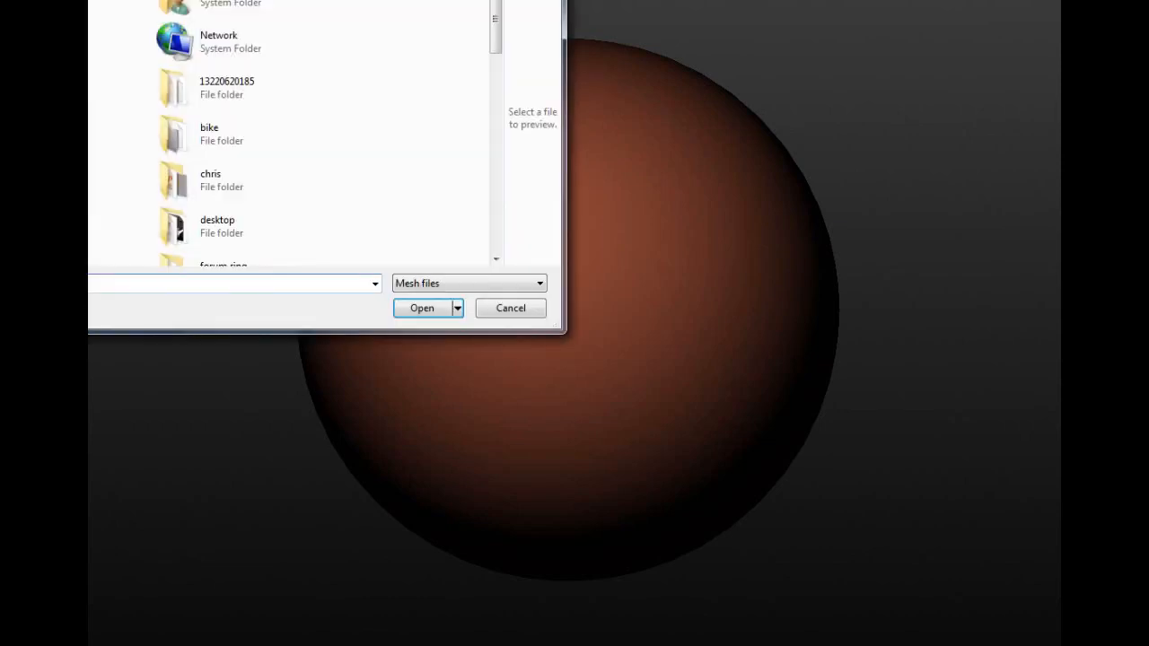
# Open the twig.obj mesh file for import into Sculptris.
pyautogui.click(420, 309)
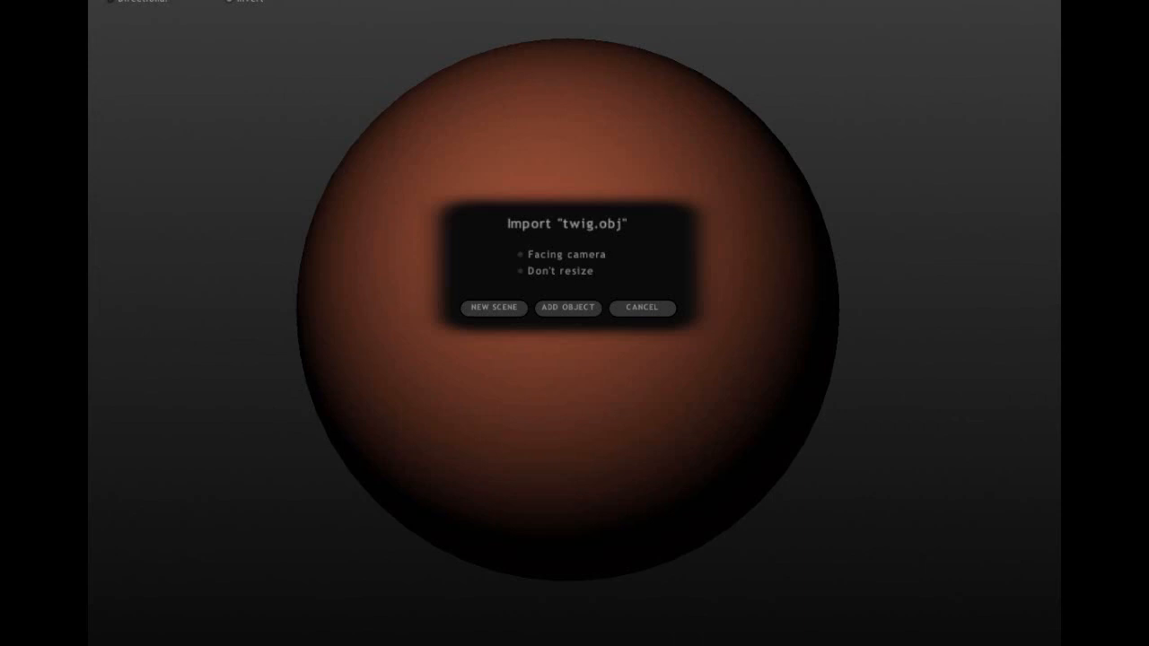
pyautogui.moveTo(493, 308)
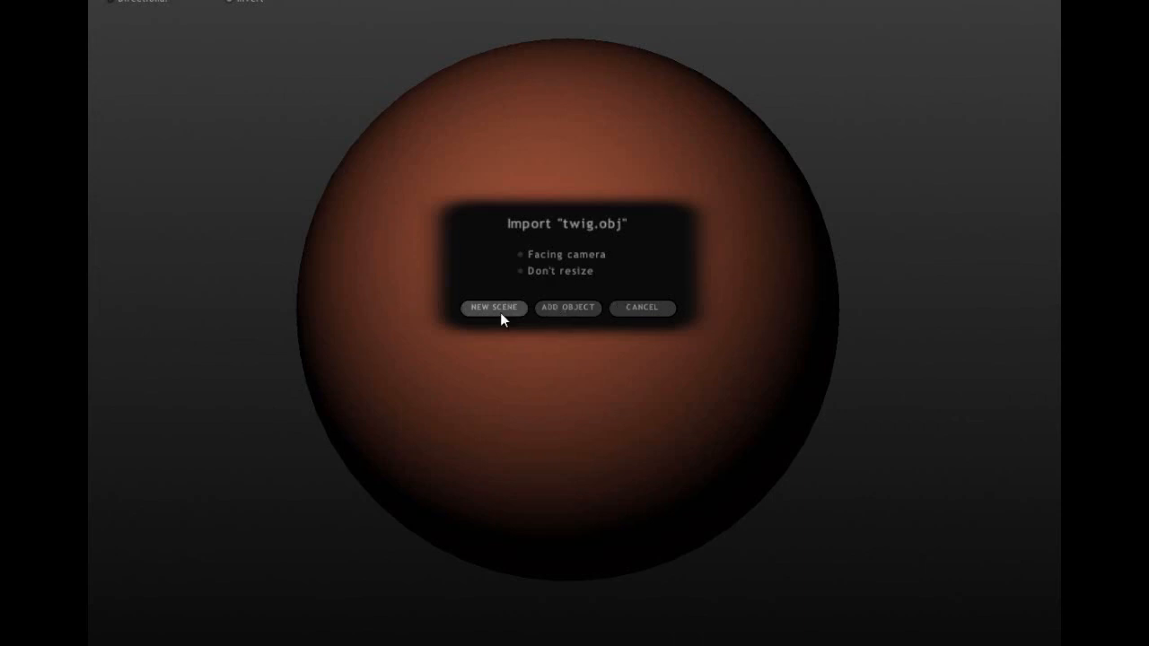
# Load the twig as a new scene replacing the sphere and orbit around it.
pyautogui.click(494, 309)
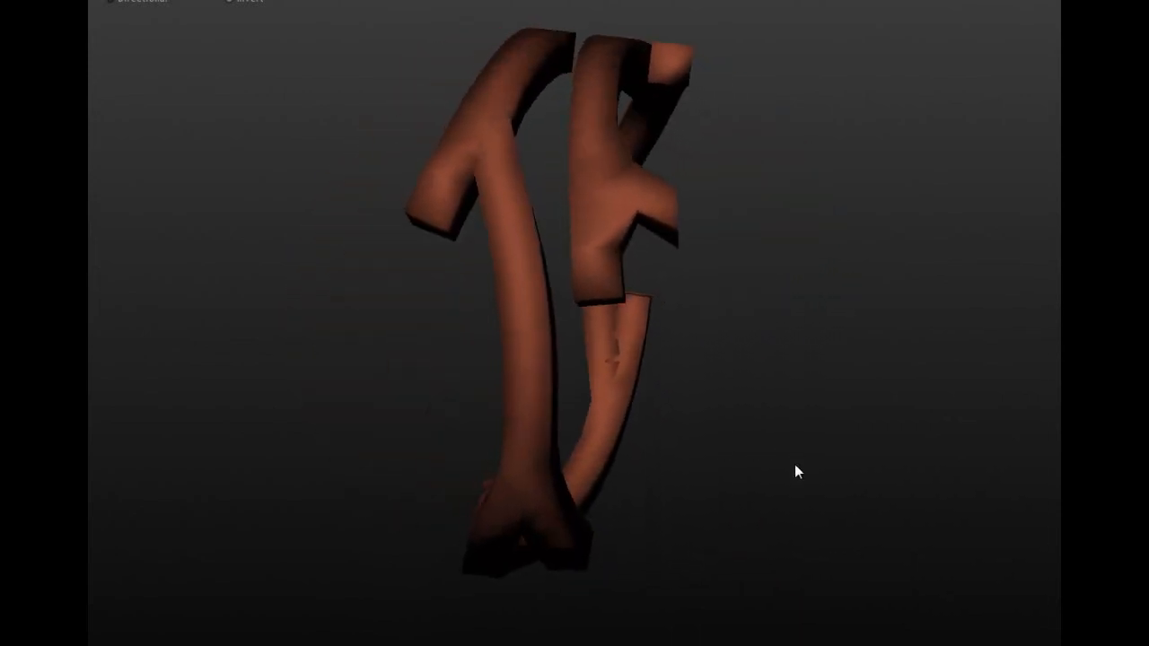
pyautogui.moveTo(799, 470); pyautogui.dragTo(743, 325)
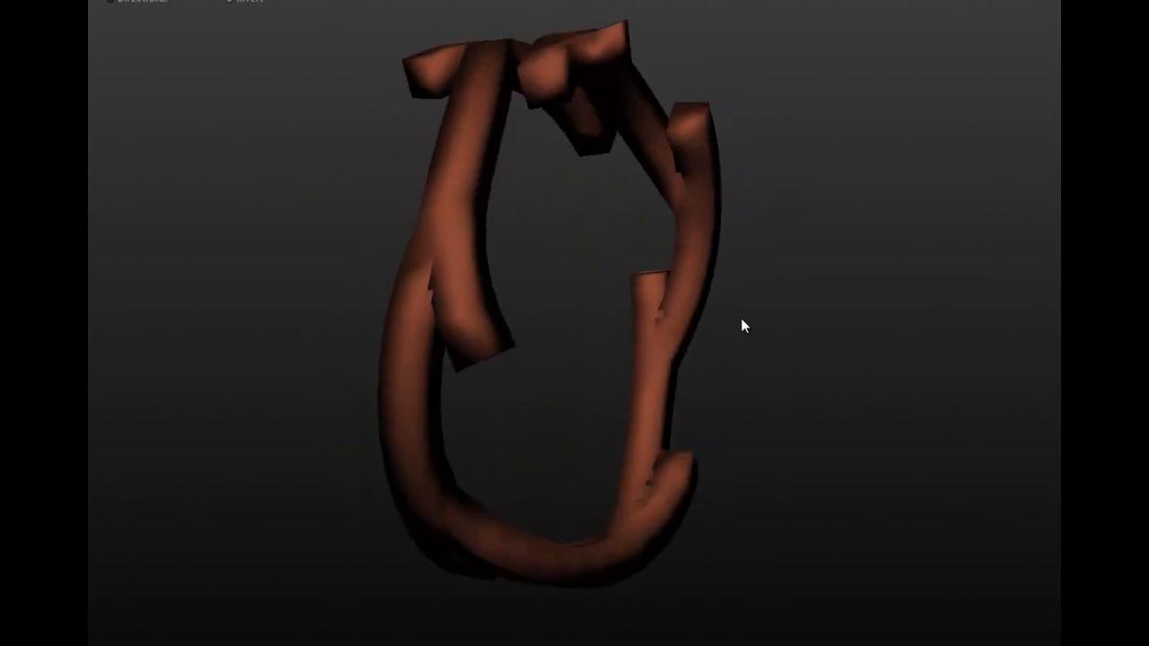
pyautogui.moveTo(745, 327); pyautogui.dragTo(529, 309)
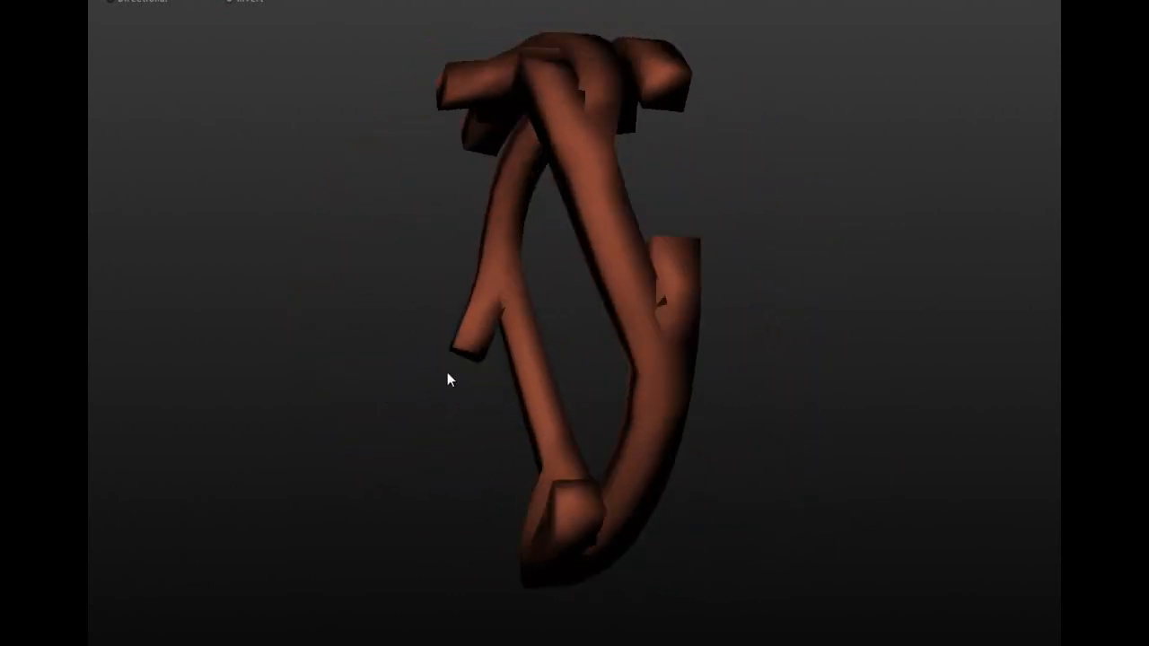
pyautogui.moveTo(449, 379); pyautogui.dragTo(681, 487)
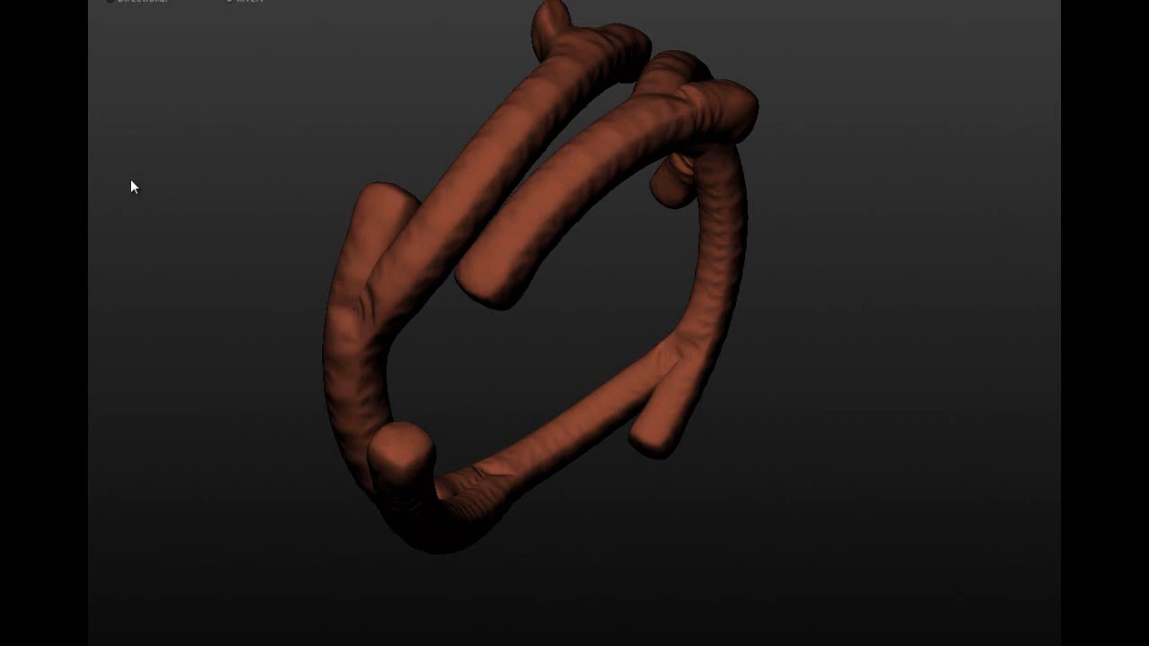
pyautogui.moveTo(180, 214)
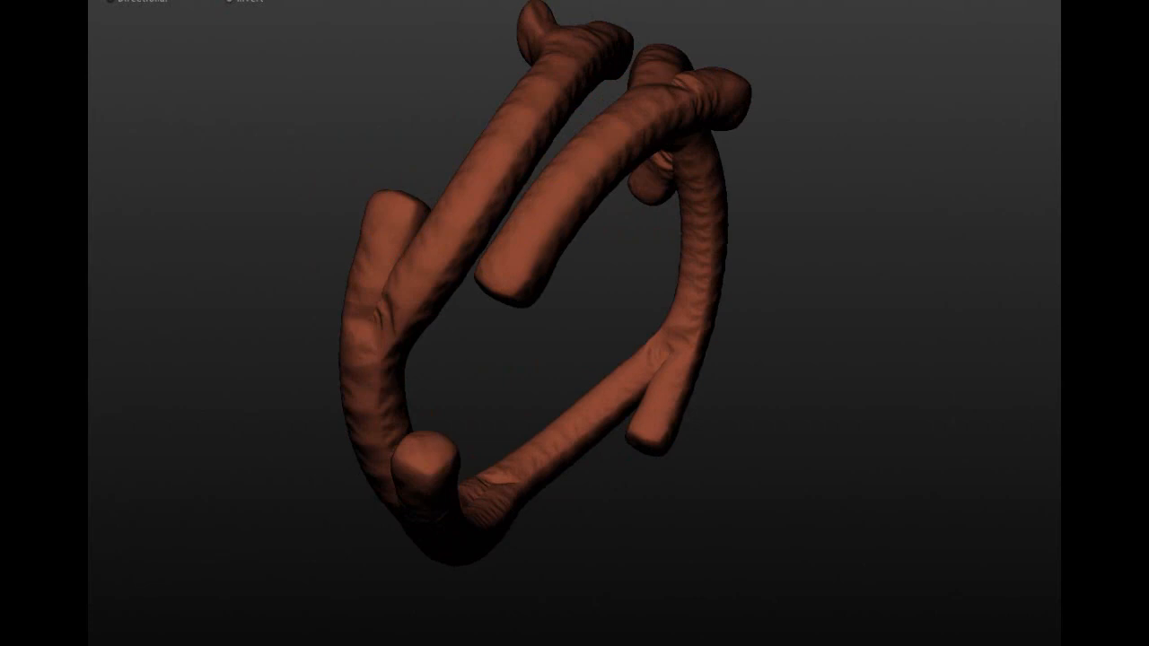
pyautogui.moveTo(298, 149)
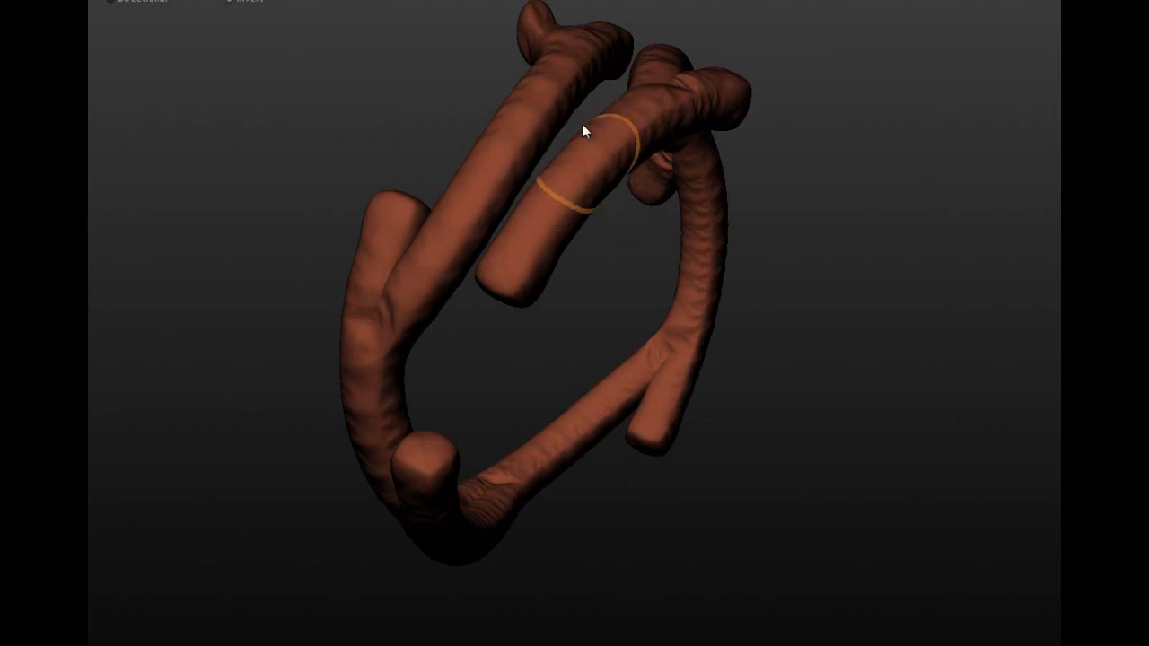
# Orbit the subdivided ring to view the sculpted bark detail from other sides.
pyautogui.moveTo(589, 129); pyautogui.dragTo(643, 108)
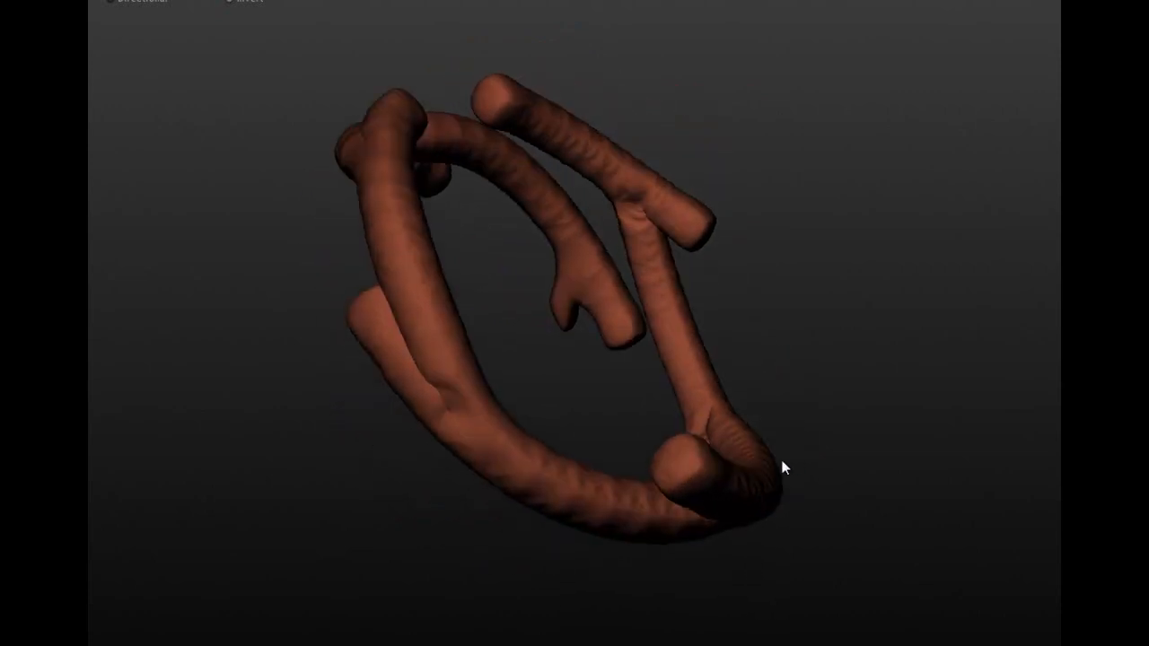
pyautogui.moveTo(783, 467); pyautogui.dragTo(782, 296)
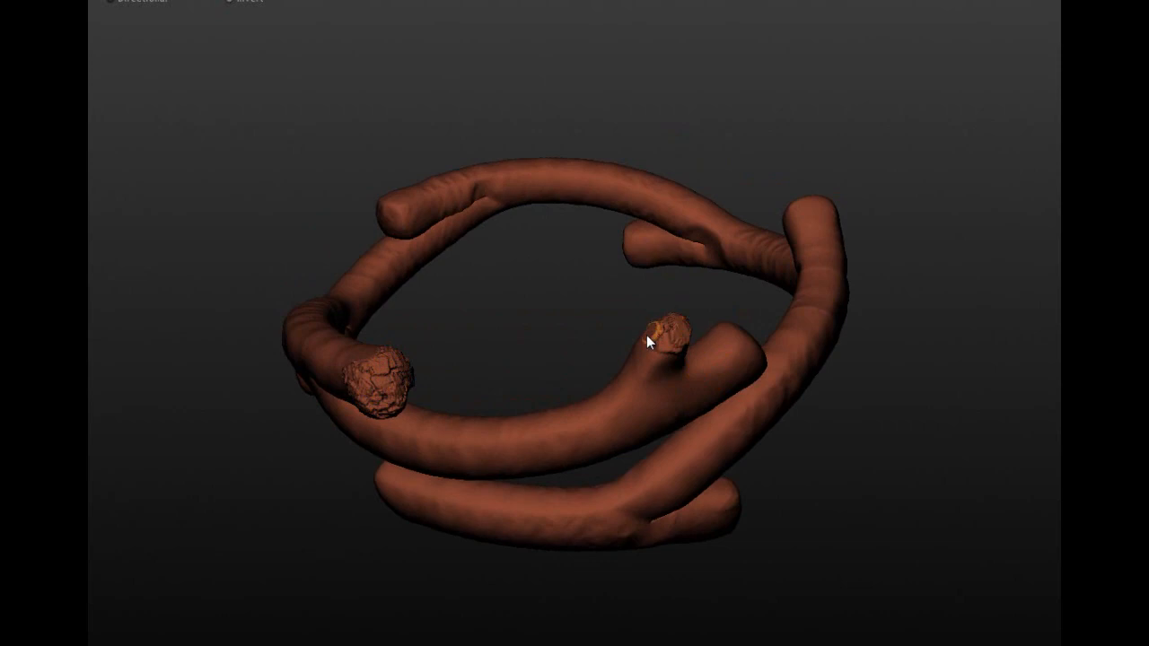
# Orbit between branch ends and the top tips to roughen each cut end.
pyautogui.moveTo(650, 341); pyautogui.dragTo(768, 255)
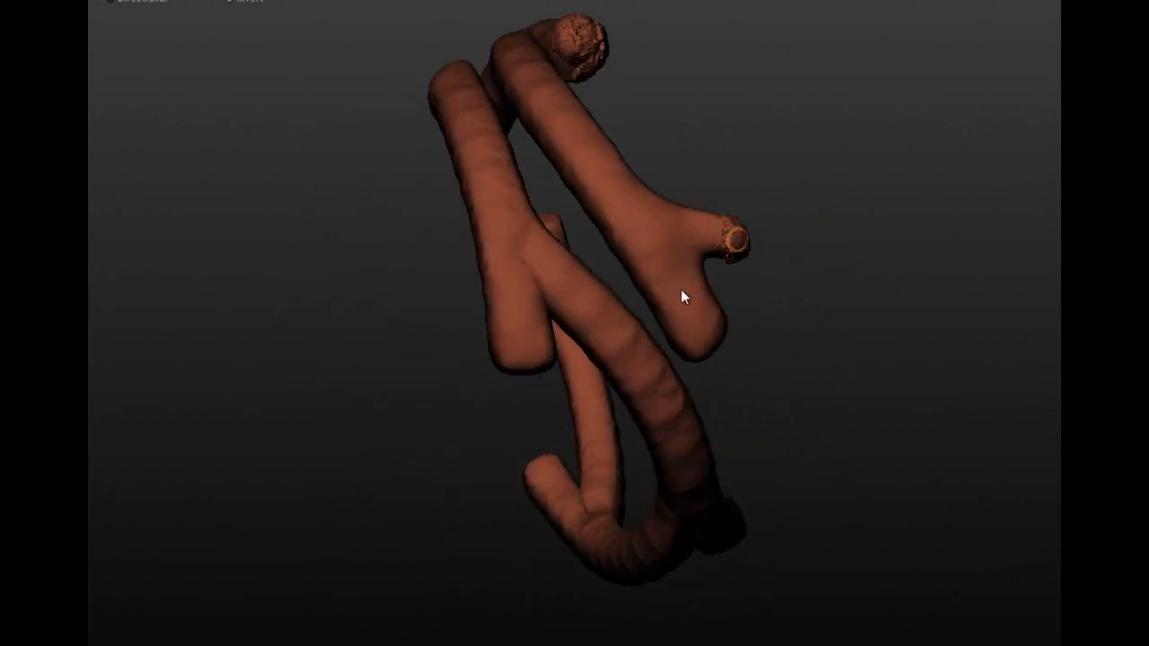
pyautogui.moveTo(682, 296); pyautogui.dragTo(505, 245)
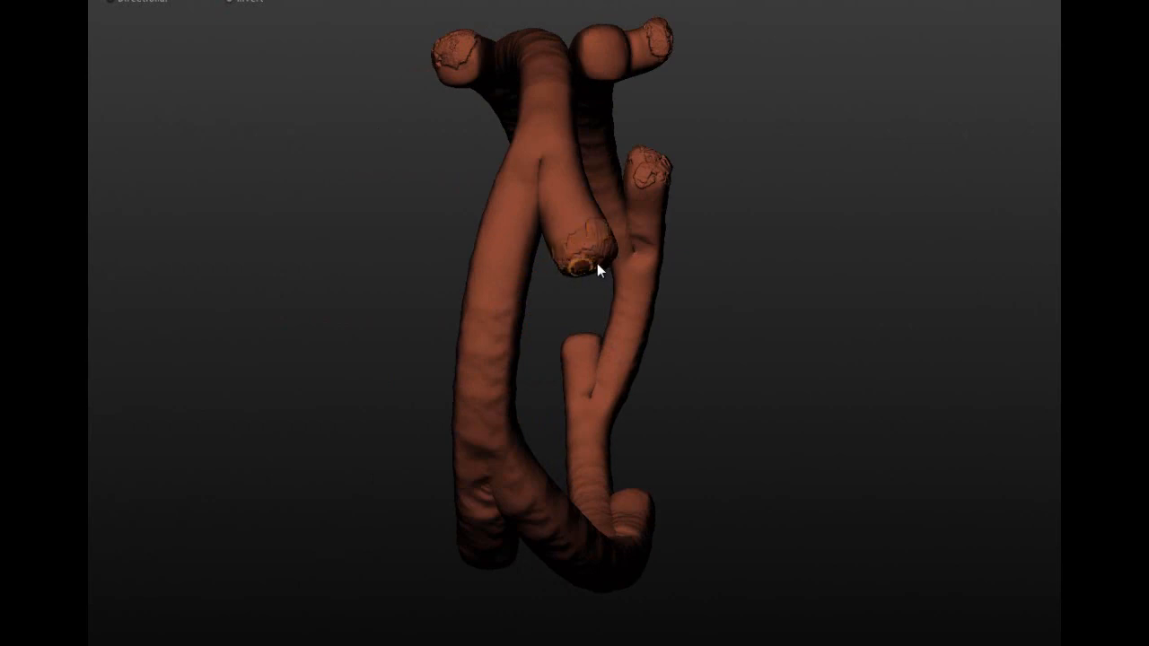
pyautogui.moveTo(596, 273); pyautogui.dragTo(476, 108)
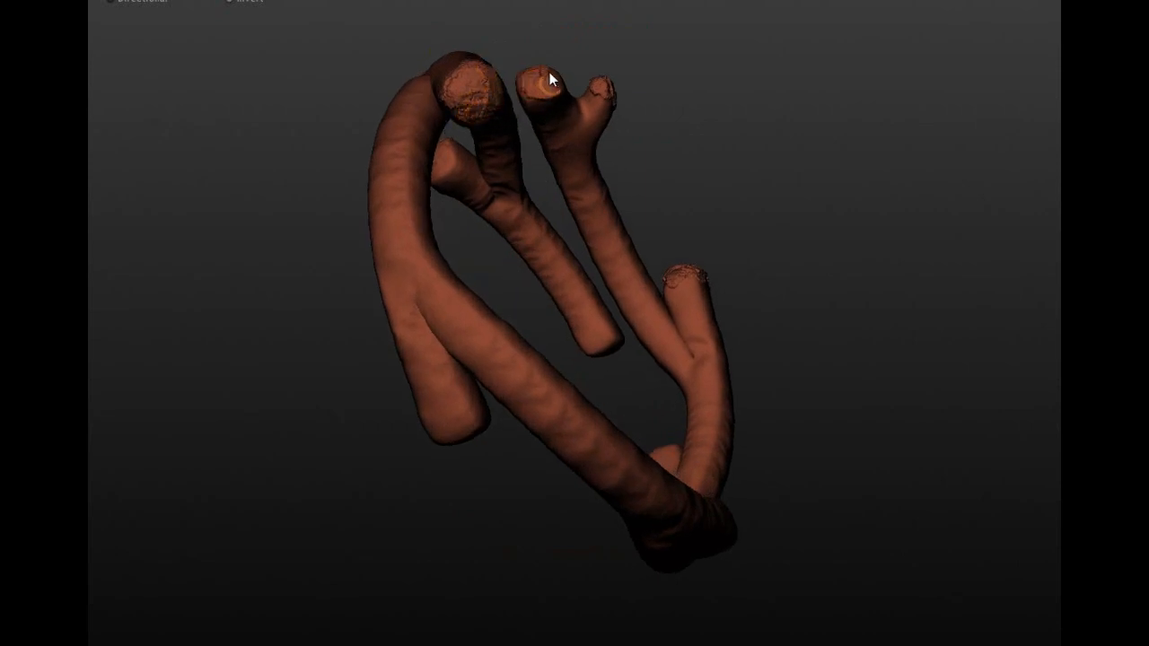
pyautogui.moveTo(553, 76); pyautogui.dragTo(692, 255)
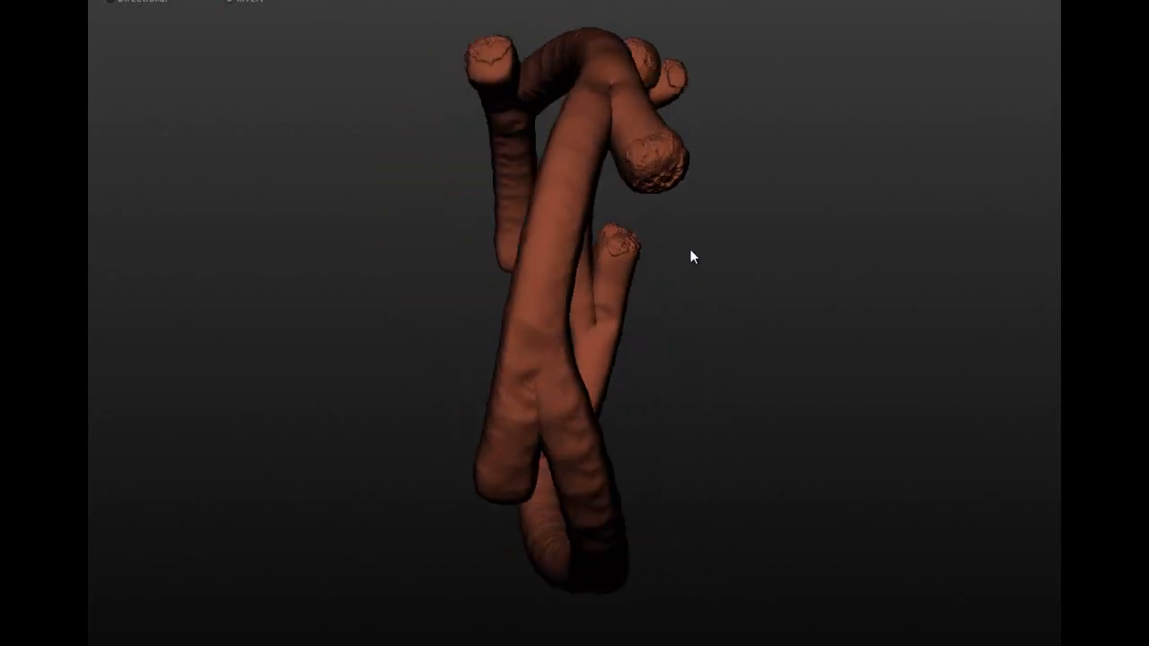
pyautogui.moveTo(691, 259); pyautogui.dragTo(528, 111)
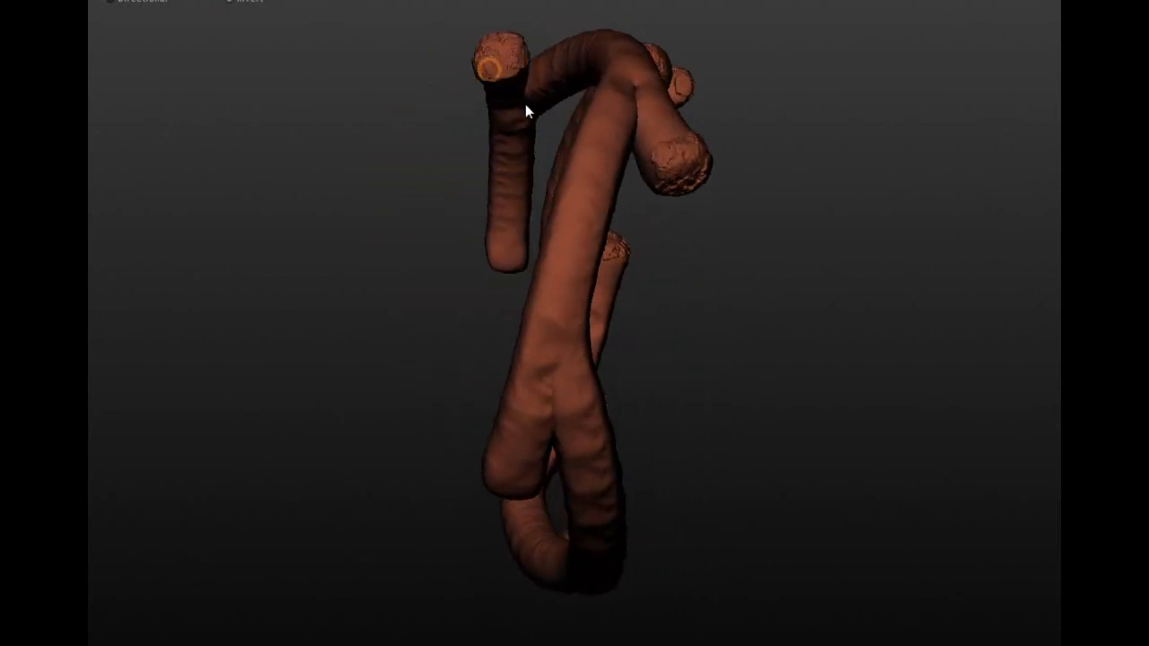
pyautogui.moveTo(527, 111); pyautogui.dragTo(714, 319)
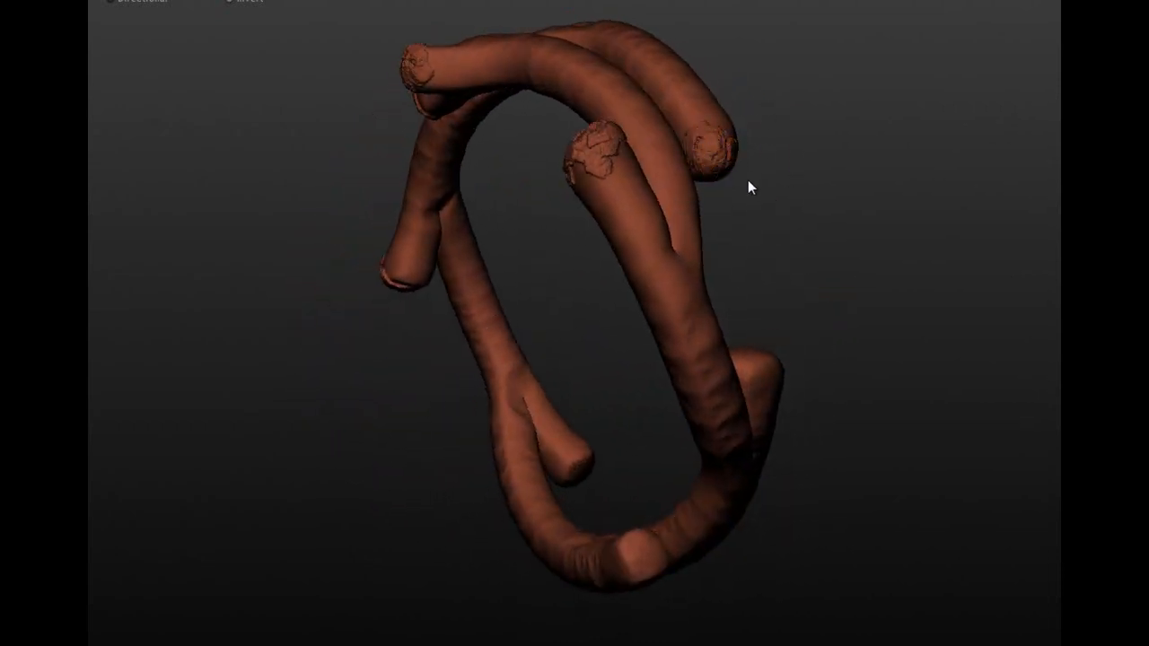
pyautogui.moveTo(750, 187); pyautogui.dragTo(661, 108)
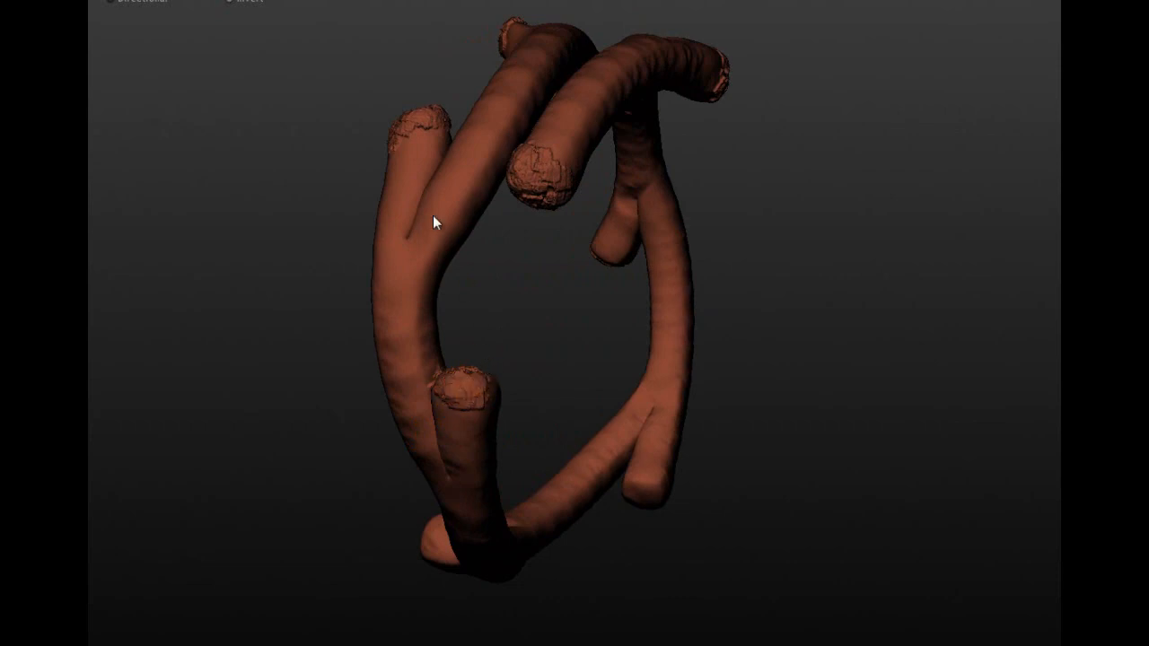
# Roughen the cut end of the lower branch and check the ring from other angles.
pyautogui.moveTo(438, 222); pyautogui.dragTo(409, 367)
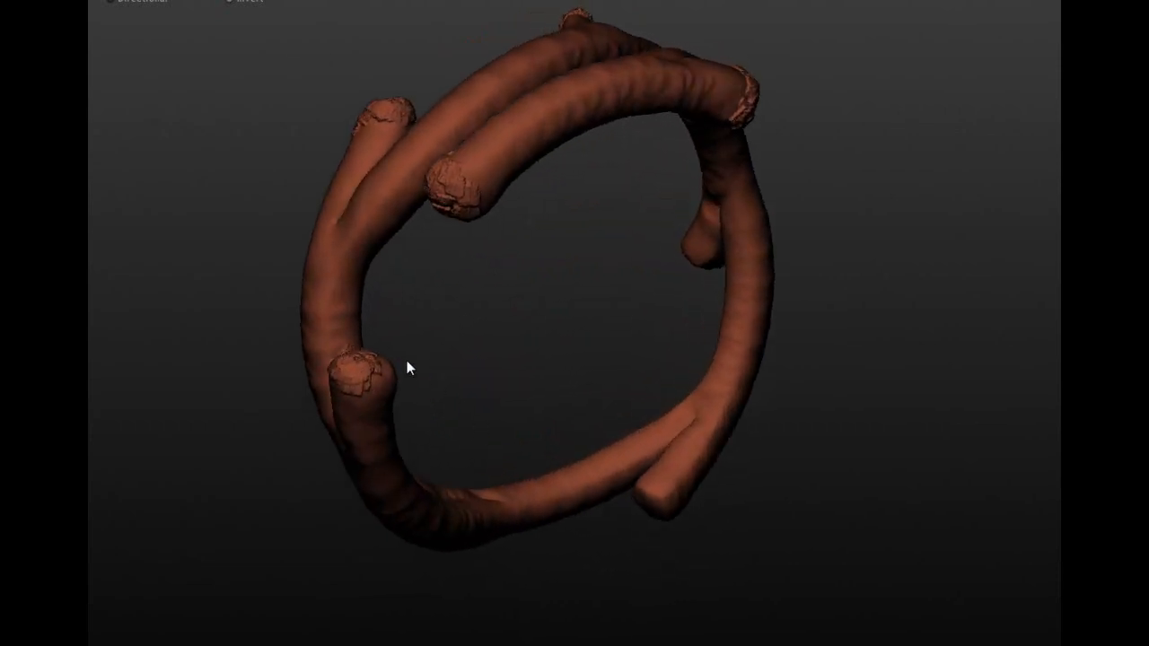
pyautogui.click(368, 377)
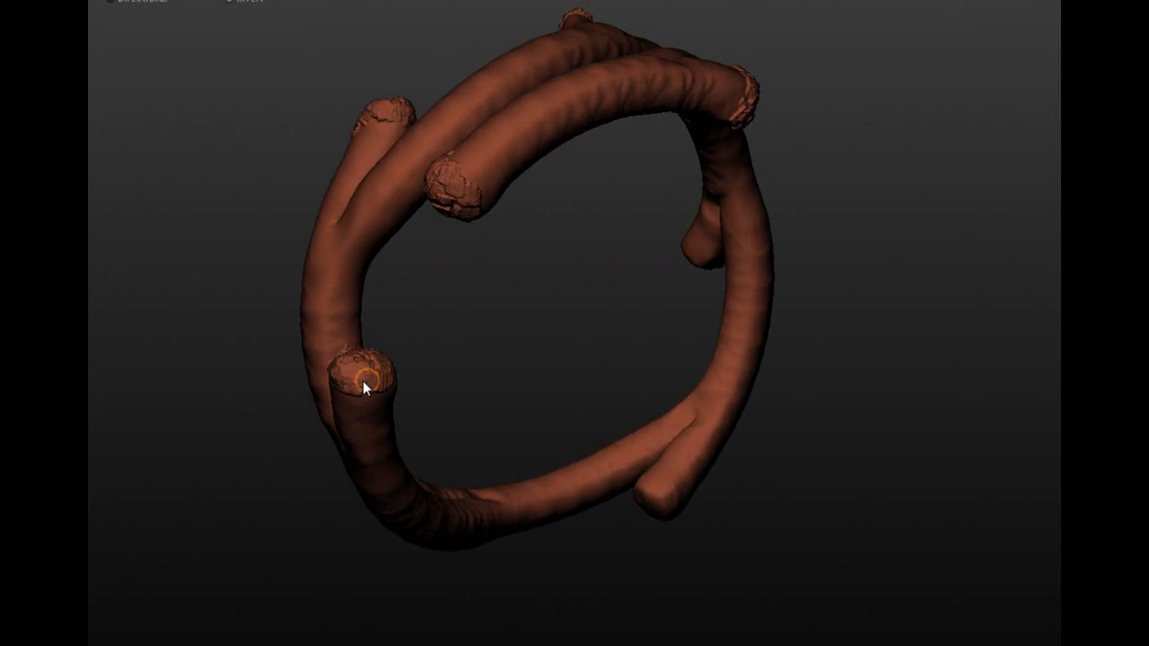
pyautogui.moveTo(368, 386); pyautogui.dragTo(655, 571)
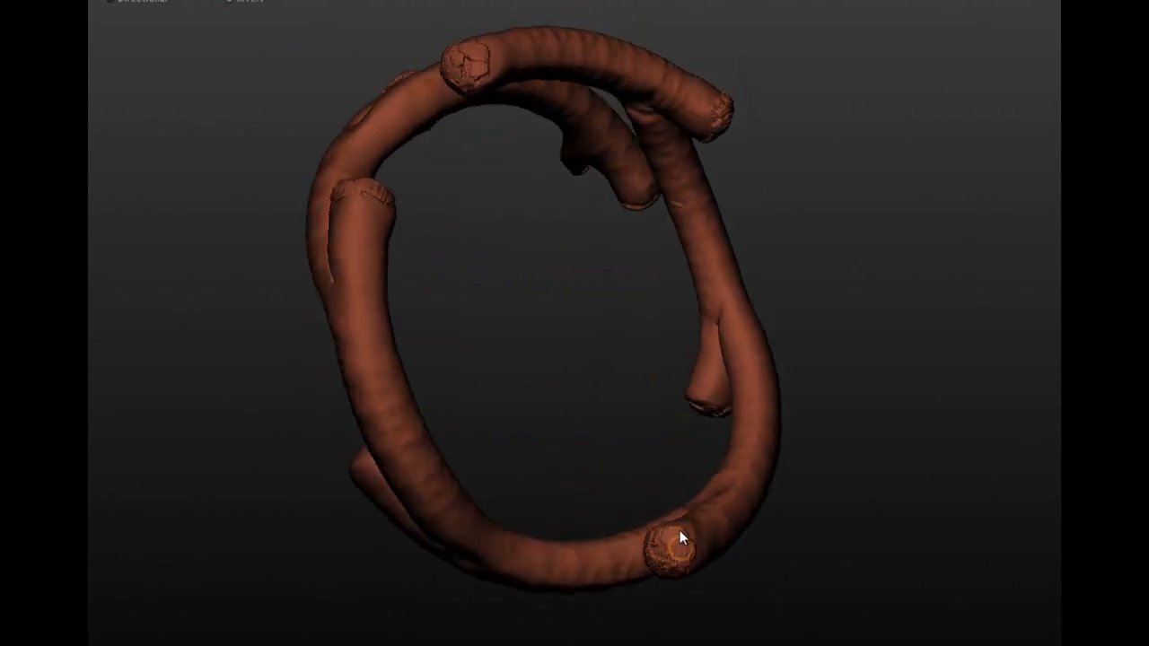
pyautogui.moveTo(678, 538); pyautogui.dragTo(492, 449)
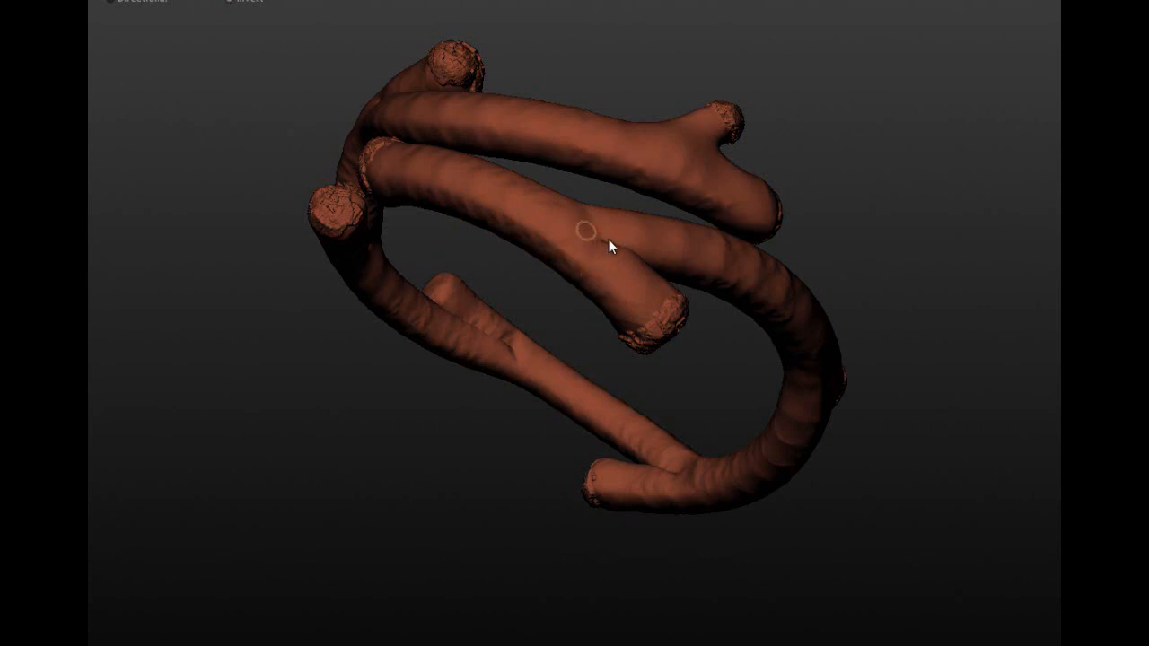
pyautogui.moveTo(553, 230)
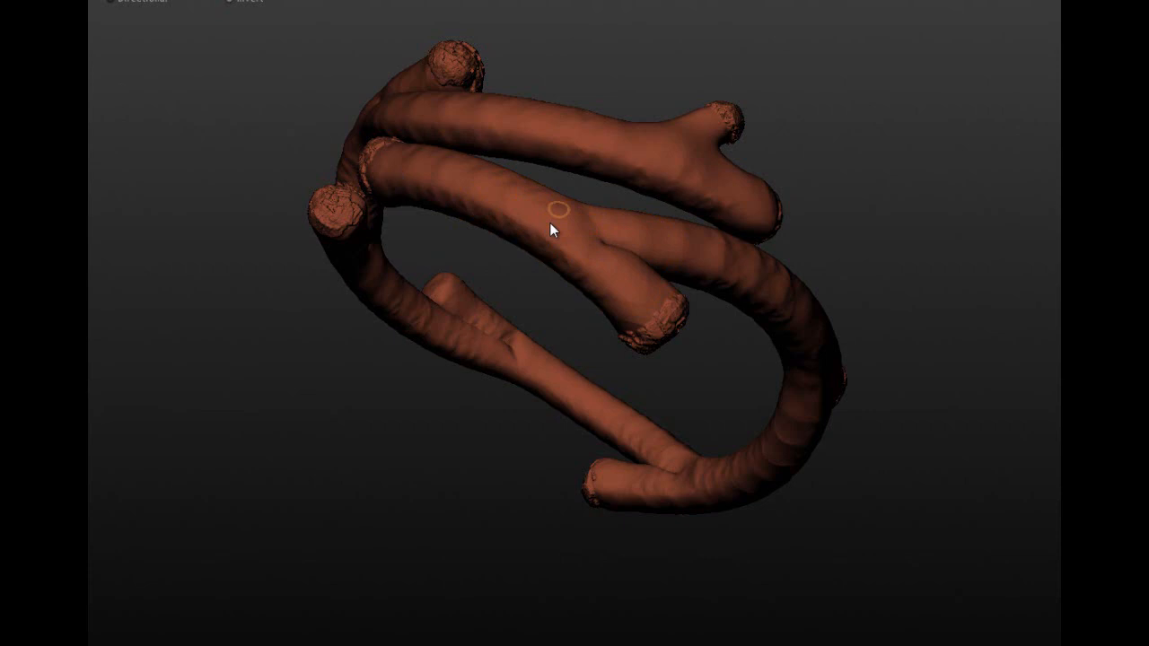
pyautogui.moveTo(657, 325)
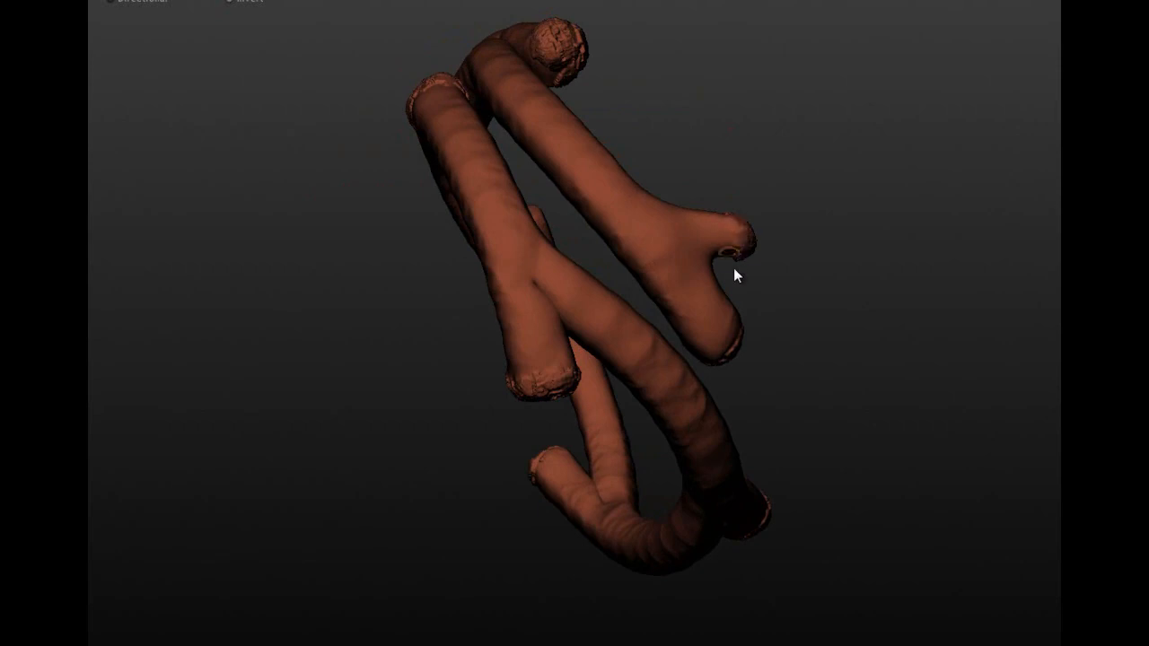
pyautogui.moveTo(736, 273); pyautogui.dragTo(503, 111)
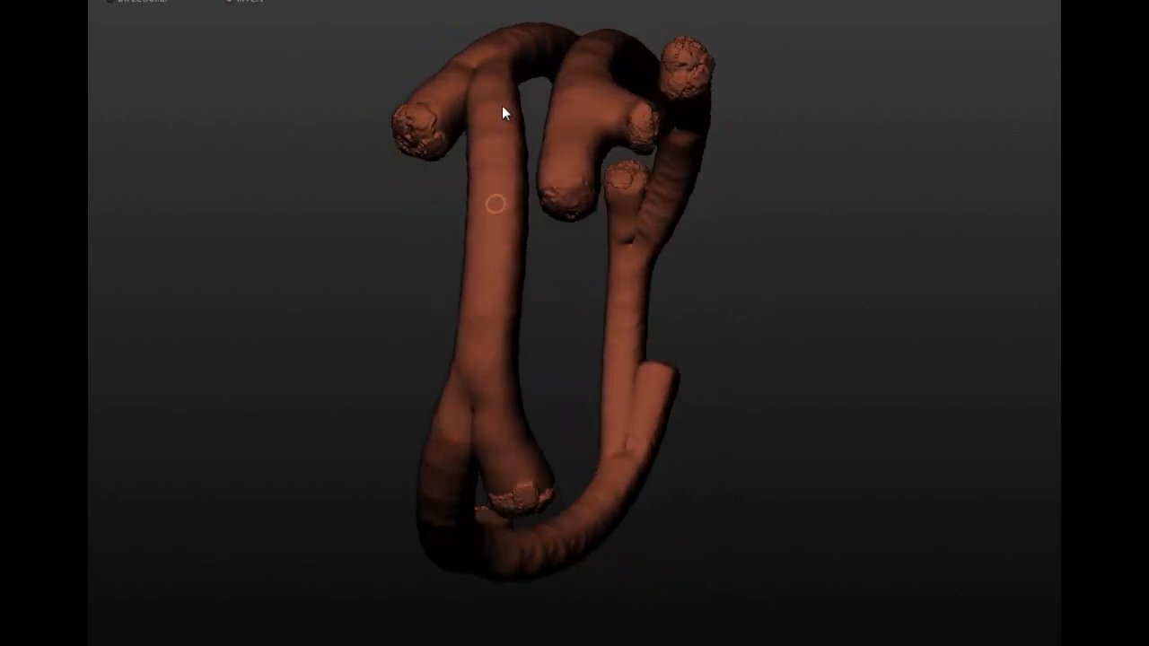
pyautogui.moveTo(503, 112); pyautogui.dragTo(470, 322)
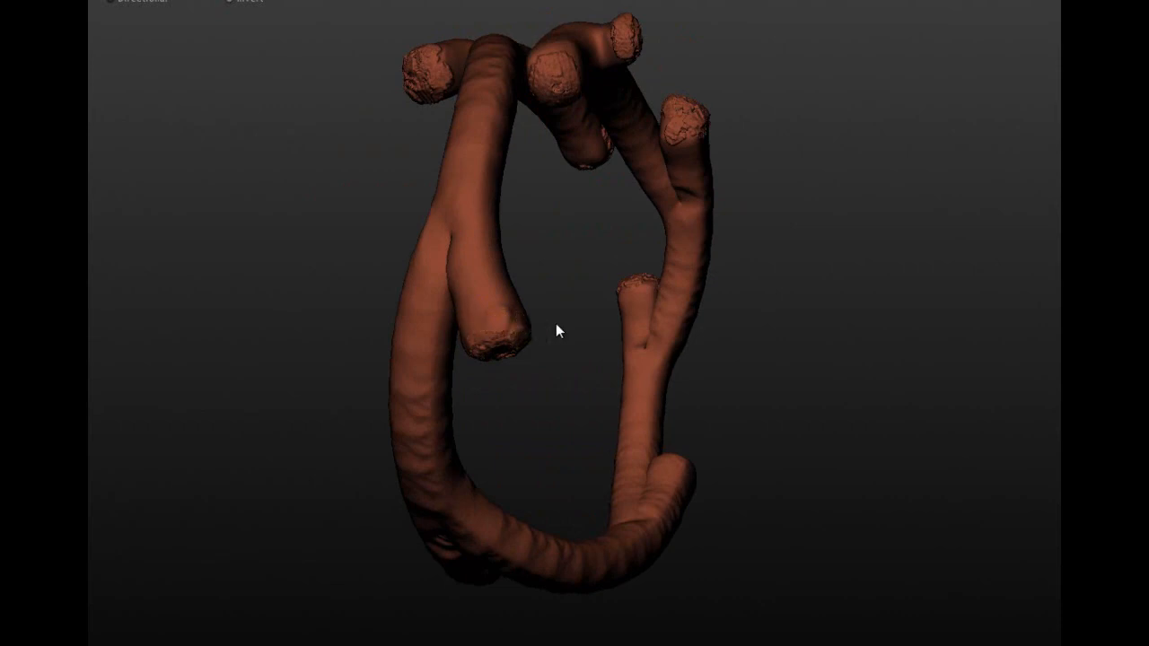
pyautogui.moveTo(196, 176)
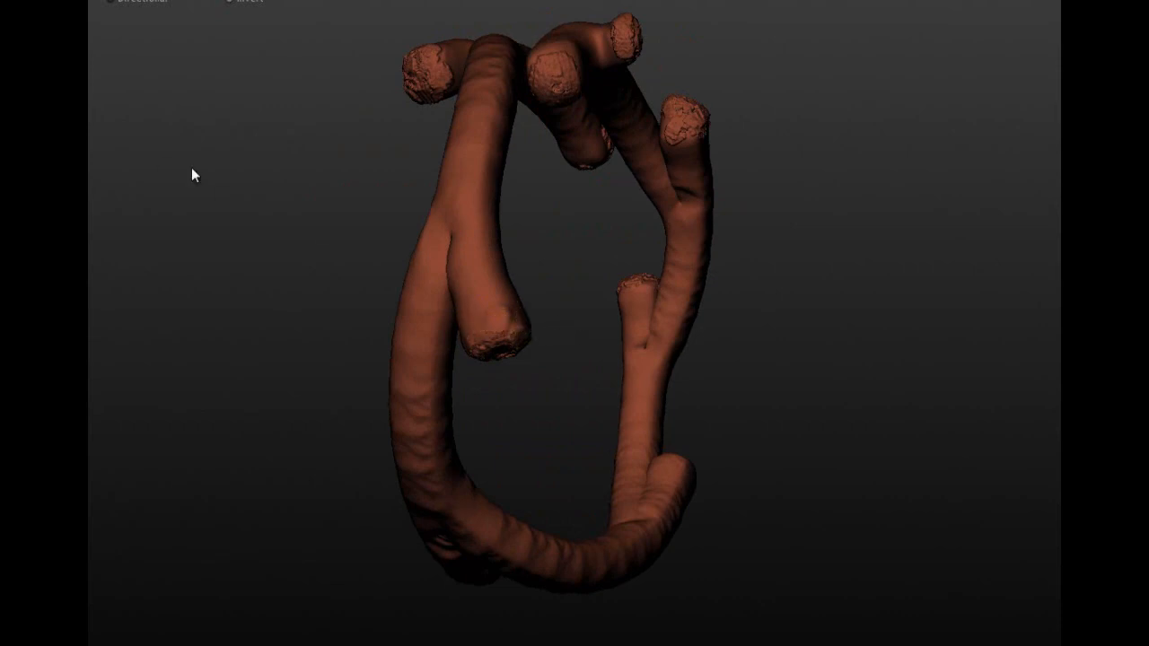
pyautogui.click(465, 194)
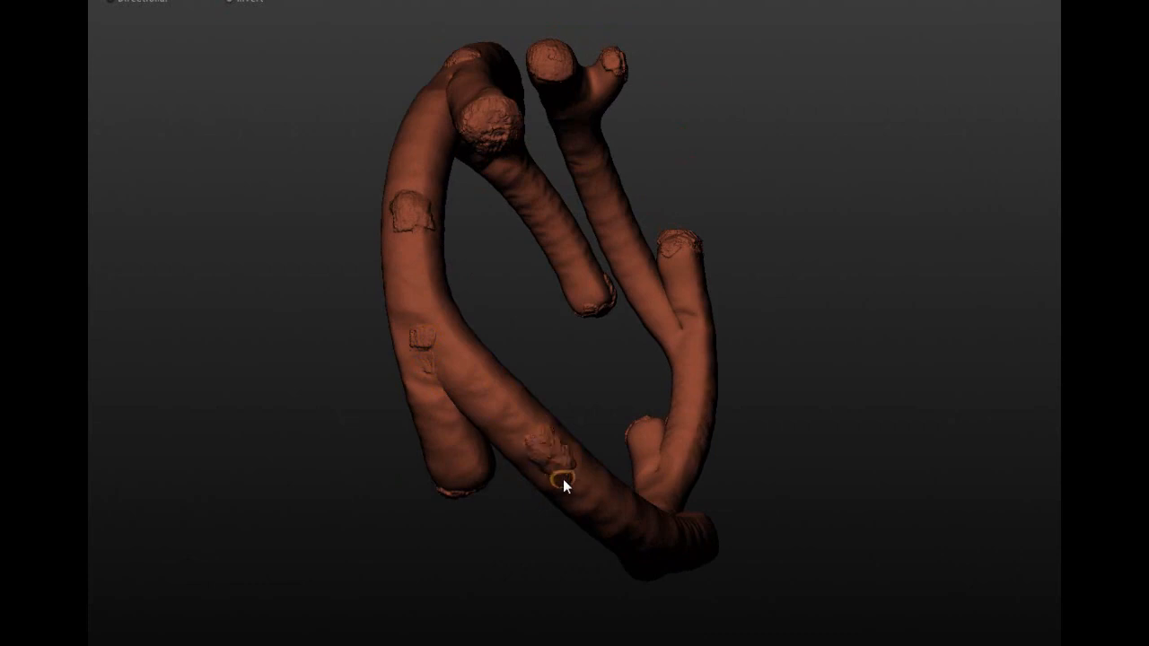
pyautogui.moveTo(565, 484); pyautogui.dragTo(517, 273)
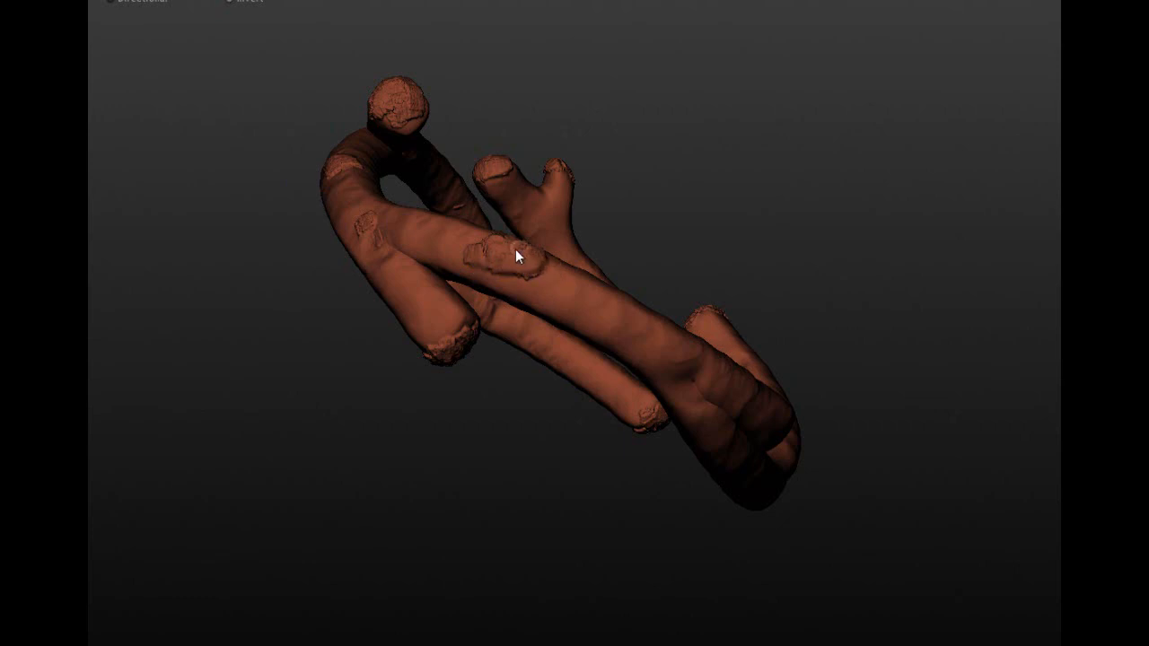
pyautogui.moveTo(517, 255); pyautogui.dragTo(428, 303)
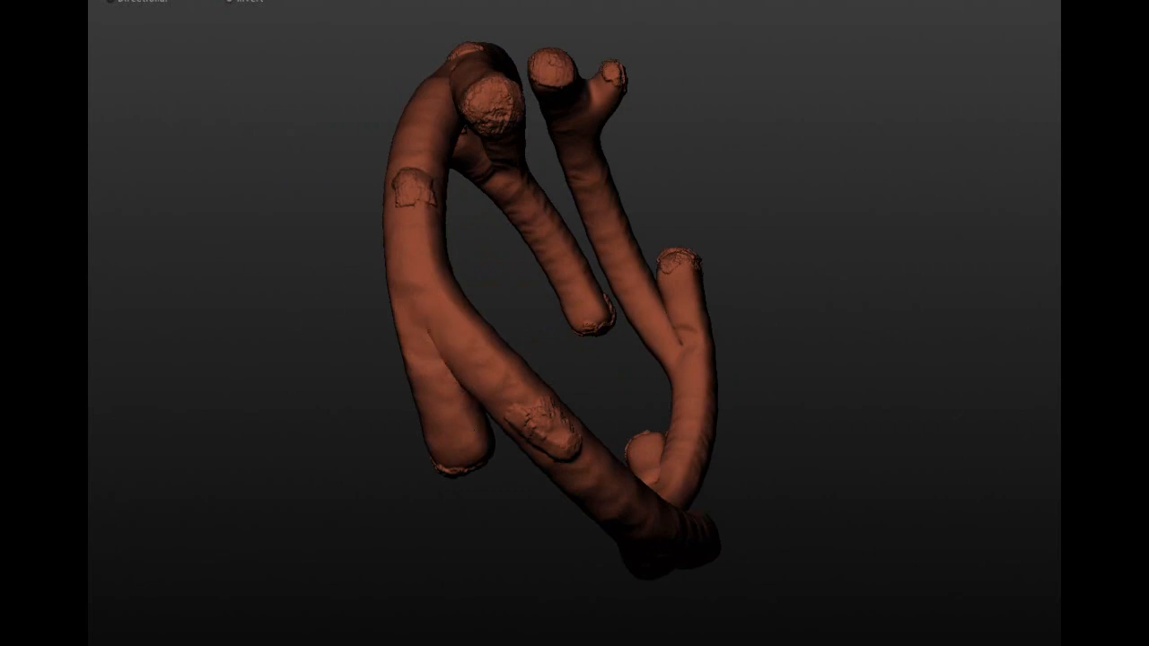
pyautogui.moveTo(541, 362)
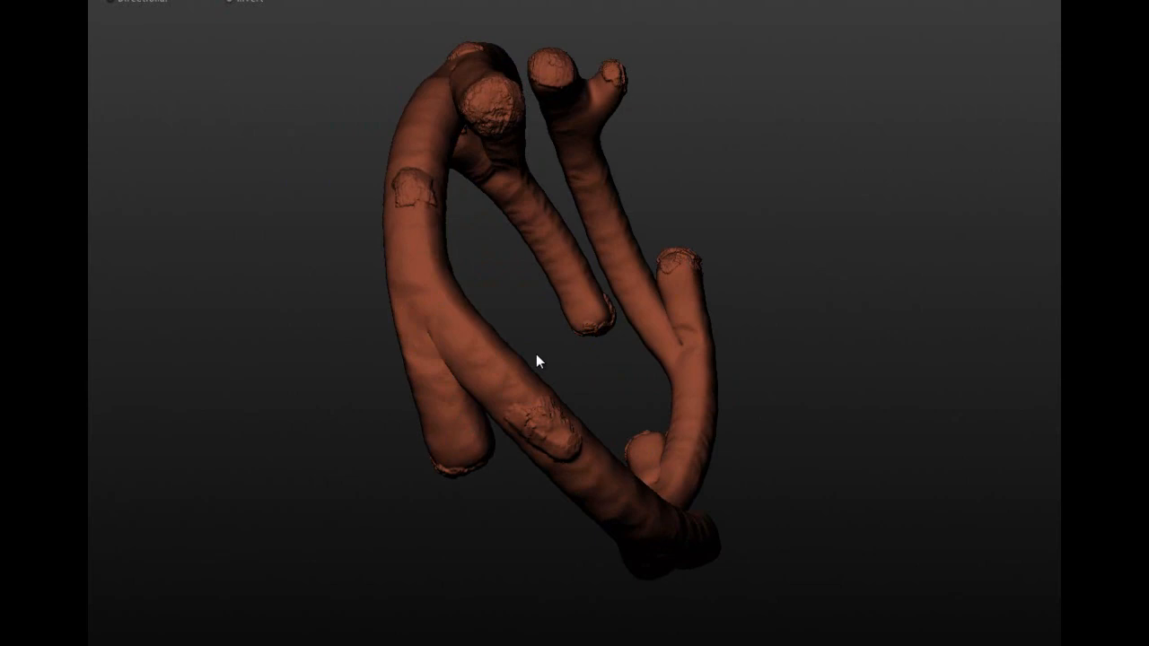
pyautogui.moveTo(541, 361); pyautogui.dragTo(492, 277)
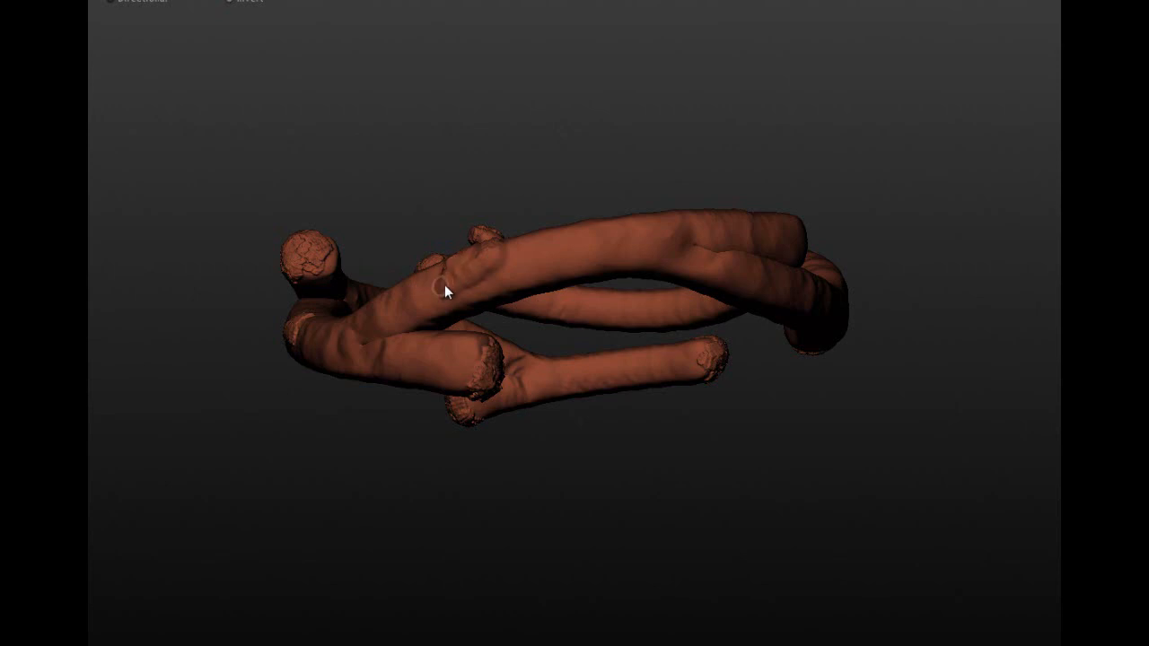
pyautogui.moveTo(445, 291); pyautogui.dragTo(763, 219)
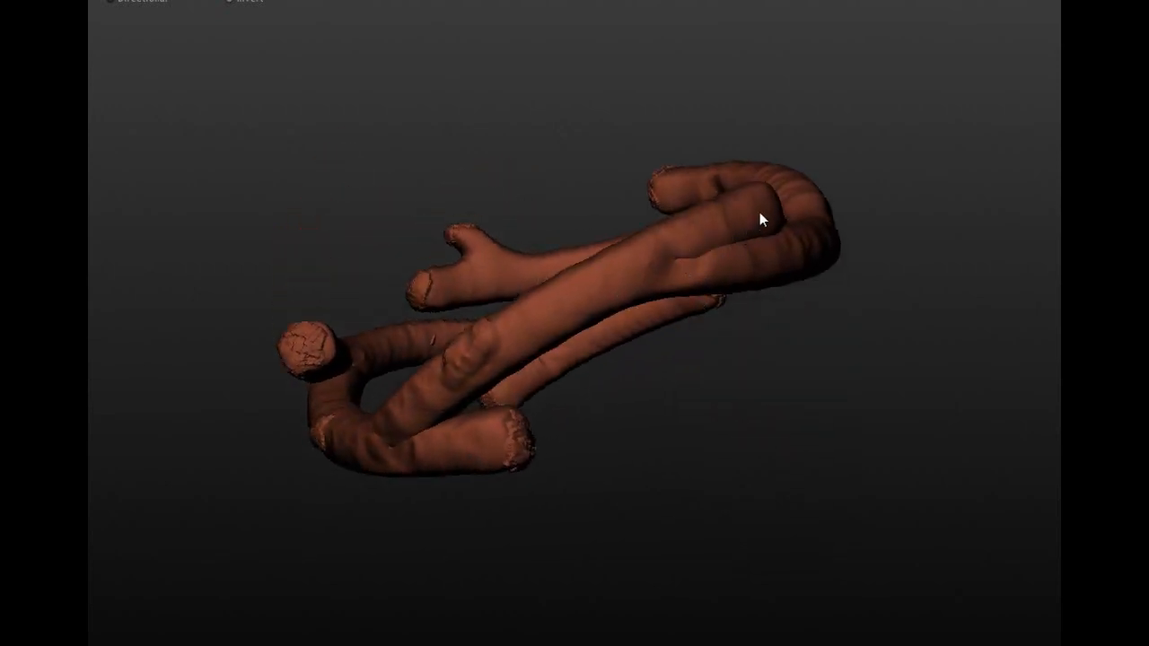
pyautogui.moveTo(763, 219); pyautogui.dragTo(273, 345)
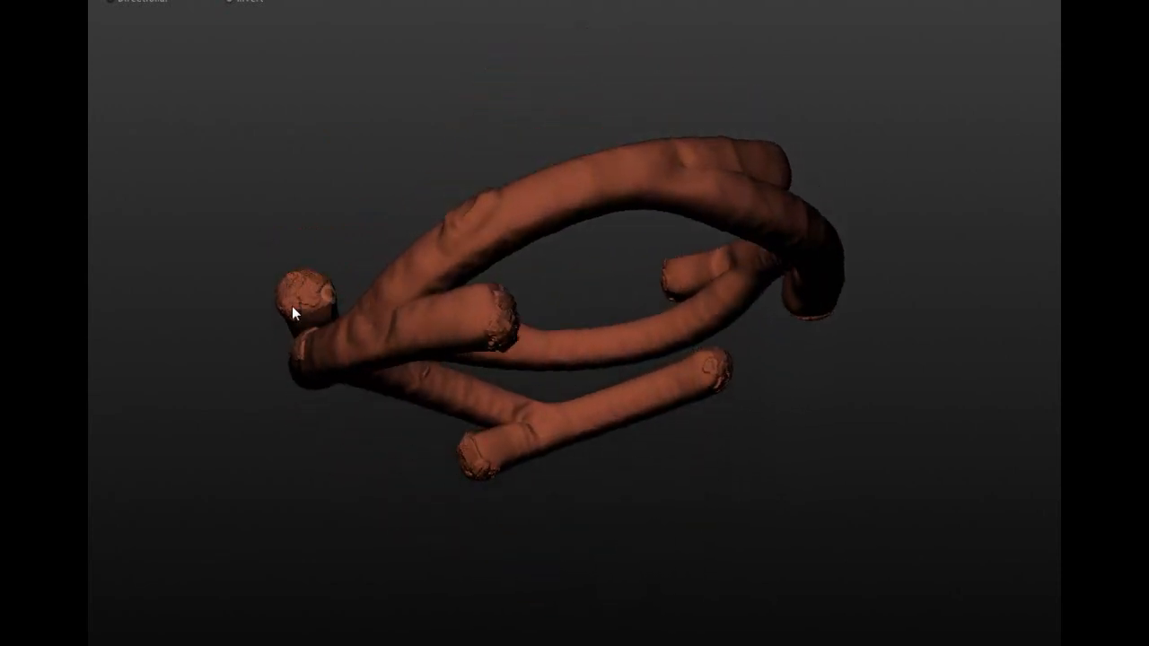
pyautogui.moveTo(305, 312); pyautogui.dragTo(524, 212)
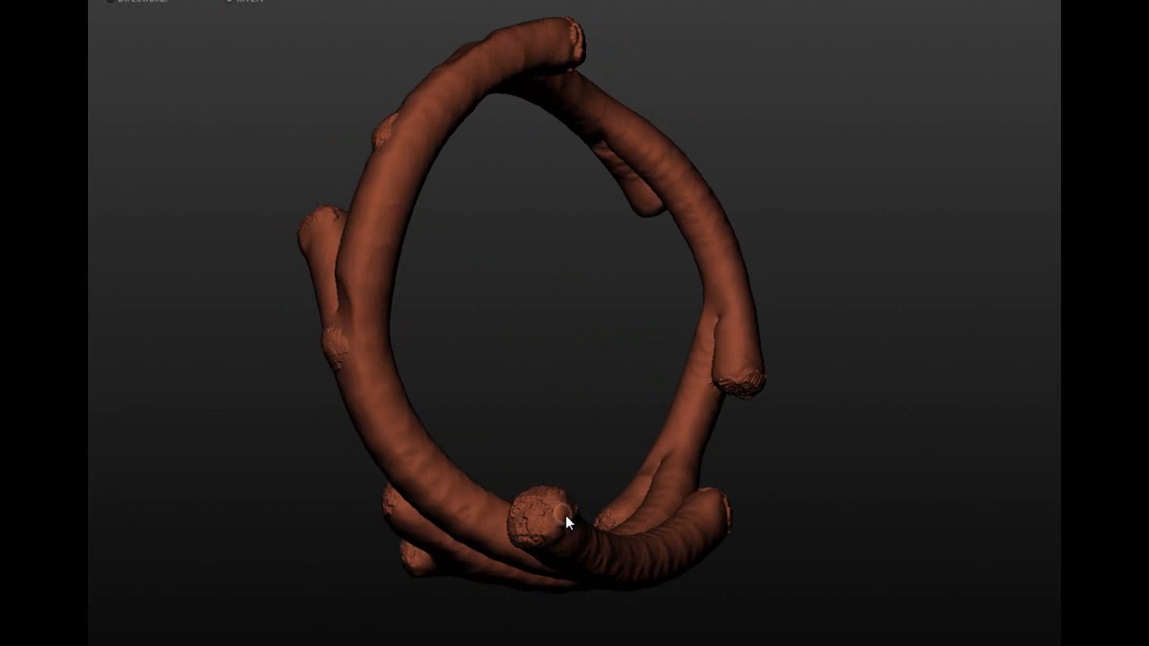
pyautogui.moveTo(565, 524); pyautogui.dragTo(529, 560)
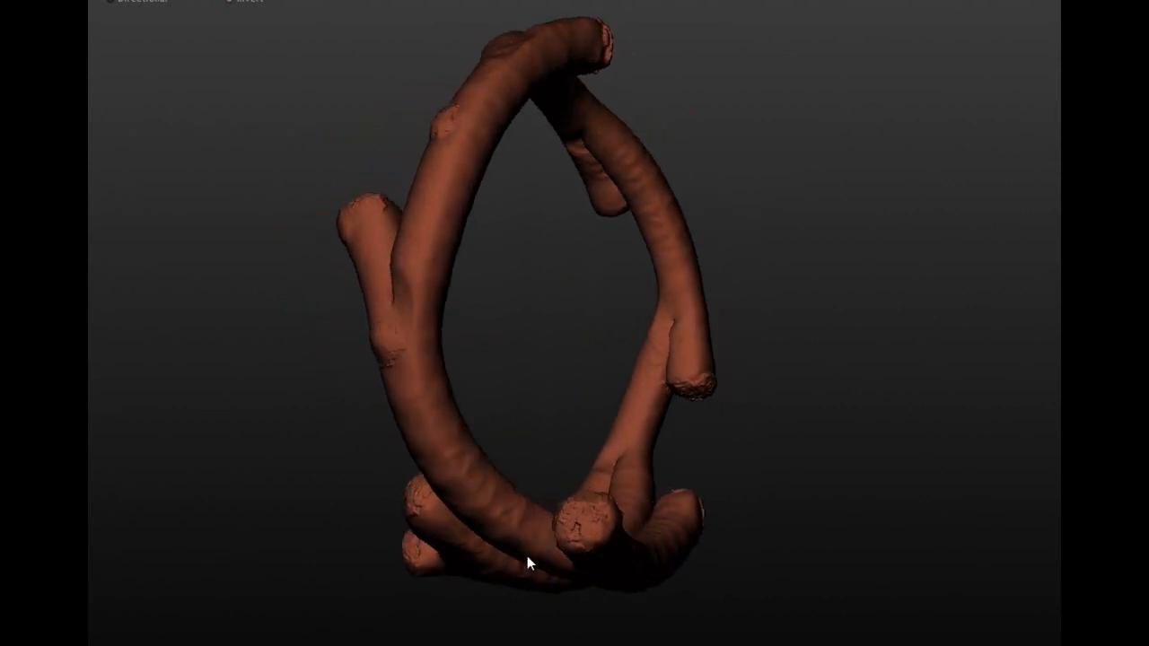
pyautogui.moveTo(530, 564); pyautogui.dragTo(575, 211)
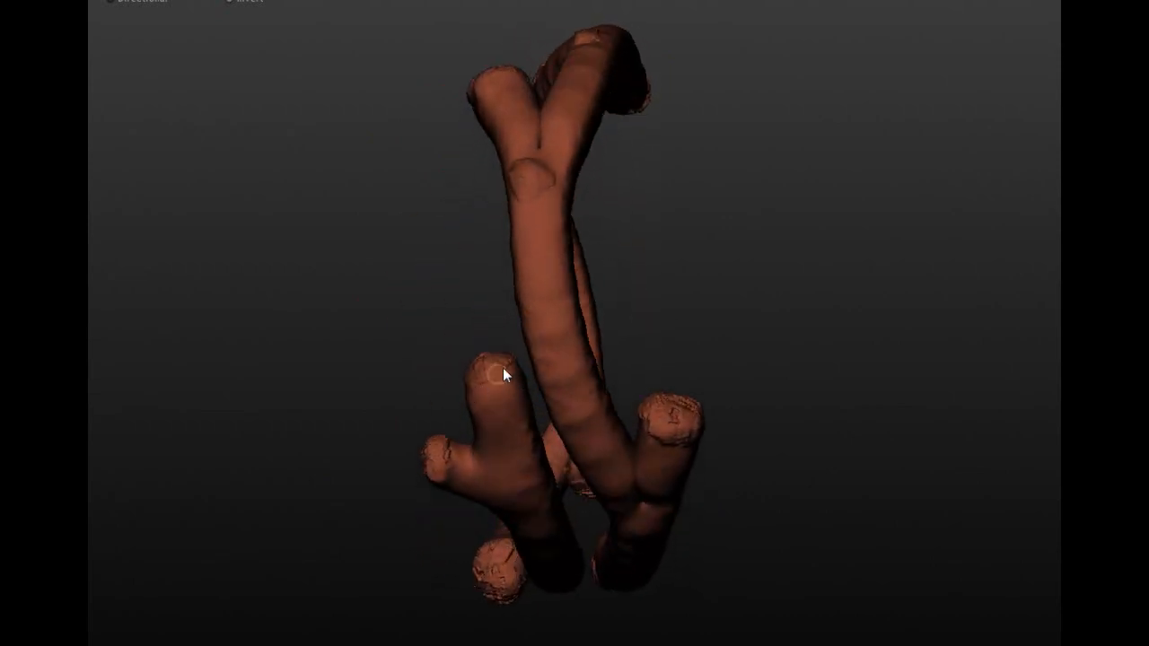
pyautogui.moveTo(503, 372); pyautogui.dragTo(458, 511)
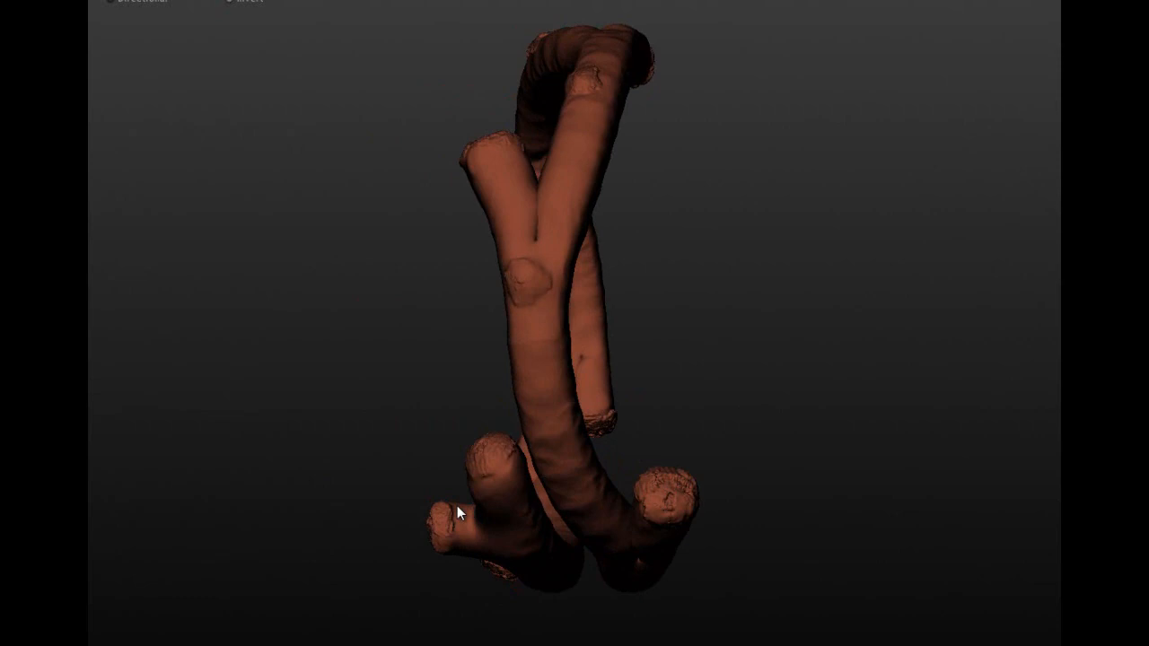
pyautogui.moveTo(639, 510)
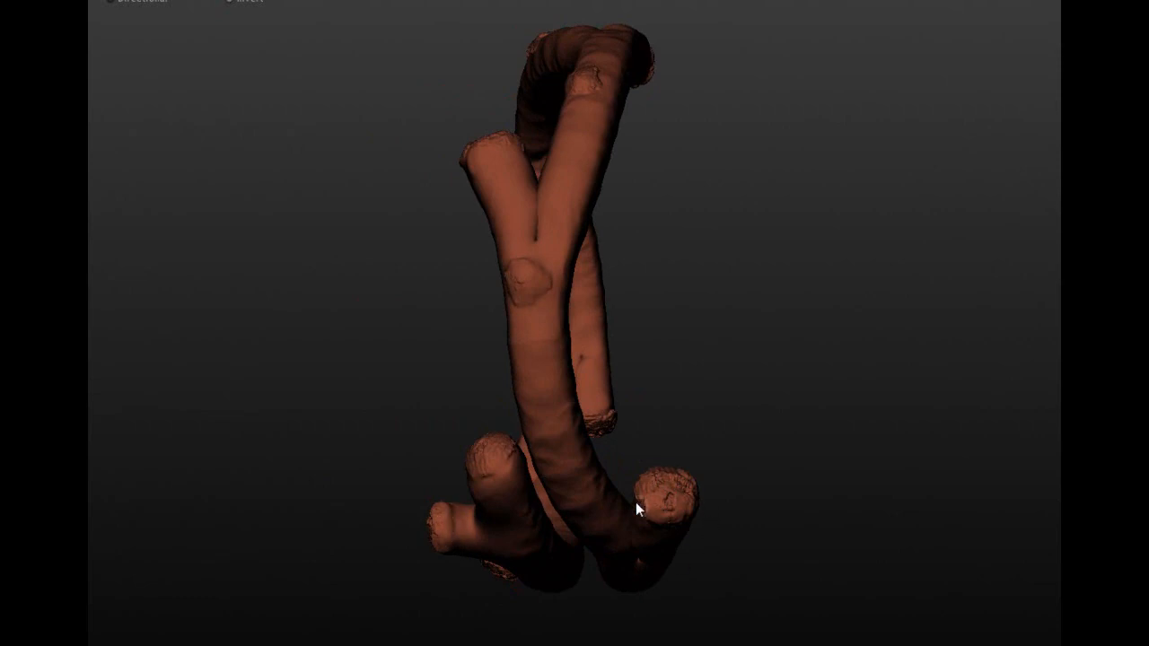
pyautogui.moveTo(637, 510); pyautogui.dragTo(616, 309)
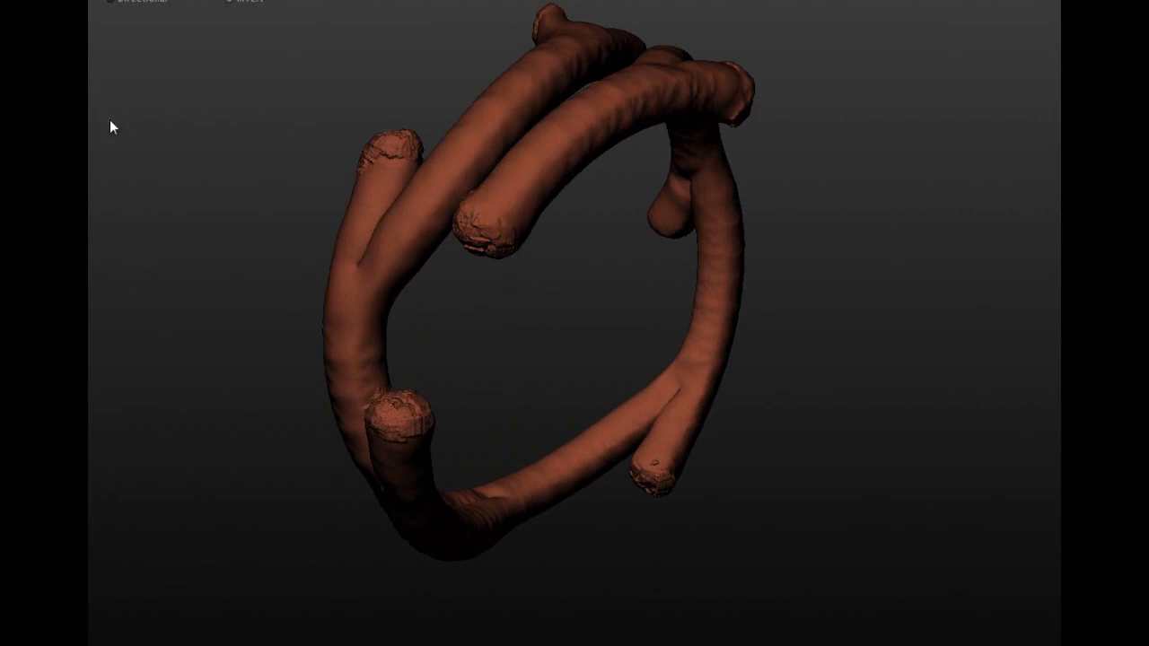
pyautogui.moveTo(269, 149)
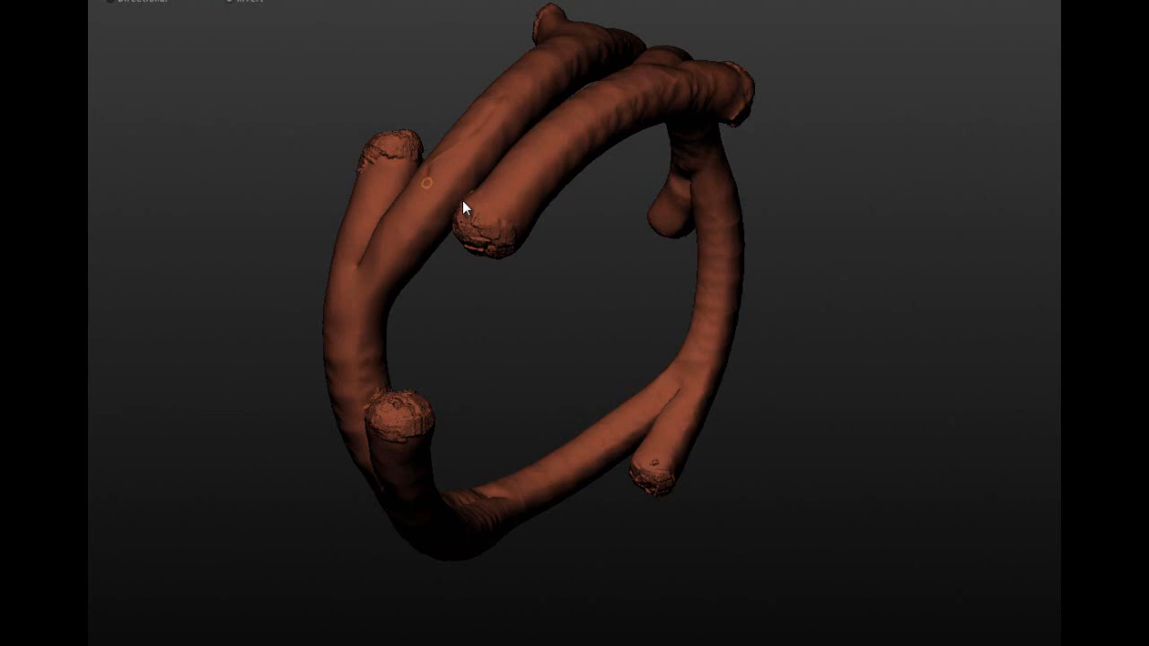
pyautogui.moveTo(380, 242)
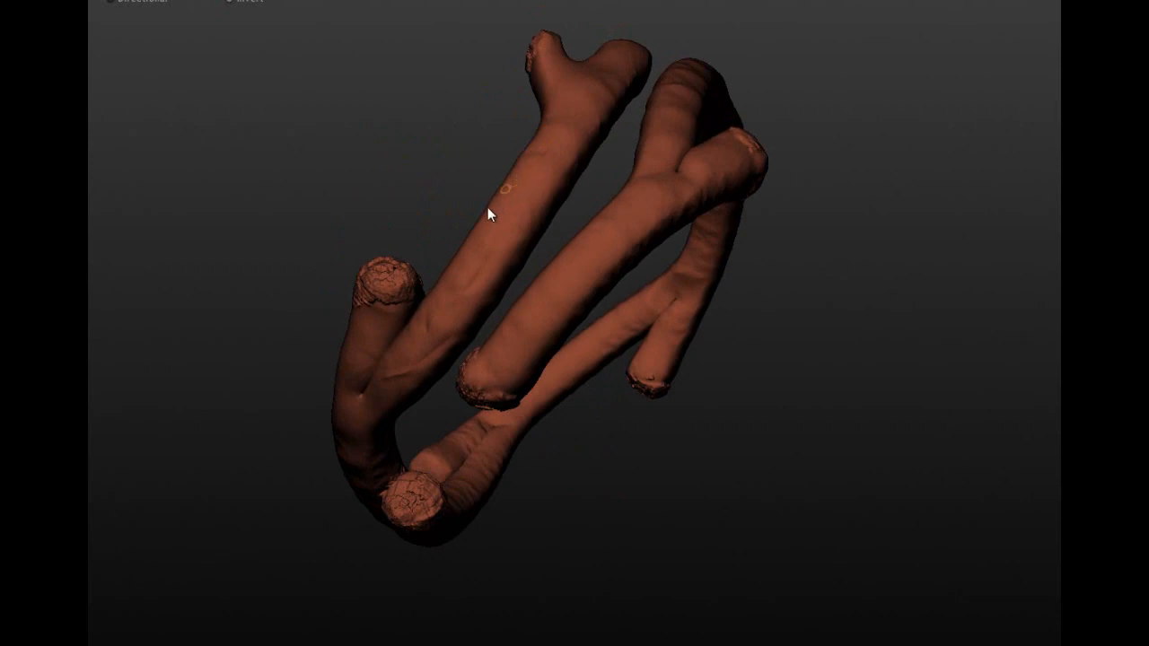
pyautogui.moveTo(563, 75)
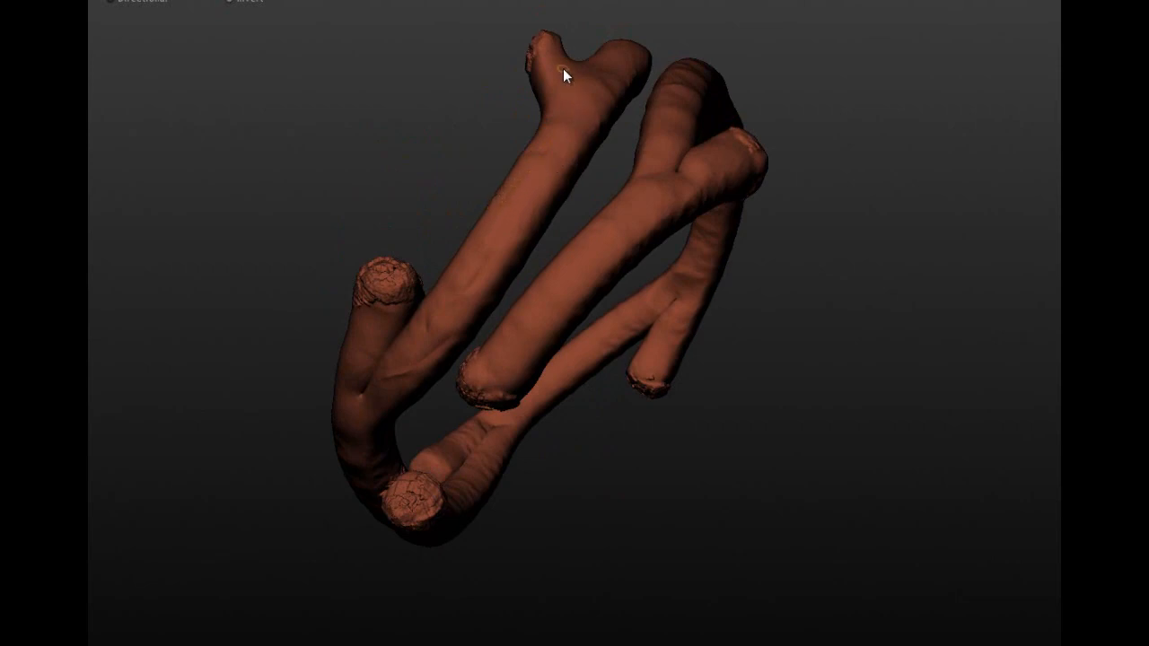
pyautogui.moveTo(545, 174)
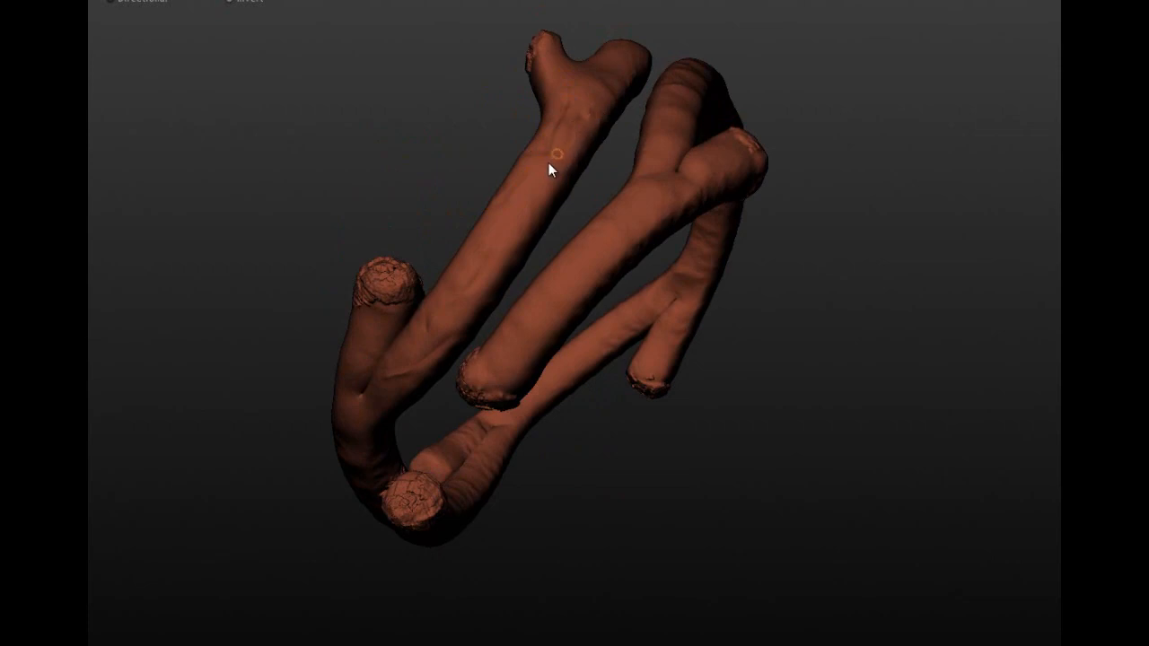
# Move in on one branch and sculpt a small nub on its side.
pyautogui.moveTo(553, 170); pyautogui.dragTo(704, 262)
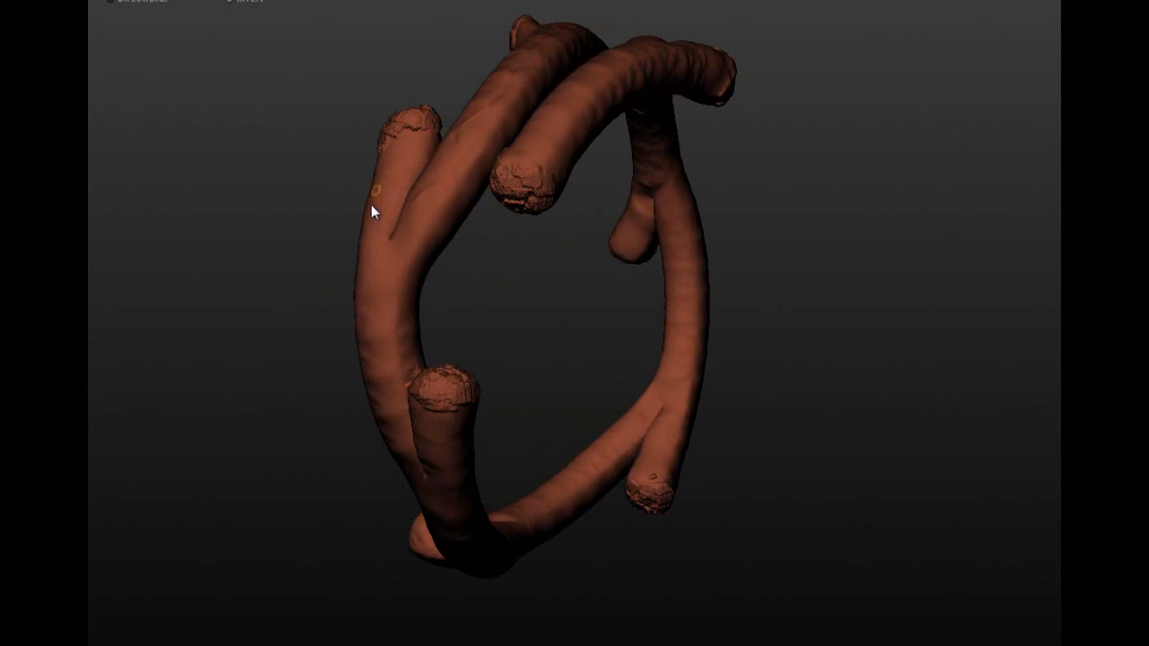
pyautogui.moveTo(414, 222)
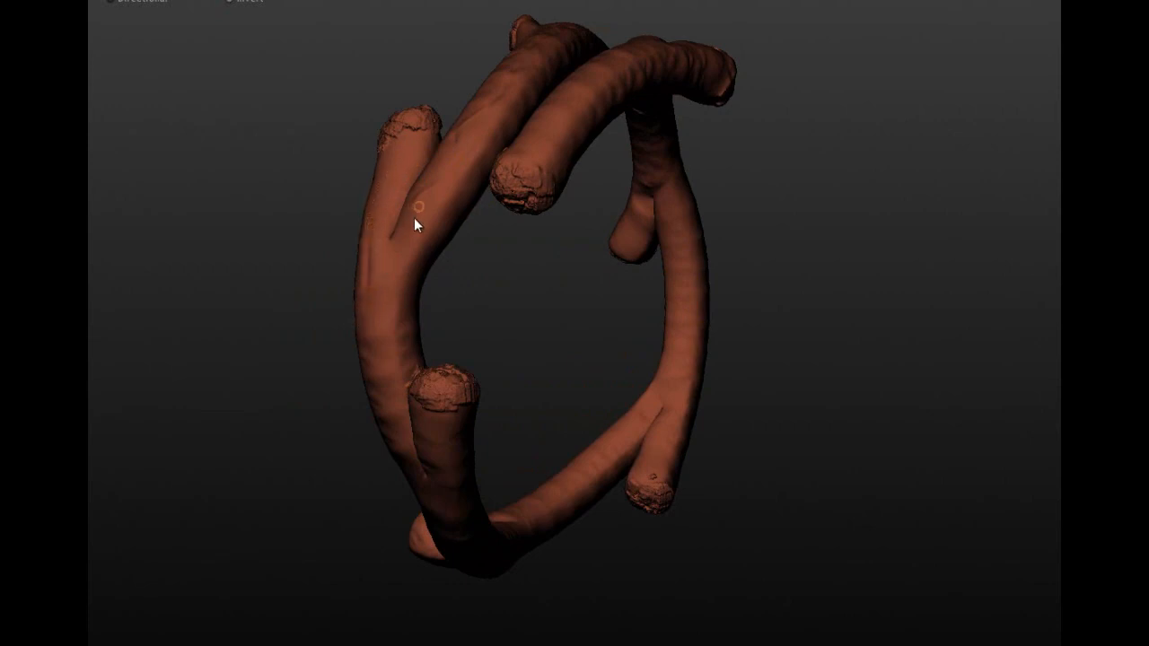
pyautogui.moveTo(373, 350)
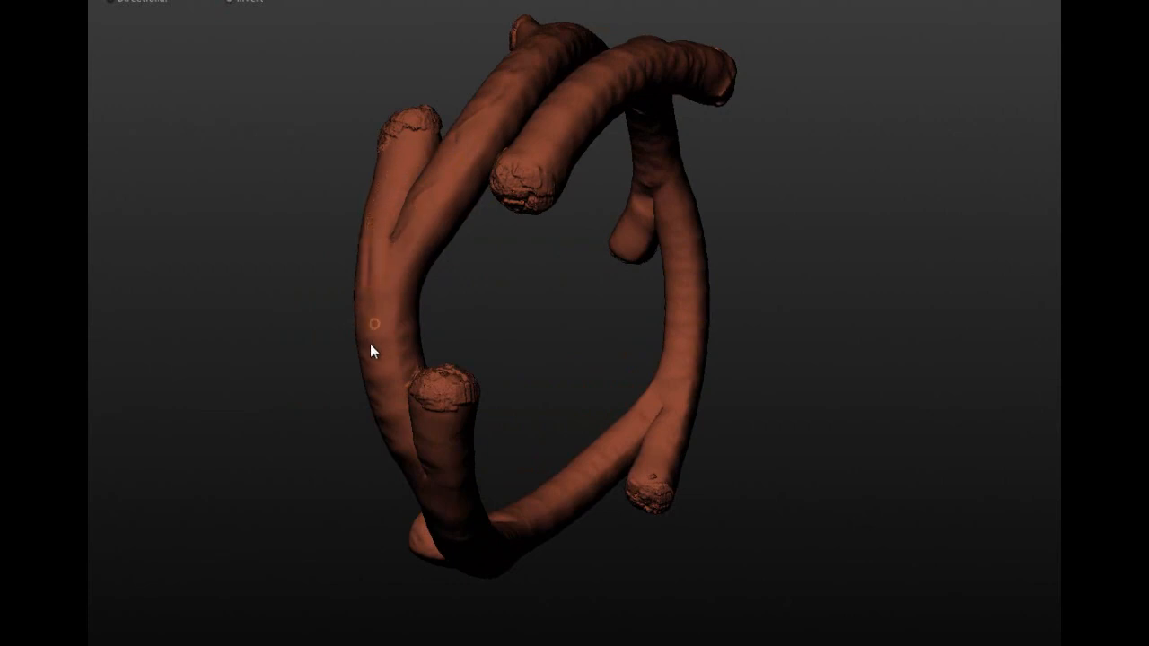
pyautogui.moveTo(373, 350); pyautogui.dragTo(539, 129)
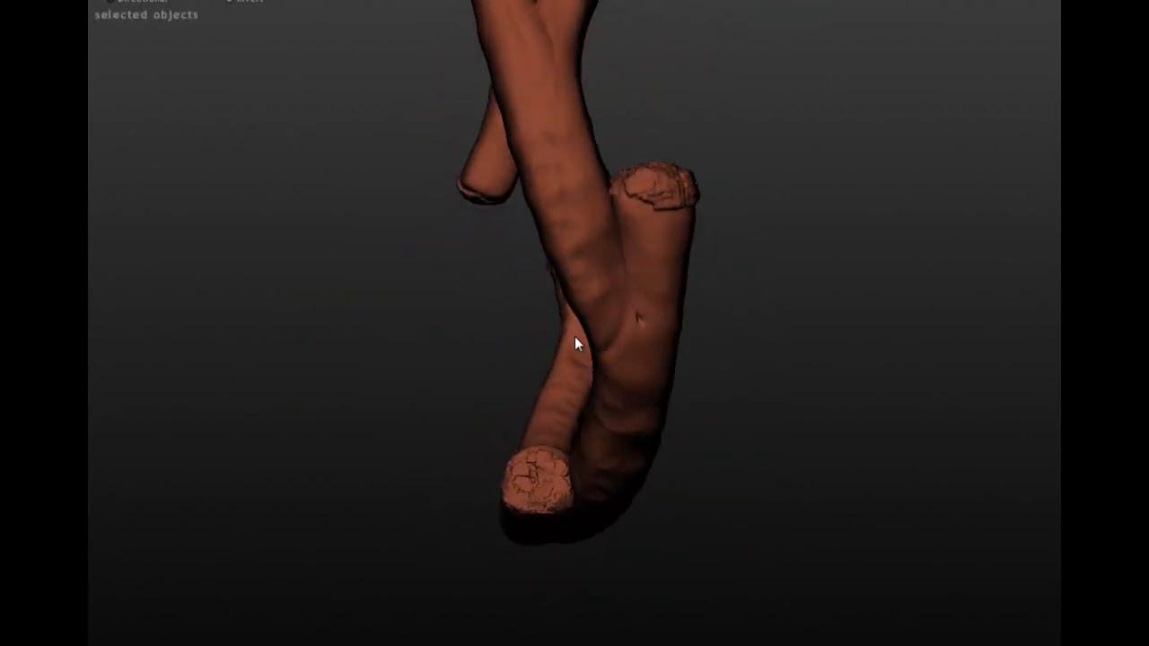
pyautogui.moveTo(578, 343); pyautogui.dragTo(540, 330)
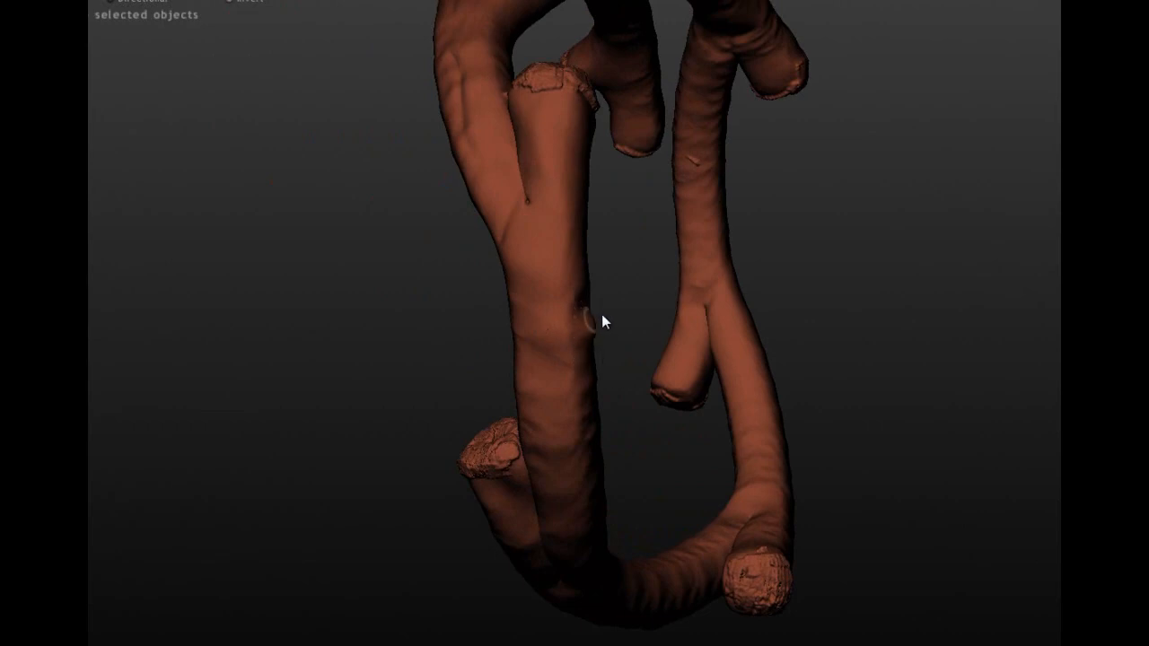
pyautogui.click(573, 323)
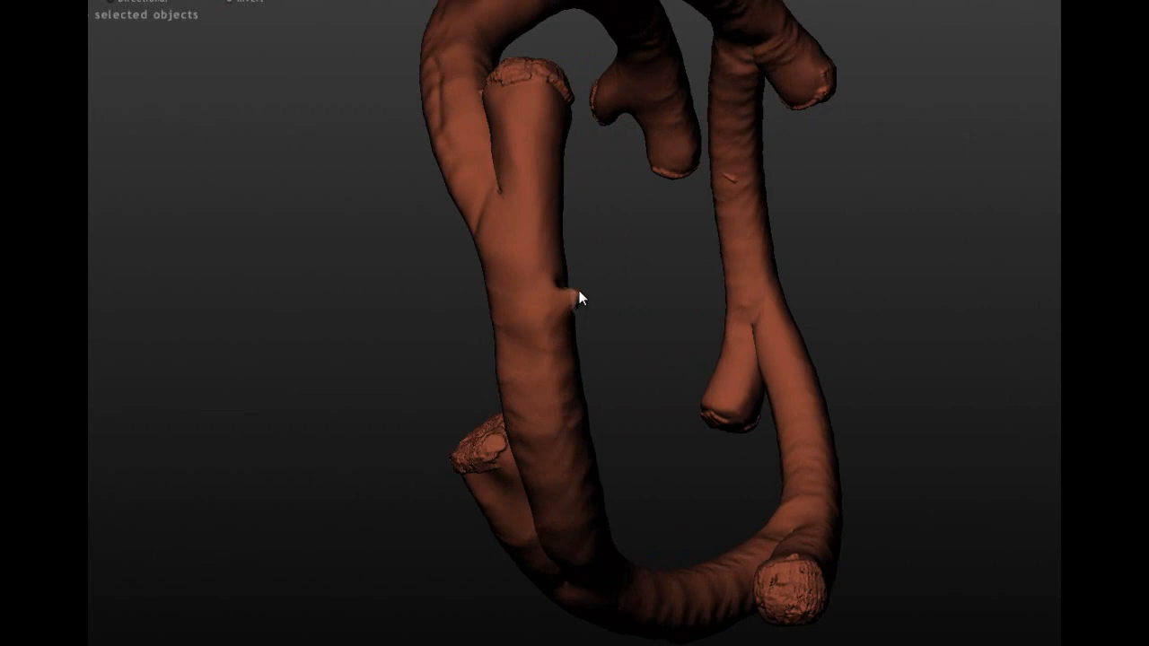
pyautogui.moveTo(581, 296); pyautogui.dragTo(573, 370)
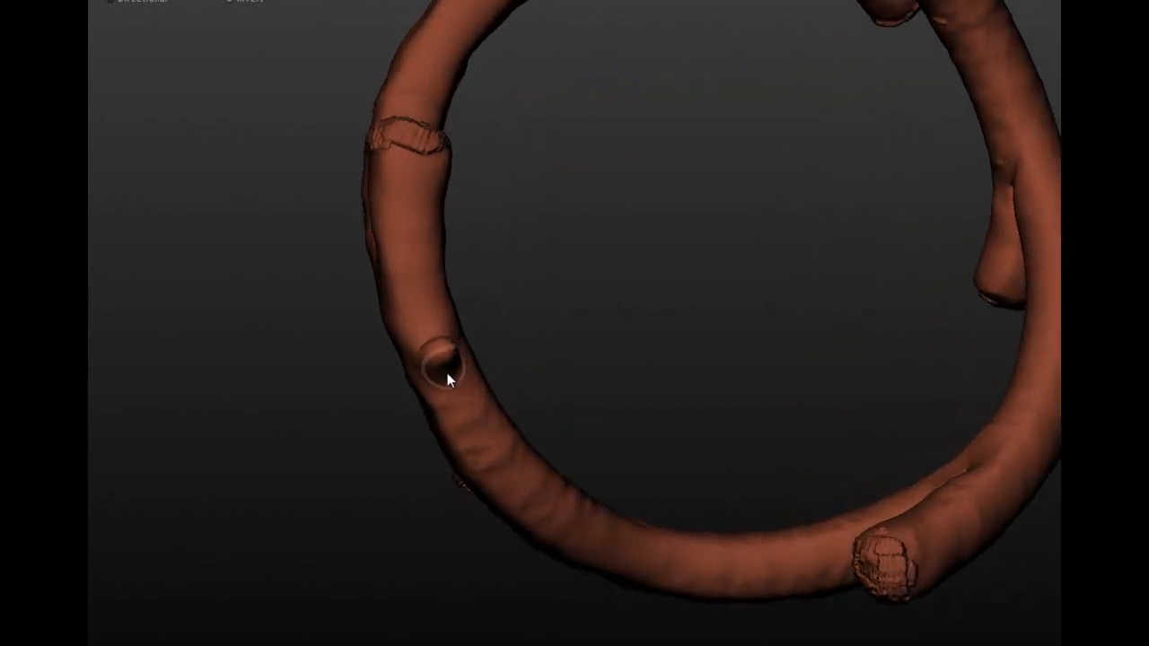
# Shape the nub into a rough broken stub, then zoom out to view the whole ring.
pyautogui.moveTo(452, 381); pyautogui.dragTo(455, 243)
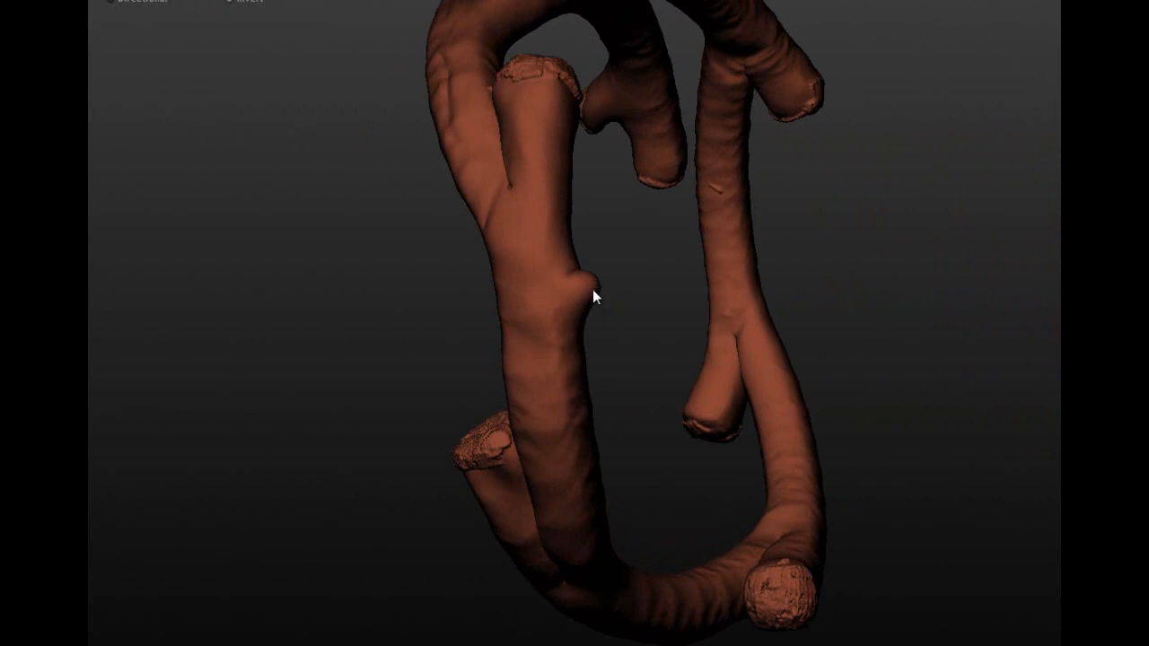
pyautogui.moveTo(596, 297); pyautogui.dragTo(553, 345)
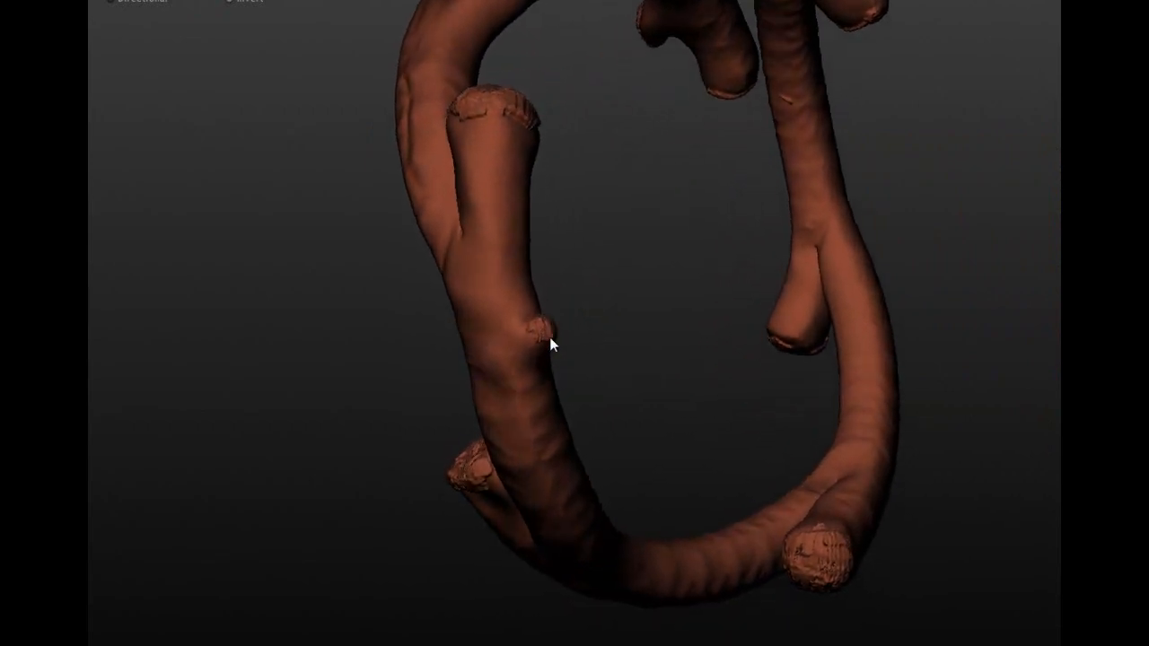
pyautogui.click(539, 350)
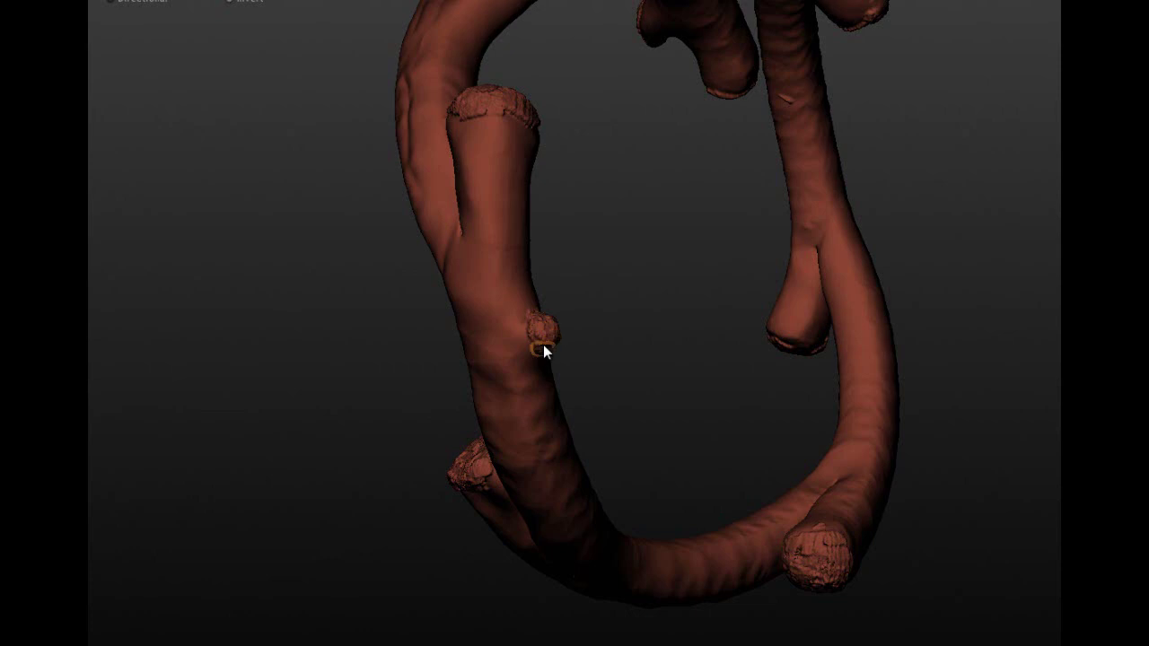
pyautogui.moveTo(535, 355); pyautogui.dragTo(356, 436)
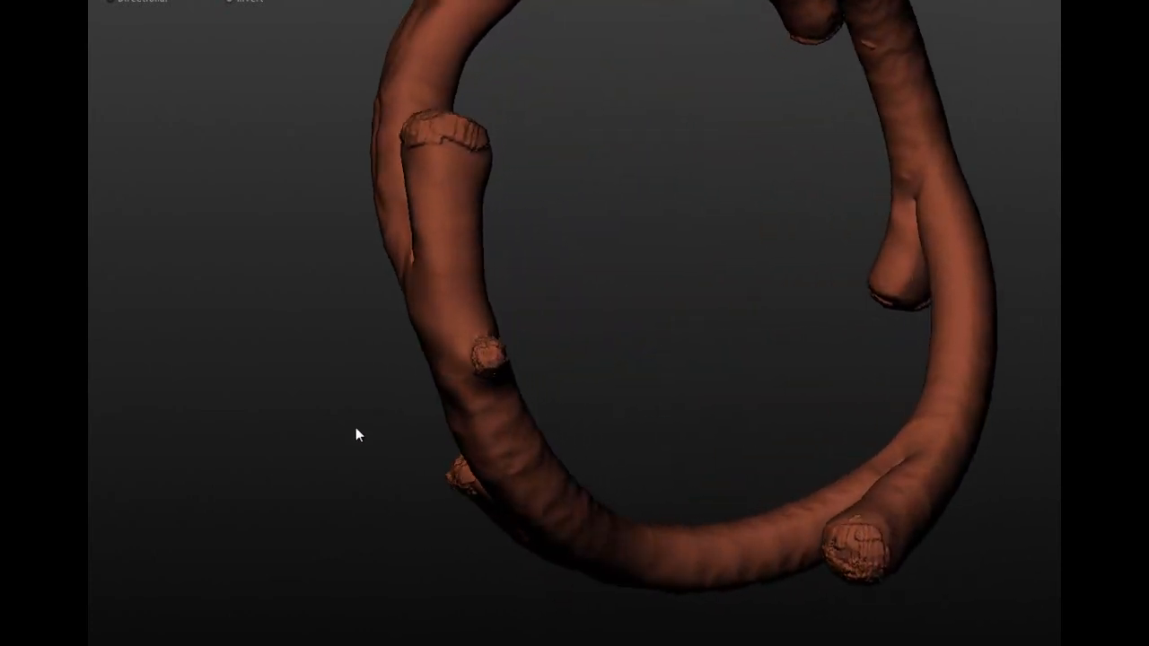
pyautogui.moveTo(357, 434); pyautogui.dragTo(586, 158)
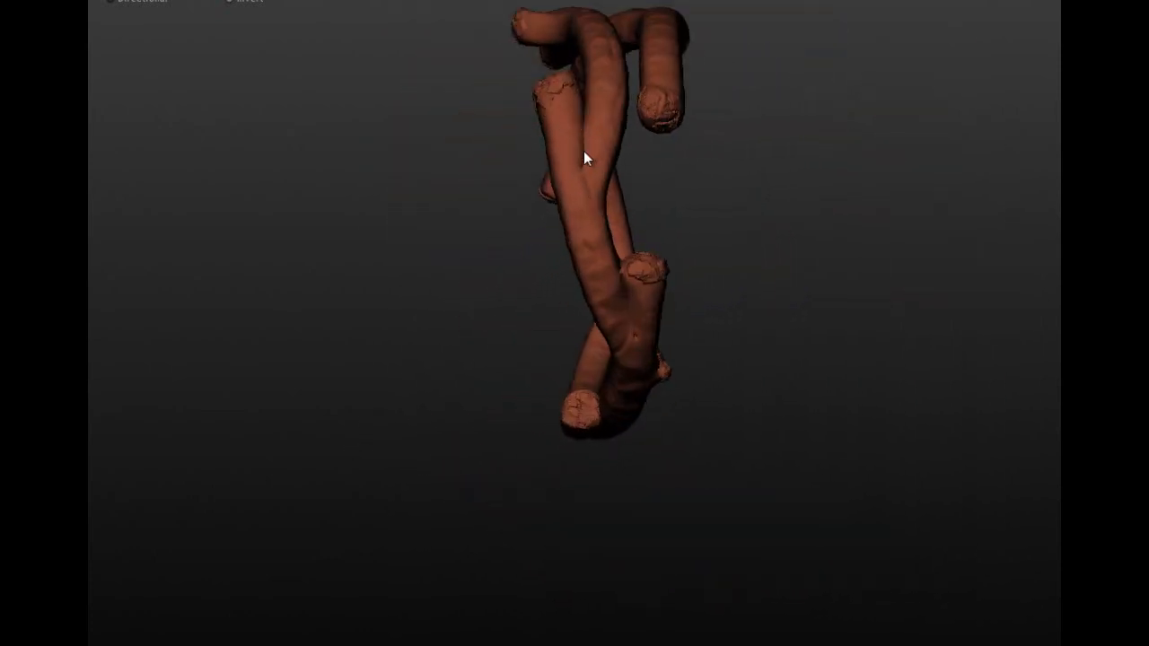
pyautogui.moveTo(589, 158); pyautogui.dragTo(406, 179)
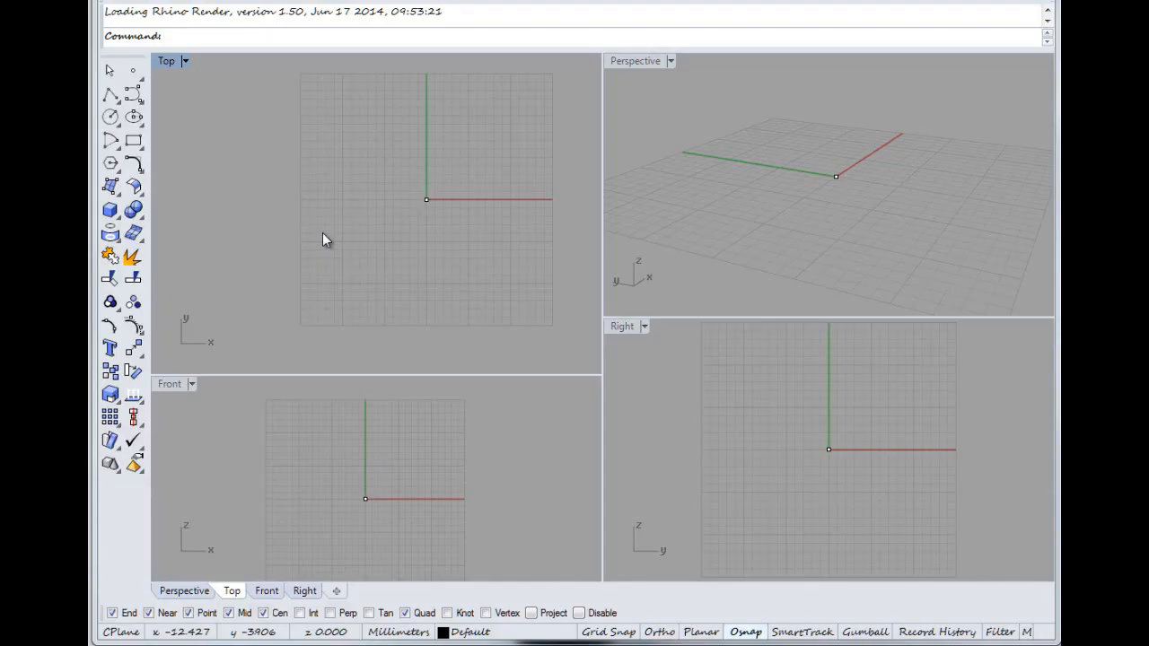
pyautogui.moveTo(355, 113)
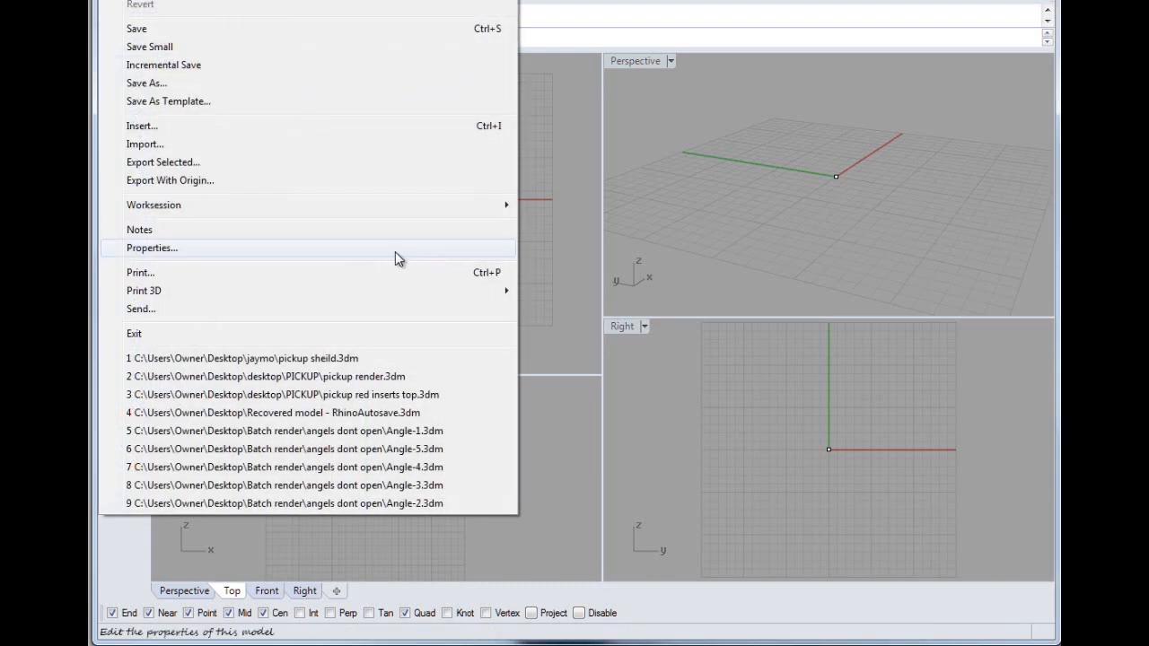
pyautogui.moveTo(398, 259)
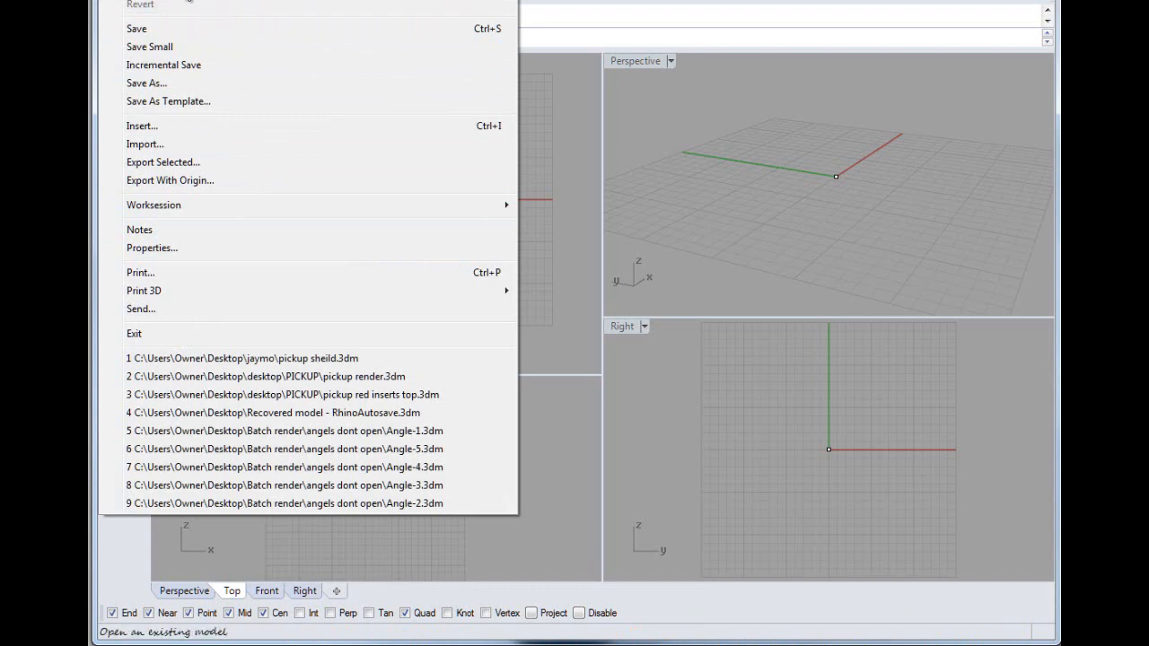
# Import the Sculptris OBJ file with Map OBJ Y to Rhino Z kept and settings confirmed.
pyautogui.click(145, 144)
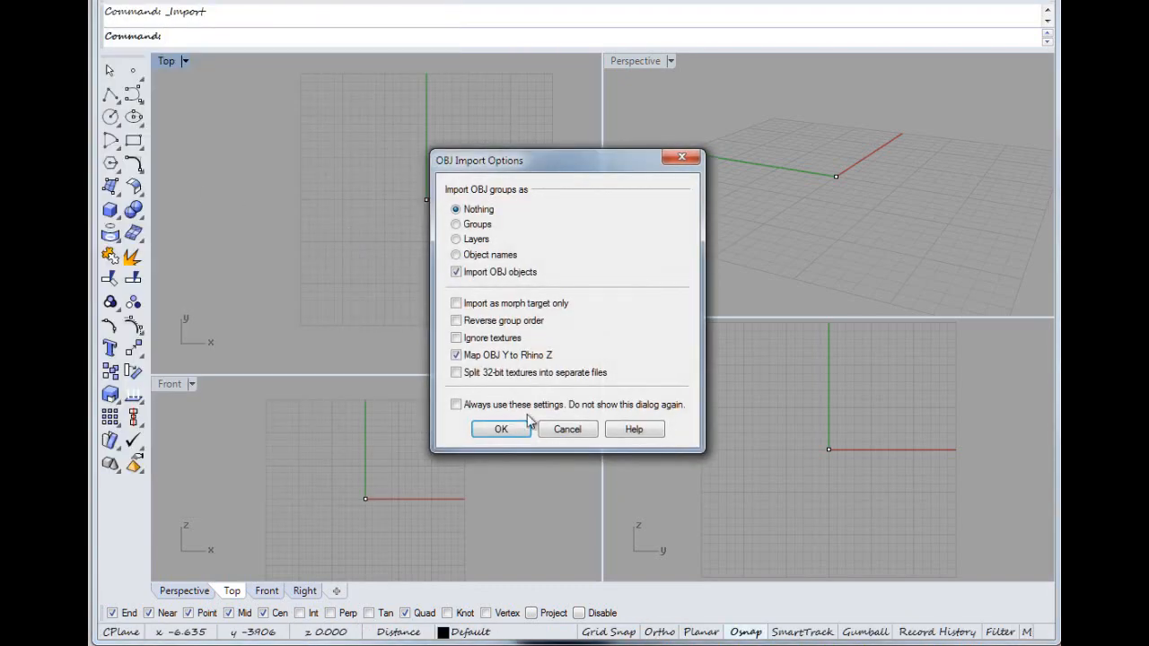
pyautogui.click(499, 428)
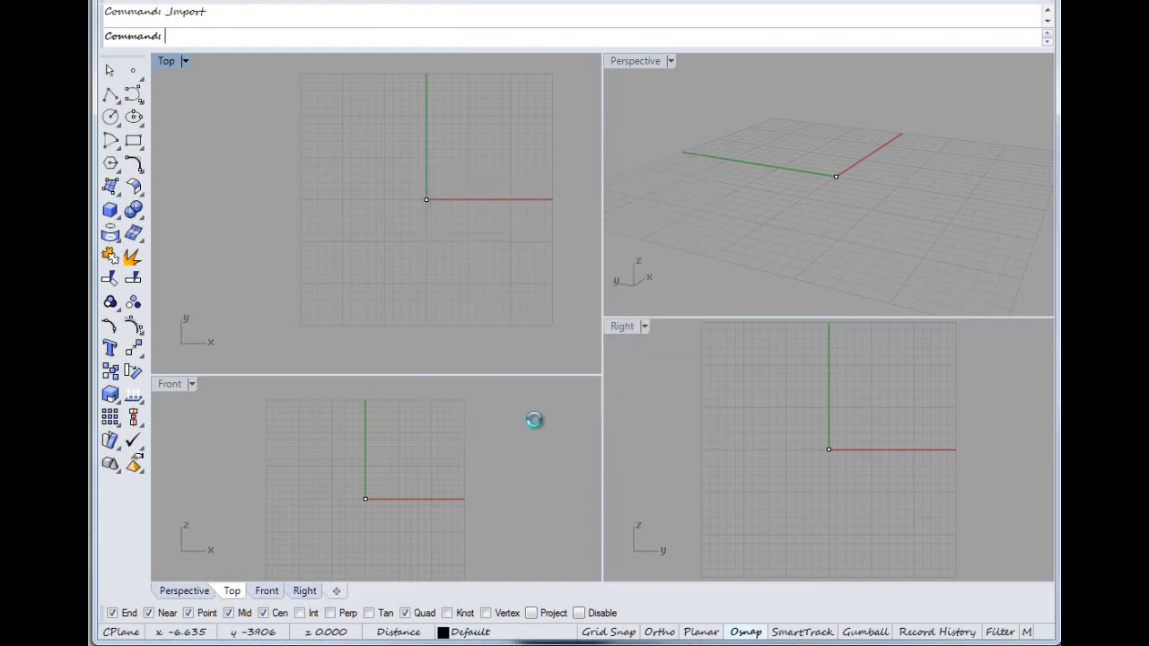
pyautogui.moveTo(492, 359)
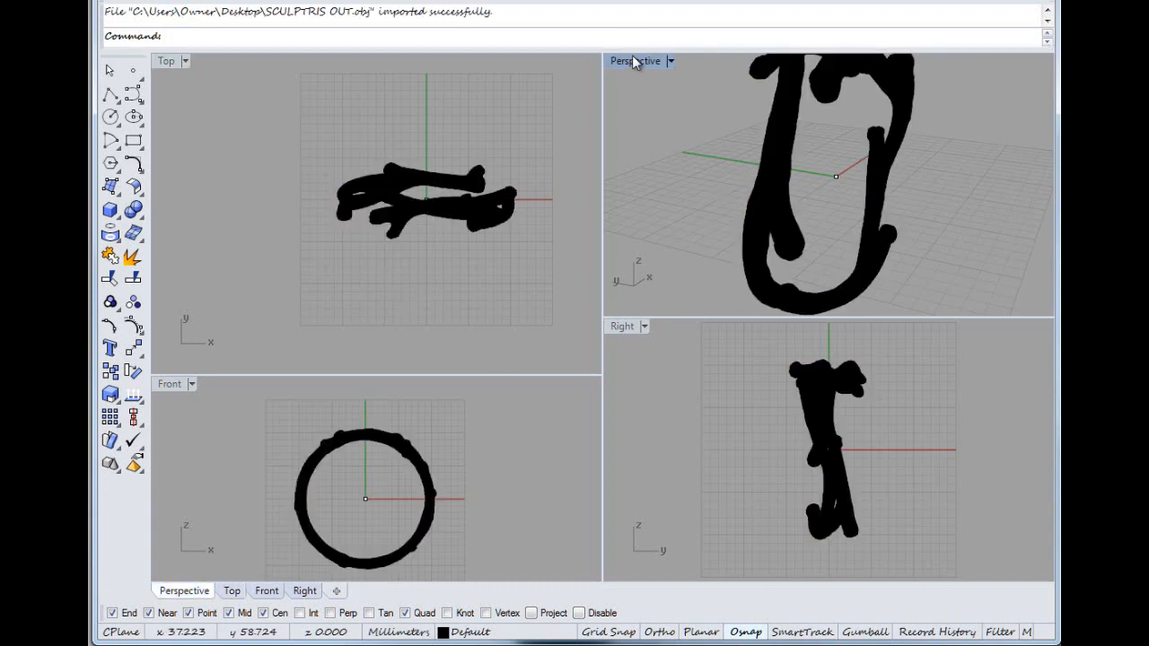
# Maximize the Perspective viewport, view the ring face-on and start Environment Map analysis.
pyautogui.doubleClick(632, 61)
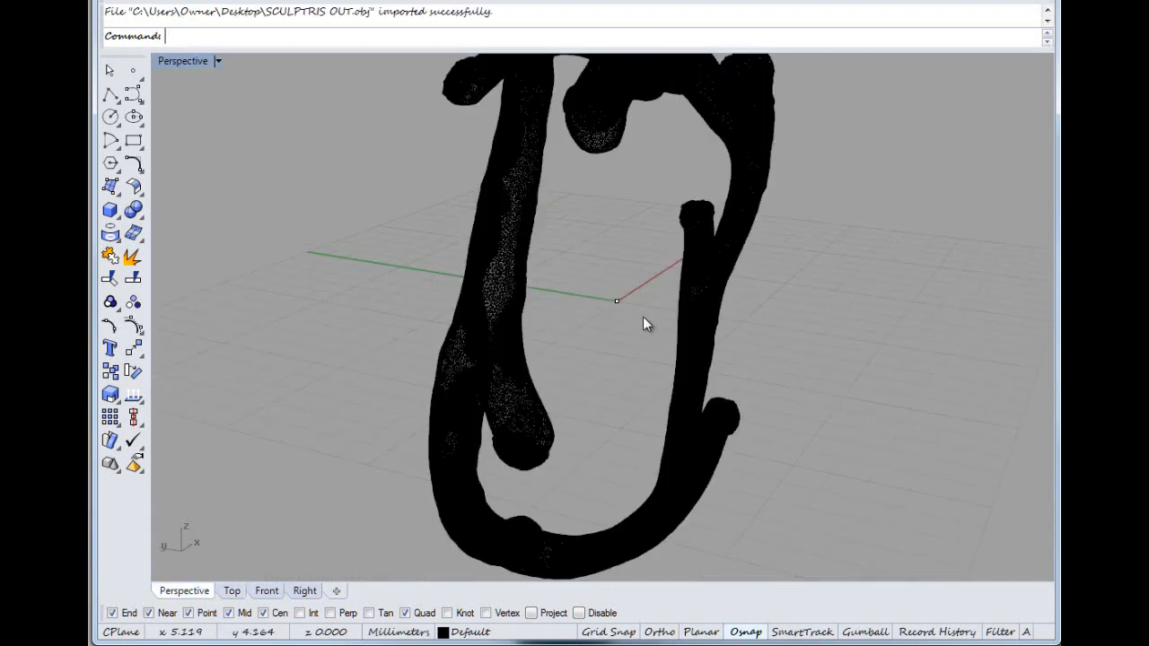
pyautogui.moveTo(646, 323); pyautogui.dragTo(492, 216)
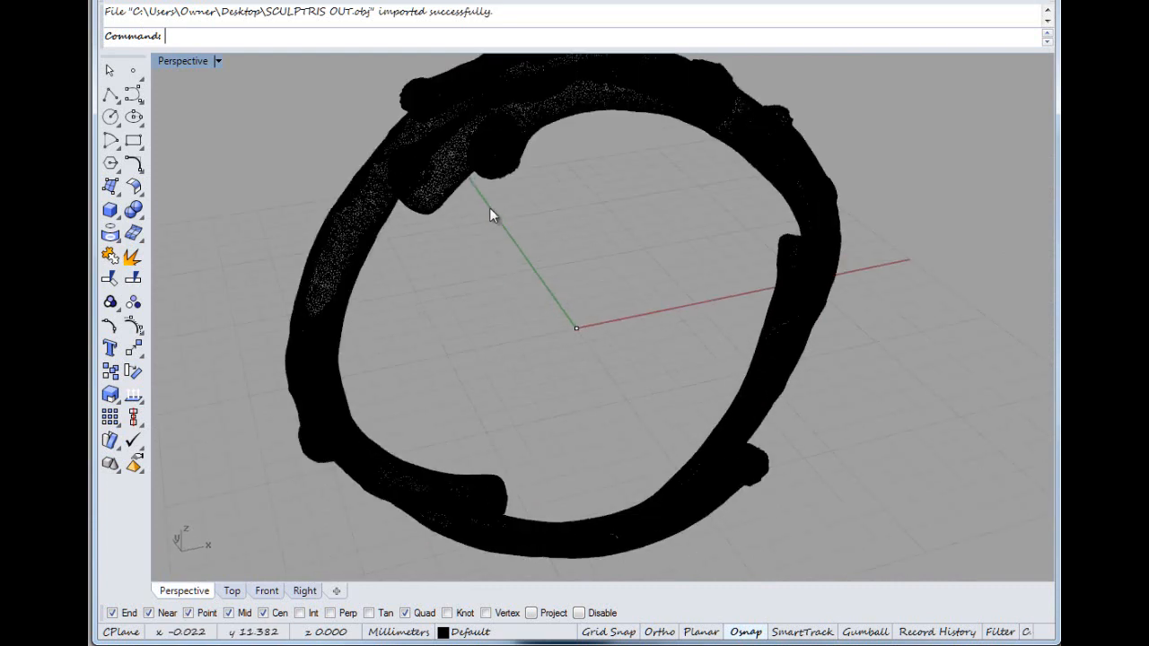
pyautogui.moveTo(492, 215); pyautogui.dragTo(415, 154)
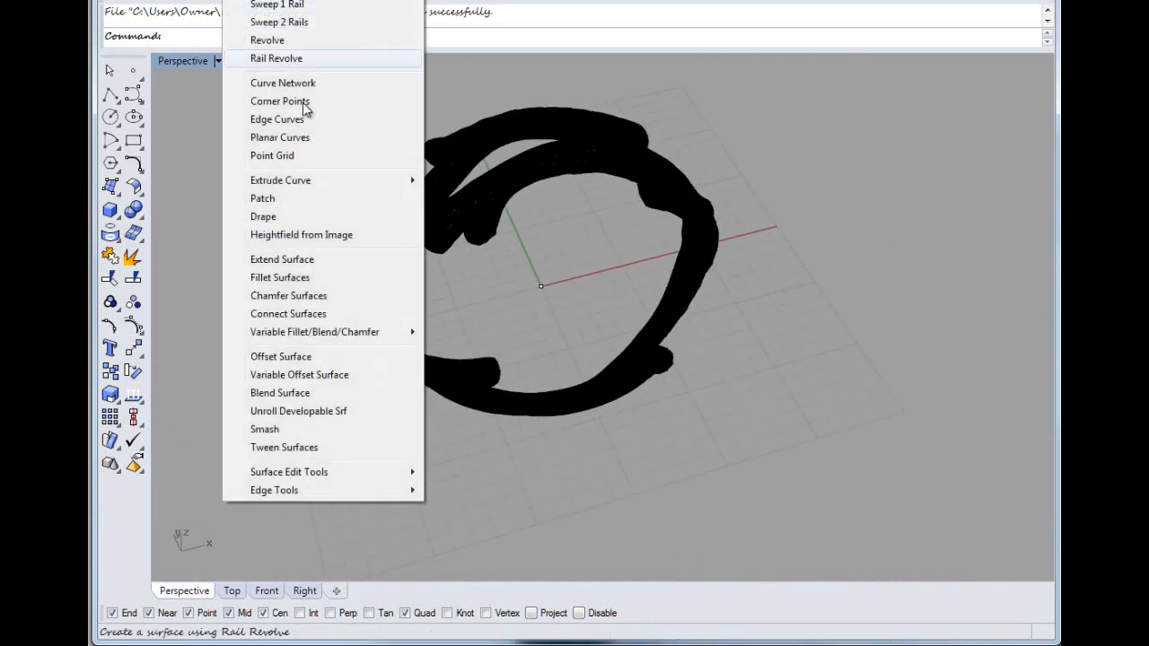
pyautogui.moveTo(307, 277)
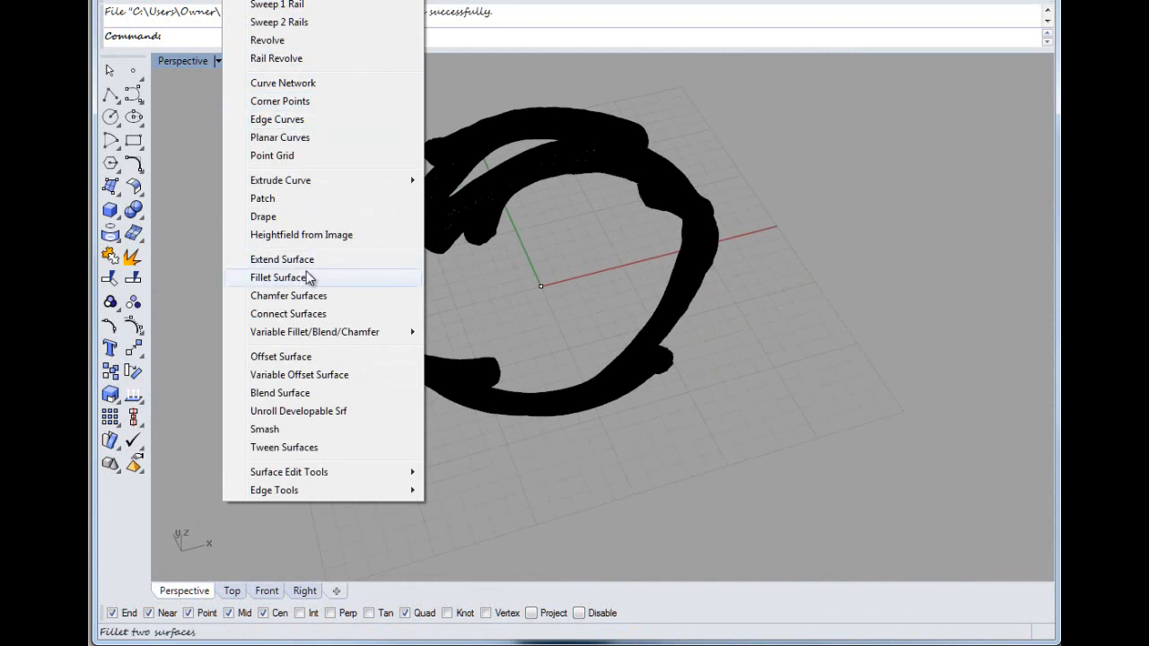
pyautogui.moveTo(301, 234)
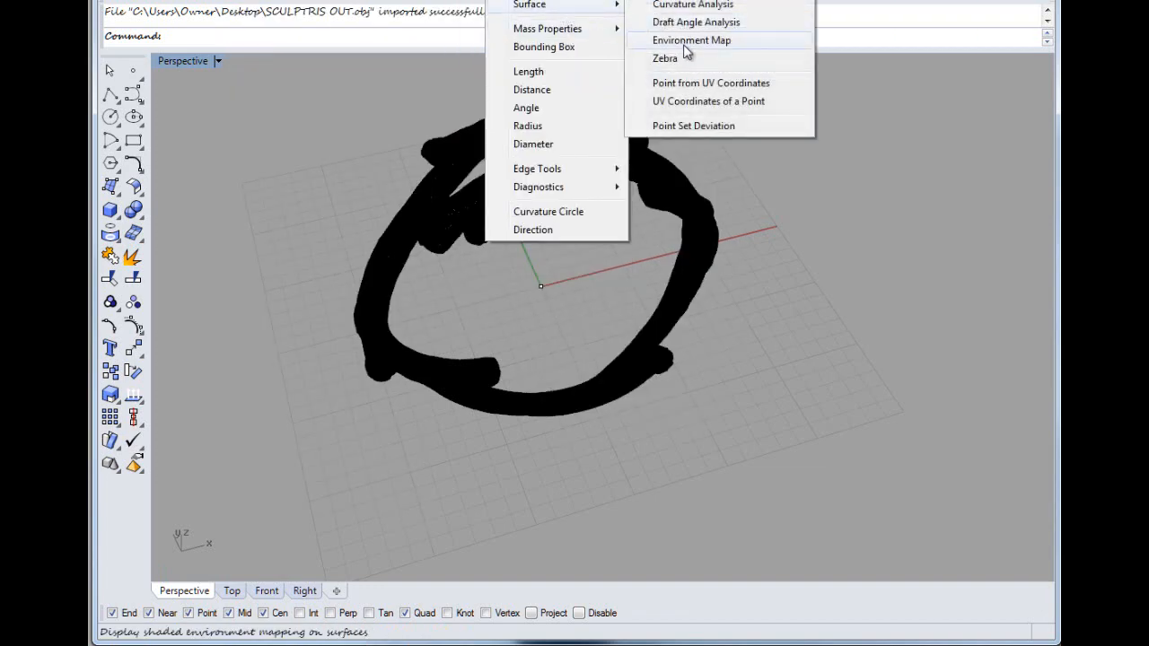
pyautogui.click(691, 39)
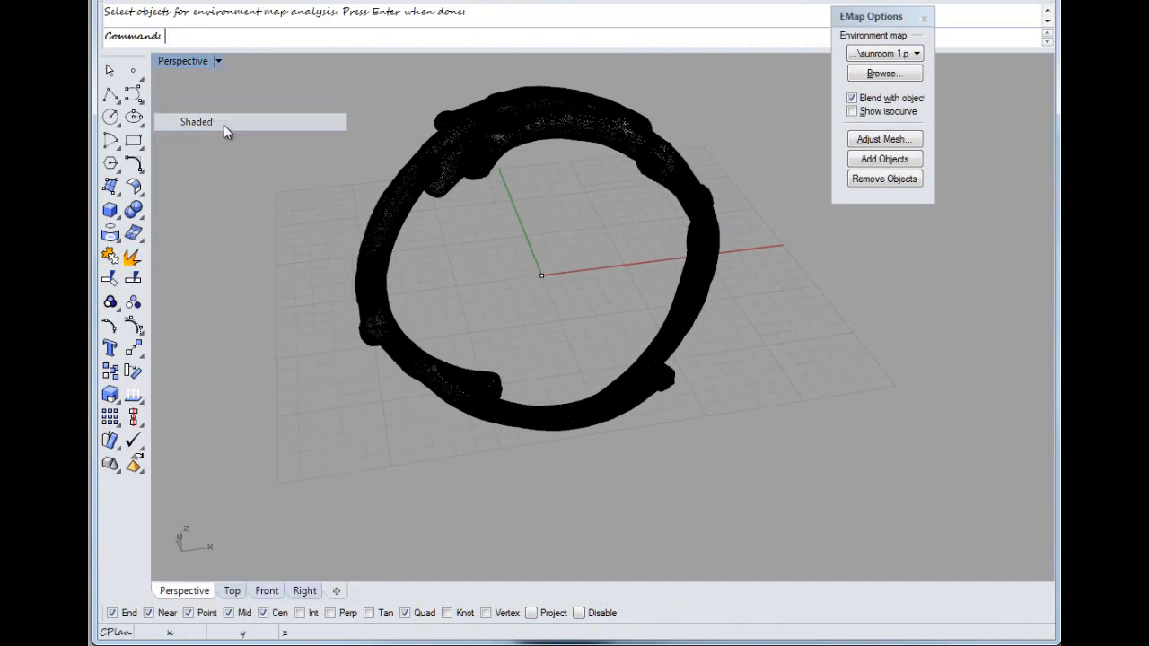
# Switch the Perspective viewport to Shaded so the ring shows the chrome environment map, and orbit around it.
pyautogui.click(196, 122)
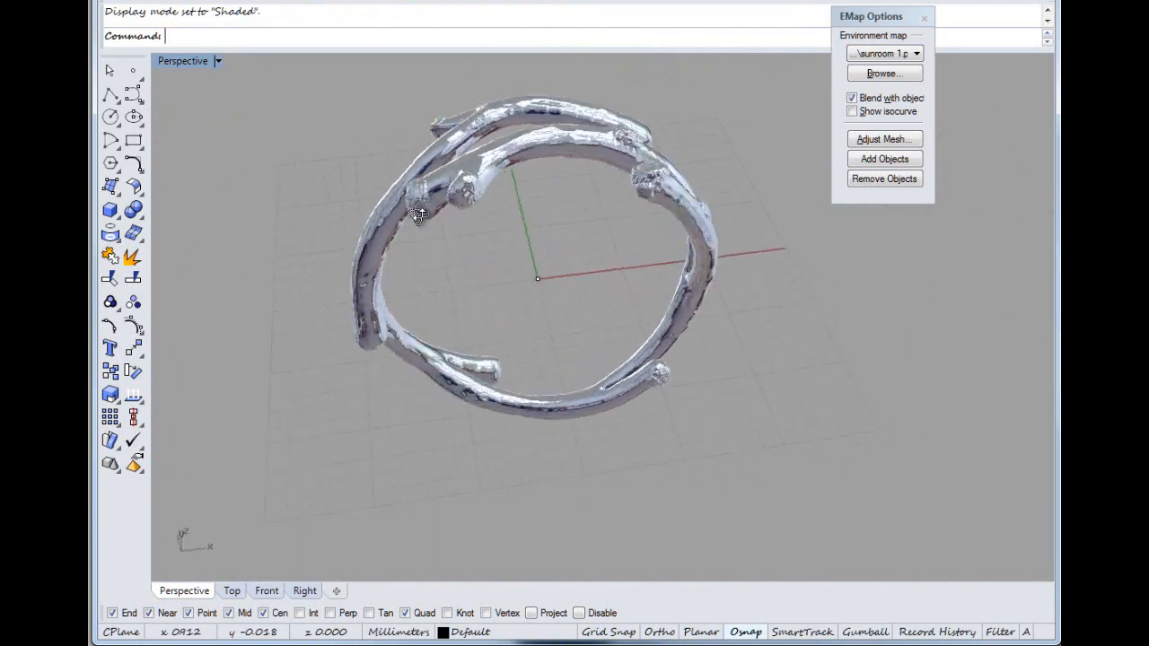
pyautogui.moveTo(417, 215); pyautogui.dragTo(463, 296)
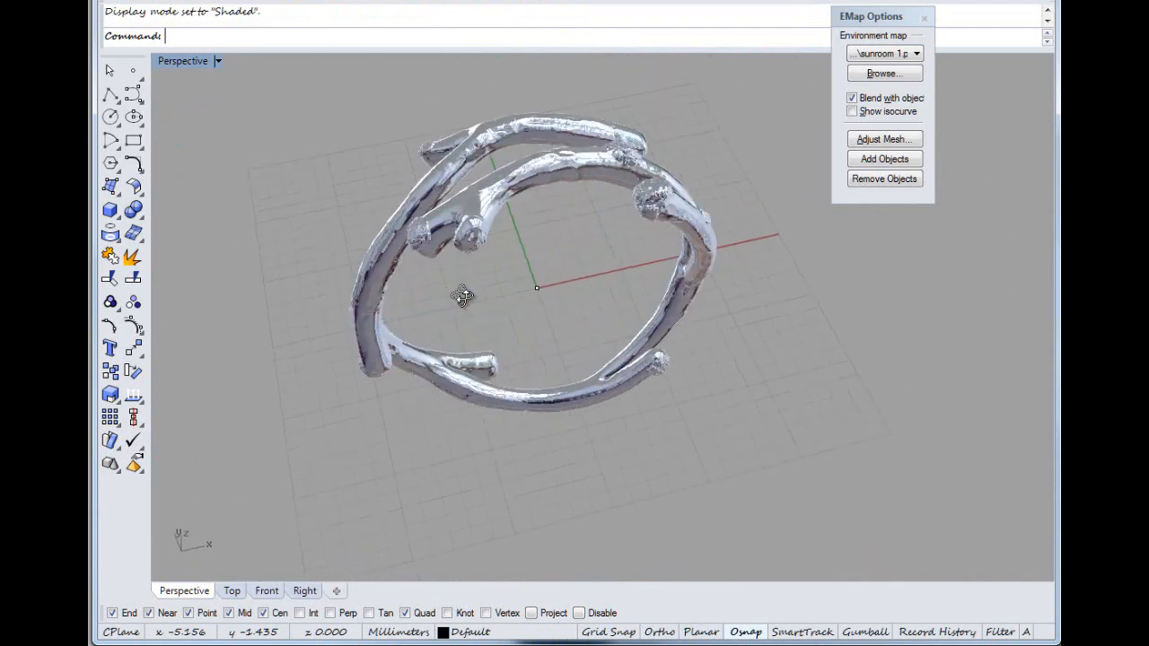
pyautogui.moveTo(463, 296); pyautogui.dragTo(489, 422)
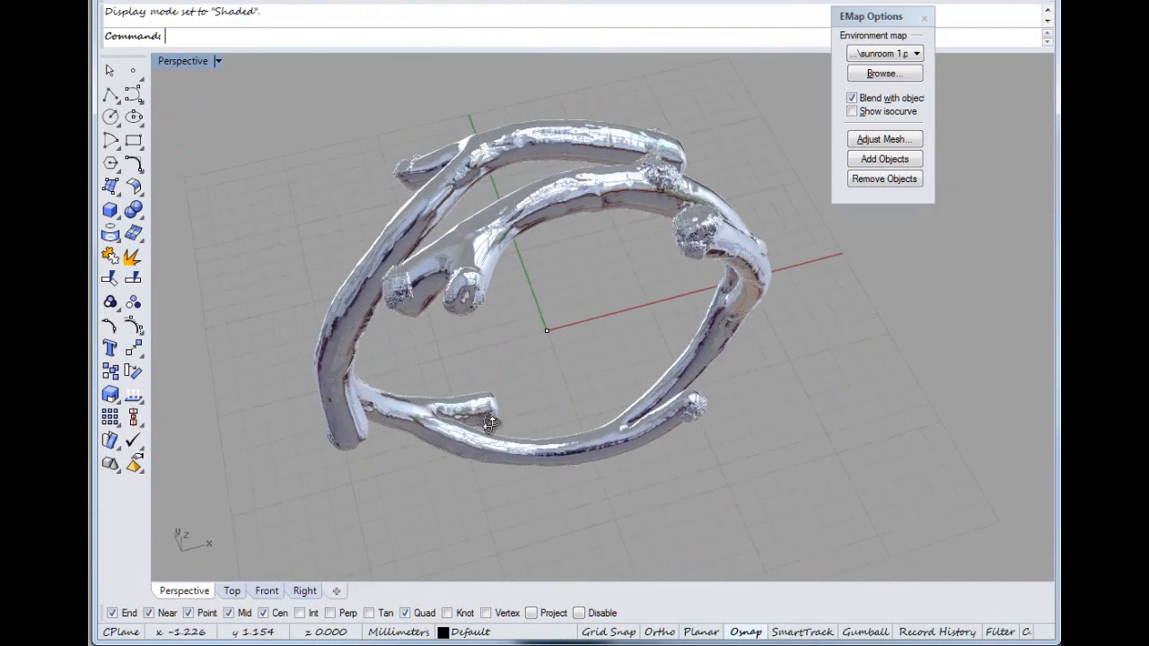
pyautogui.moveTo(488, 422); pyautogui.dragTo(596, 452)
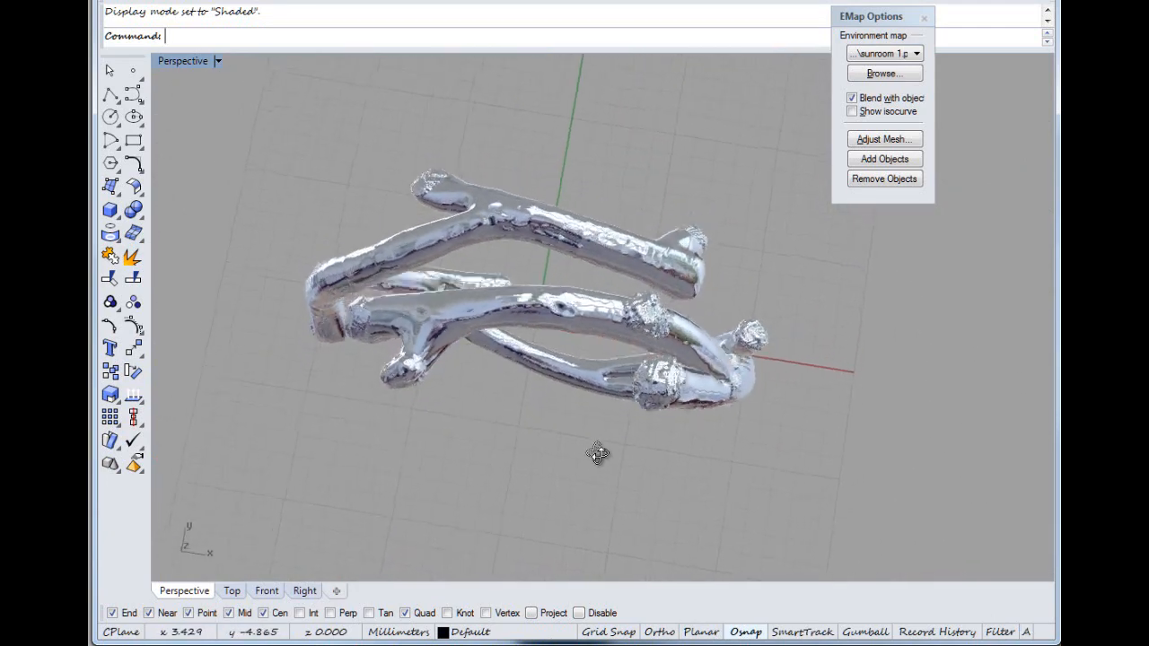
pyautogui.moveTo(596, 453); pyautogui.dragTo(628, 350)
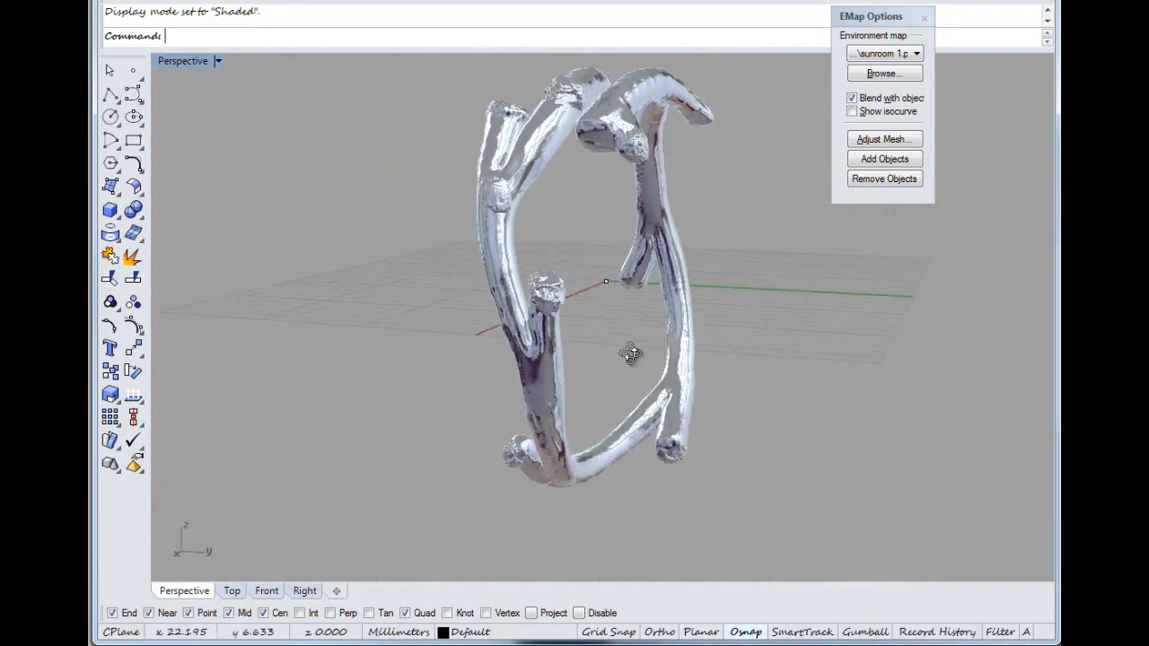
pyautogui.moveTo(629, 356); pyautogui.dragTo(538, 255)
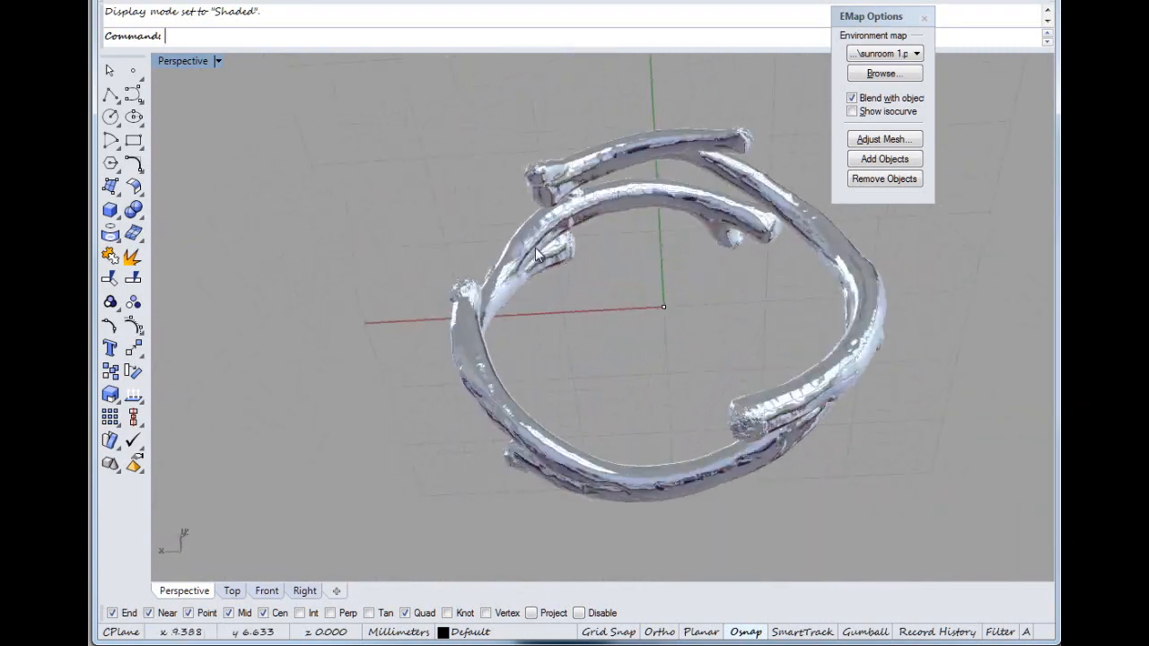
pyautogui.moveTo(535, 255); pyautogui.dragTo(581, 388)
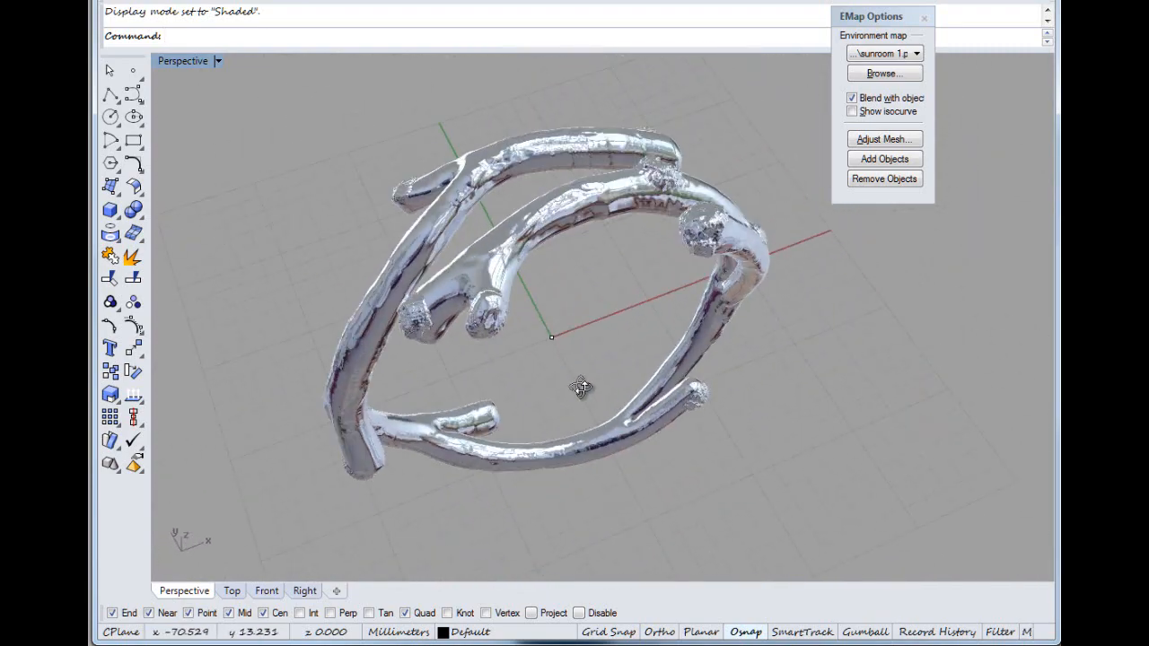
pyautogui.moveTo(581, 388); pyautogui.dragTo(604, 481)
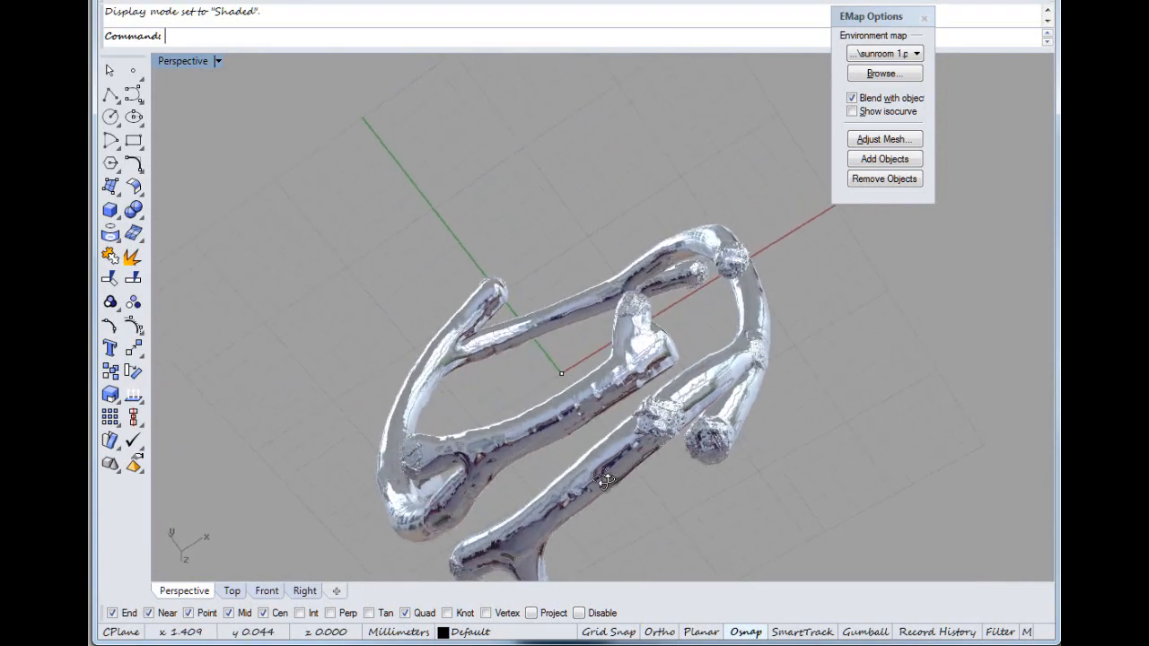
pyautogui.moveTo(607, 481); pyautogui.dragTo(664, 241)
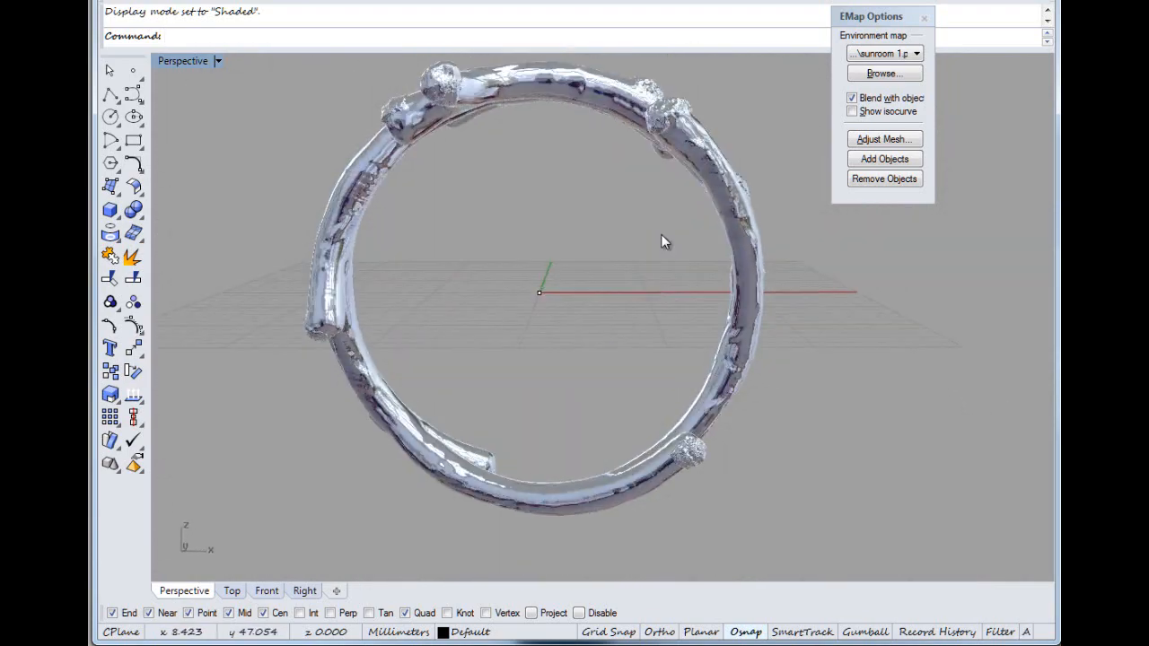
pyautogui.moveTo(664, 241); pyautogui.dragTo(855, 334)
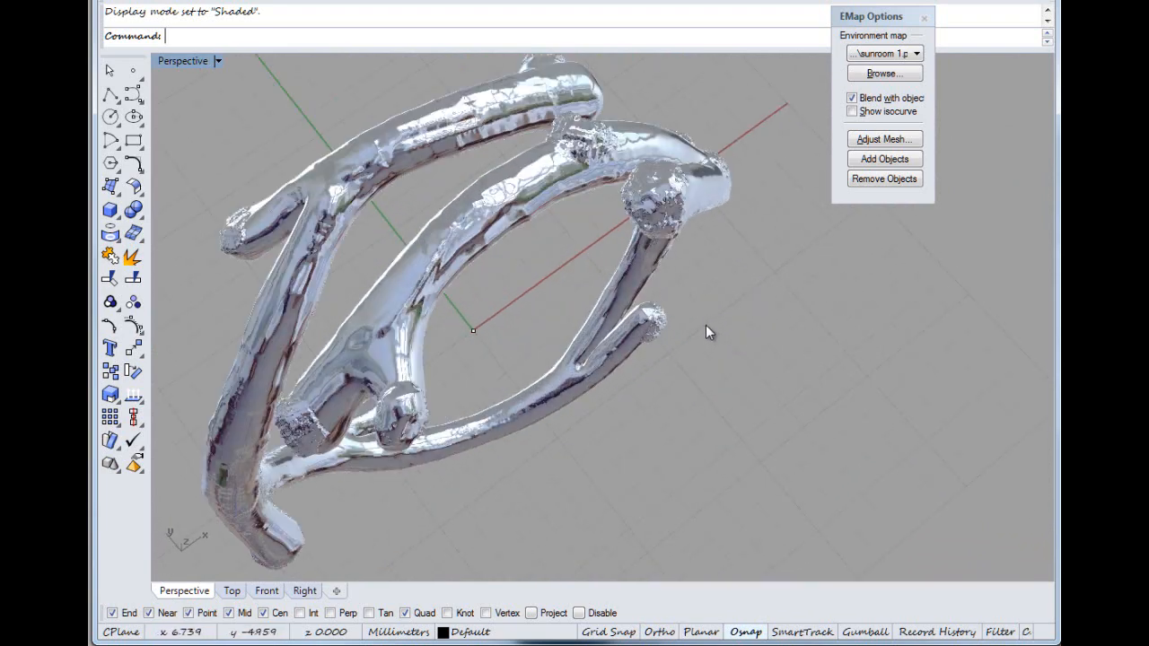
# Keep orbiting the chrome ring to inspect its branches, reflections and full loop from many angles.
pyautogui.moveTo(710, 332); pyautogui.dragTo(745, 298)
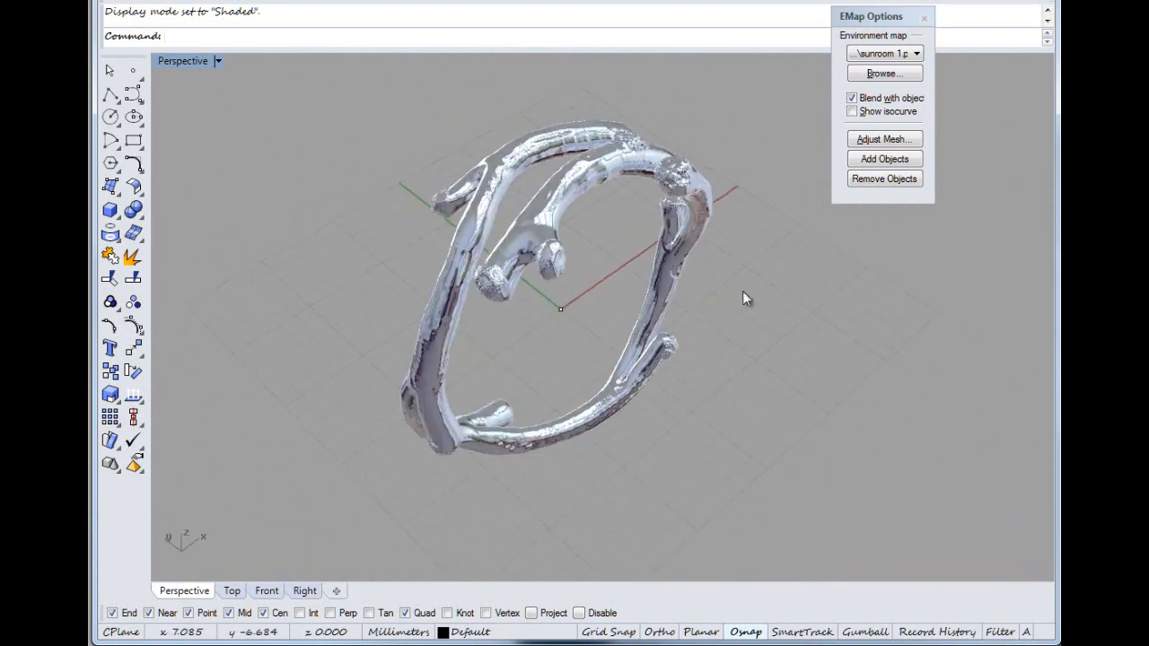
pyautogui.moveTo(745, 298); pyautogui.dragTo(602, 427)
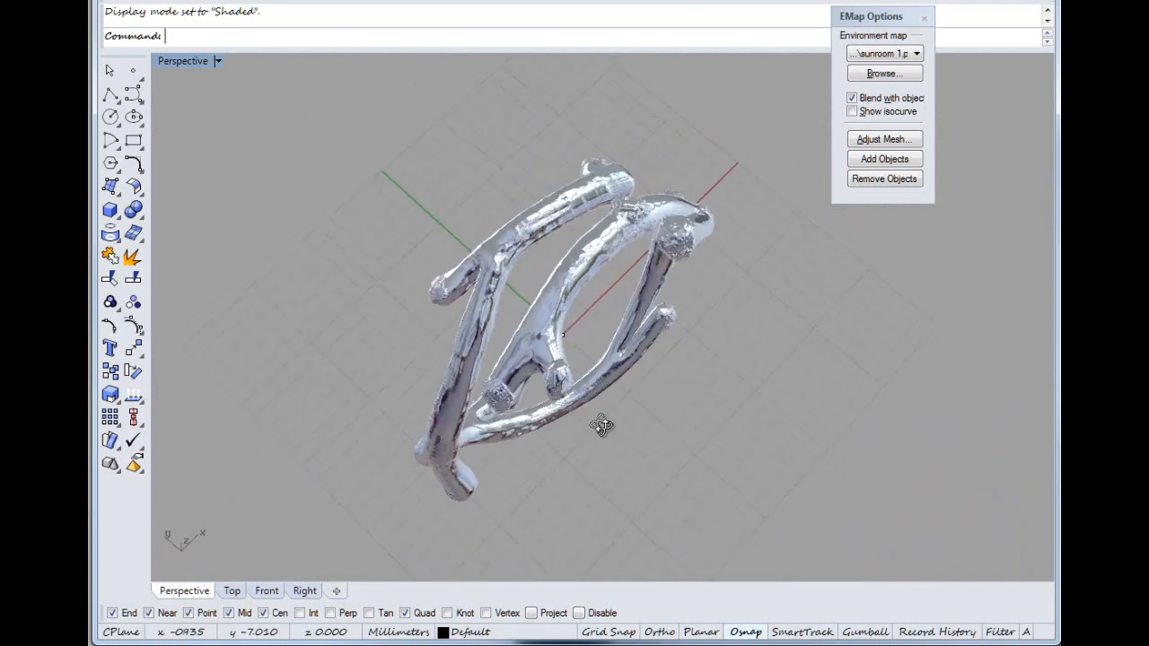
pyautogui.moveTo(601, 427); pyautogui.dragTo(711, 438)
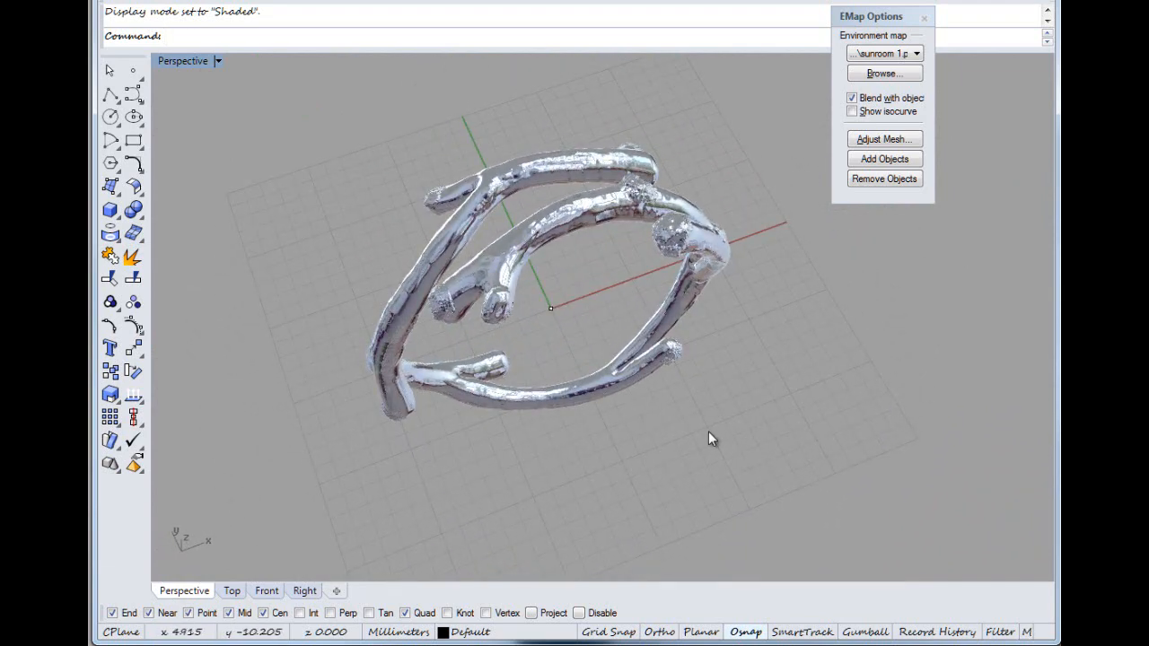
pyautogui.moveTo(709, 438); pyautogui.dragTo(680, 436)
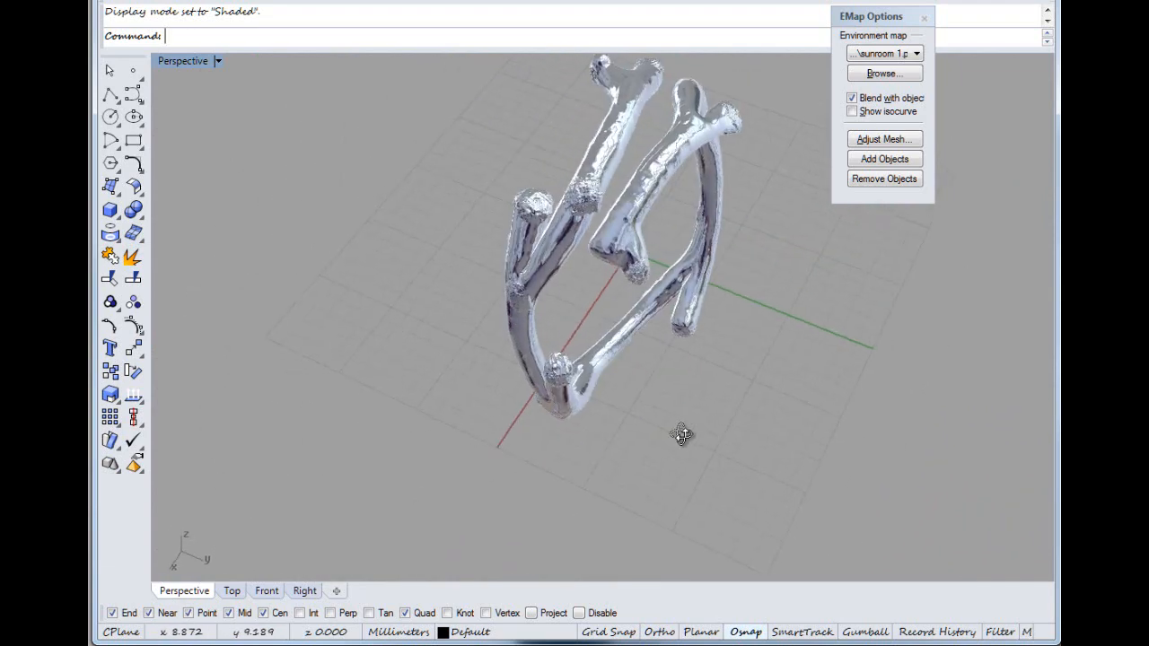
pyautogui.moveTo(680, 432); pyautogui.dragTo(768, 398)
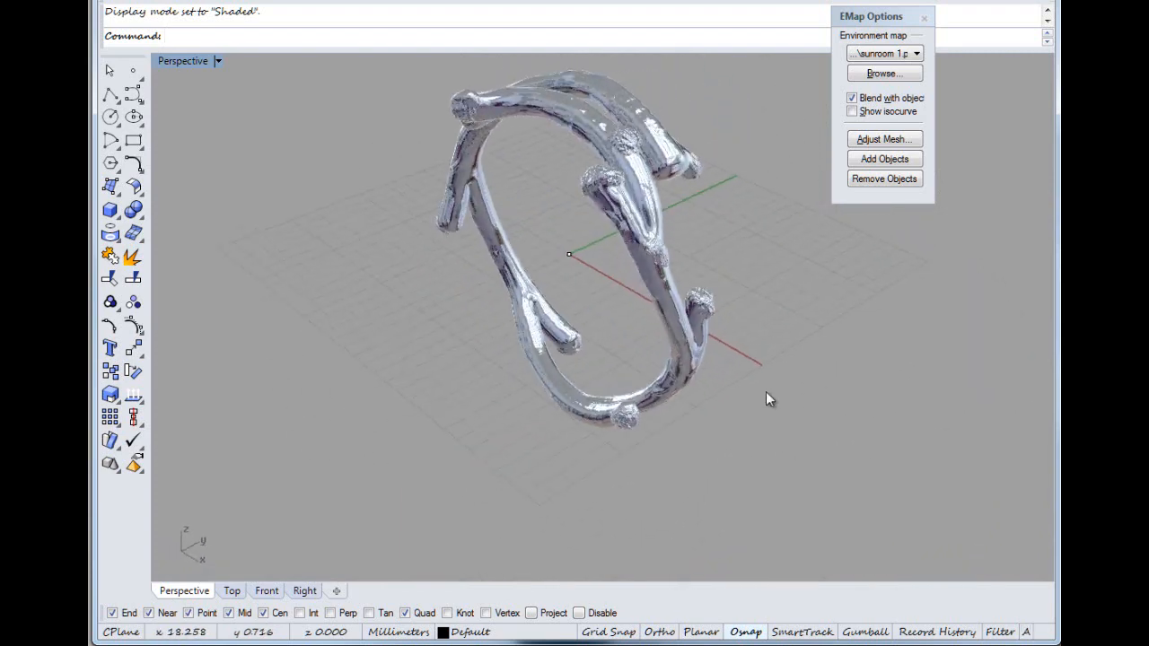
pyautogui.moveTo(769, 399); pyautogui.dragTo(727, 436)
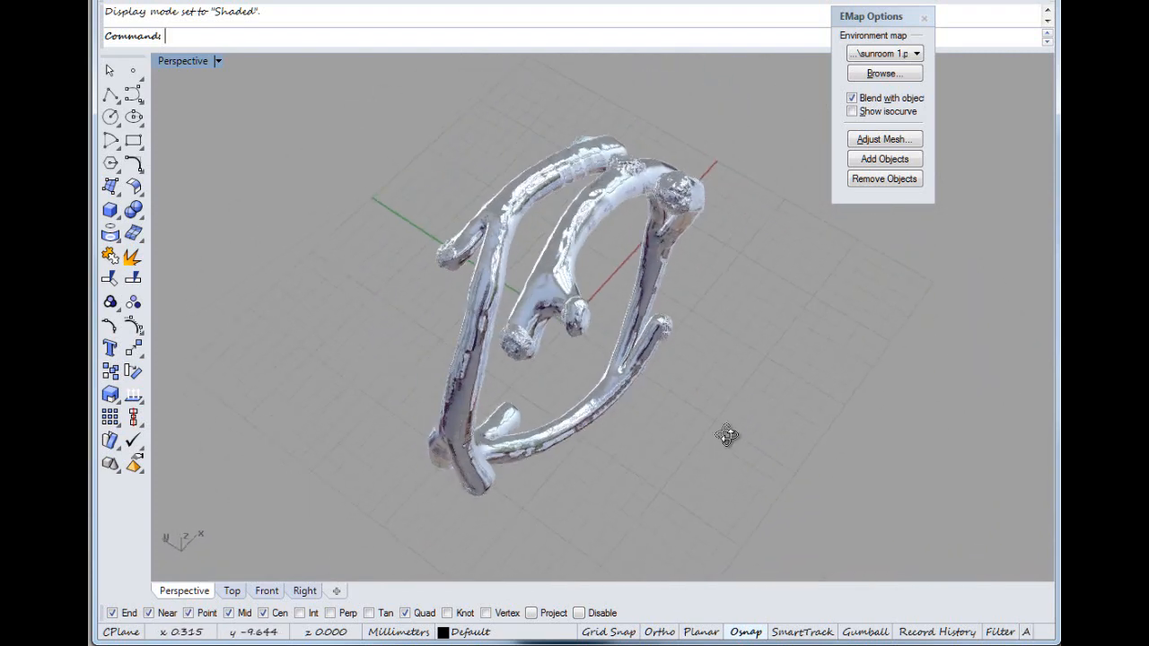
pyautogui.moveTo(727, 436); pyautogui.dragTo(629, 470)
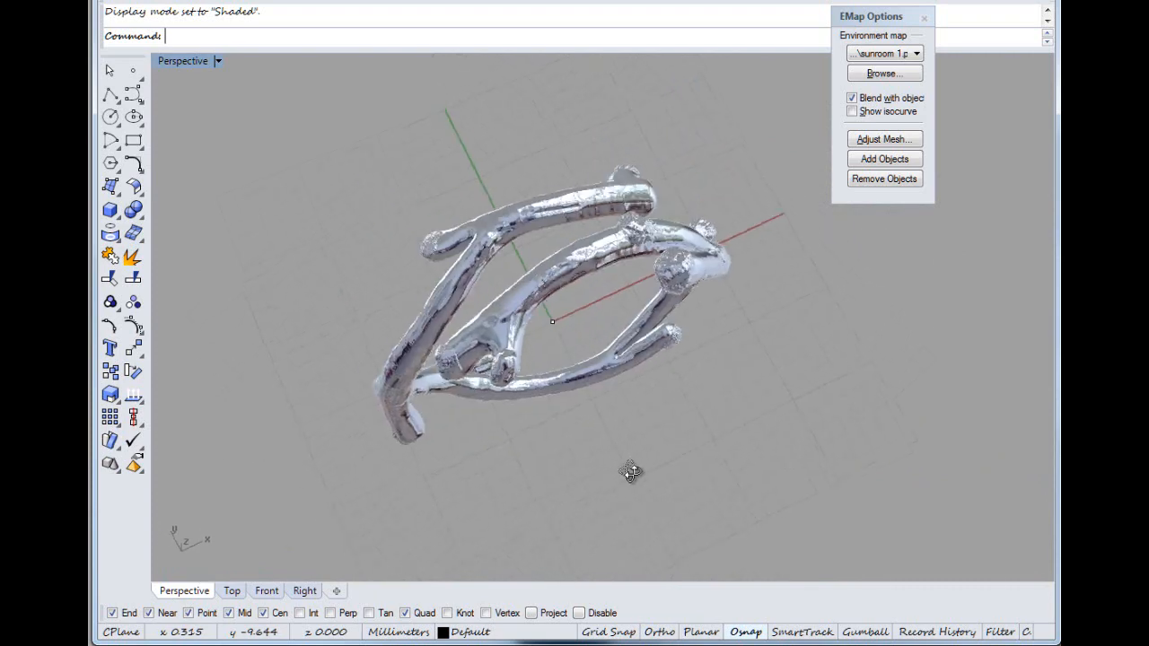
pyautogui.moveTo(629, 470); pyautogui.dragTo(610, 530)
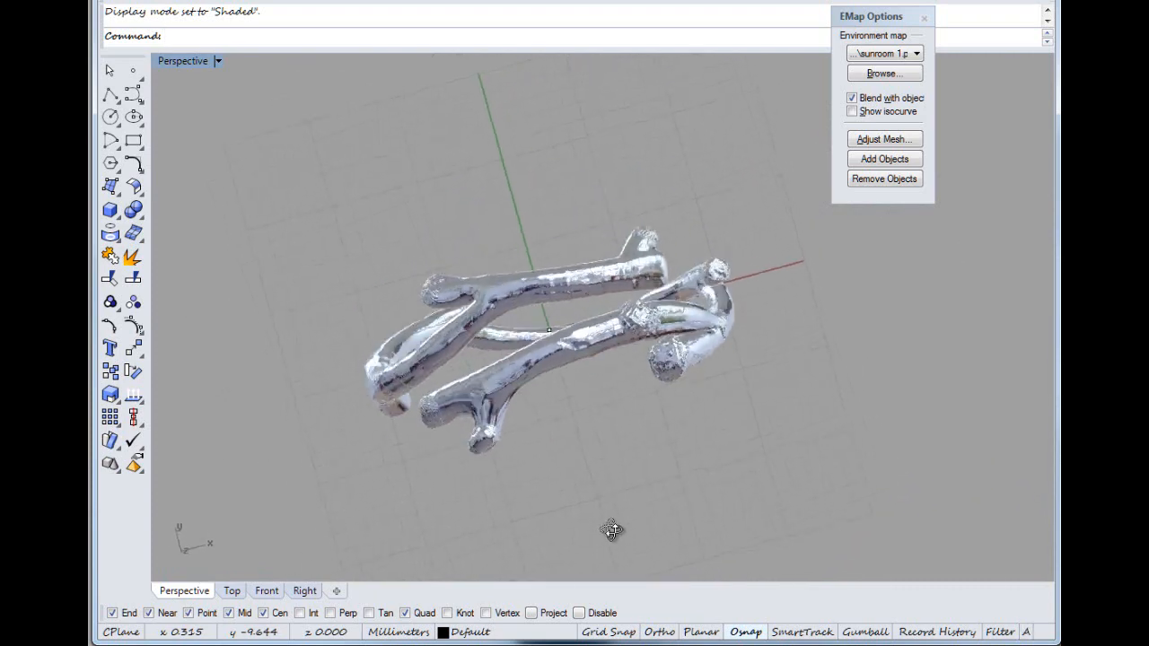
pyautogui.moveTo(614, 529); pyautogui.dragTo(646, 489)
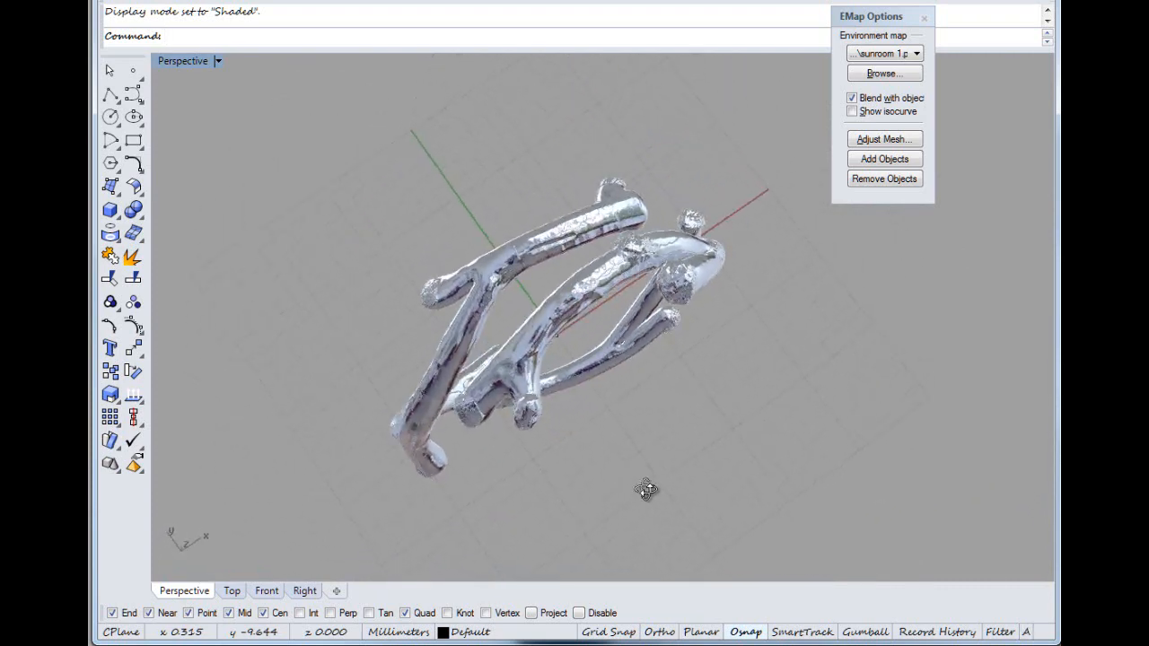
pyautogui.moveTo(646, 488); pyautogui.dragTo(667, 409)
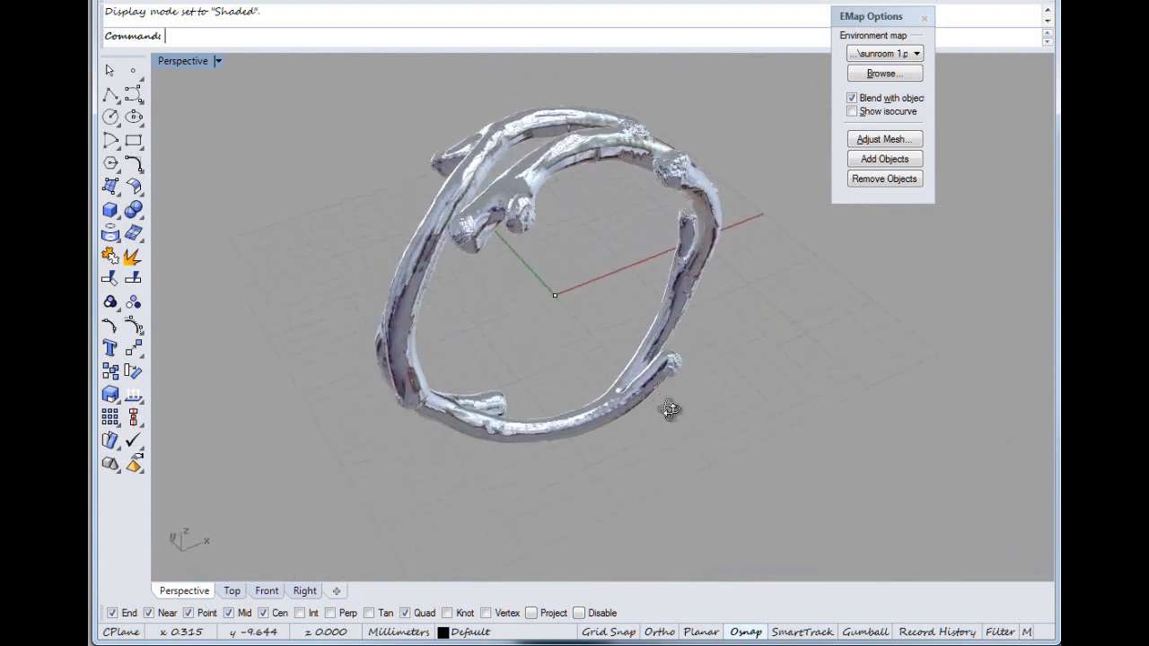